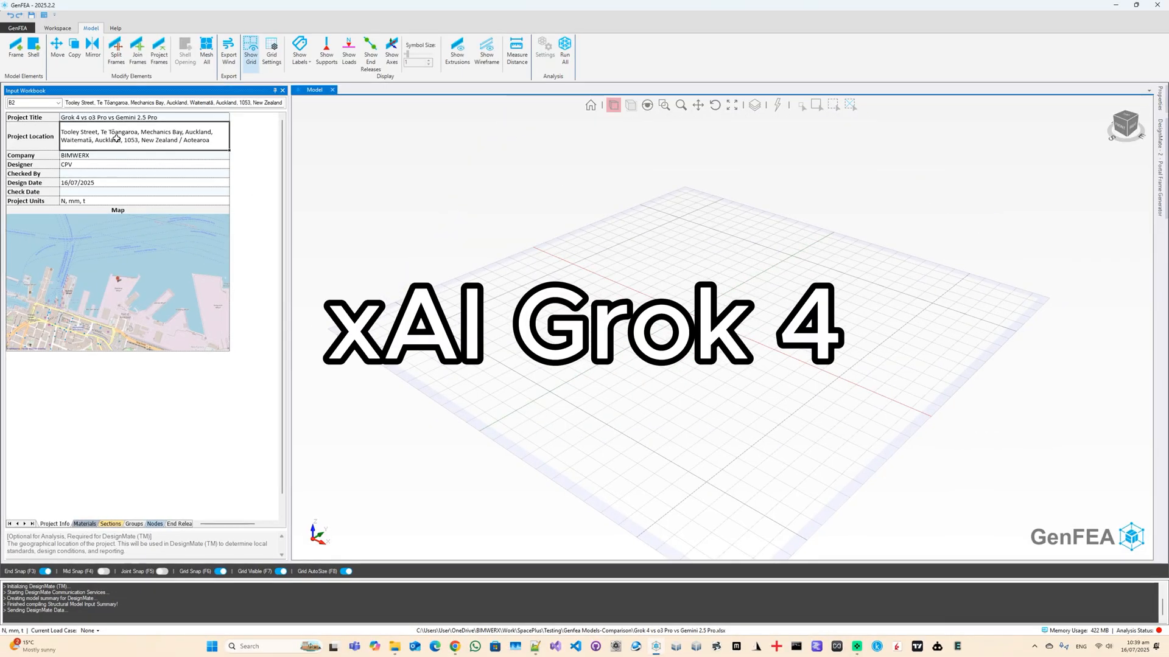
- Review the S355 material, the material database and the four steel sections, landing on the Nodes sheet
left_click(84, 523)
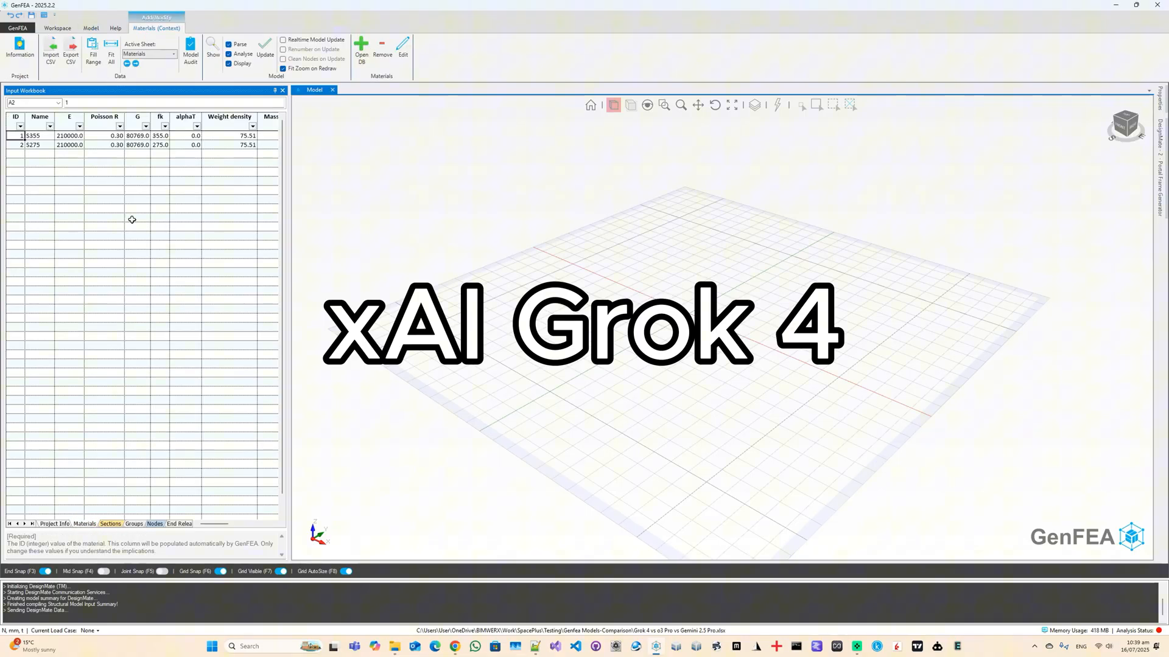
left_click(33, 135)
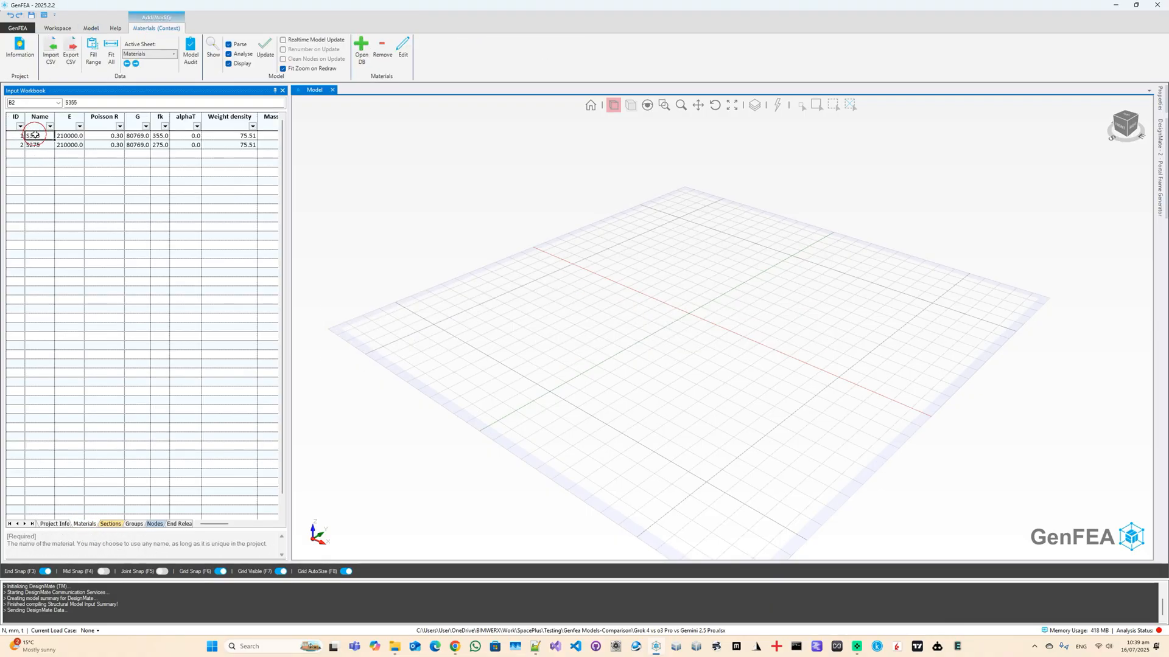
left_click(362, 52)
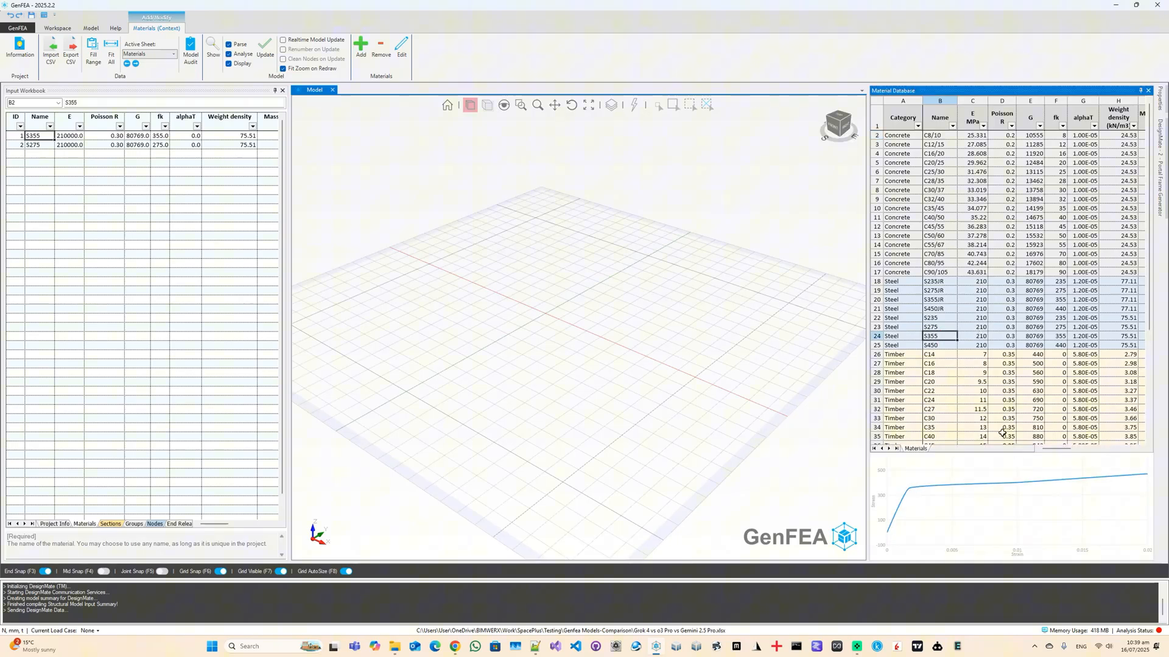
left_click(109, 524)
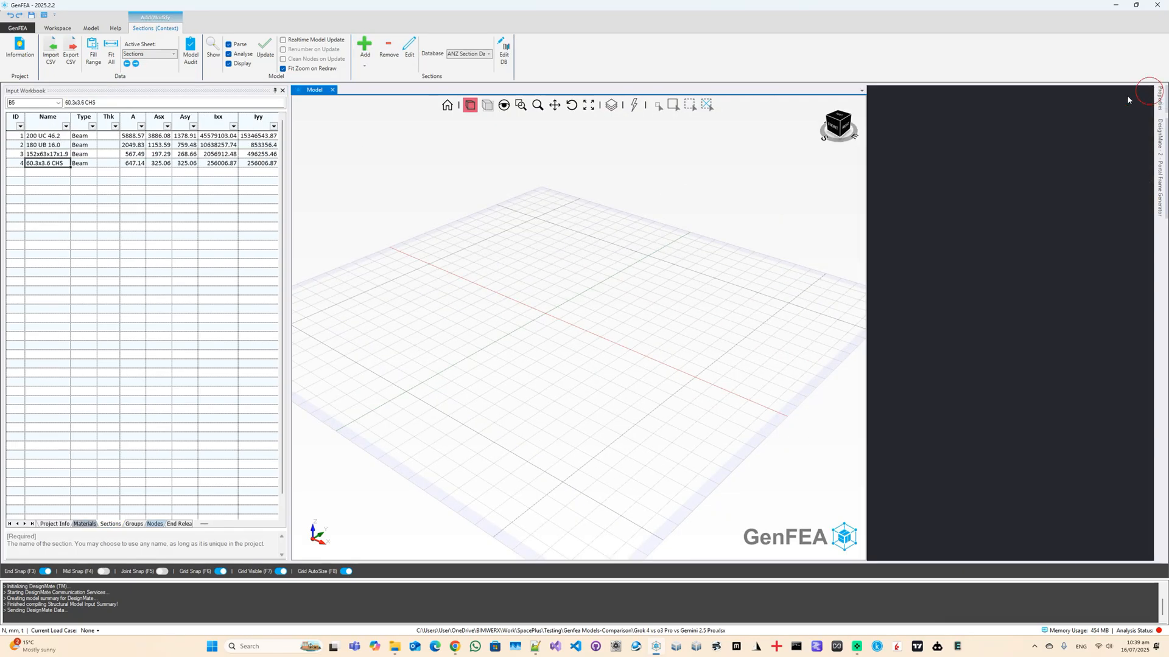
left_click(134, 523)
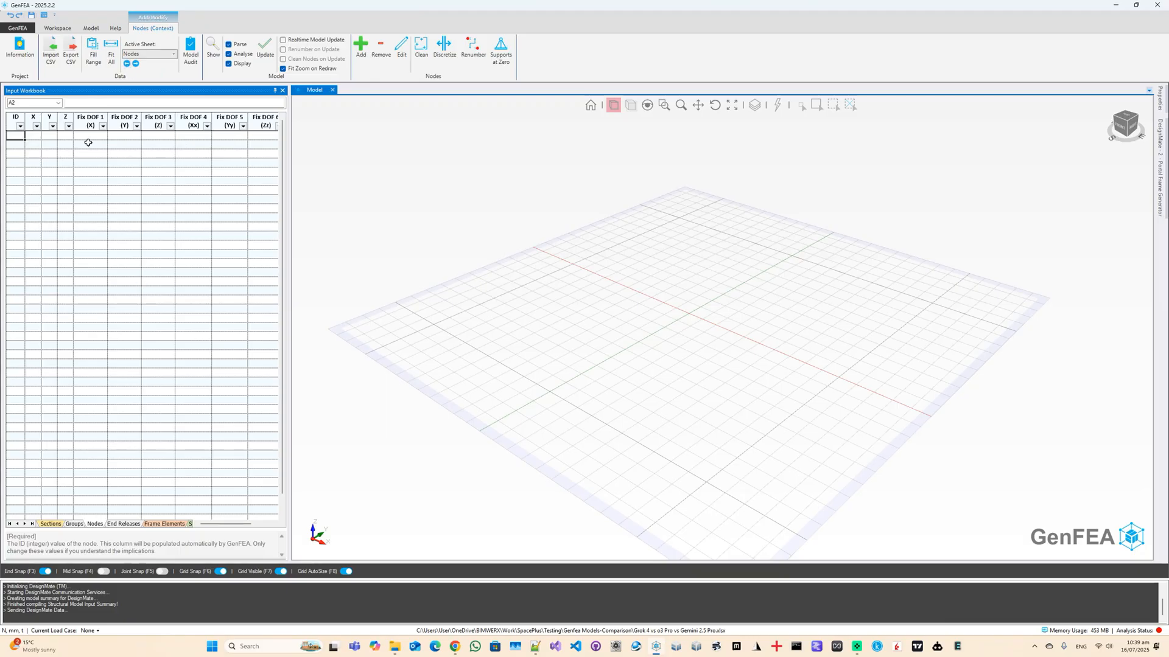
- Start the DesignMate assistant with the Input Workbook Creator persona
left_click(124, 28)
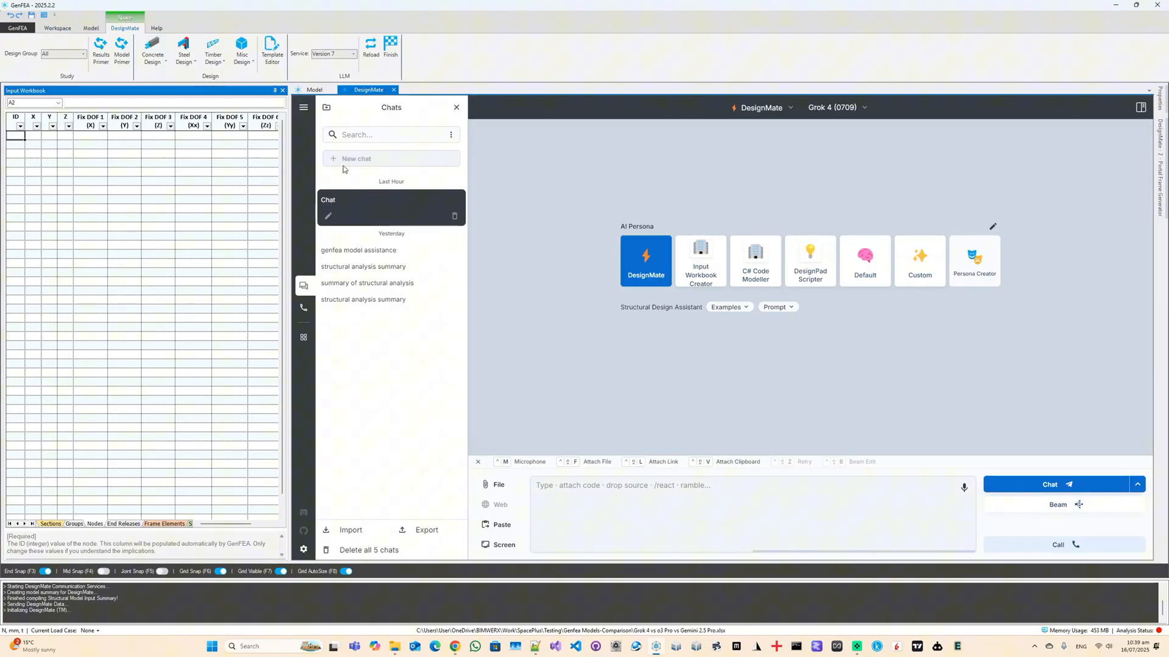
left_click(700, 261)
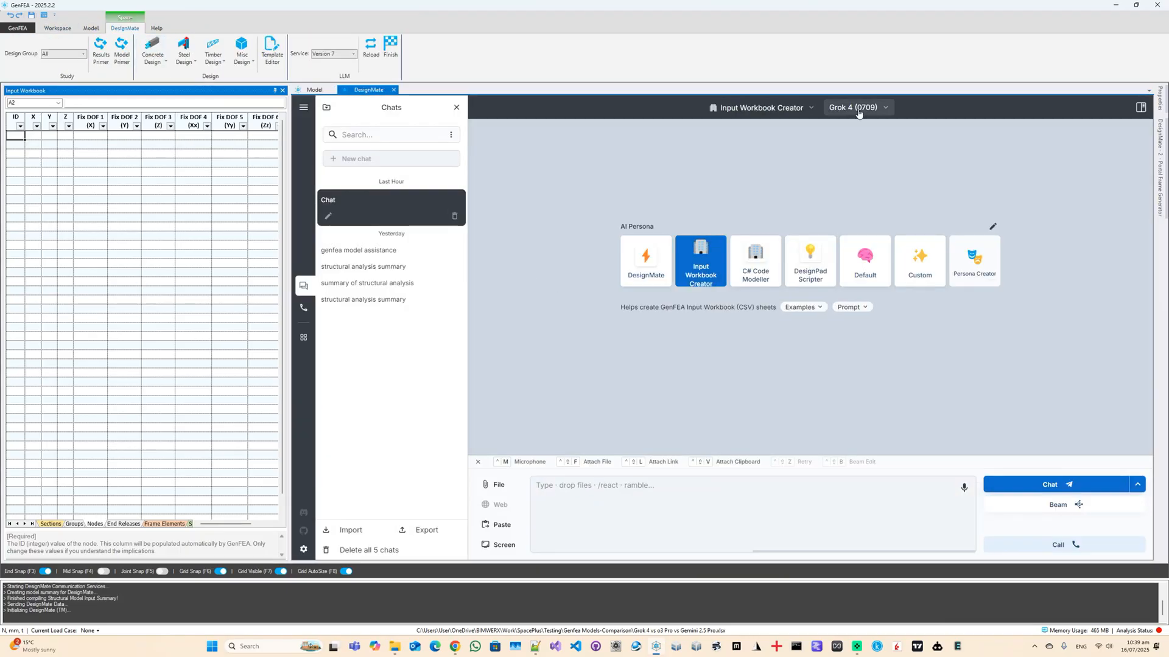
left_click(856, 107)
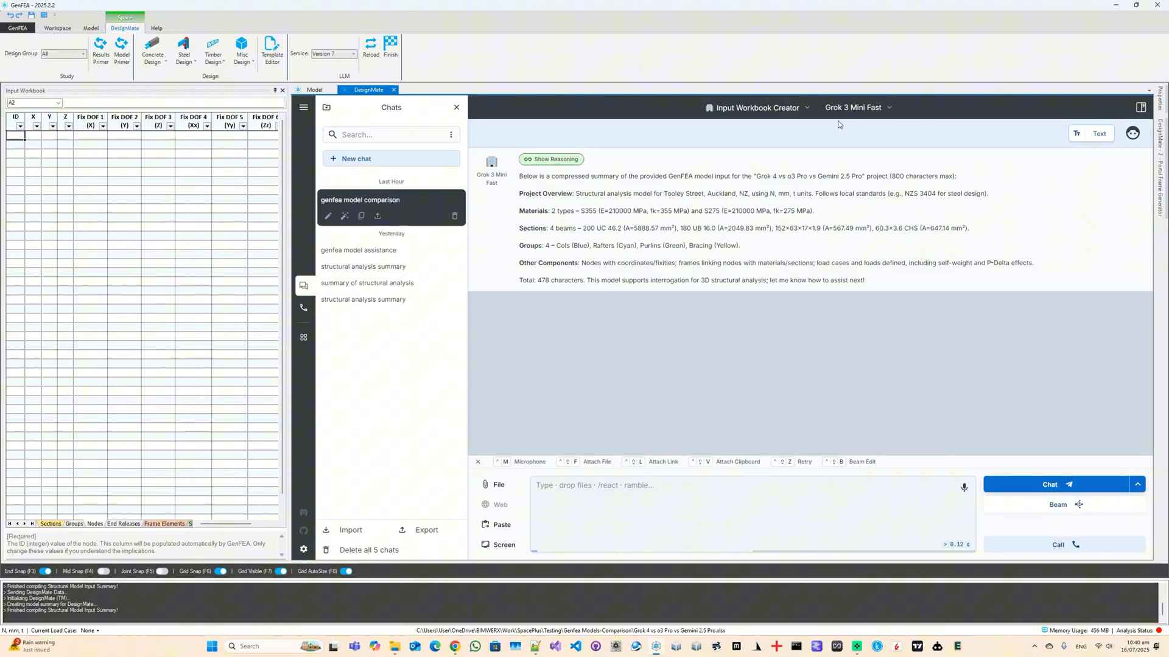
- Inspect the Grok 4 model settings and choose it, then bring up the design generator list
left_click(855, 107)
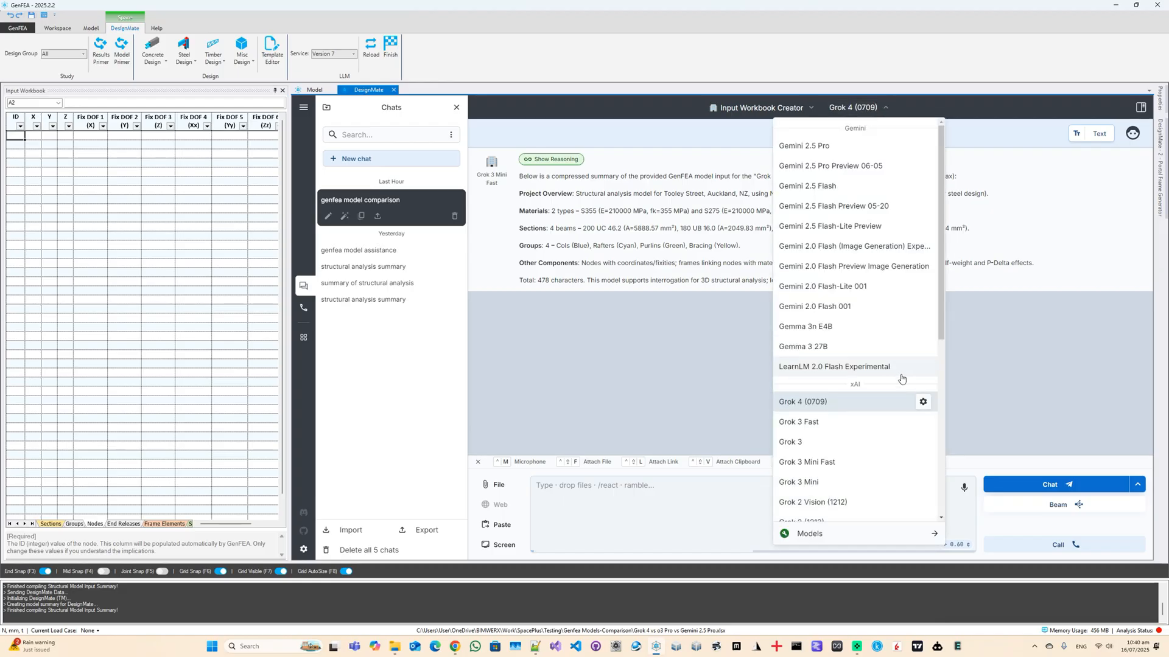
left_click(923, 402)
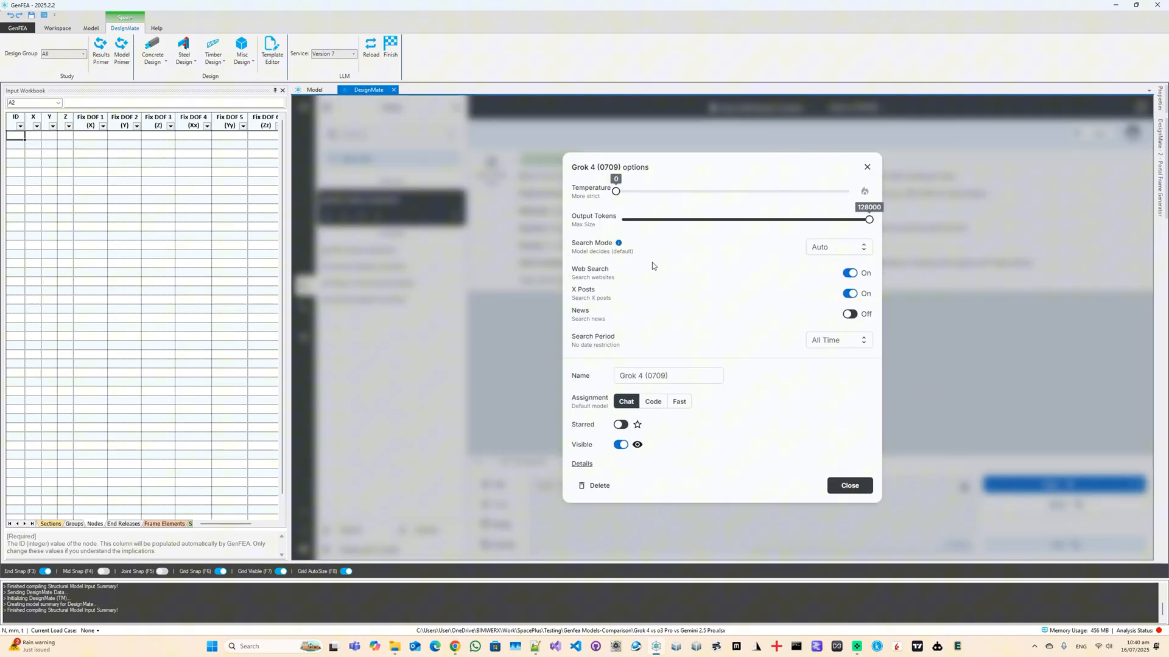
left_click(848, 485)
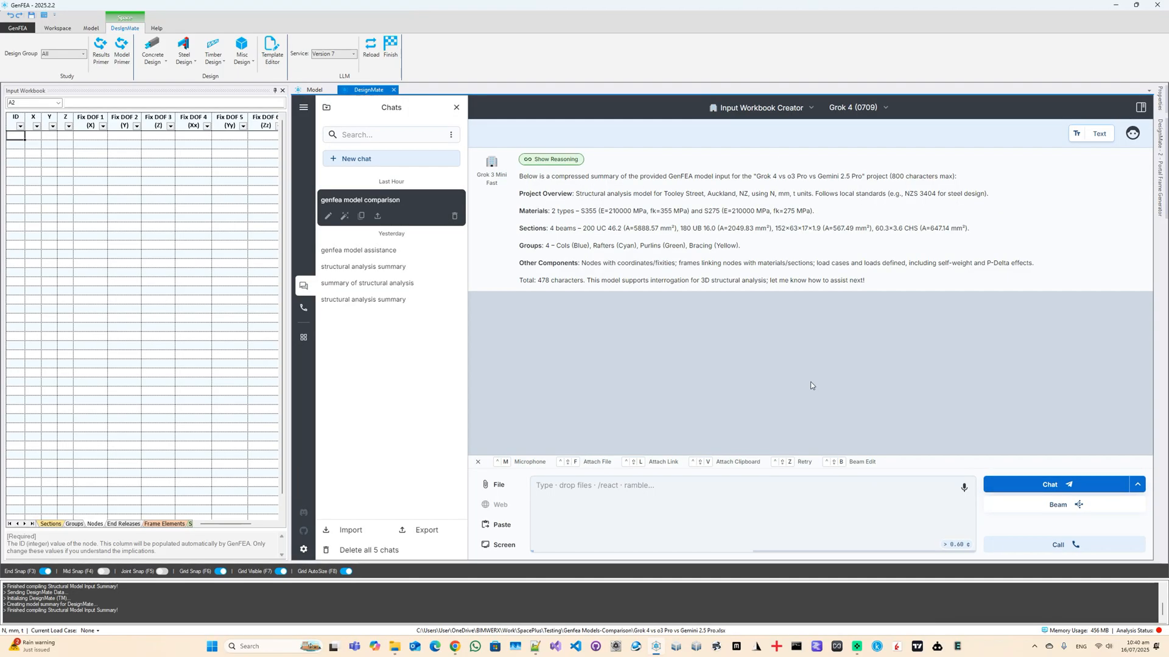
left_click(241, 50)
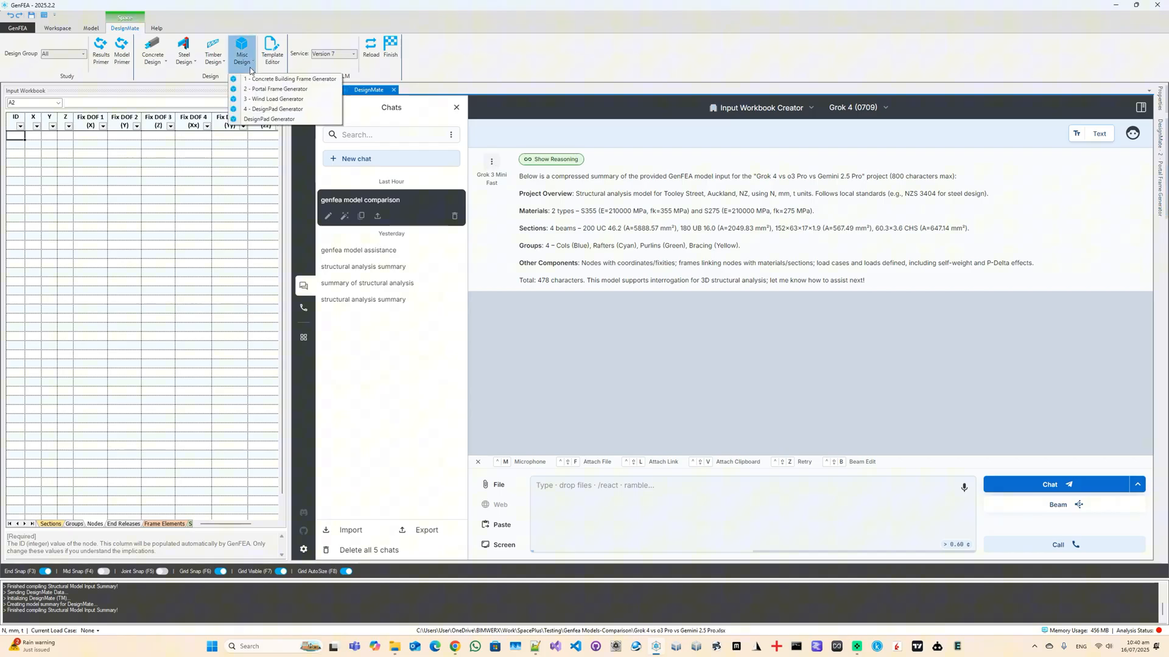
- Review the Portal Frame Generator form: 9500 span, 3500 eaves, 4000 apex, five 4500 bays with bracing
left_click(276, 89)
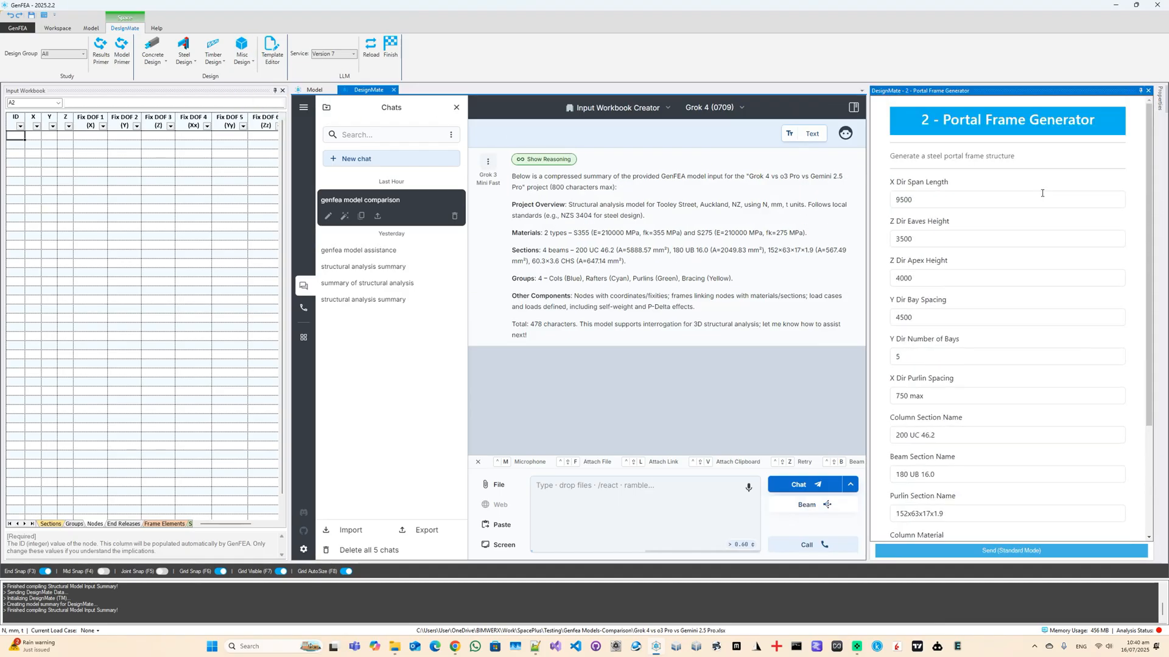
scroll("down", 3)
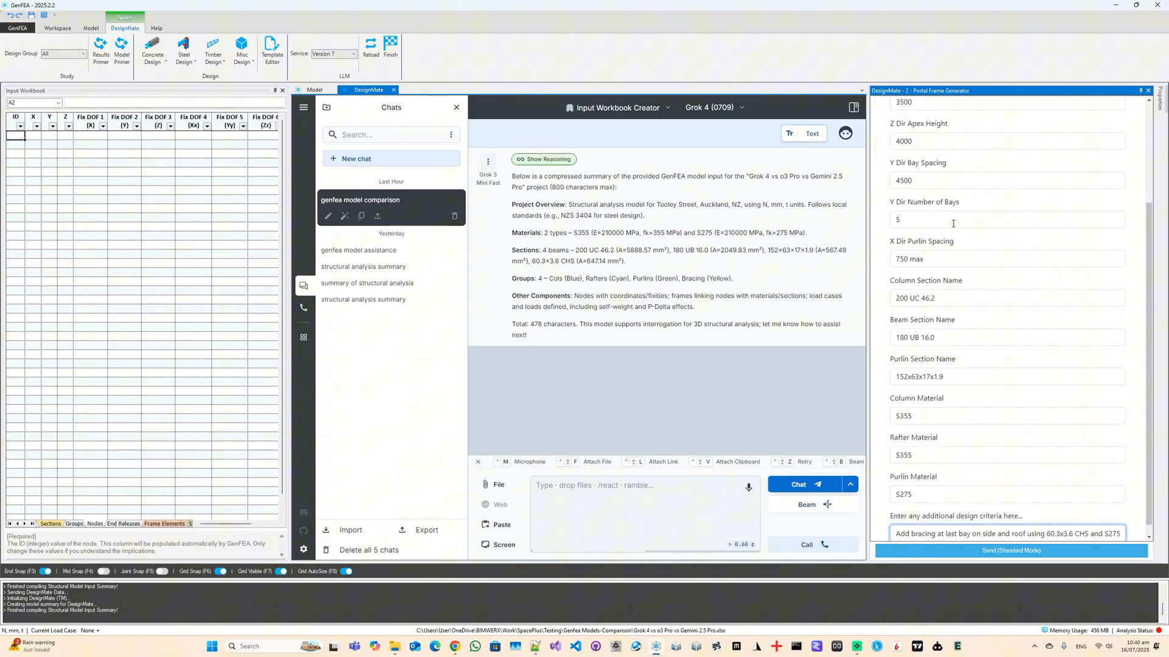
scroll("up", 3)
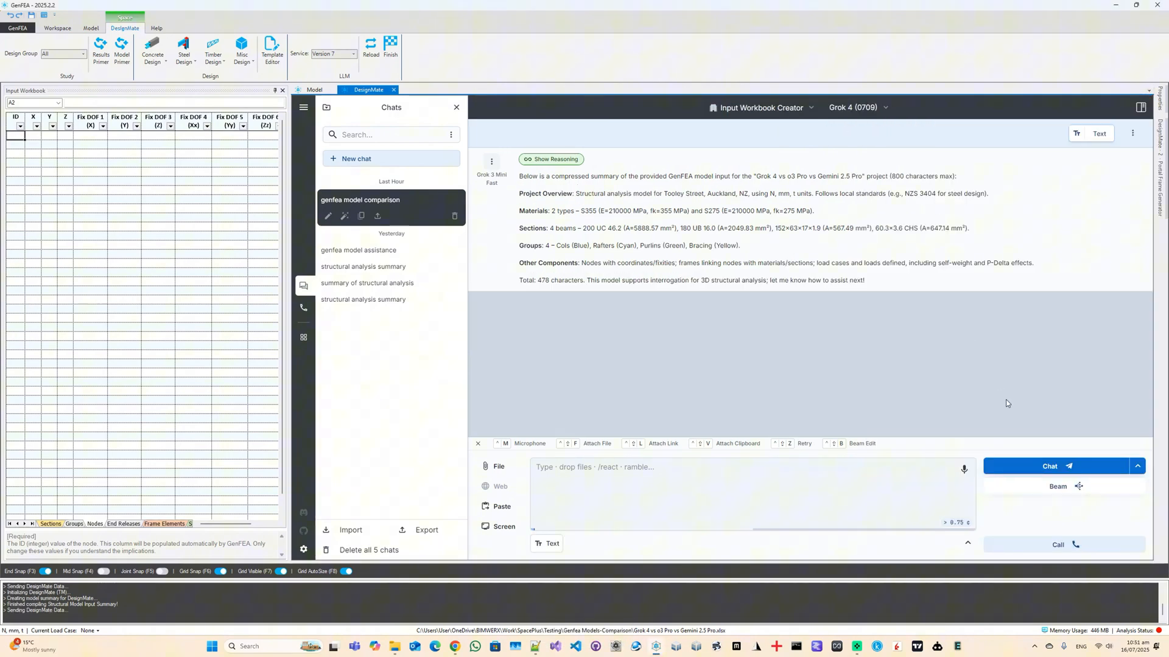
- Send the portal frame request and read the streamed 102-node Nodes table to its end
left_click(1048, 466)
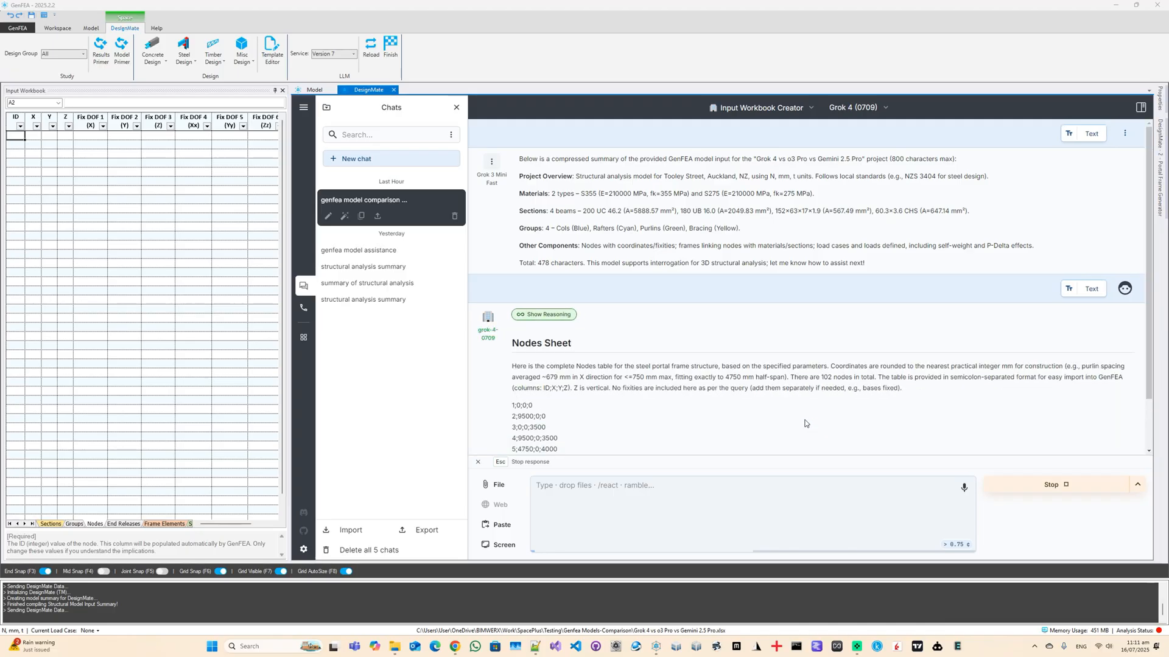
mouse_move(784, 364)
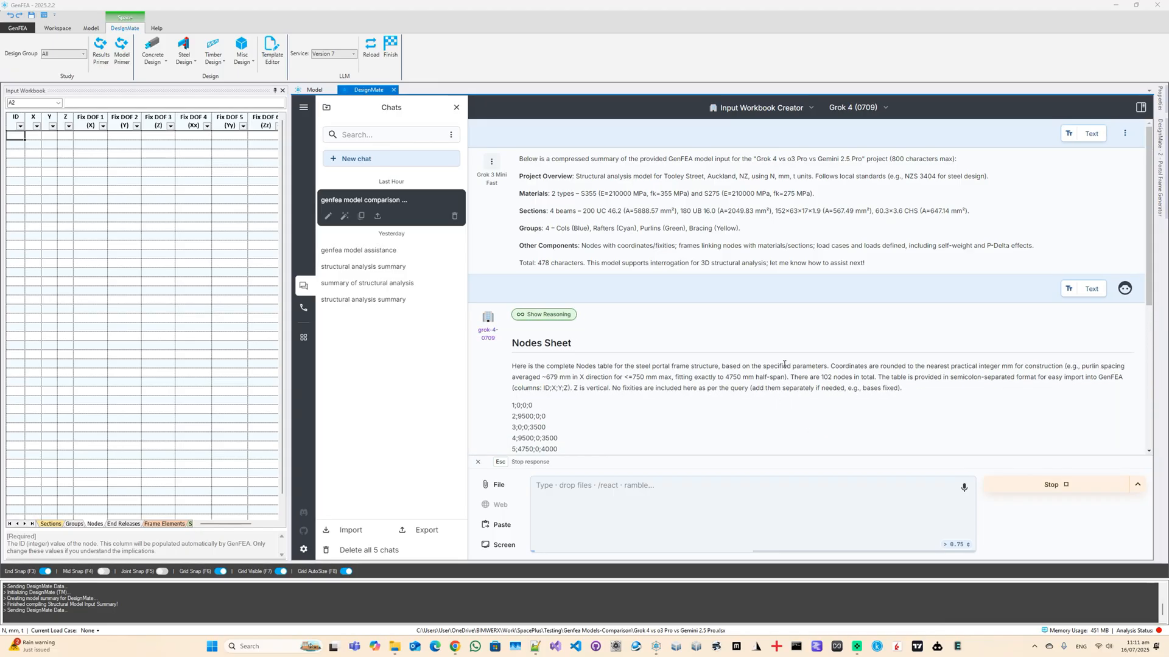
scroll("down", 3)
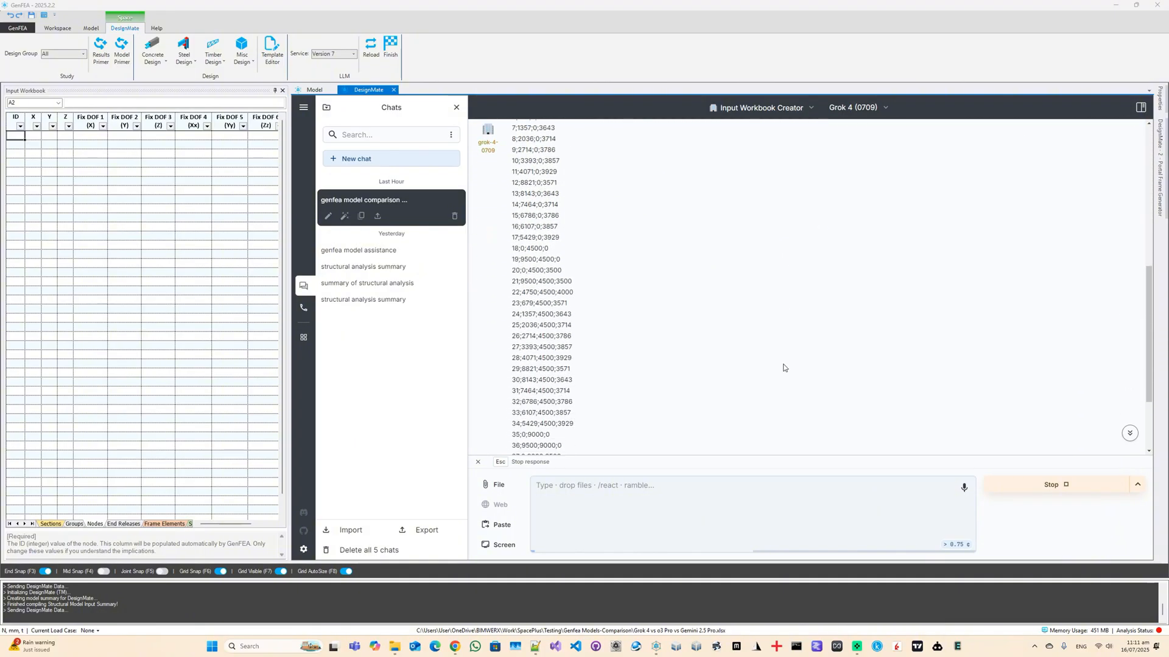
scroll("down", 3)
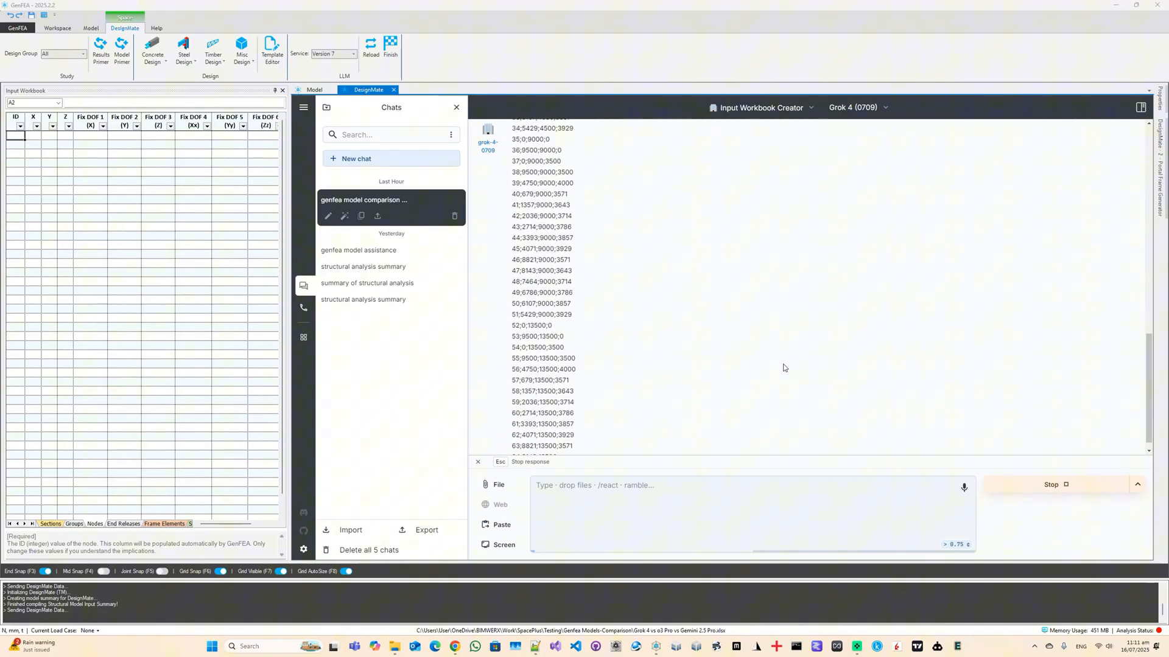
scroll("down", 3)
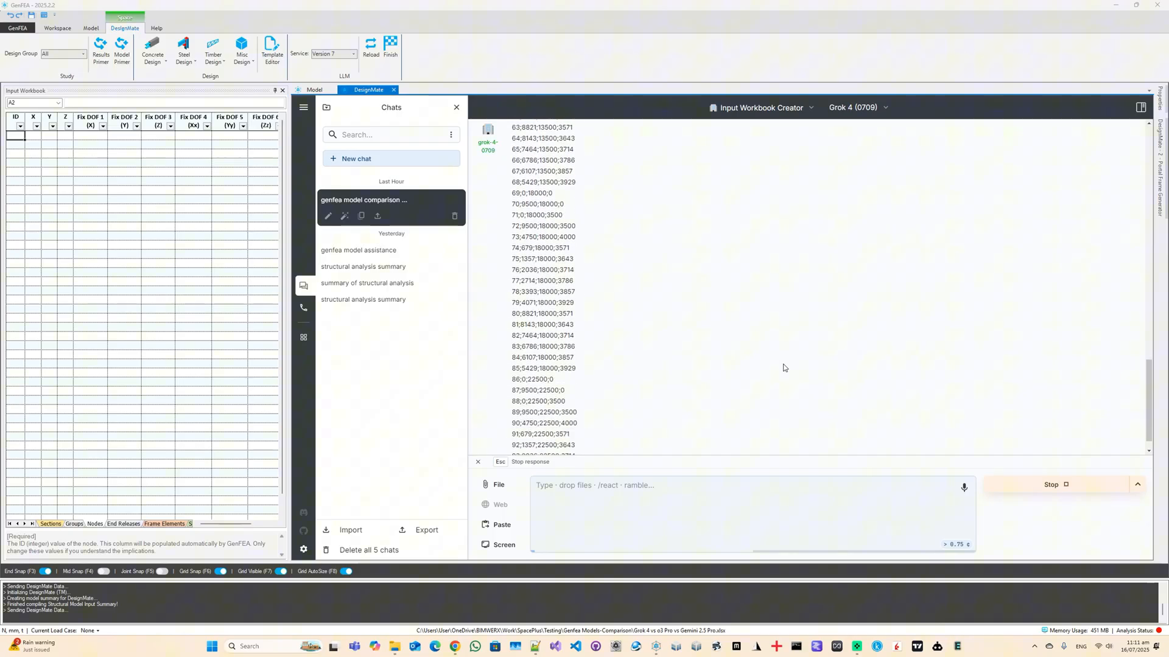
scroll("down", 3)
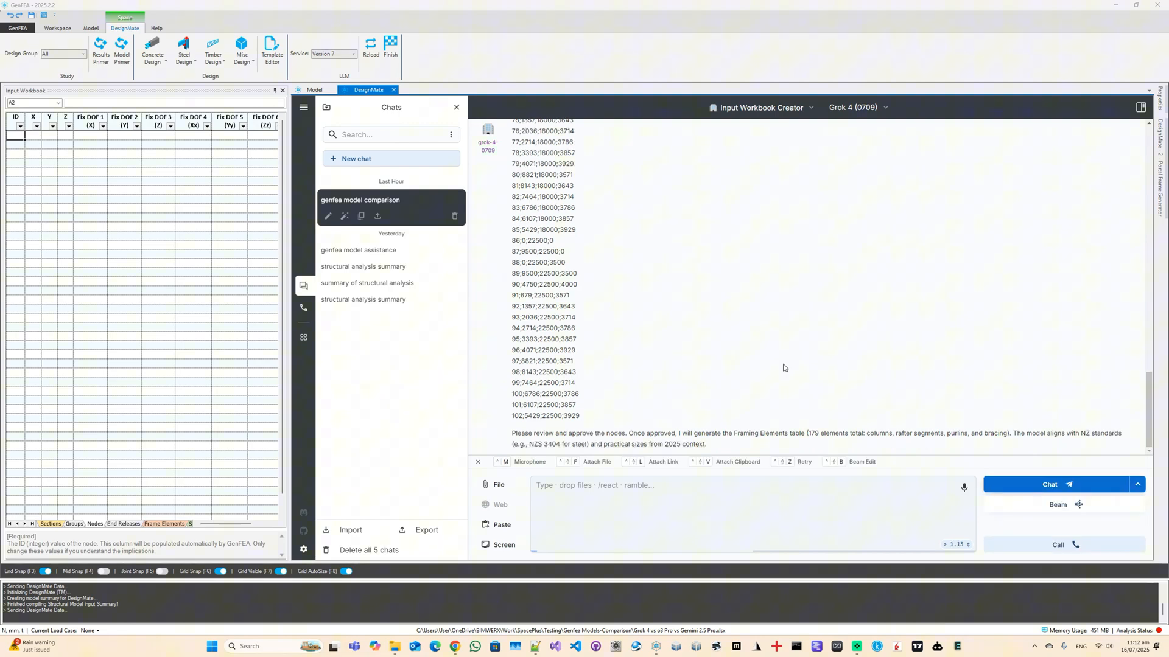
mouse_move(861, 132)
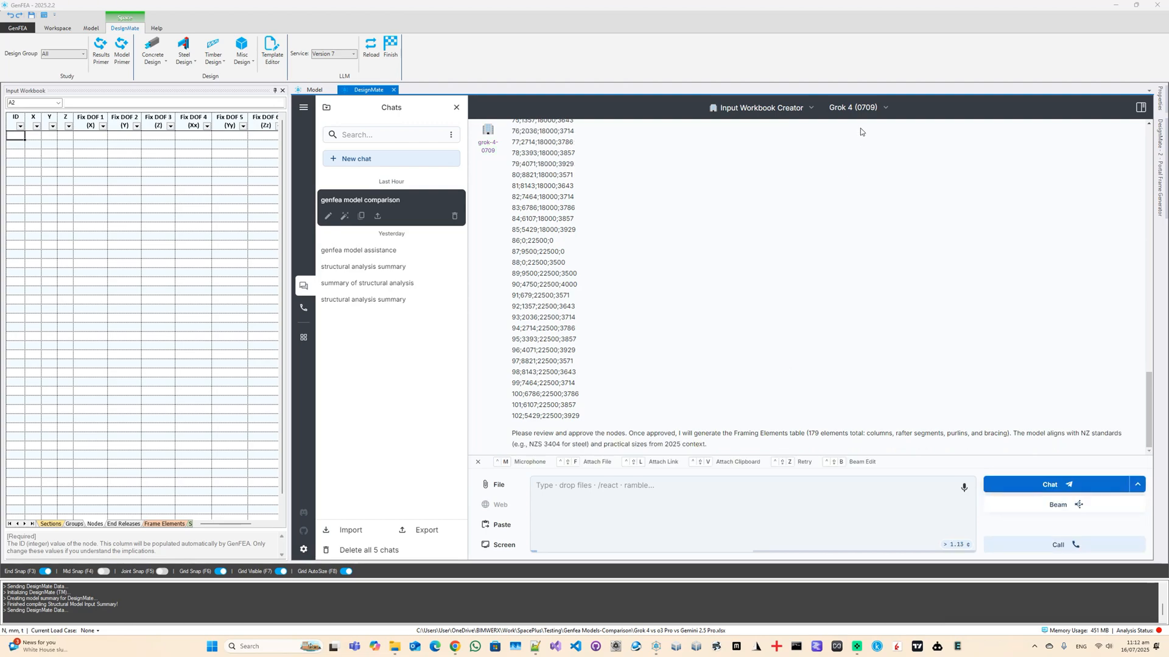
- Switch to Grok 3 Mini Fast and send 'output markdown table of nodes!'
left_click(856, 108)
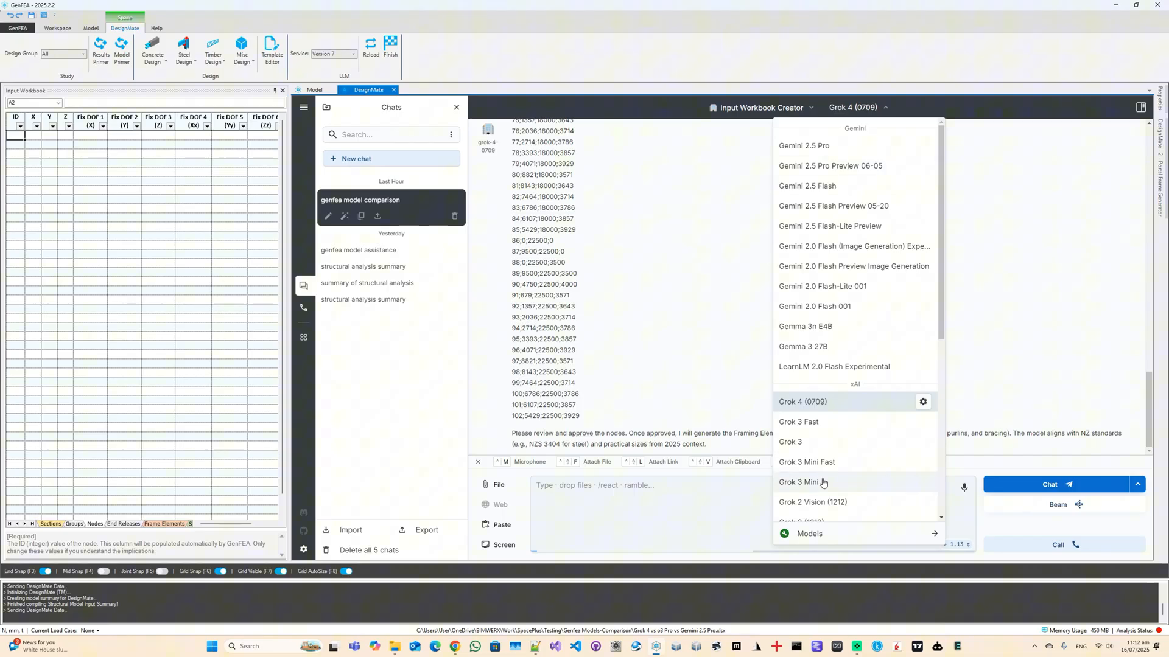
left_click(805, 463)
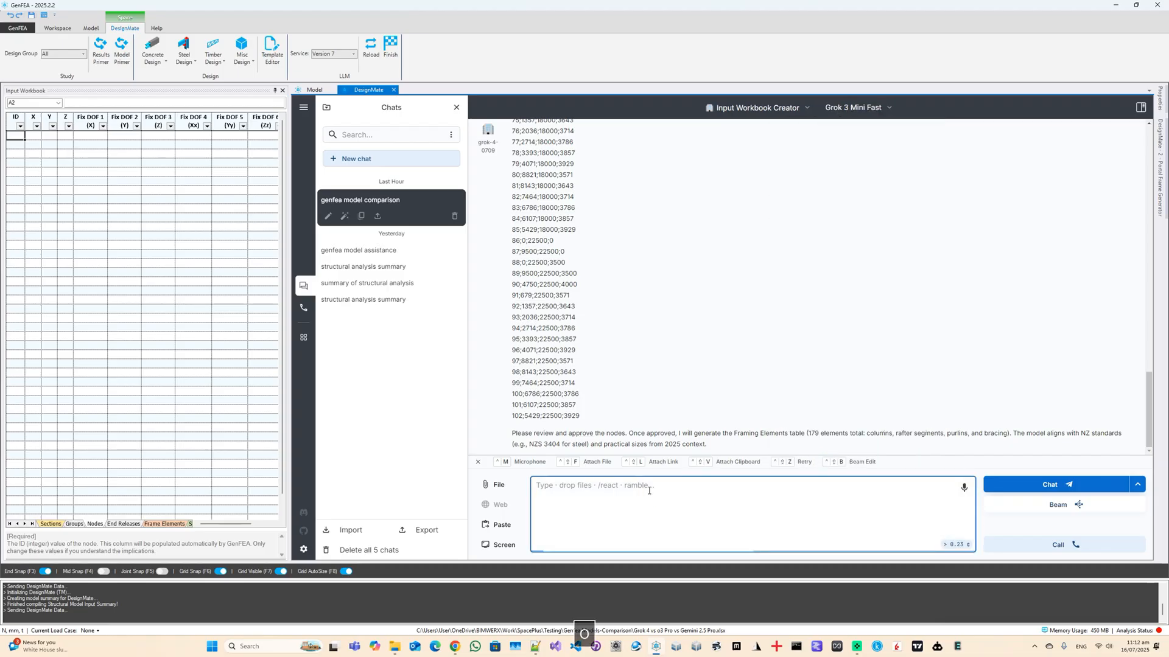
type("output mar")
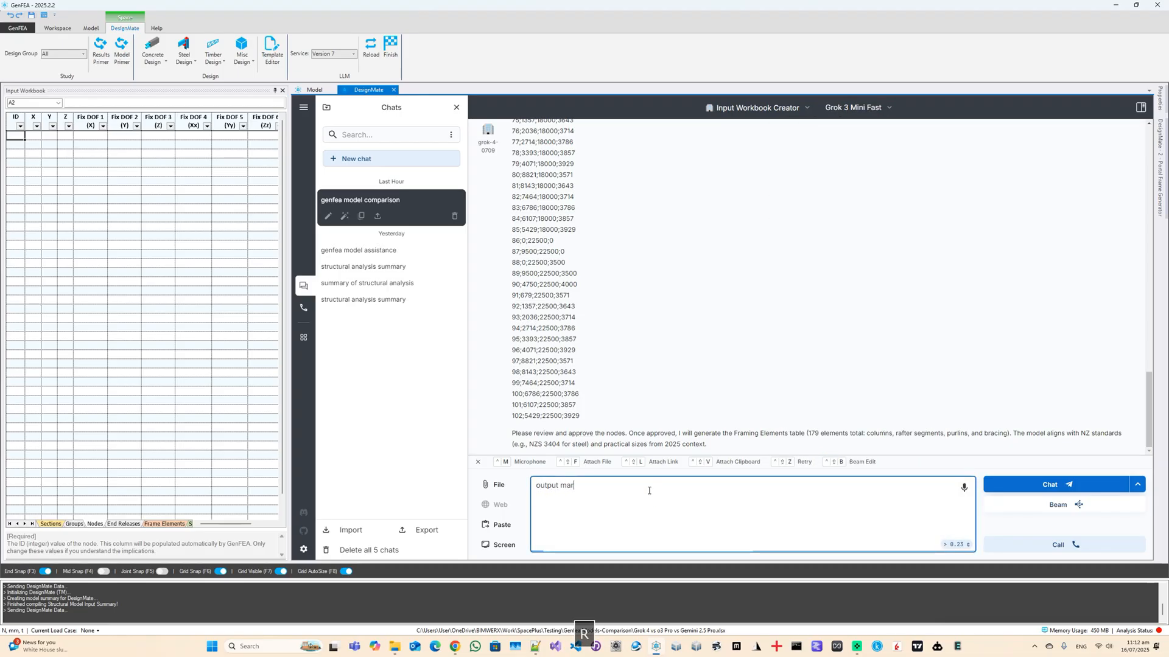
type("kdown tab")
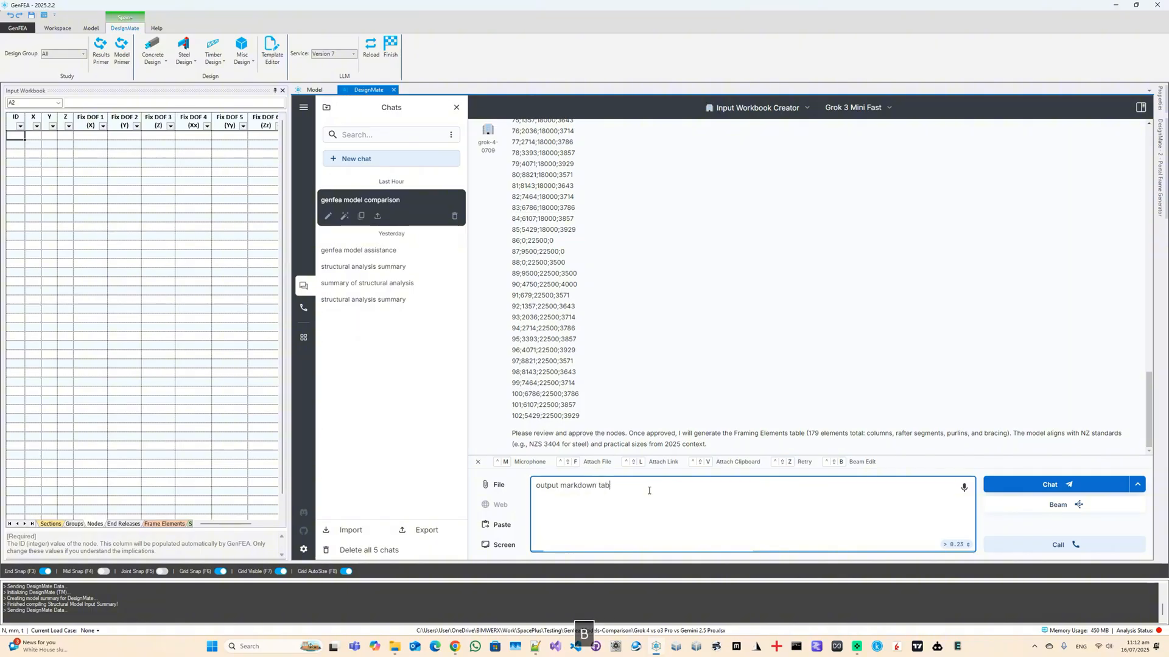
key("Backspace")
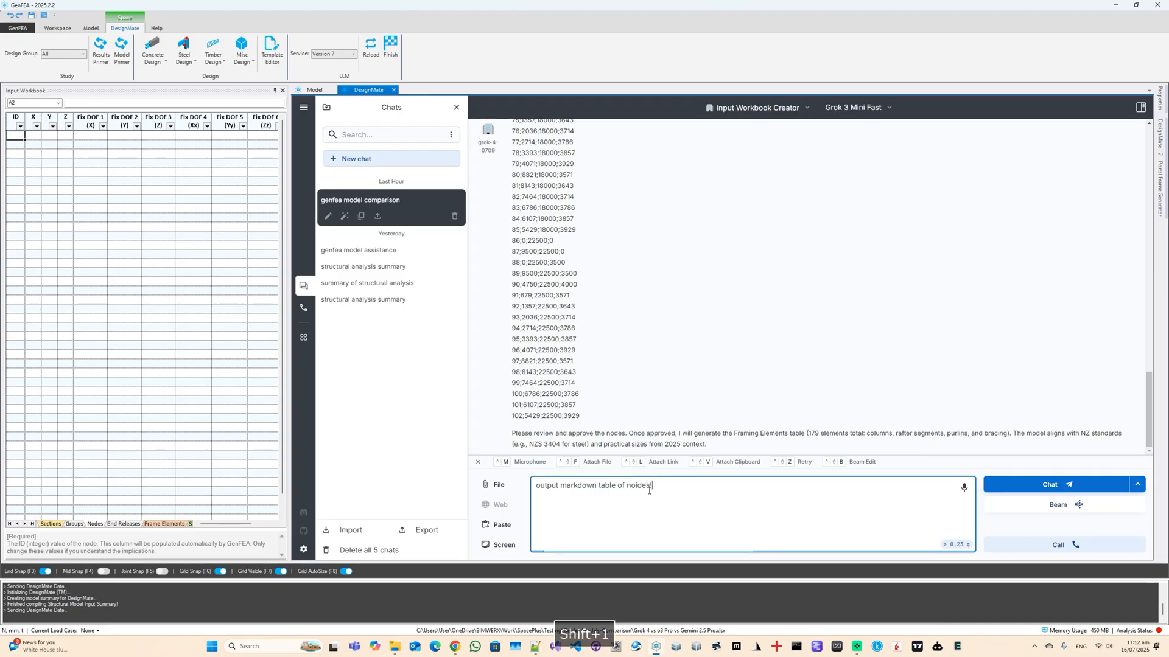
key("backspace")
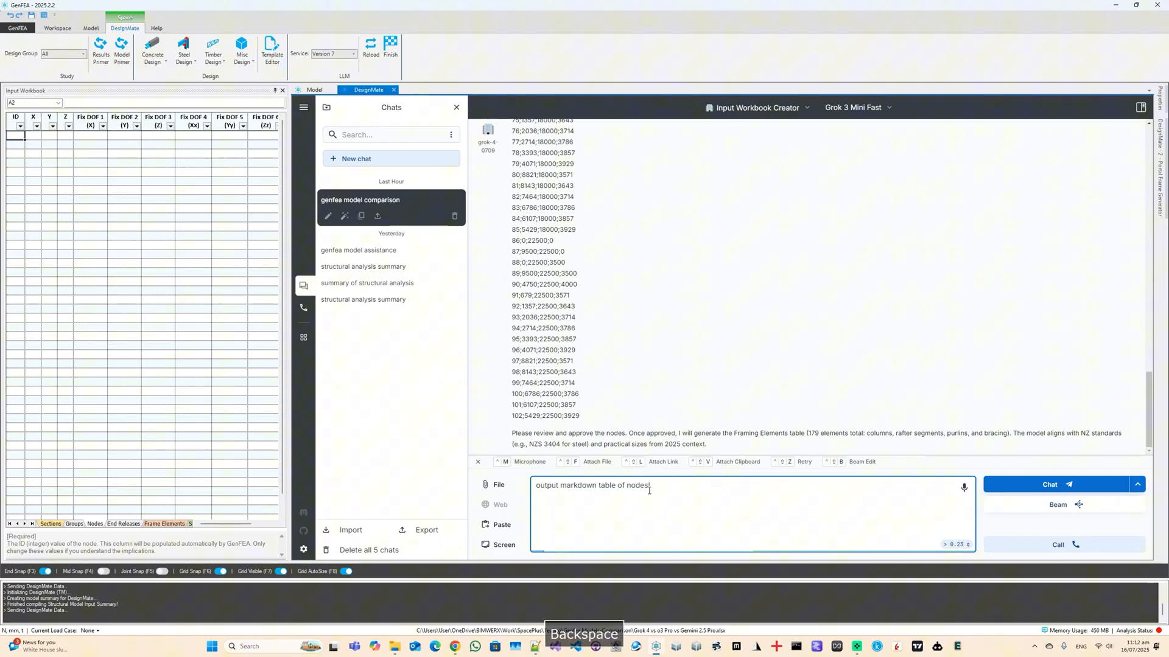
left_click(1048, 485)
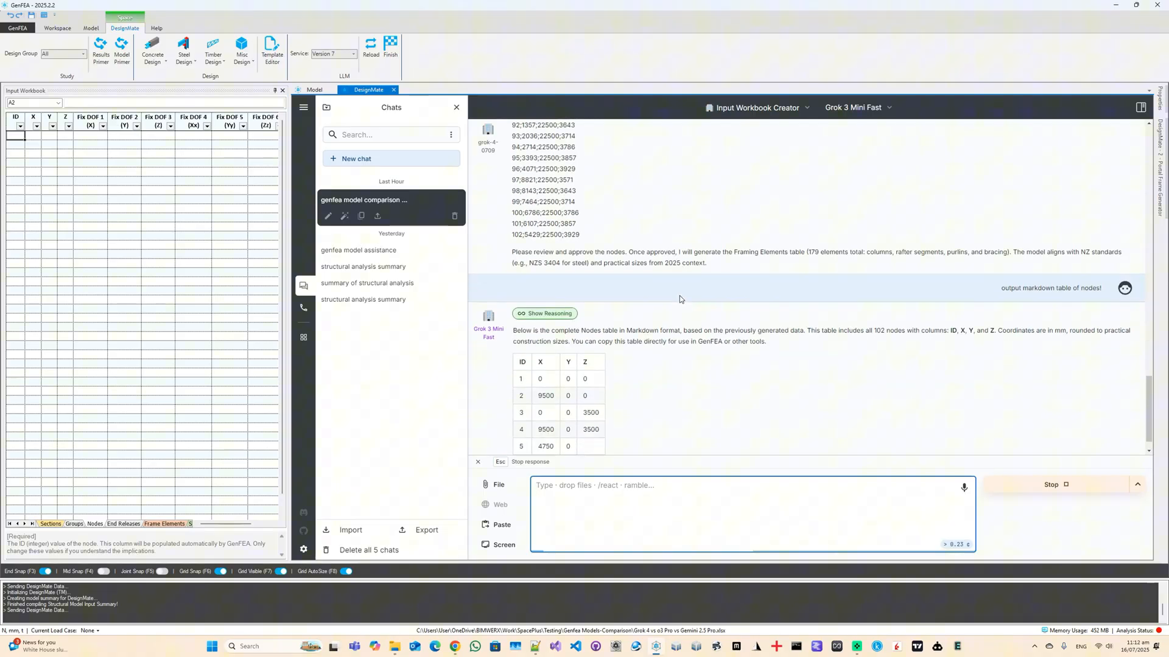
- Read through the streamed 102-node markdown table to the end
scroll("down", 3)
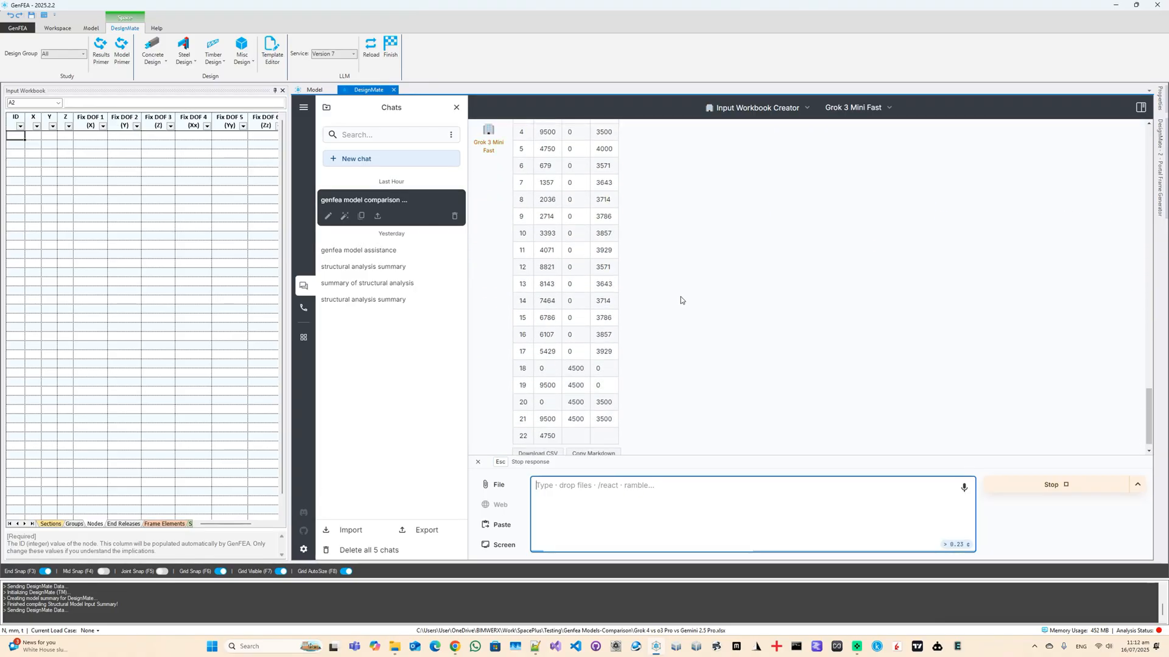
scroll("down", 3)
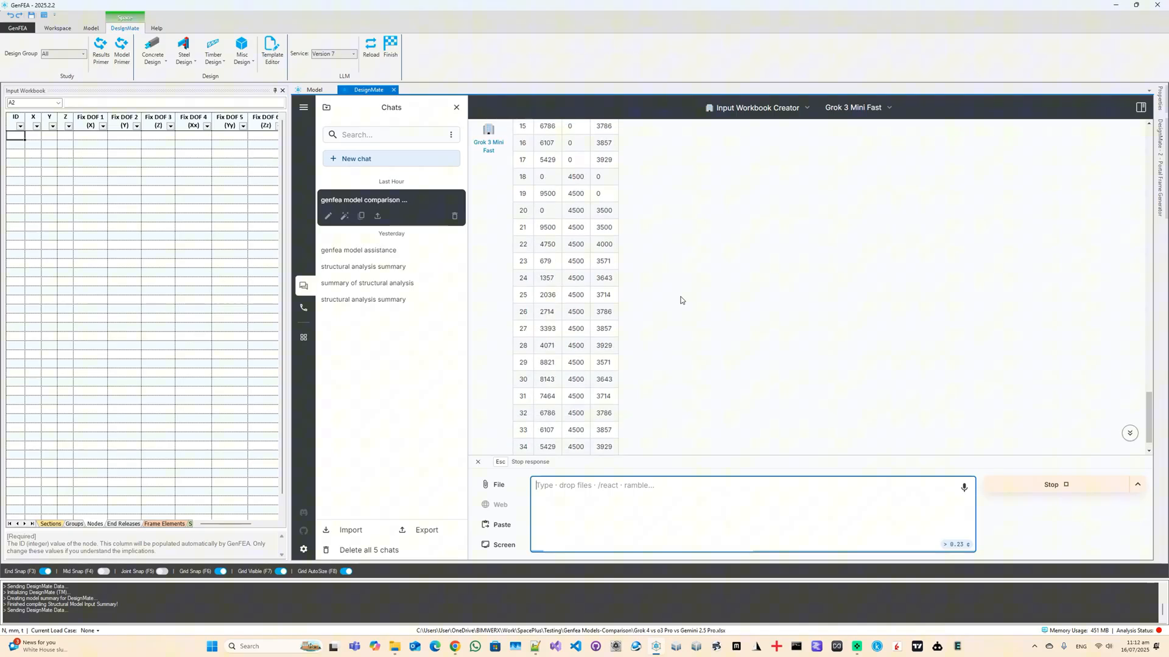
scroll("down", 3)
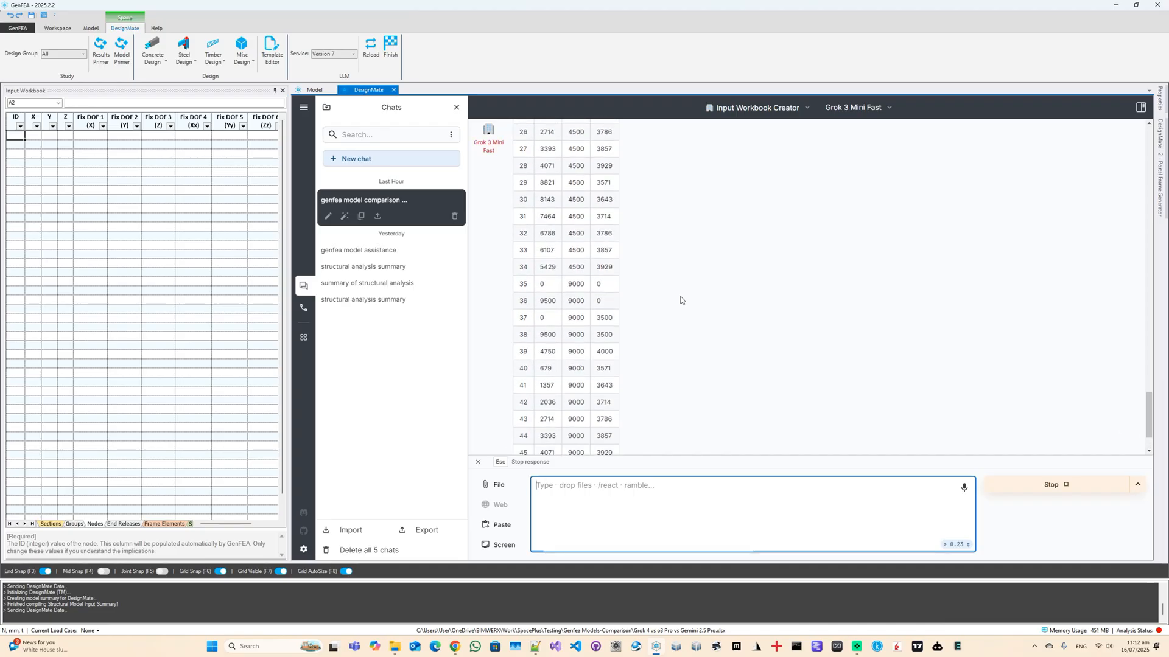
scroll("down", 3)
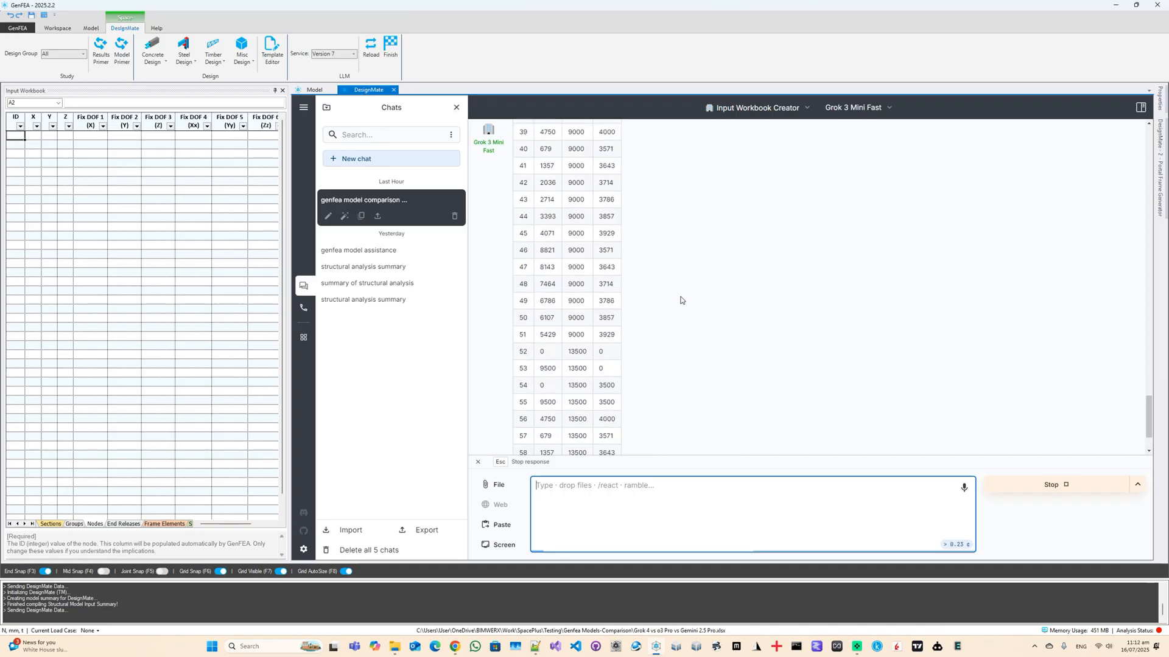
scroll("down", 3)
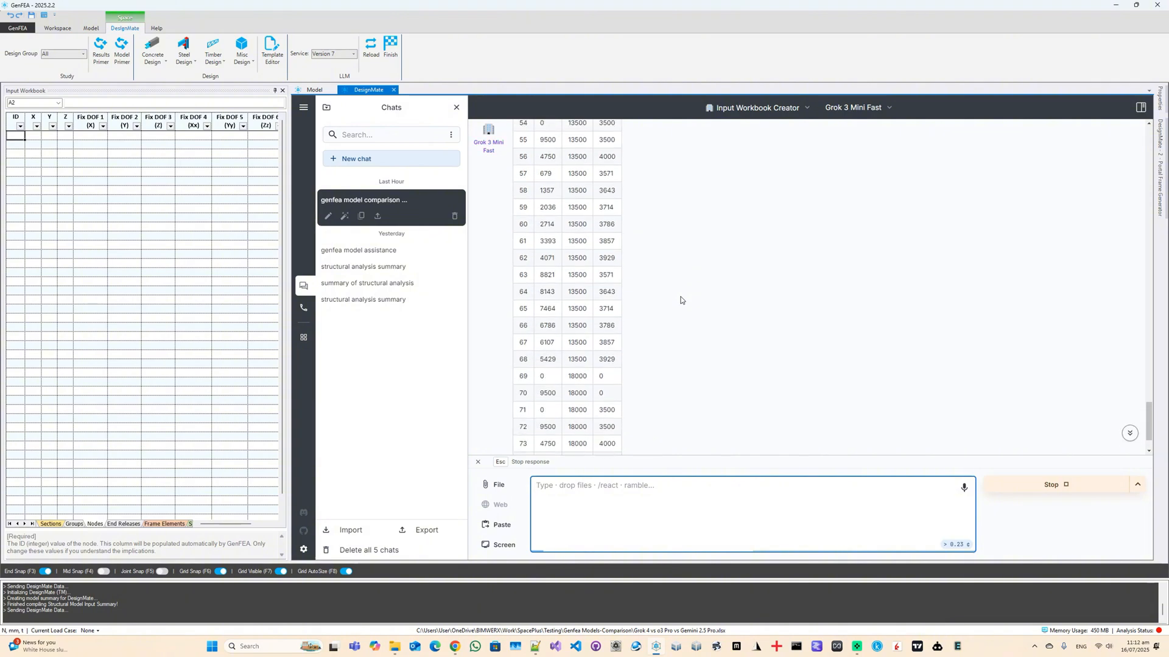
scroll("down", 3)
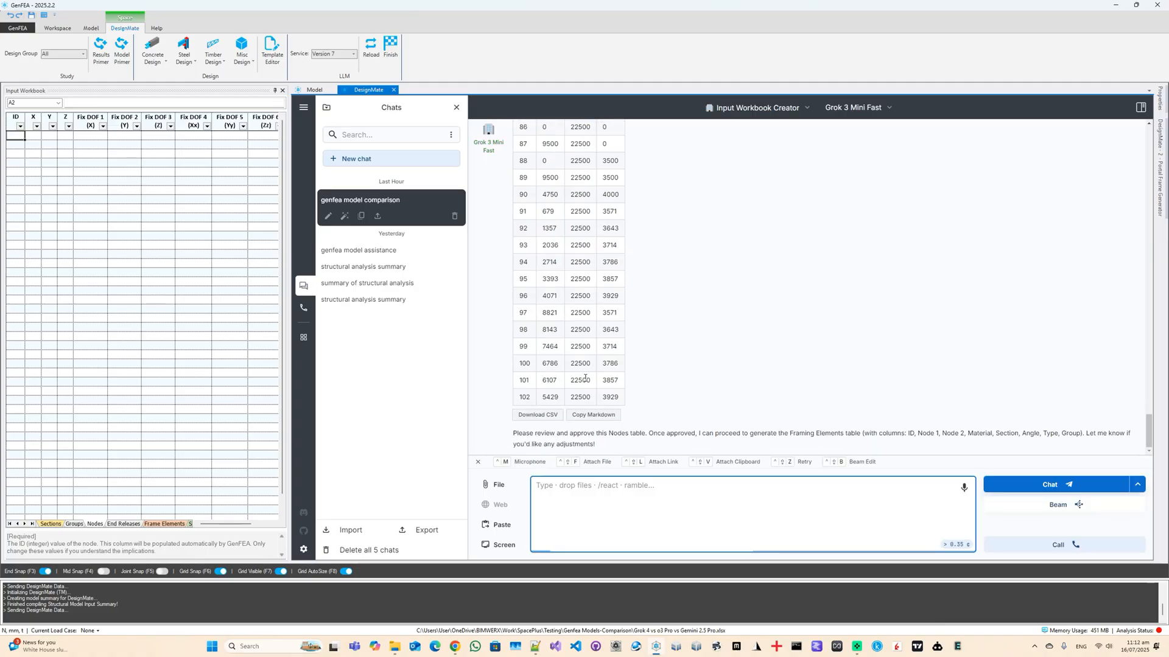
- Download the nodes CSV and add the 102 nodes to the Nodes sheet
left_click(535, 413)
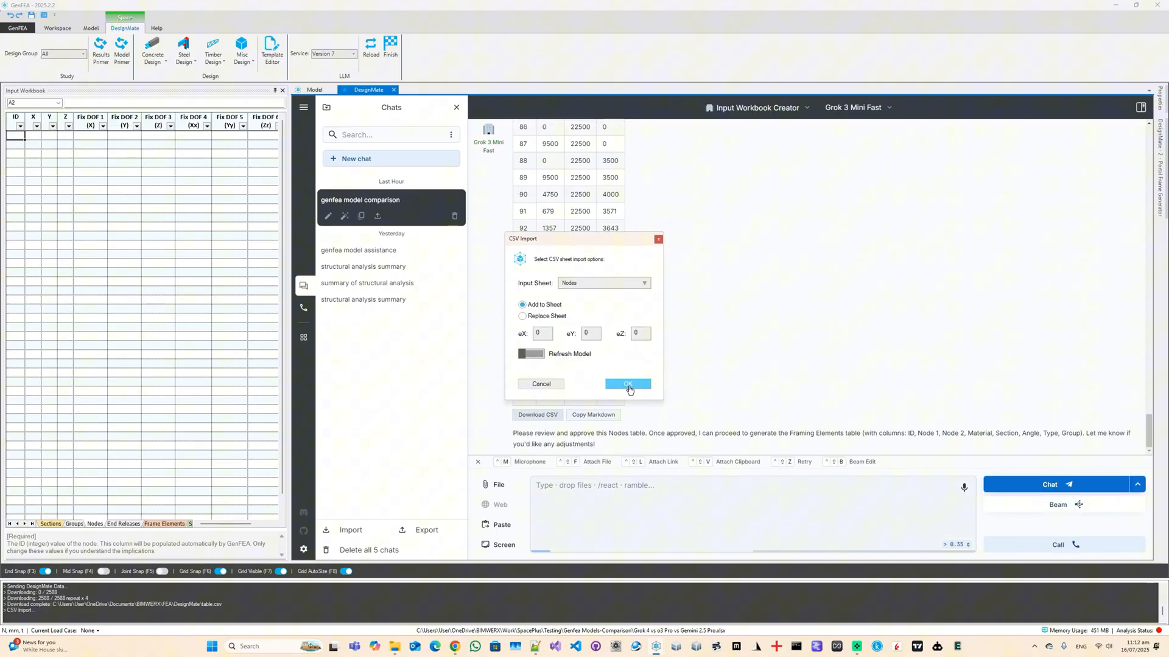
left_click(627, 383)
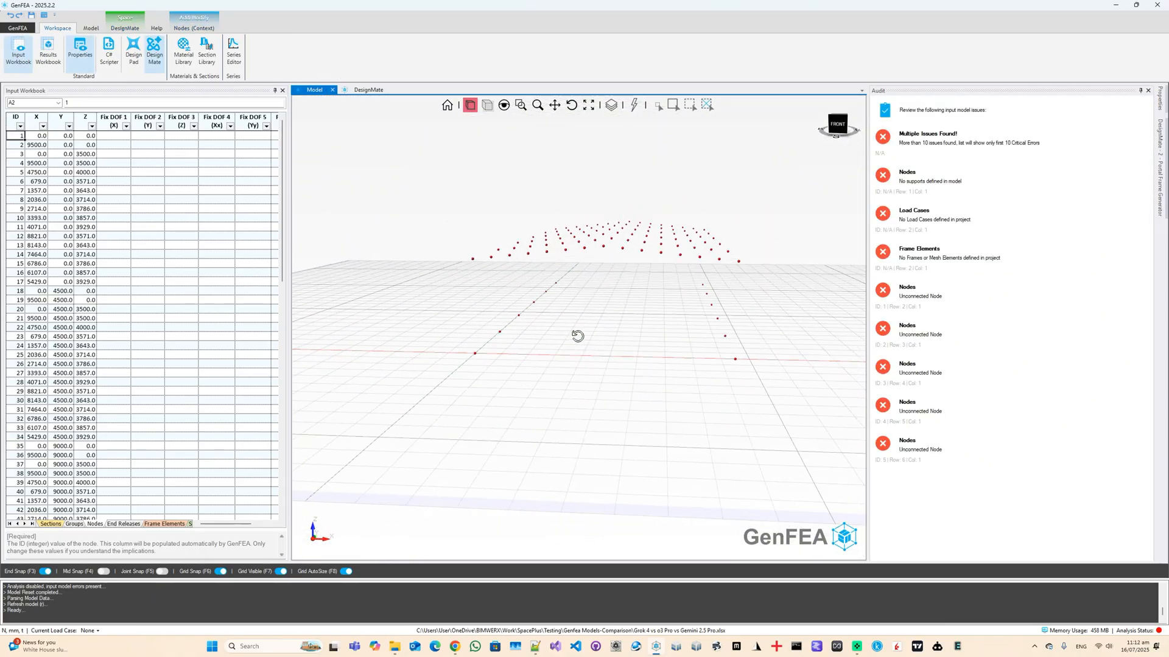
- Measure distances between imported node pairs, then return to the DesignMate chat
left_click(91, 28)
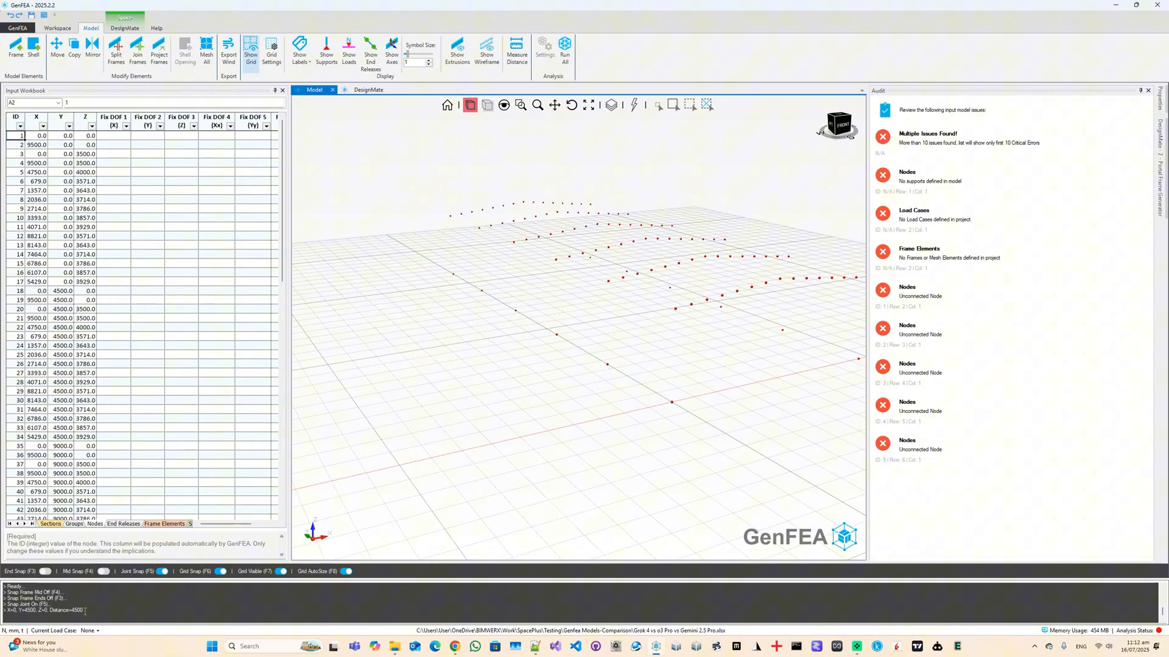
mouse_move(648, 386)
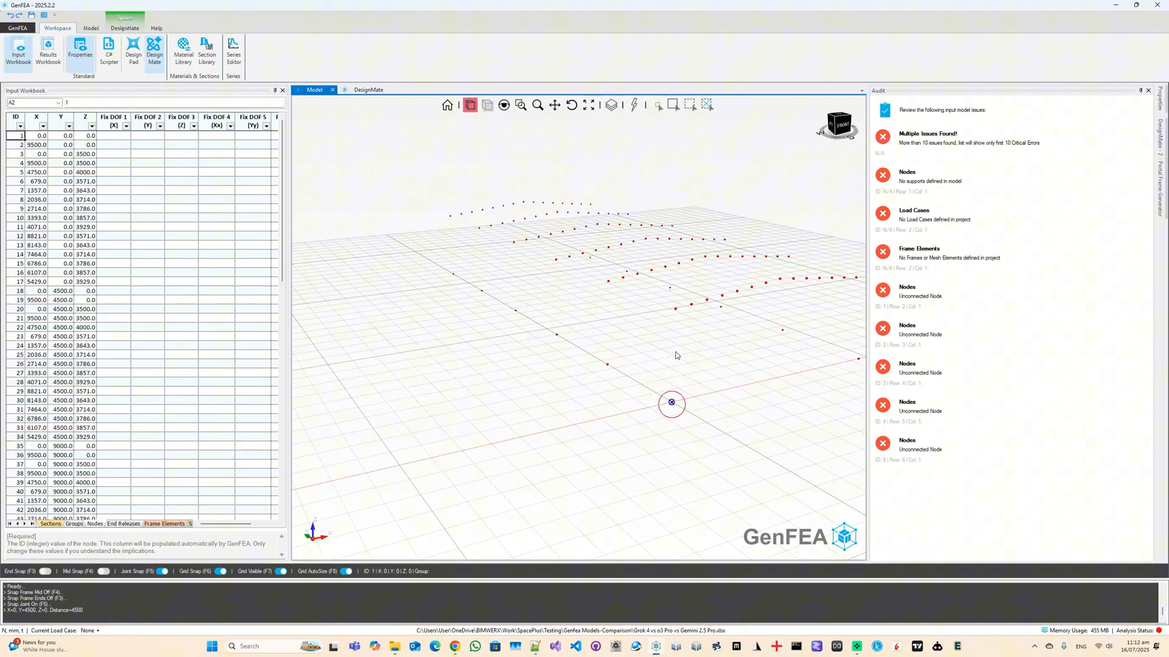
left_click(90, 28)
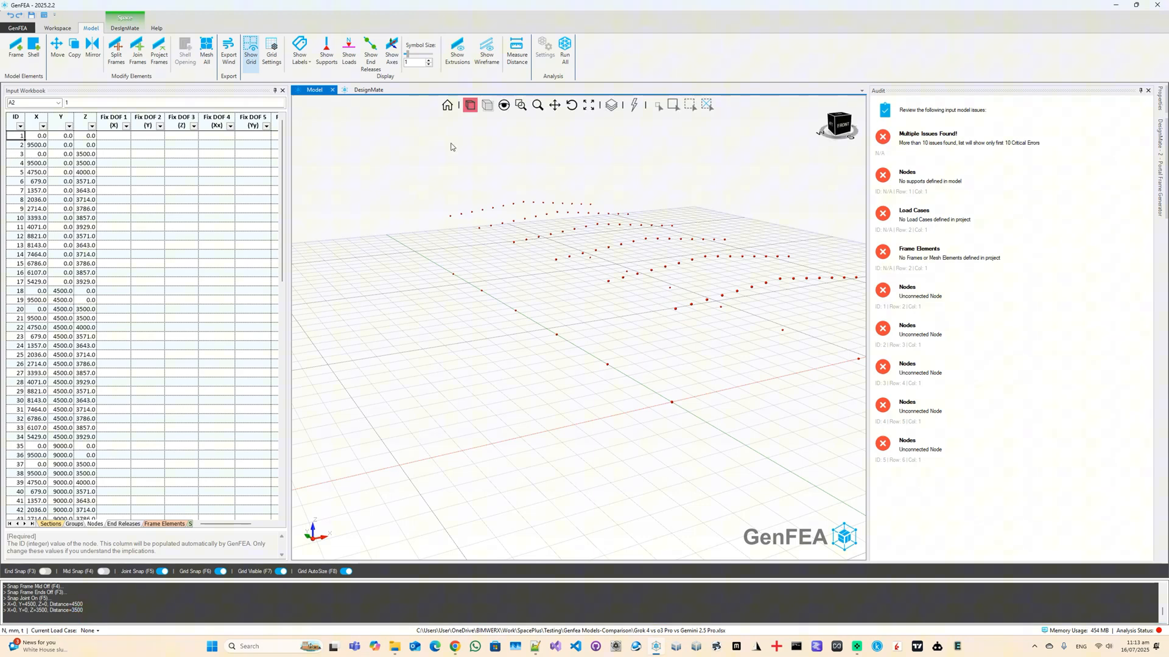
mouse_move(701, 350)
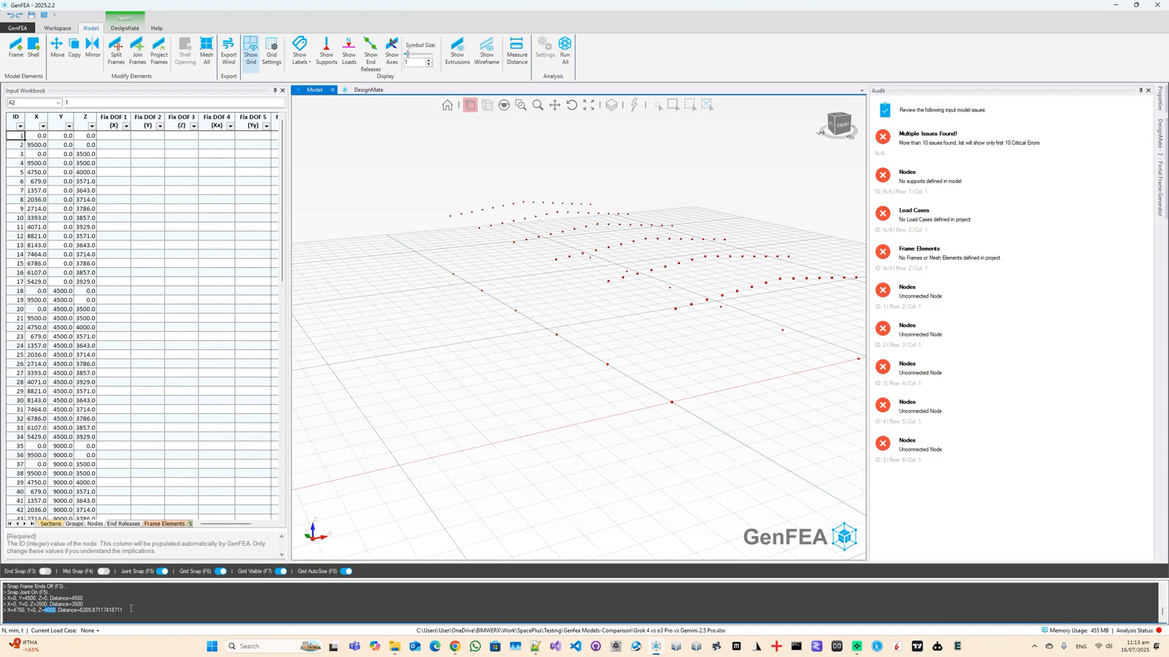
left_click(961, 176)
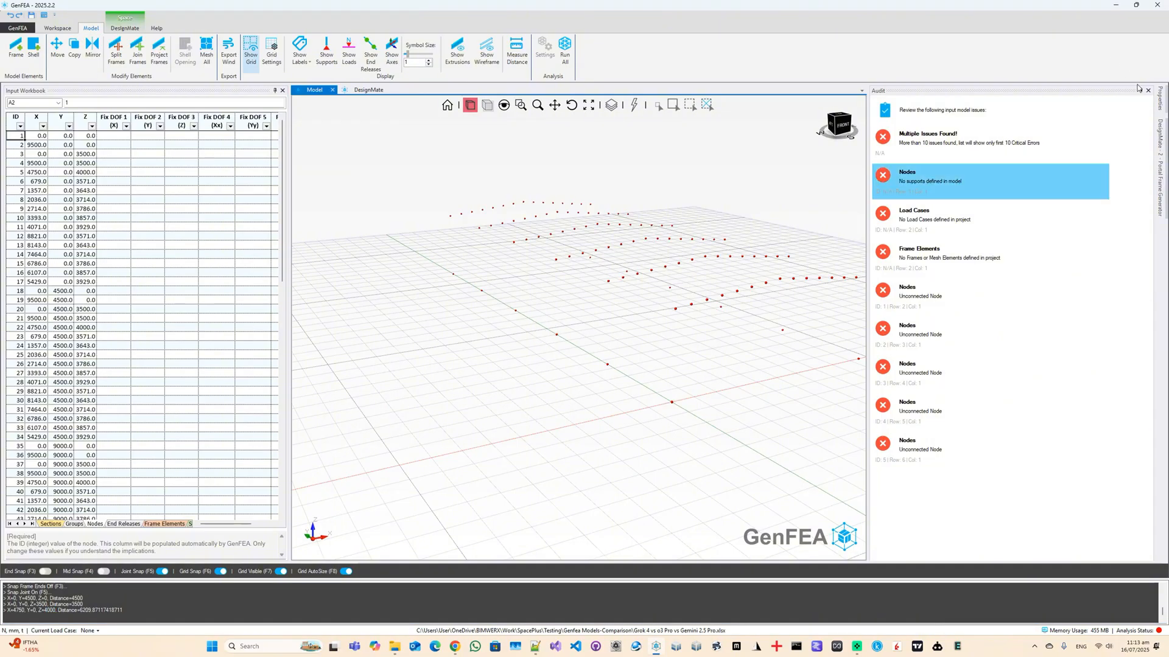
left_click(367, 89)
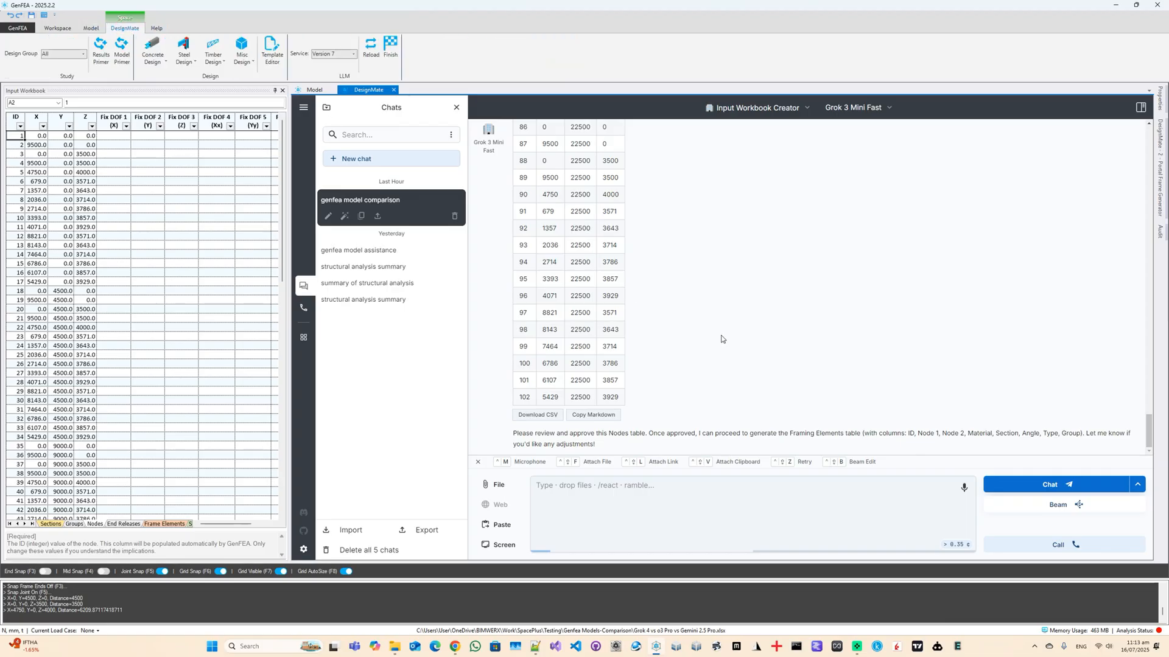
- Switch to Grok 4 (0709) and send 'good, now the framing element' request
left_click(854, 107)
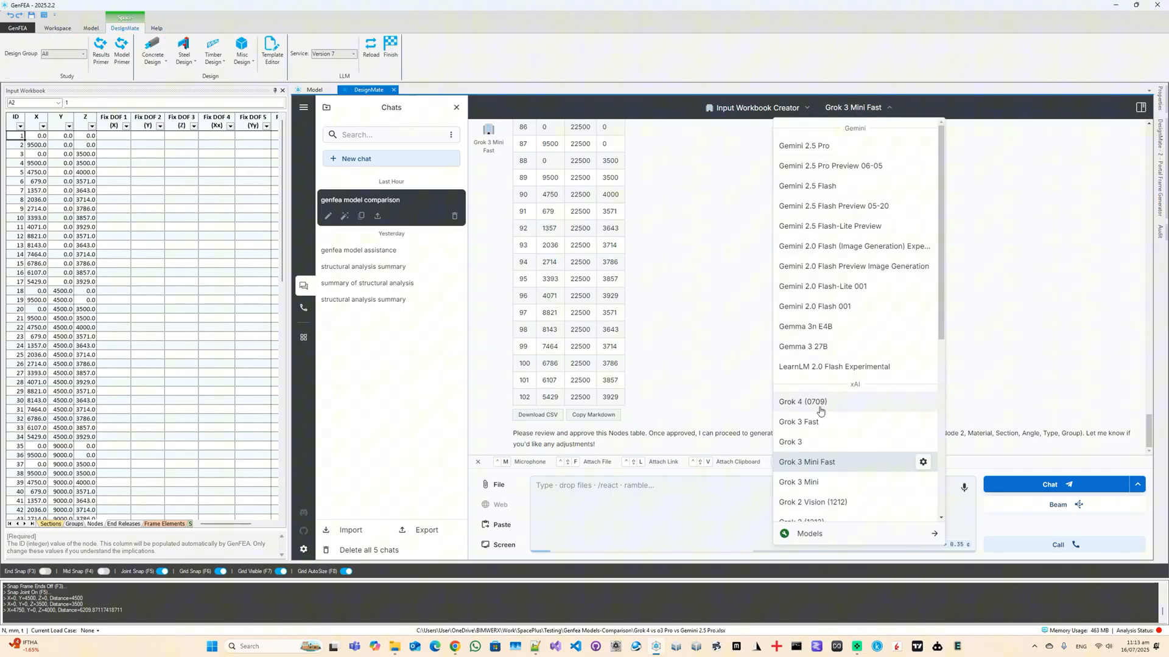
left_click(803, 402)
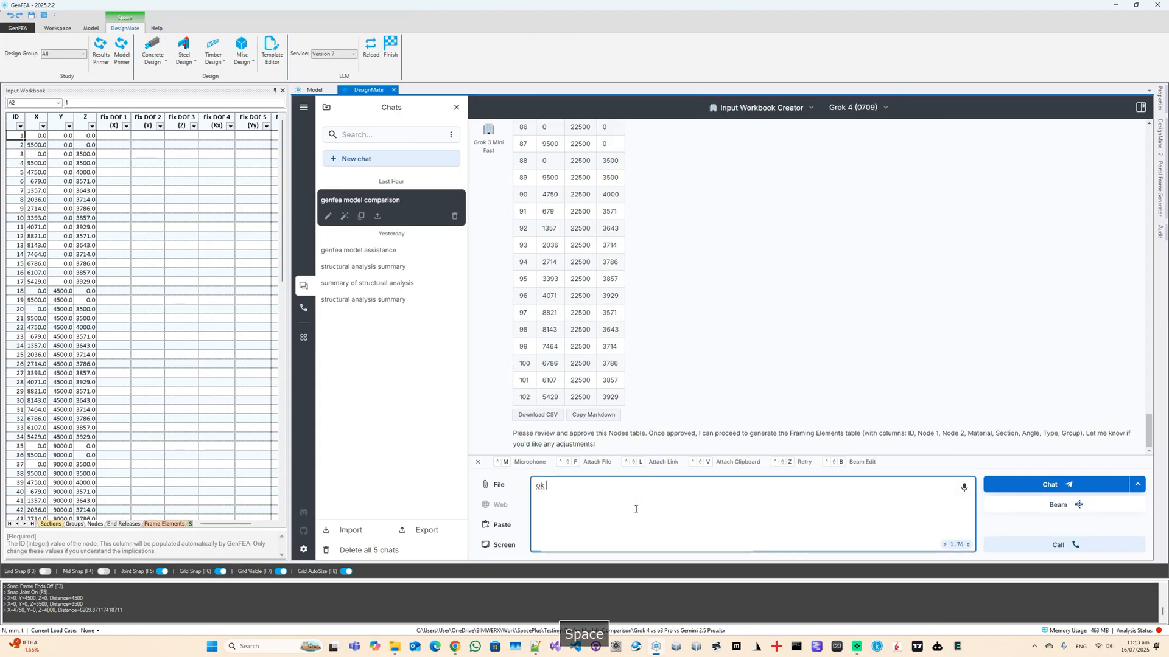
type("good, now the")
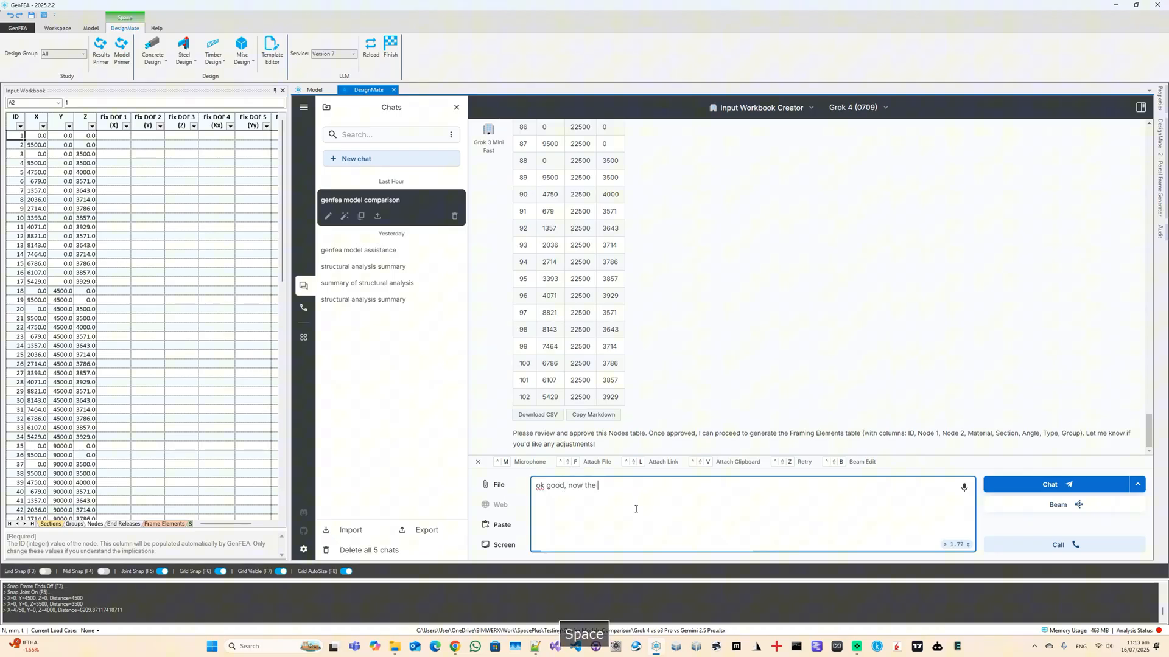
type("framing element")
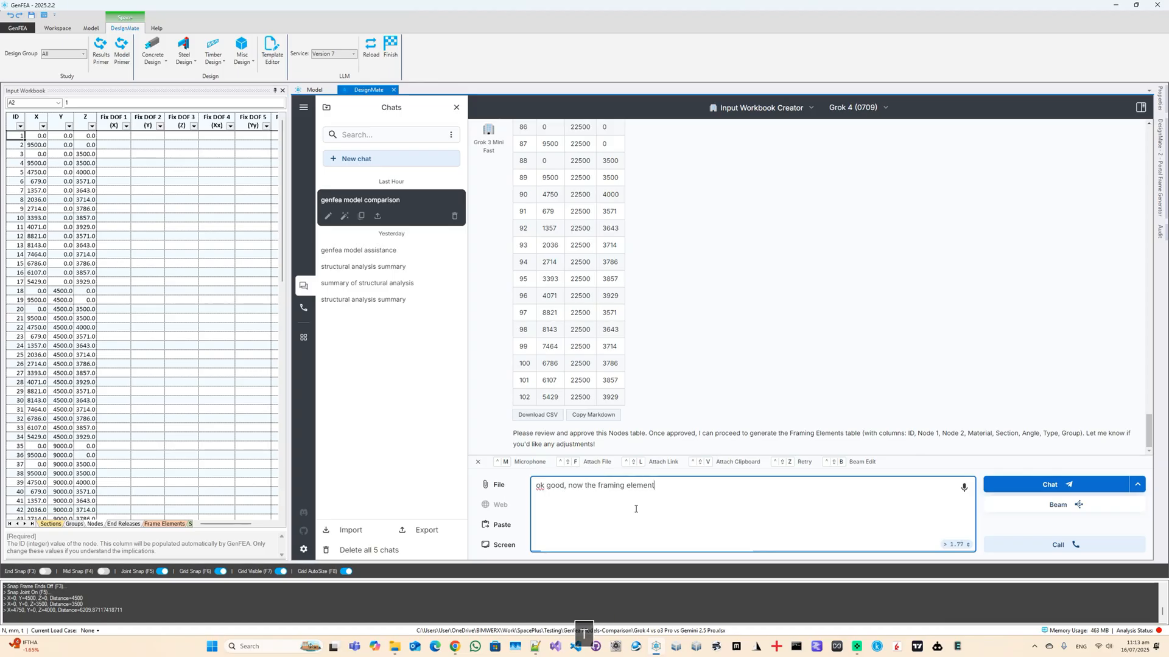
left_click(1050, 485)
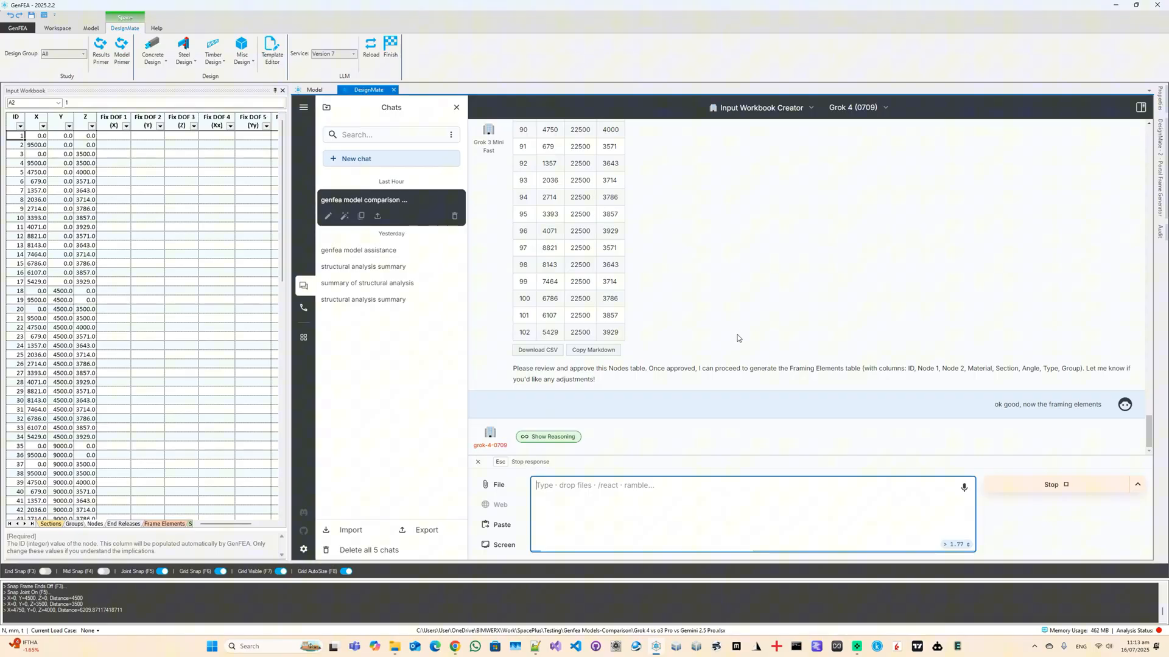
mouse_move(593, 432)
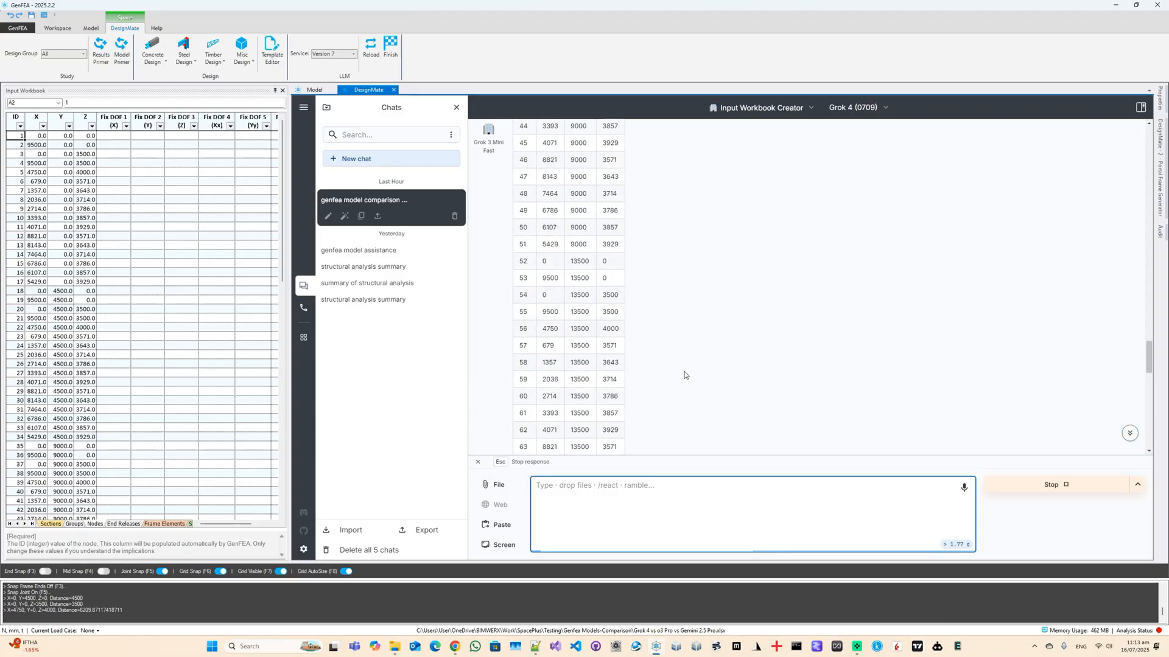
- Read the streamed Framing Elements Part 1 table through element 96
scroll("down", 3)
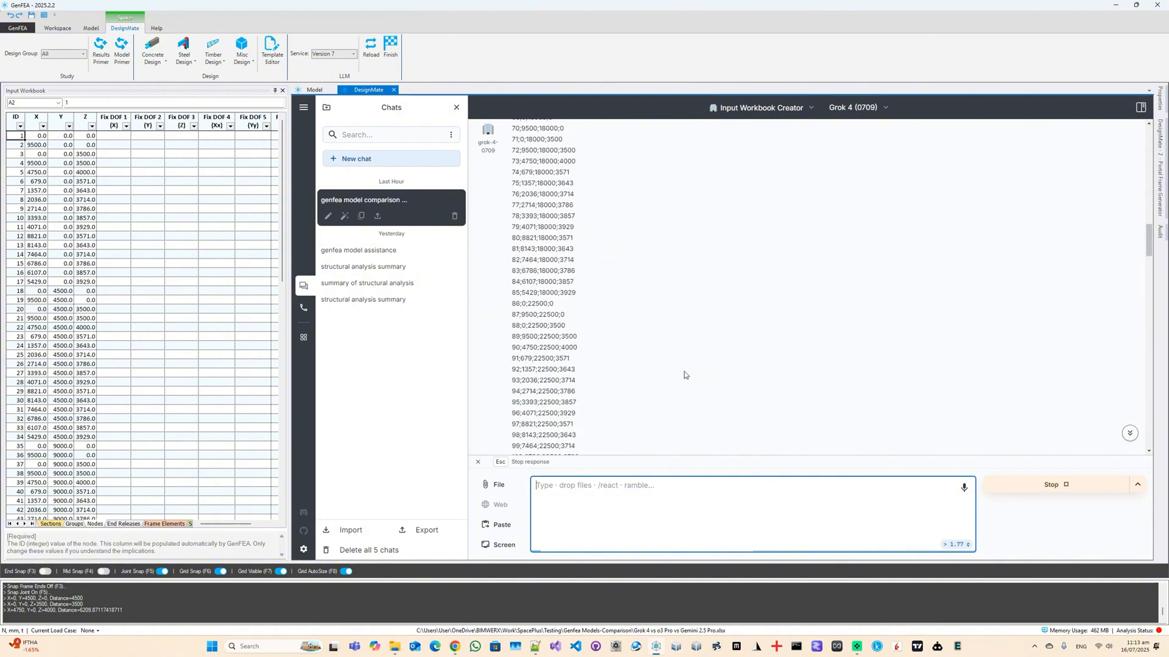
scroll("up", 3)
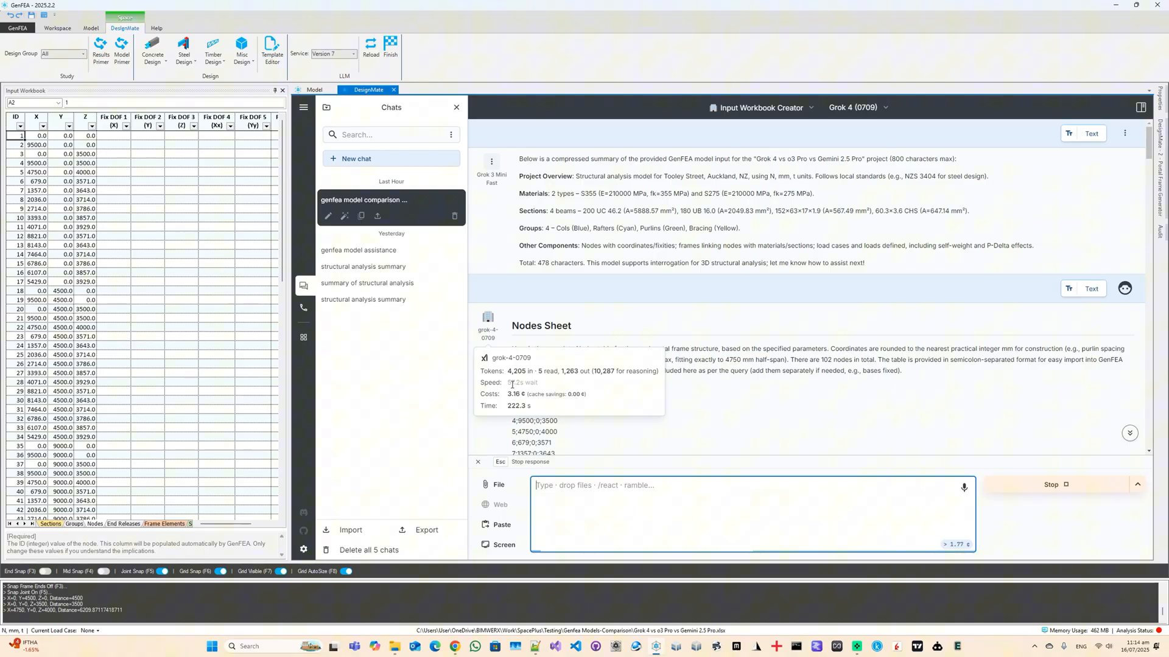
scroll("down", 3)
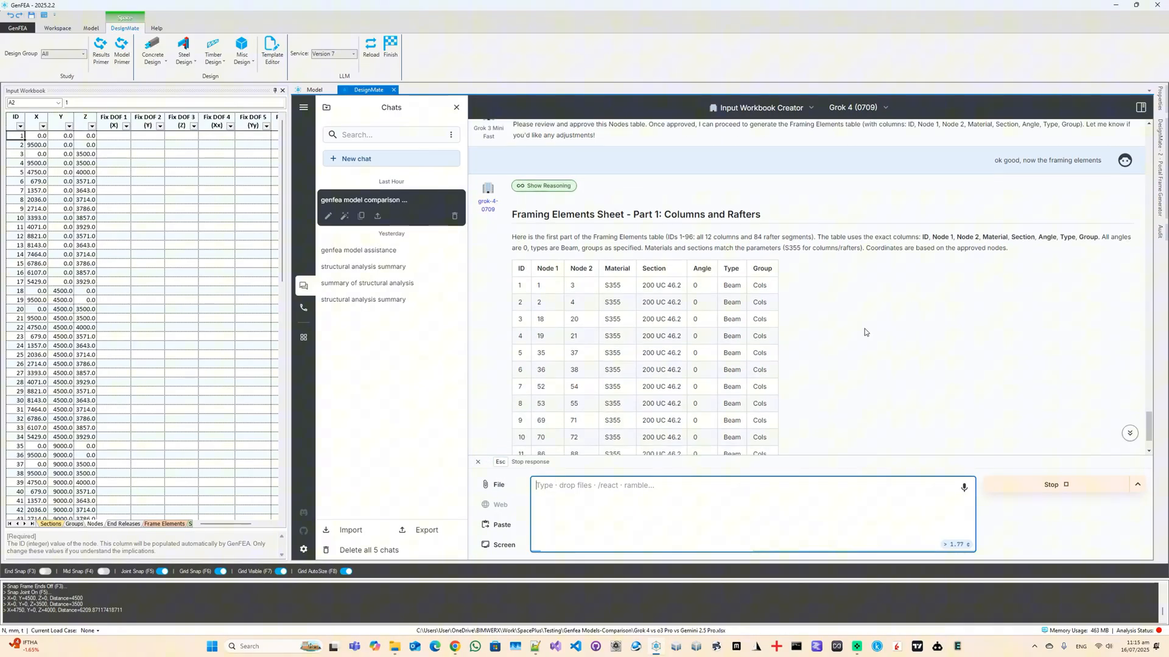
scroll("down", 3)
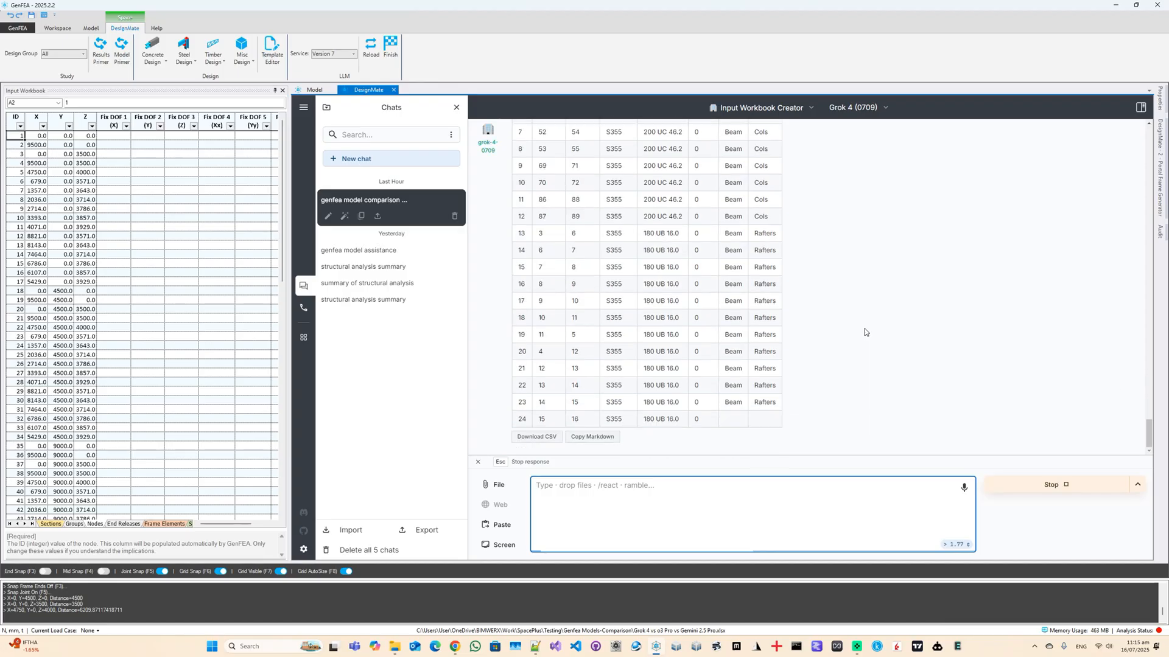
scroll("down", 3)
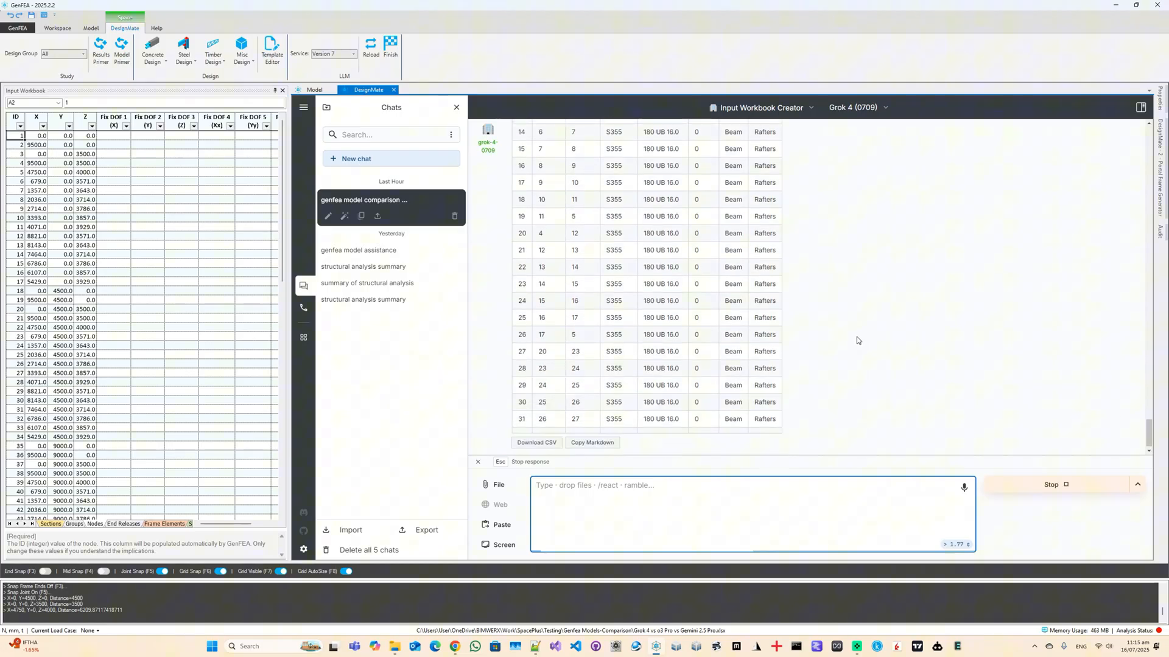
scroll("down", 3)
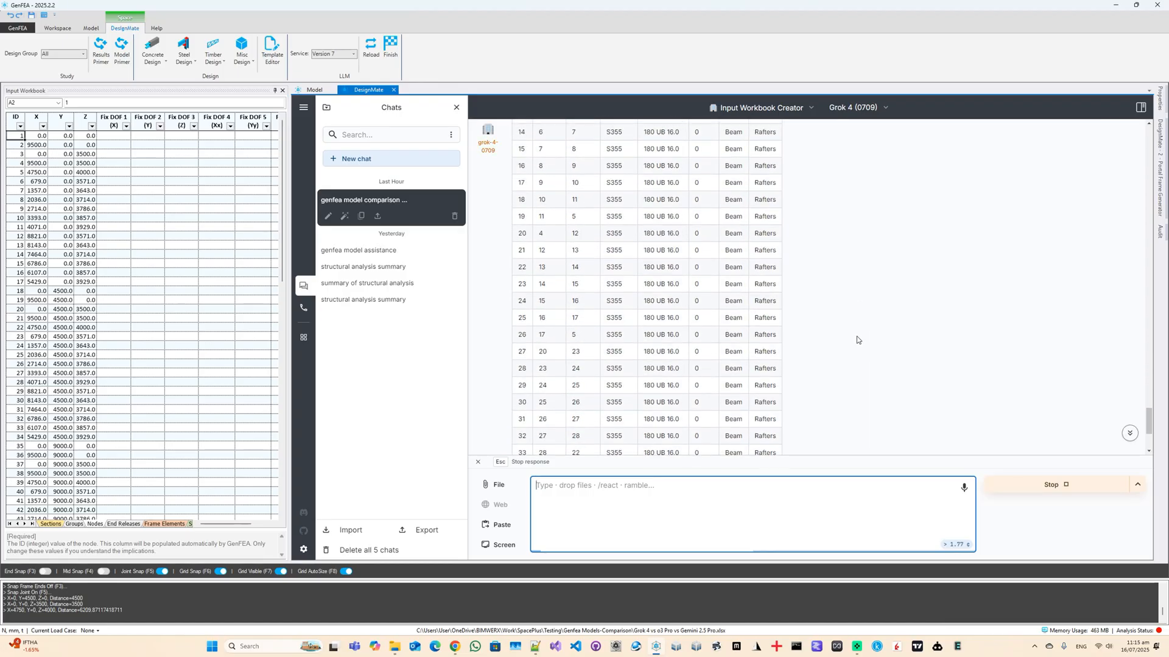
scroll("down", 3)
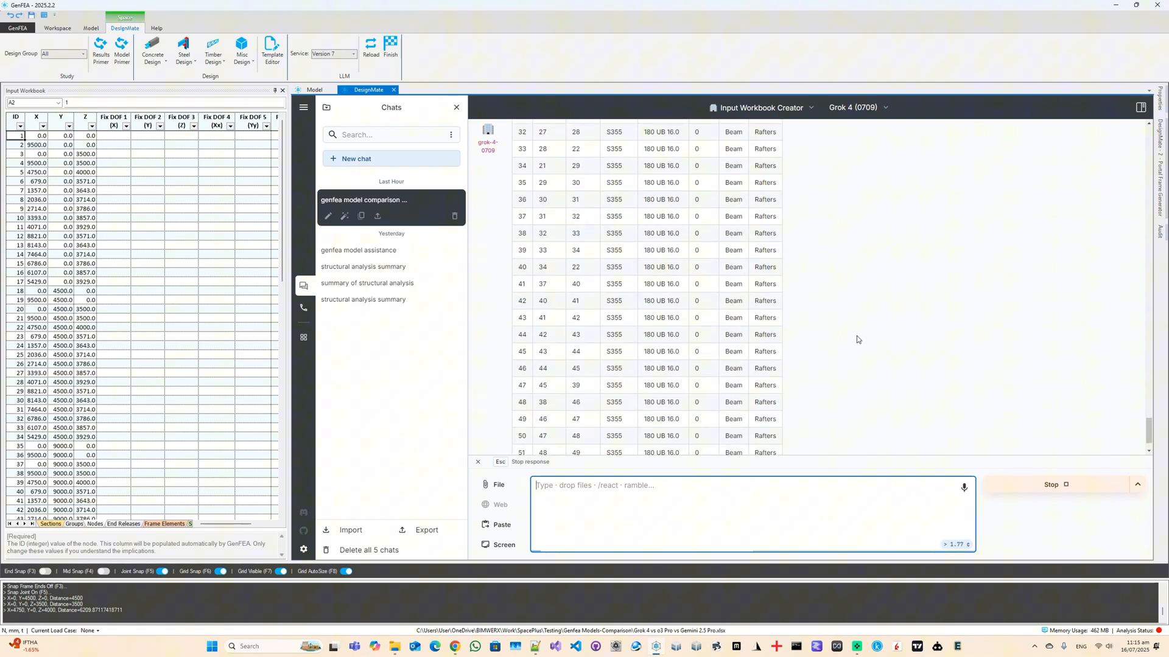
scroll("down", 3)
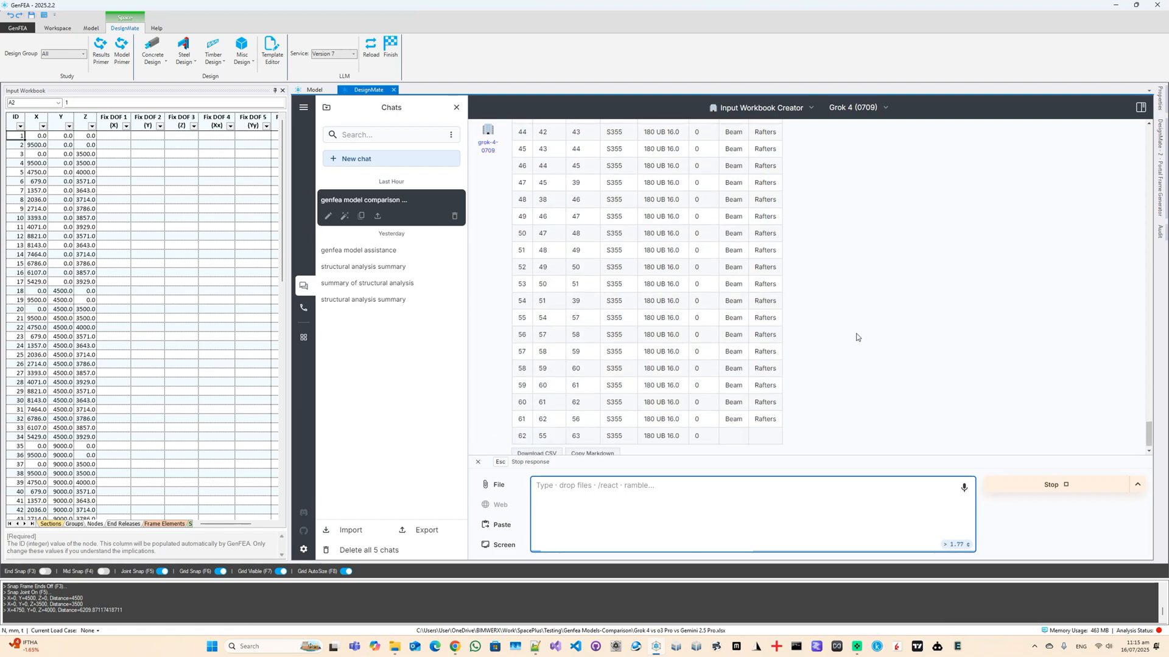
scroll("down", 3)
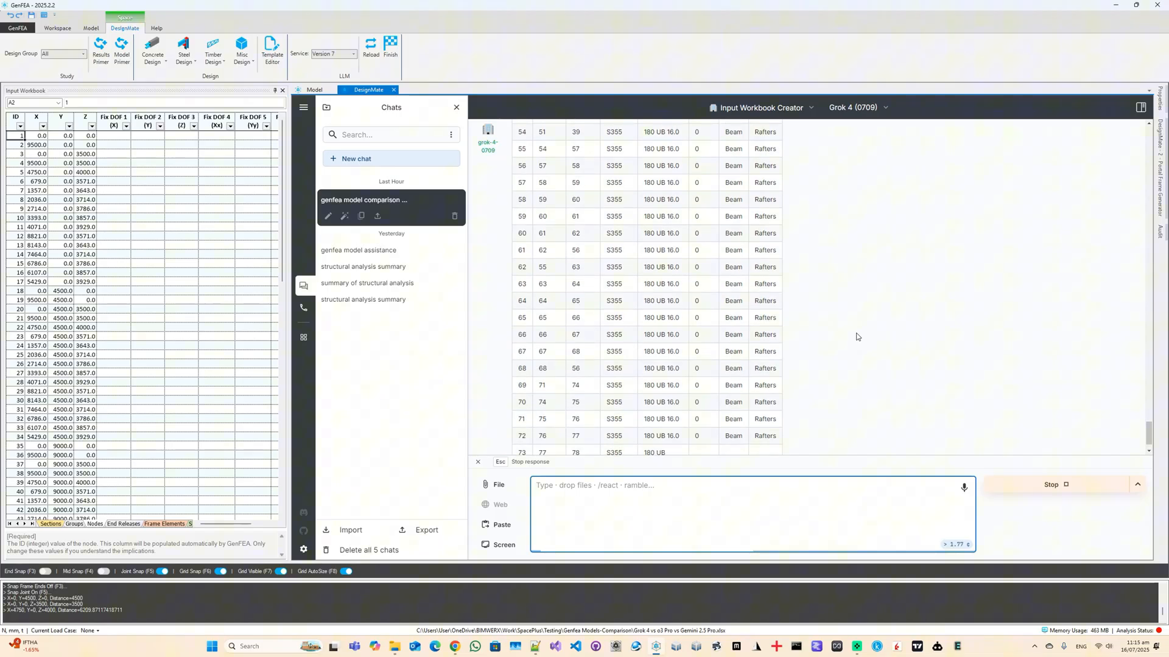
scroll("down", 3)
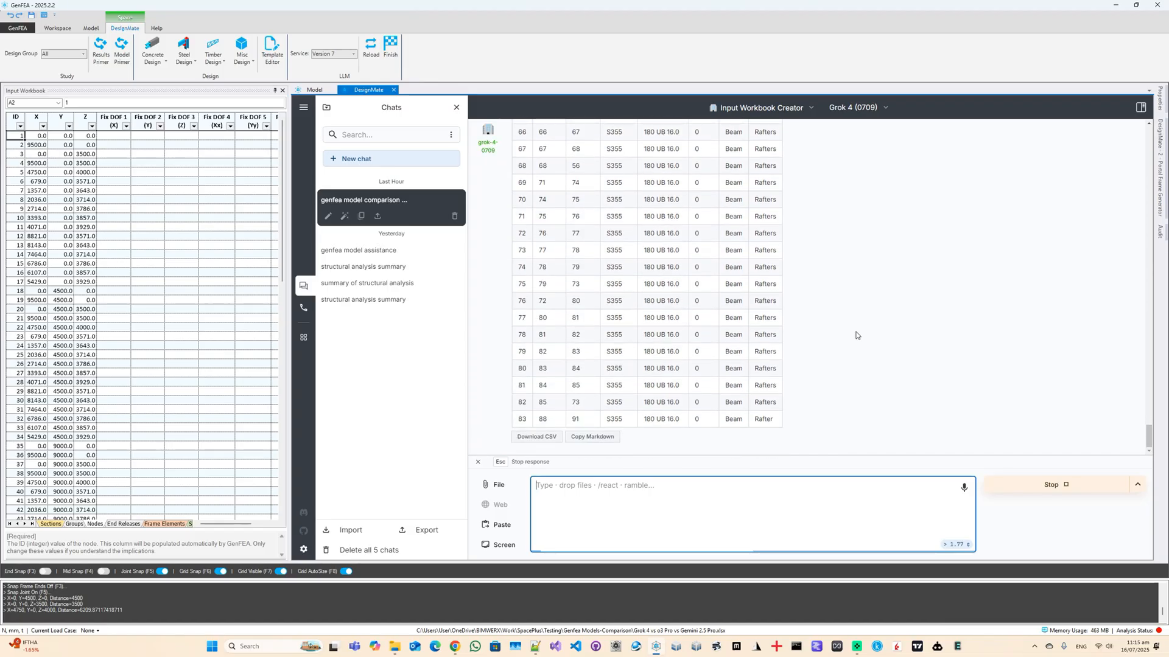
scroll("down", 3)
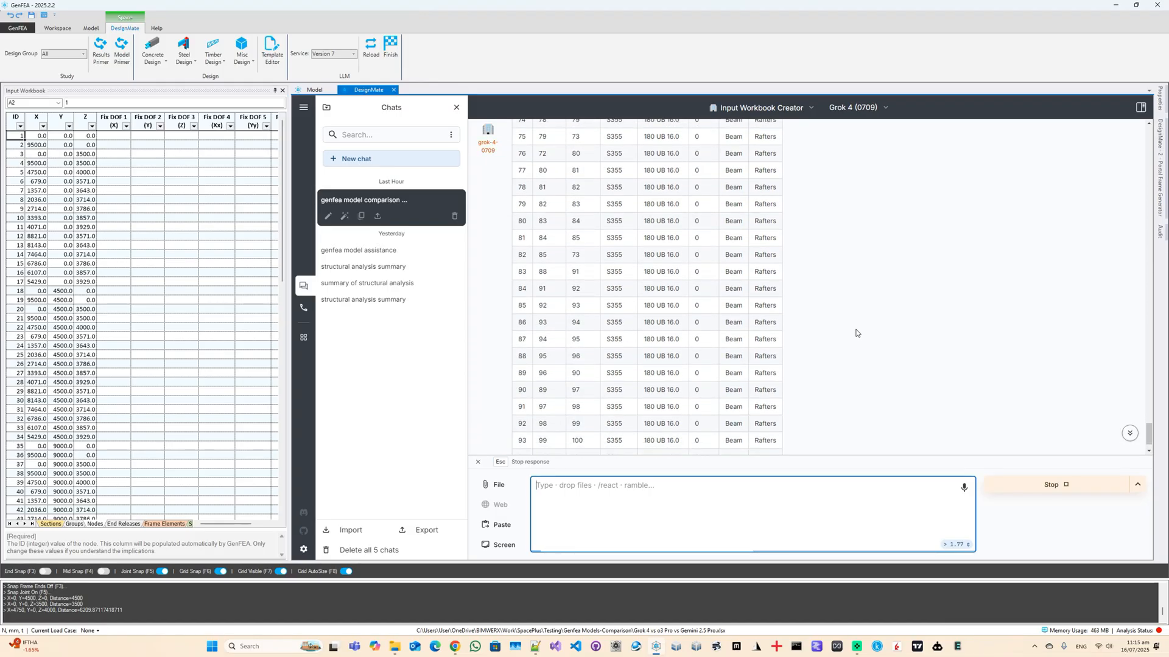
scroll("down", 3)
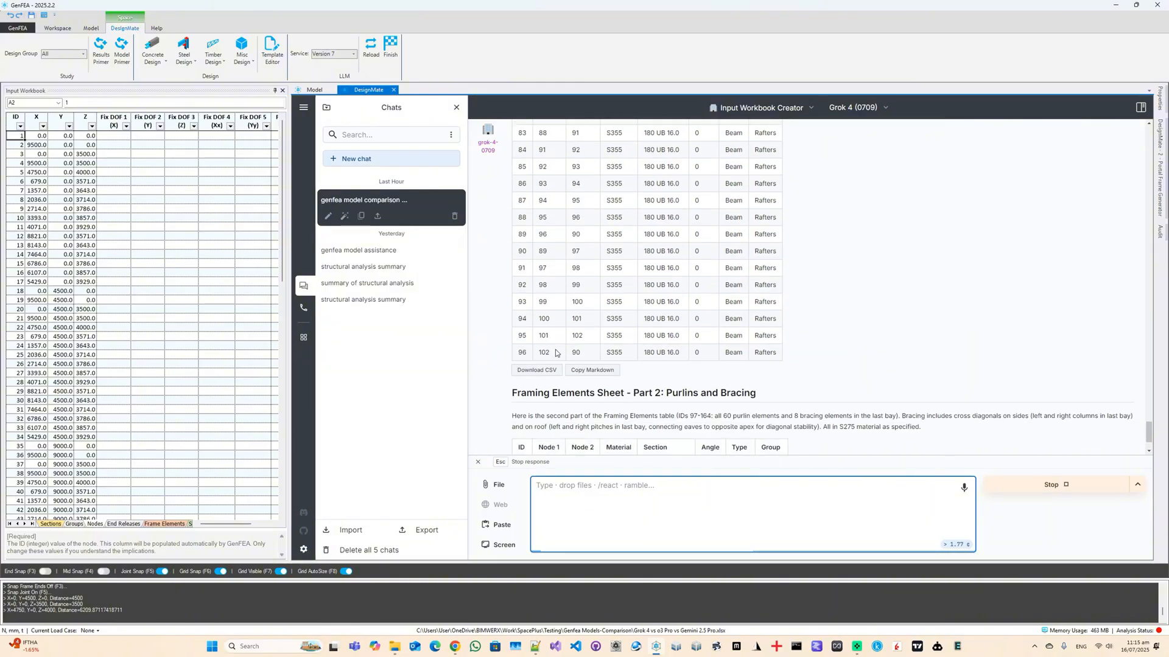
- Import the columns and rafters CSV table into the Frame Elements sheet
left_click(536, 370)
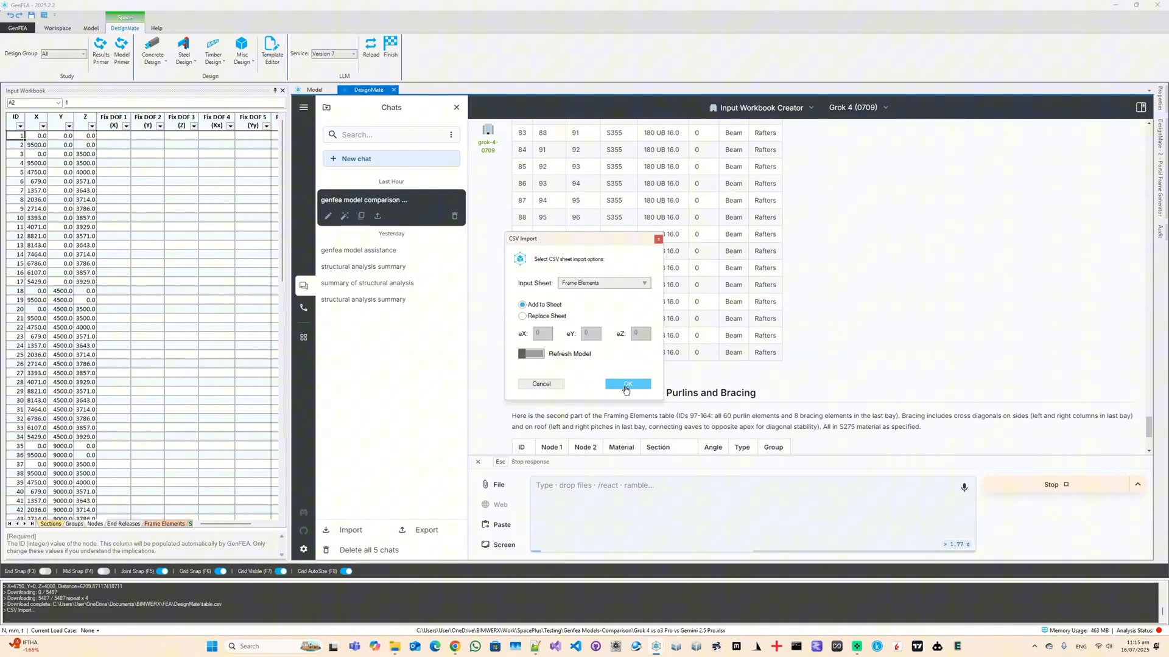
left_click(625, 385)
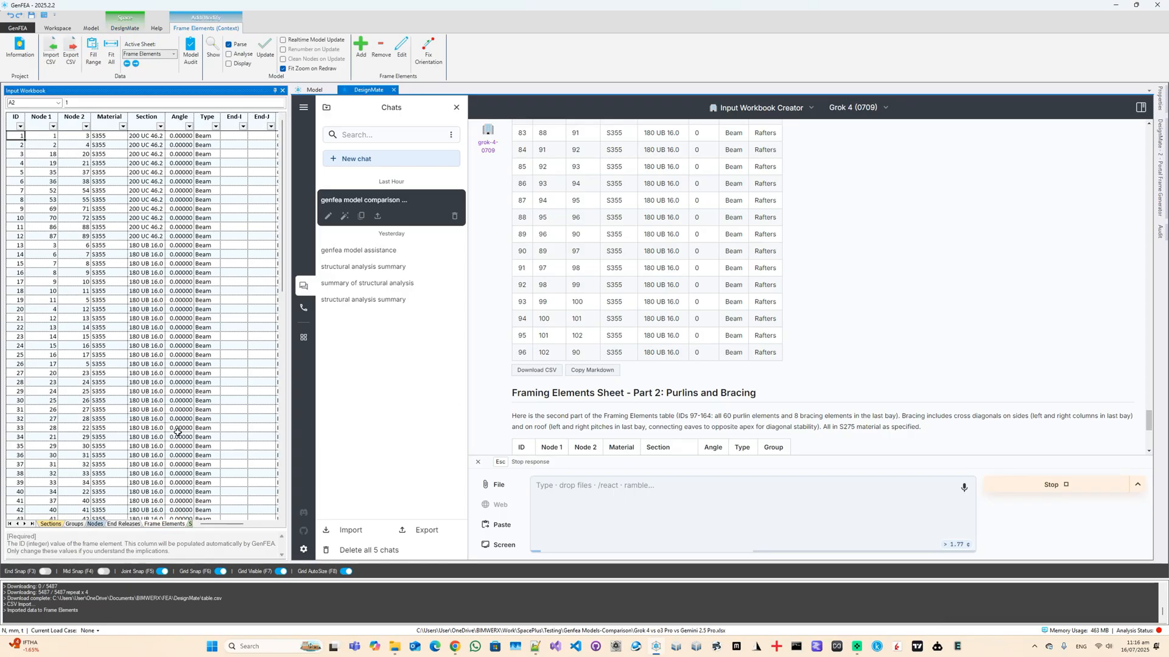
- Import the purlins and bracing CSV table, completing all 164 framing elements
scroll("down", 3)
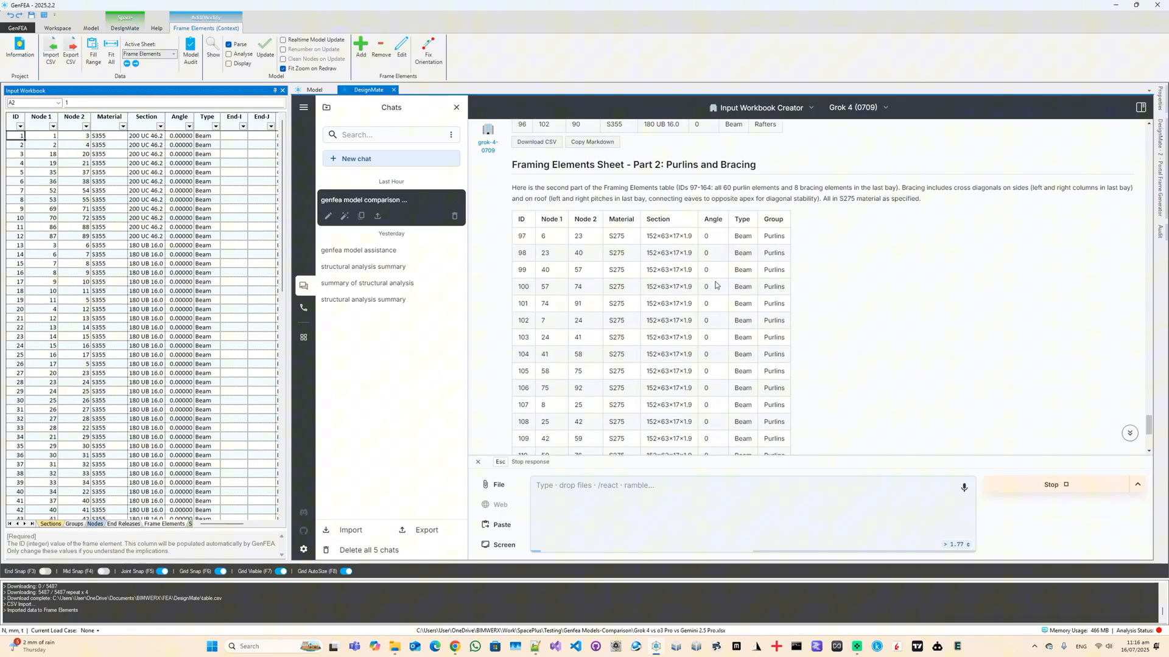
scroll("down", 3)
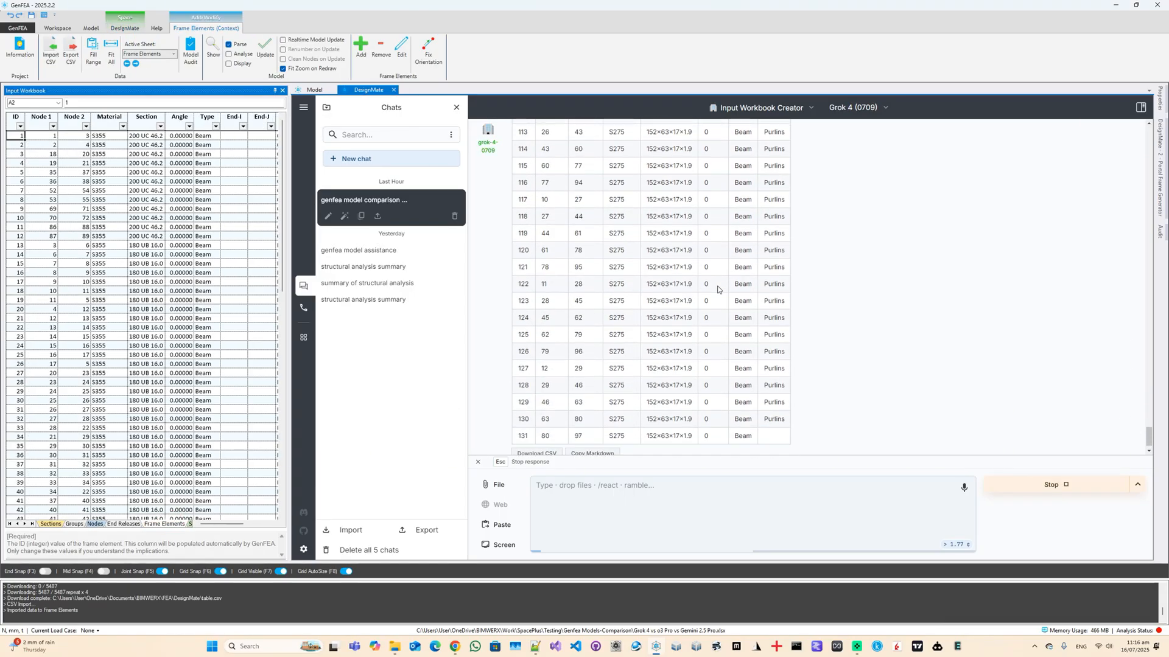
scroll("down", 3)
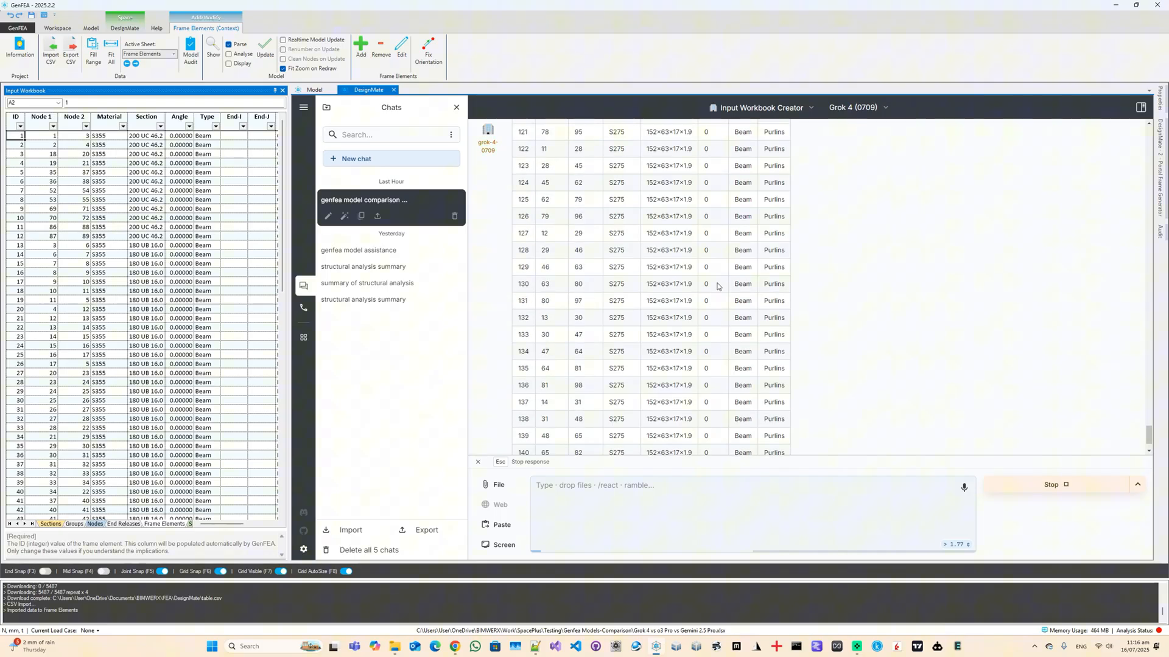
scroll("down", 3)
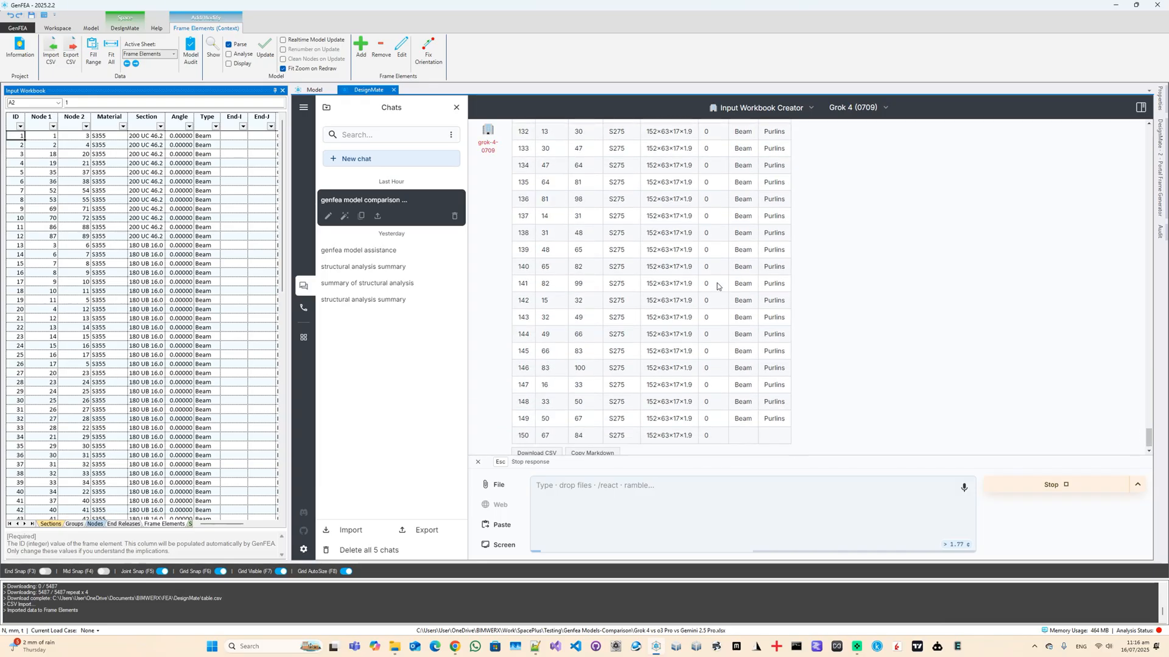
scroll("down", 3)
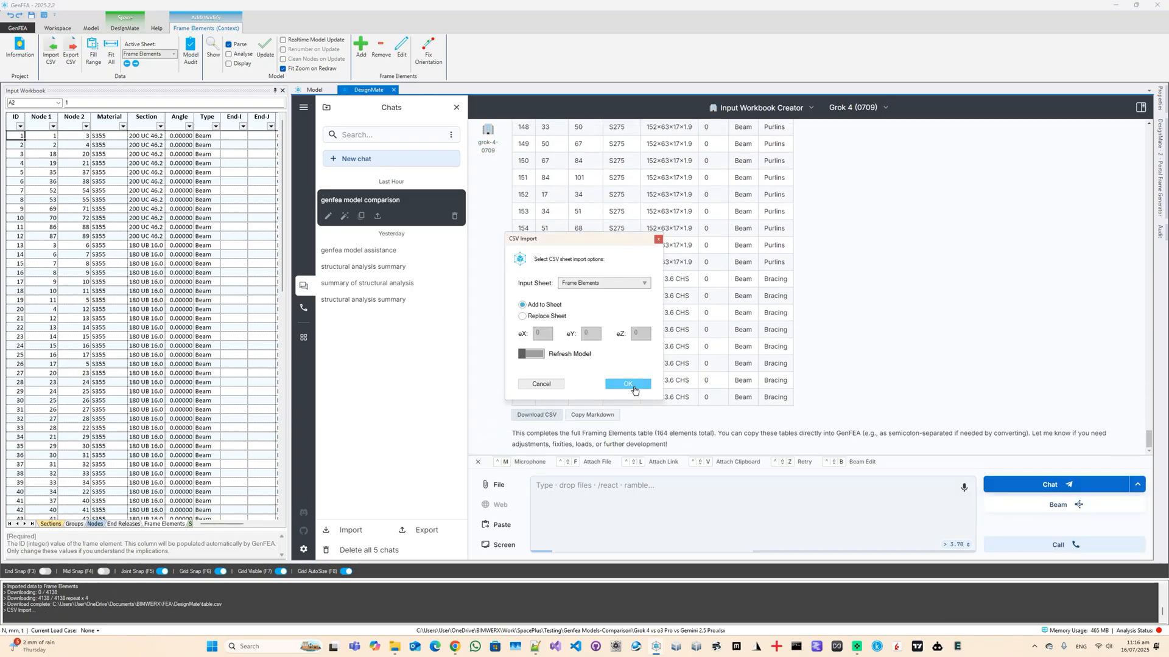
left_click(626, 383)
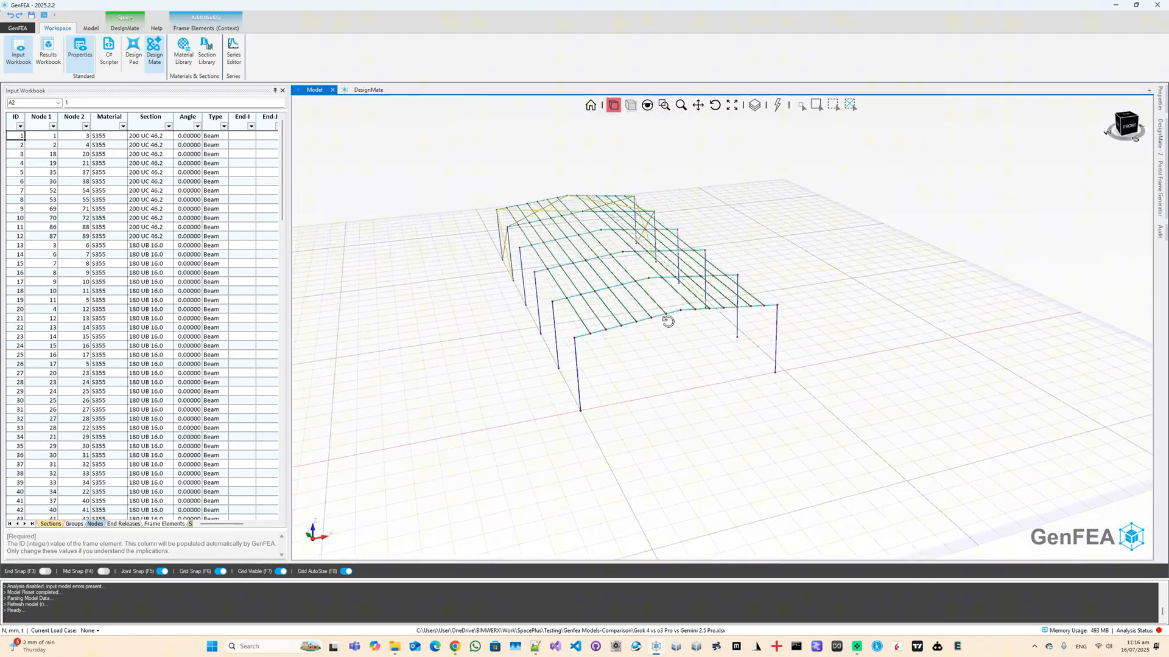
- Turn on Show Extrusions so members display as solid section shapes
left_click(92, 28)
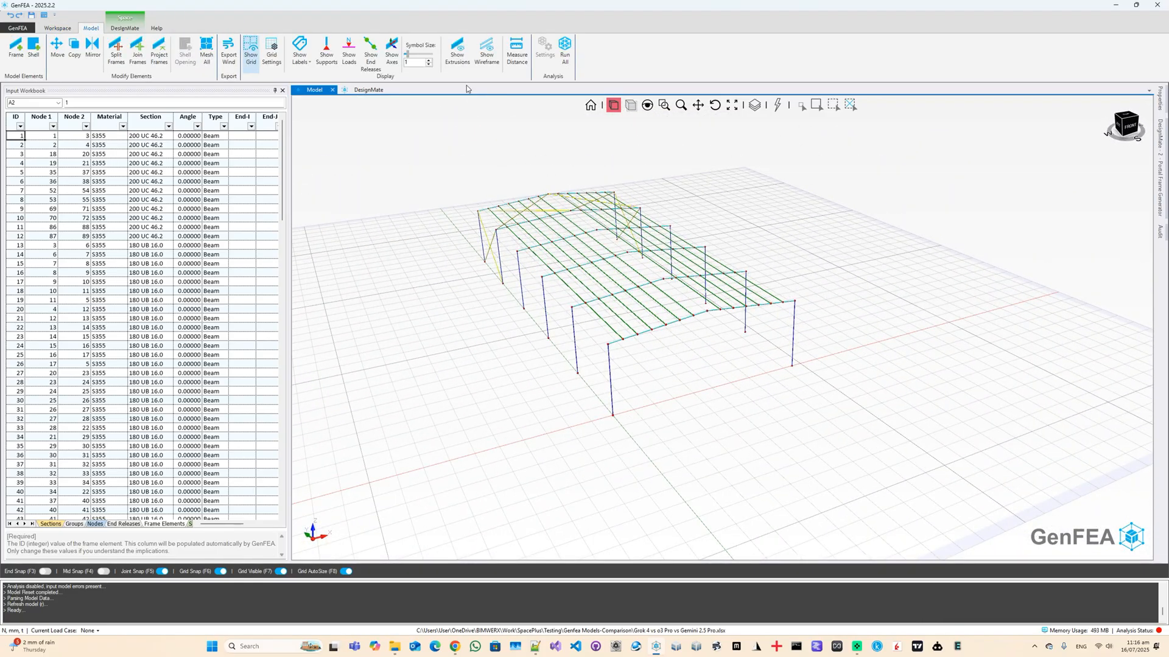
left_click(456, 53)
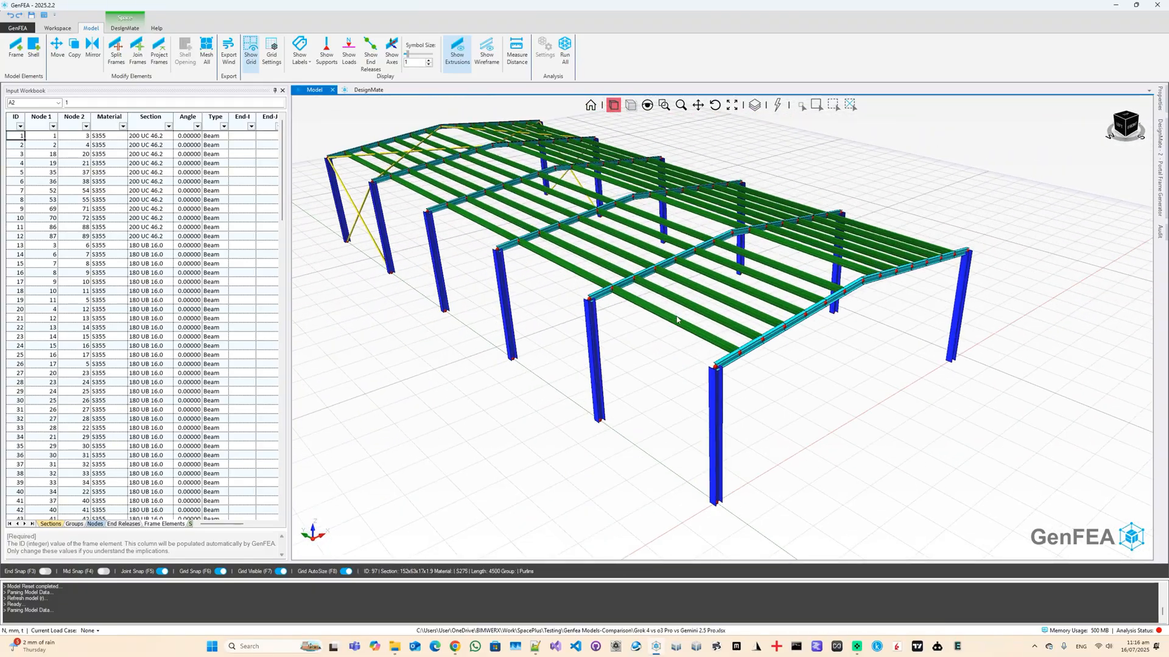
left_click(368, 89)
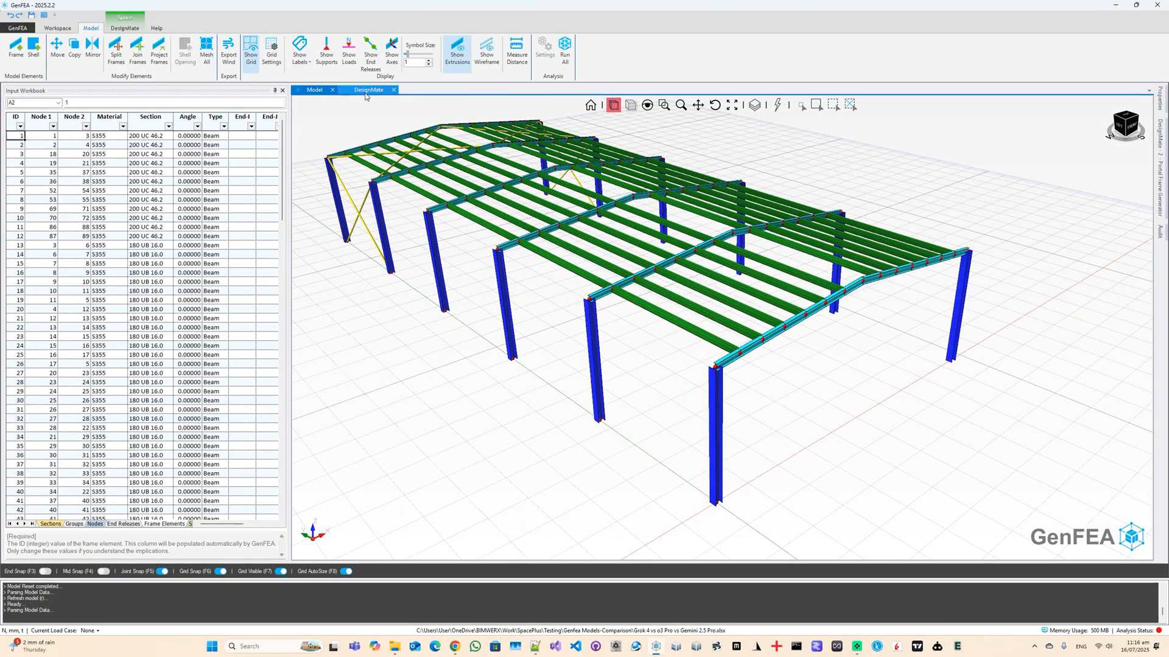
- Ask DesignMate to add the missing ridge and eaves beams using the purlin section
left_click(367, 88)
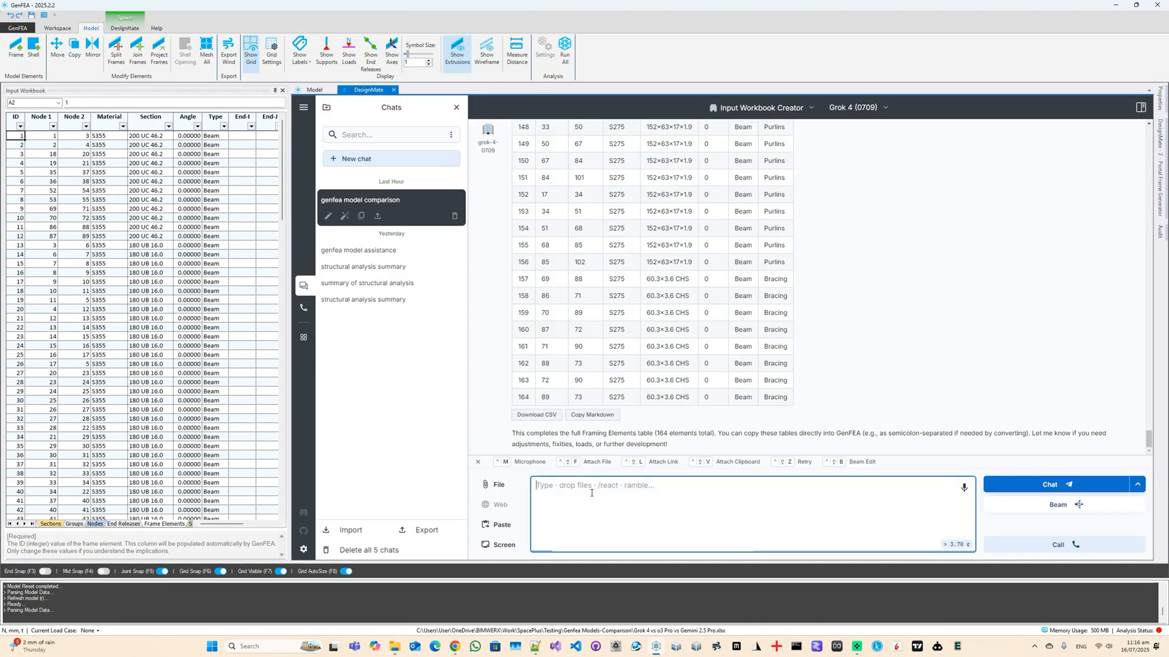
type("ok good, ridge")
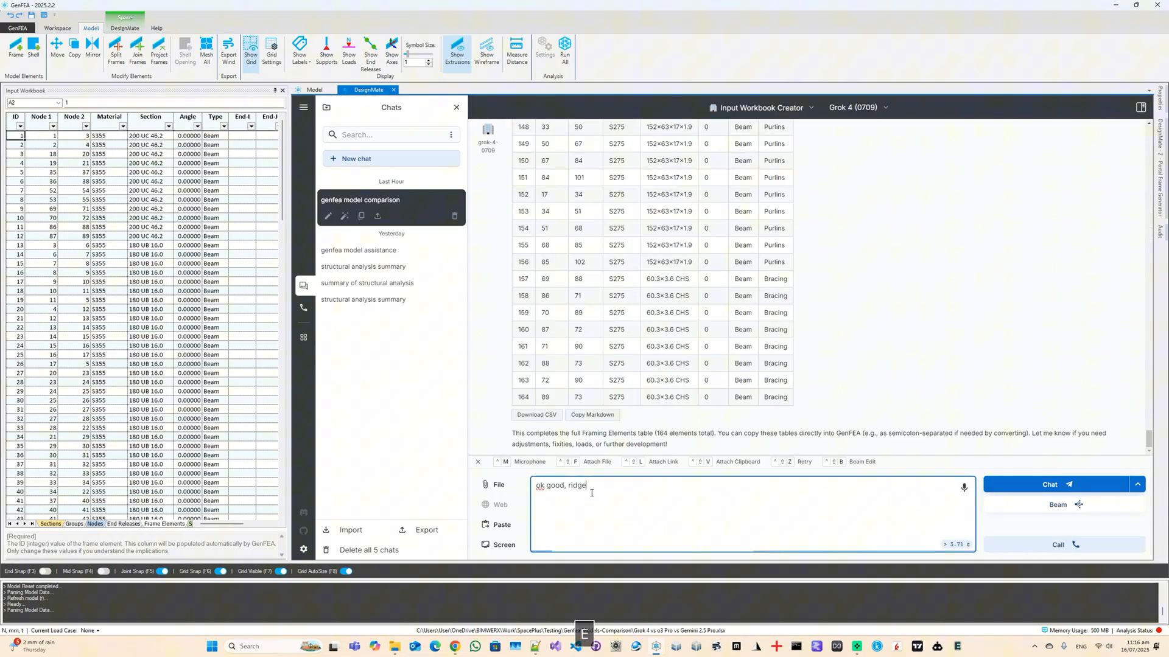
type("and eaves b")
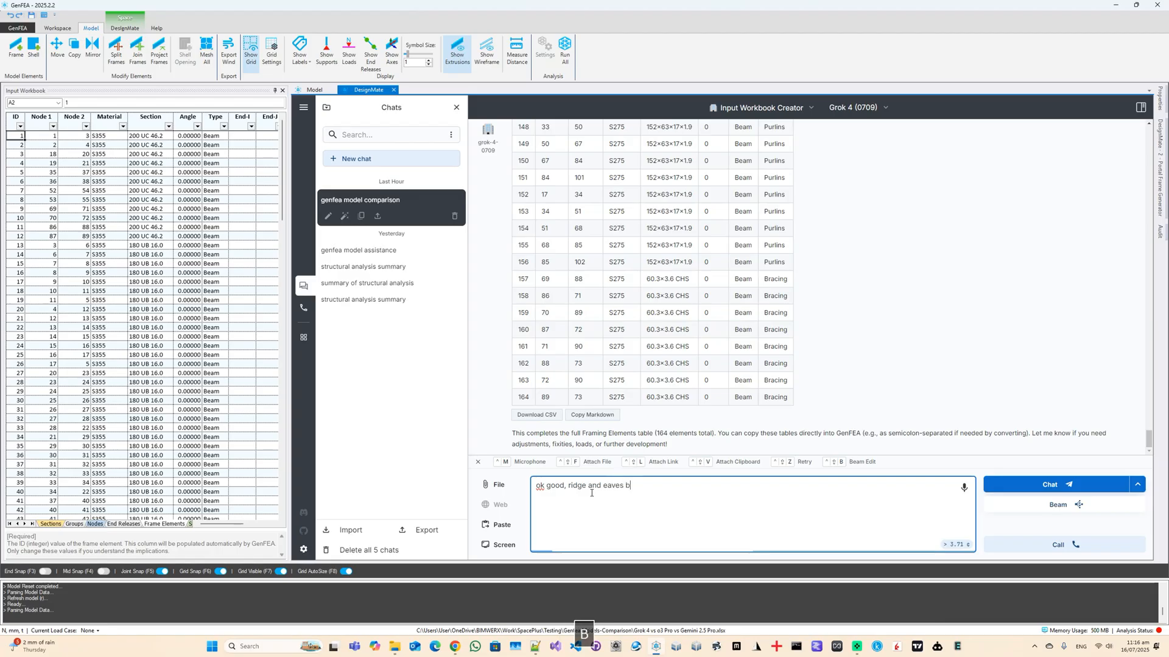
type("eams missing, just add the")
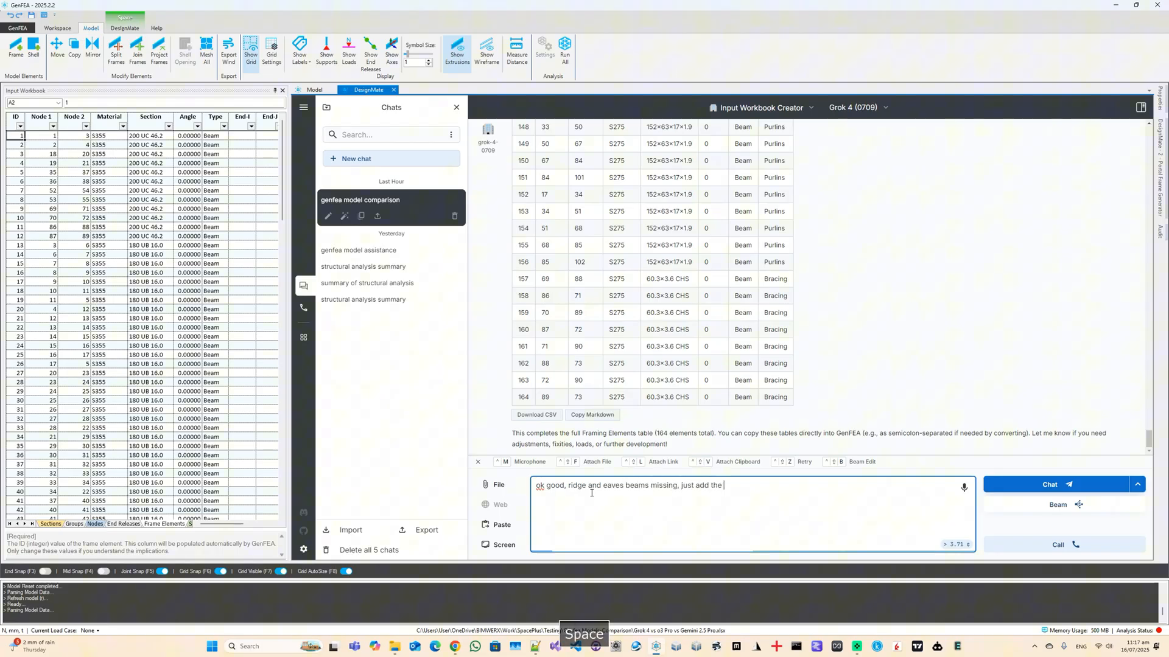
type("missing elements at the end, use the p")
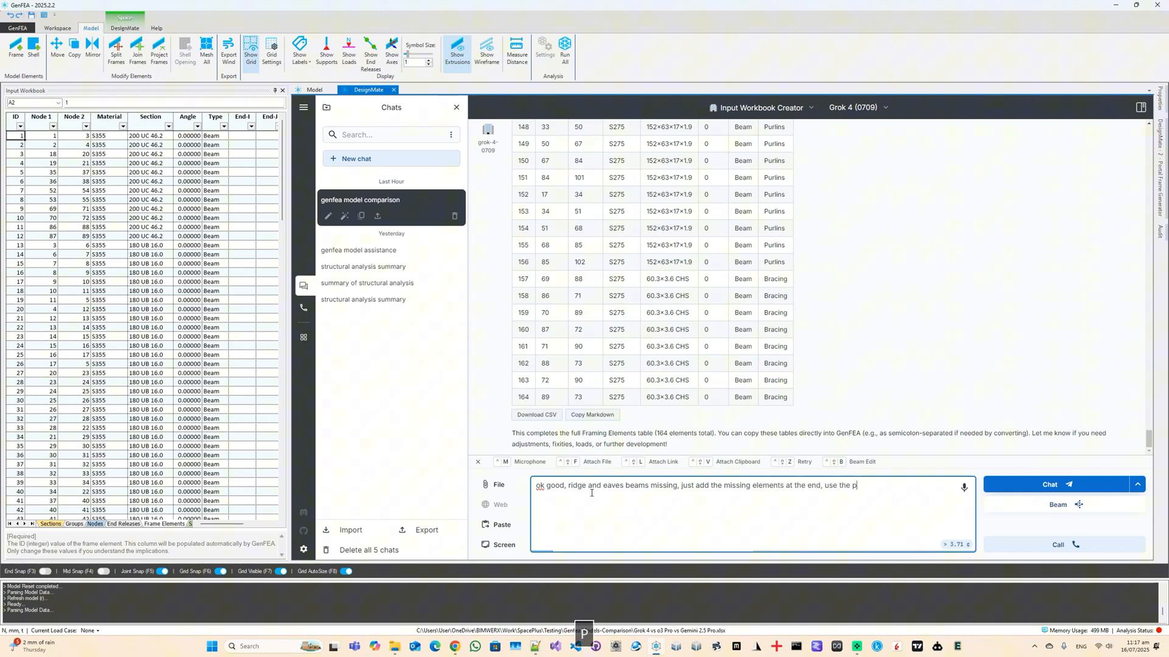
type("urlins section for th")
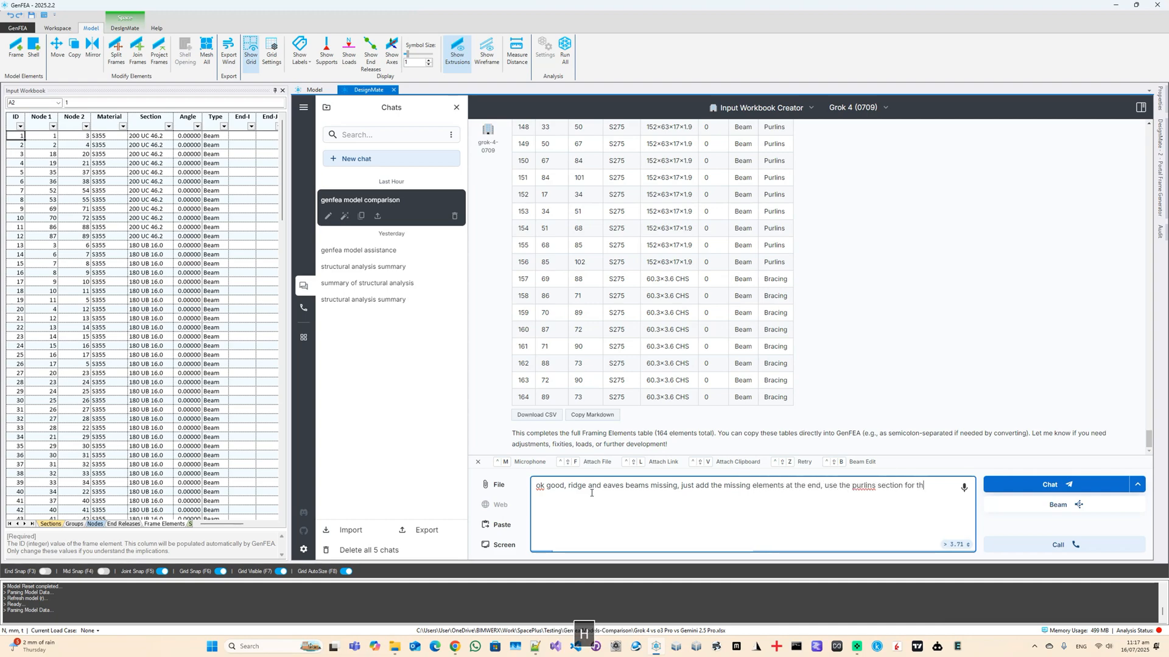
left_click(1047, 484)
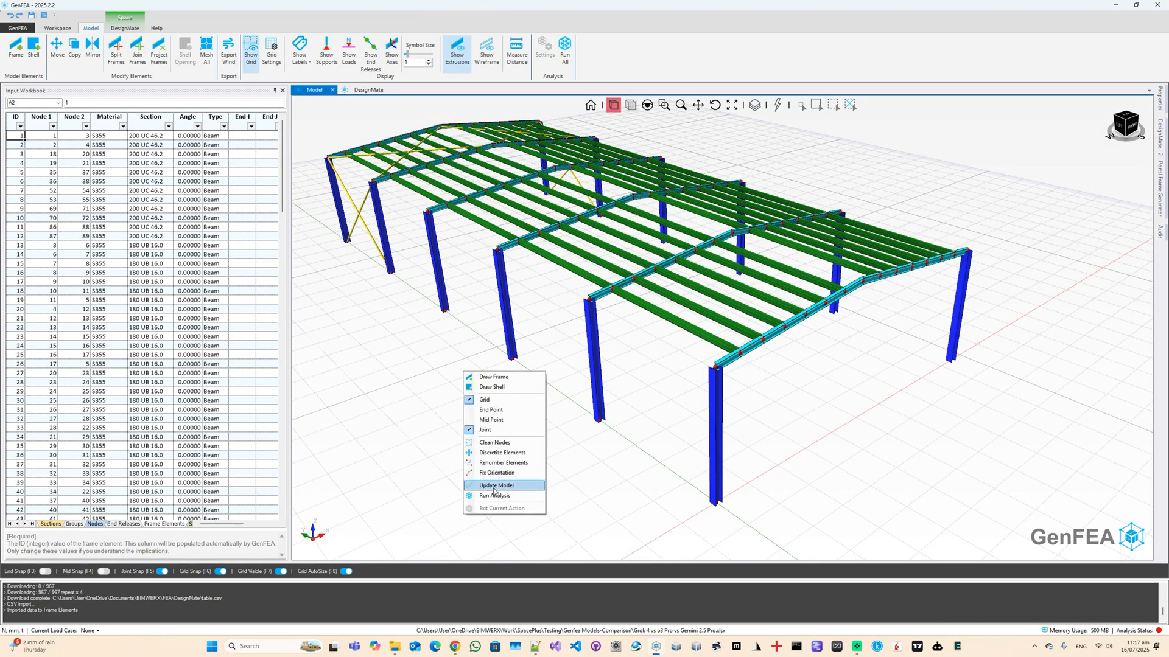
- Update the model so the imported ridge and eaves beams appear as line members
left_click(496, 486)
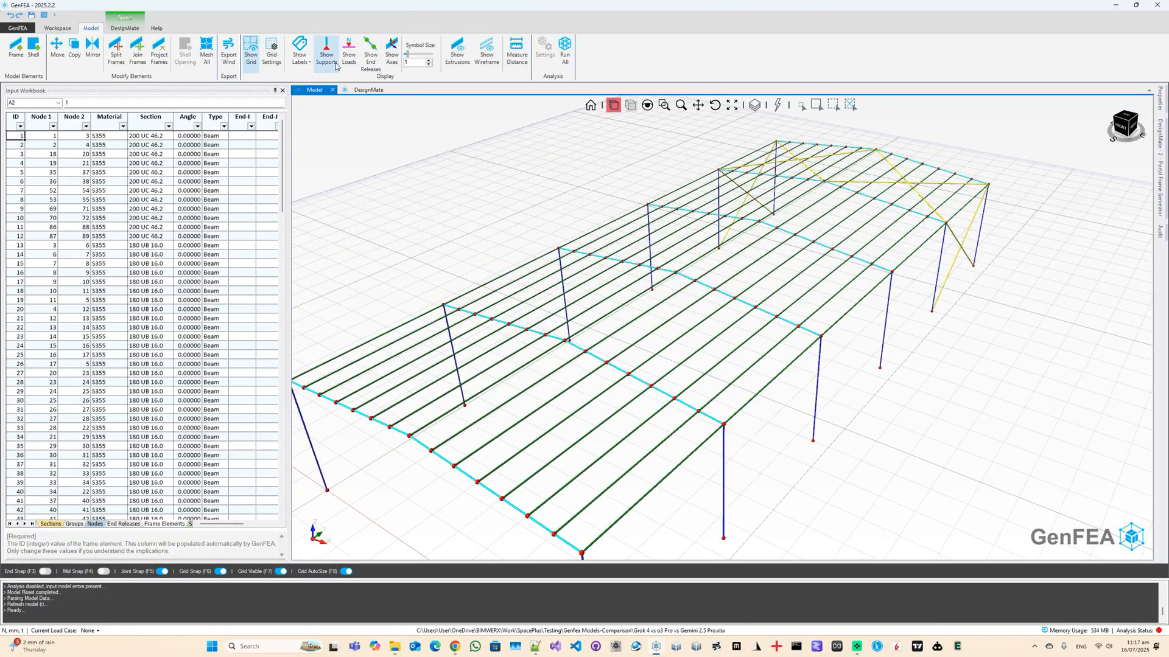
- Show frame labels to number the elements, then head back toward reopening the project
left_click(299, 53)
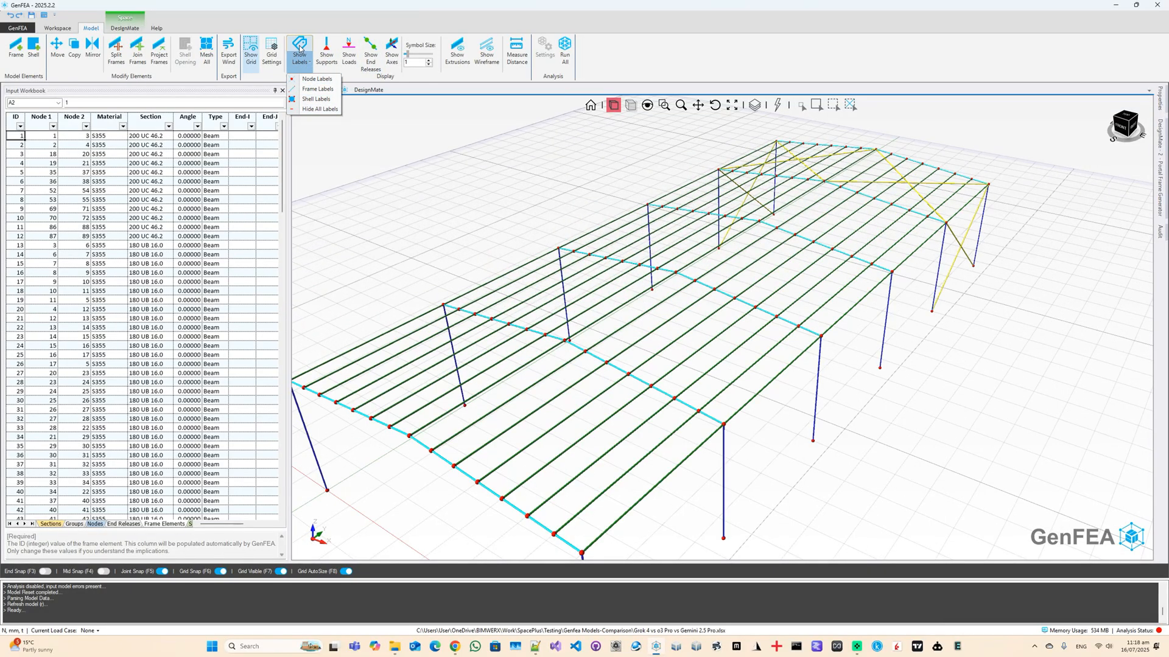
left_click(318, 89)
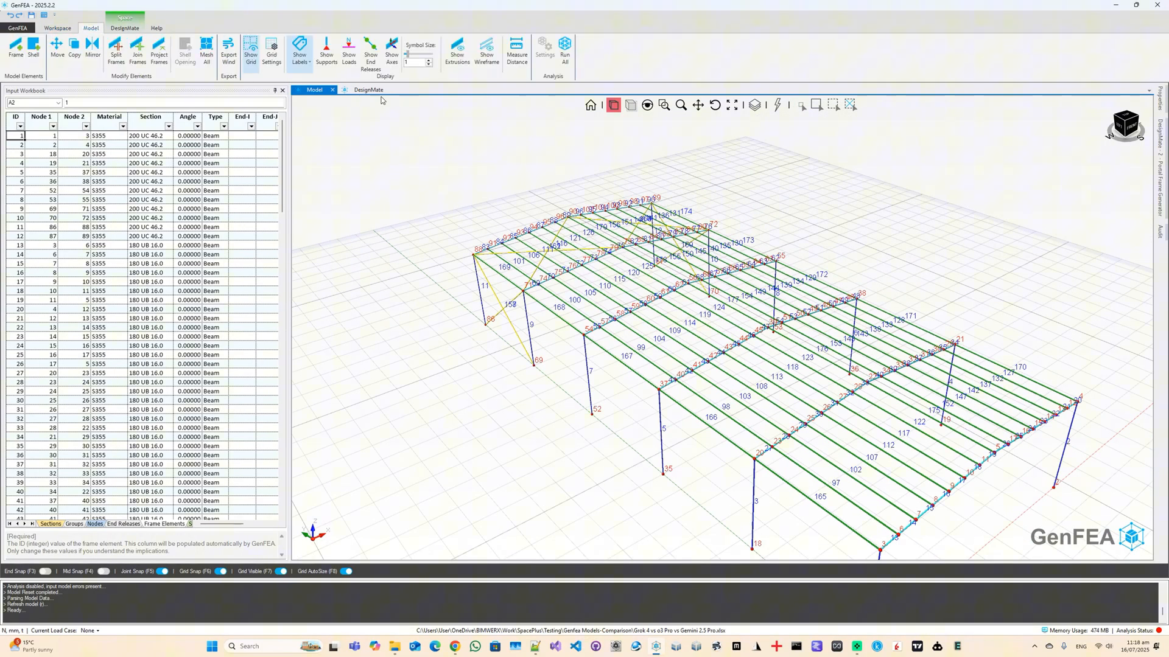
left_click(300, 52)
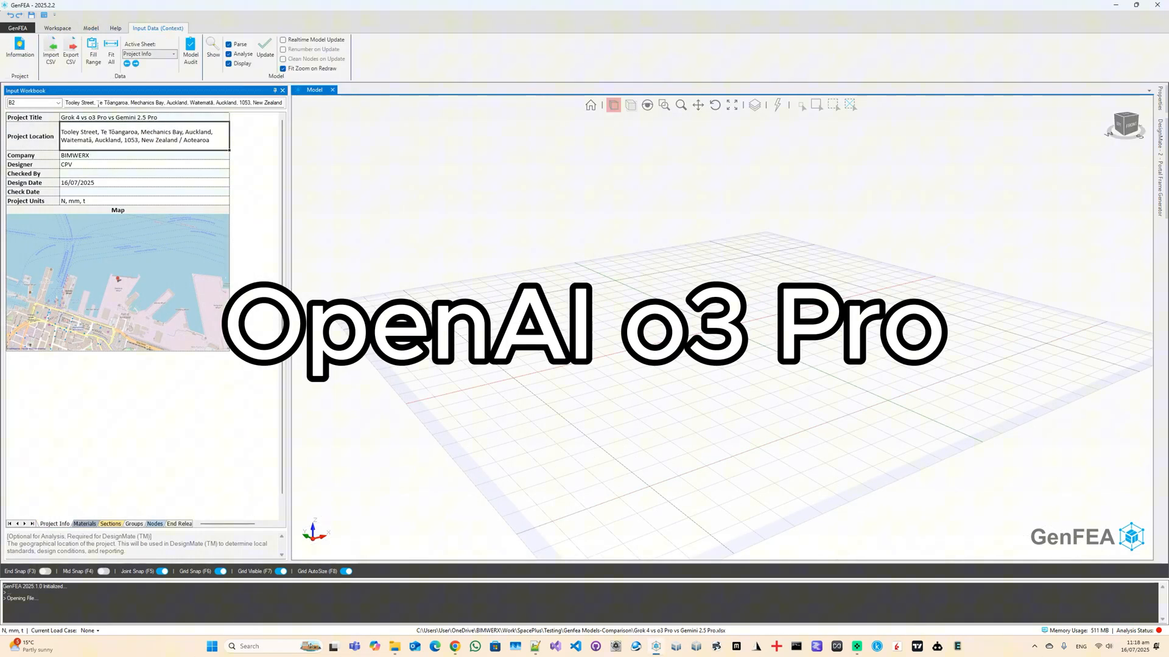
- Start a fresh DesignMate chat on o3 Pro (2025-06-10) and view its model settings
left_click(155, 524)
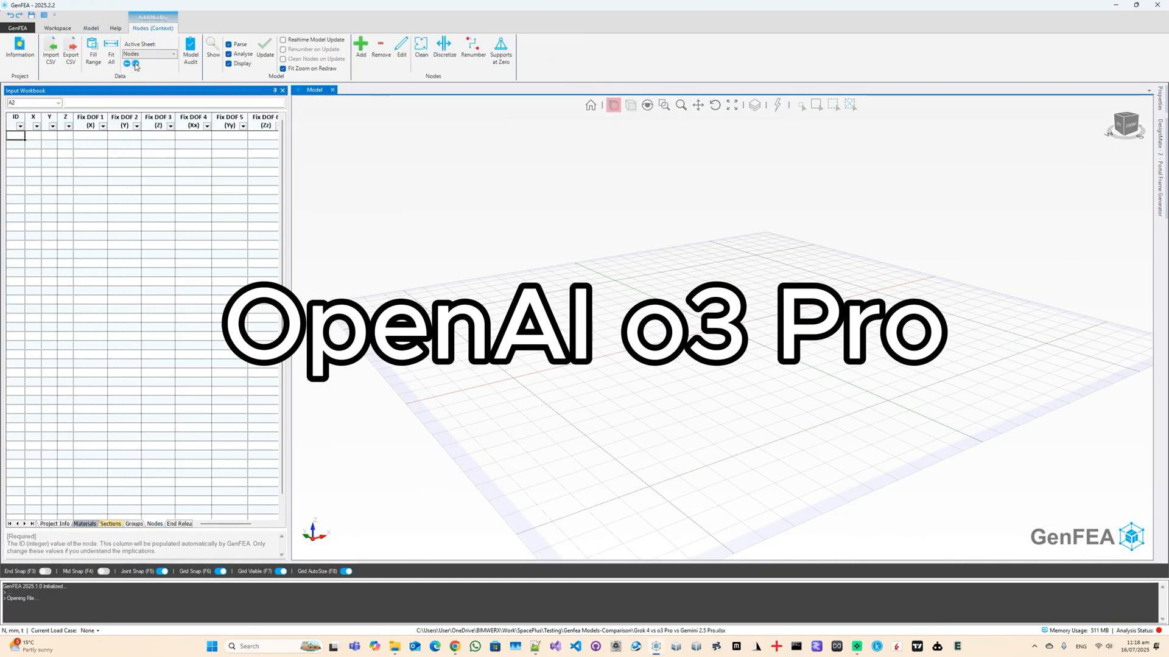
left_click(124, 28)
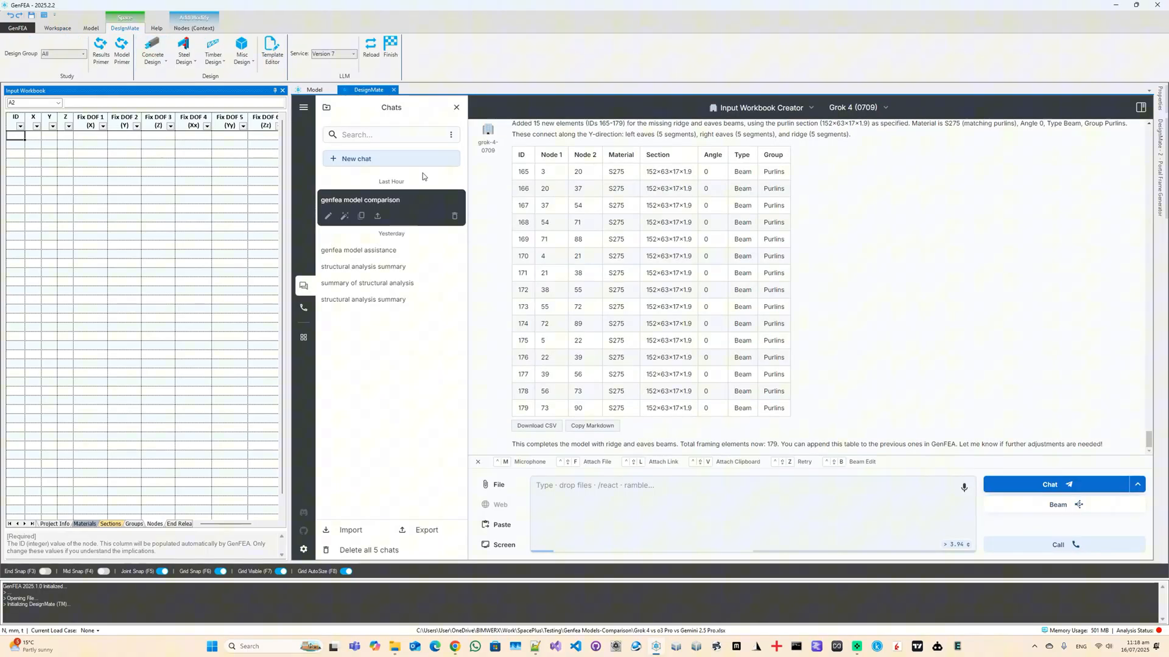
left_click(857, 107)
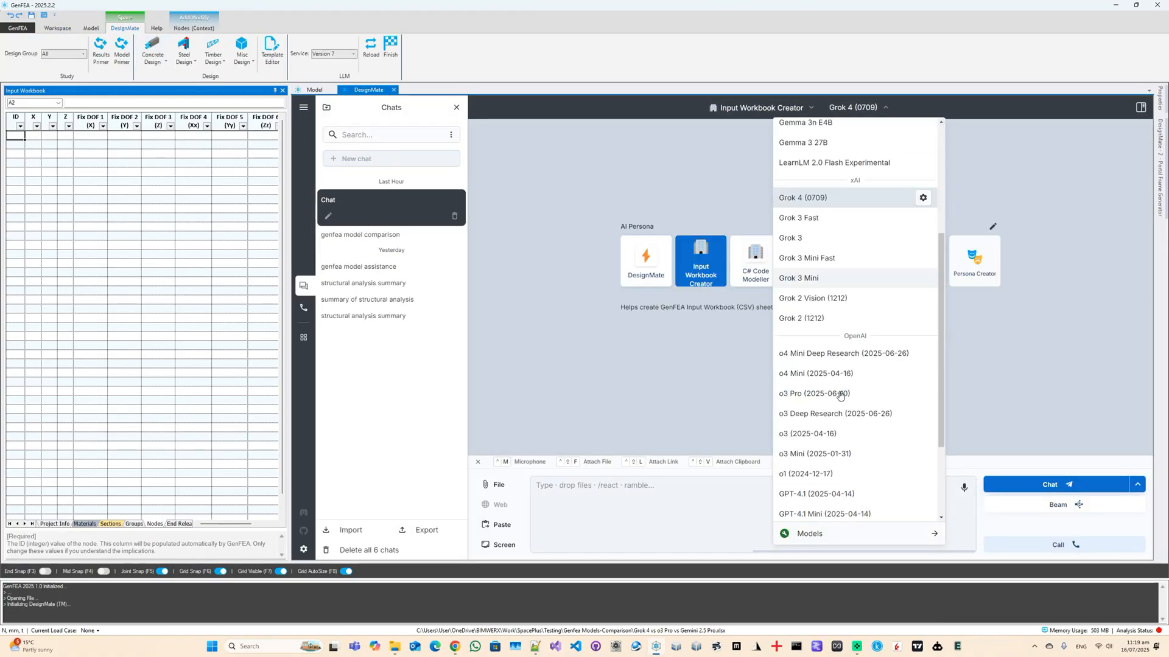
left_click(815, 452)
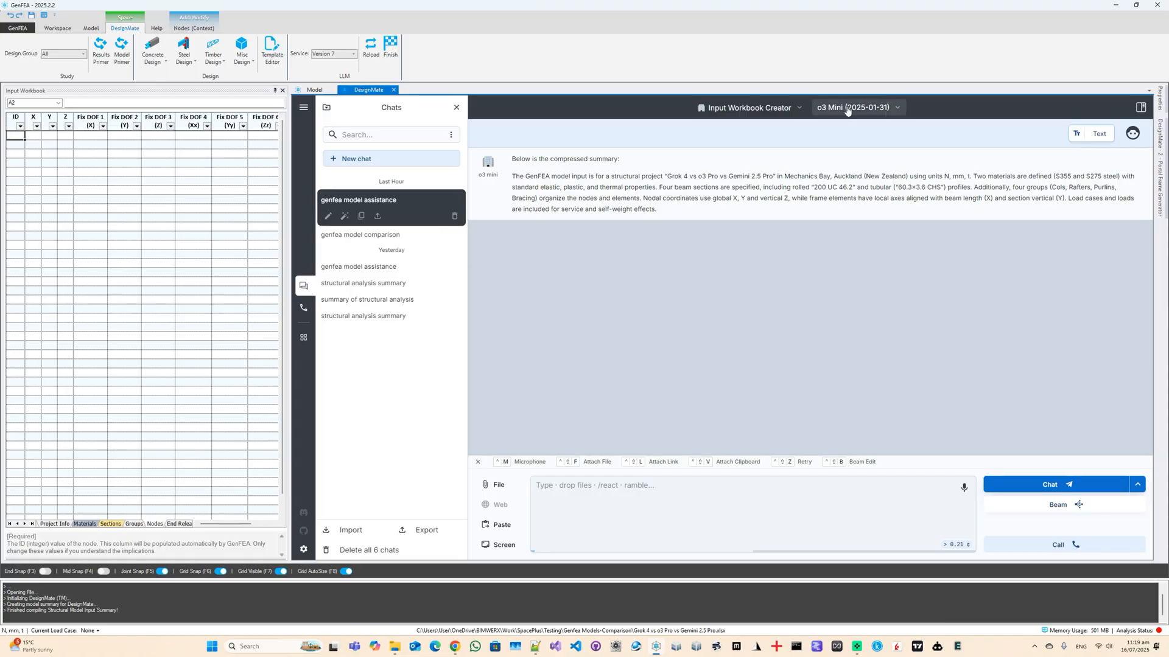
left_click(856, 107)
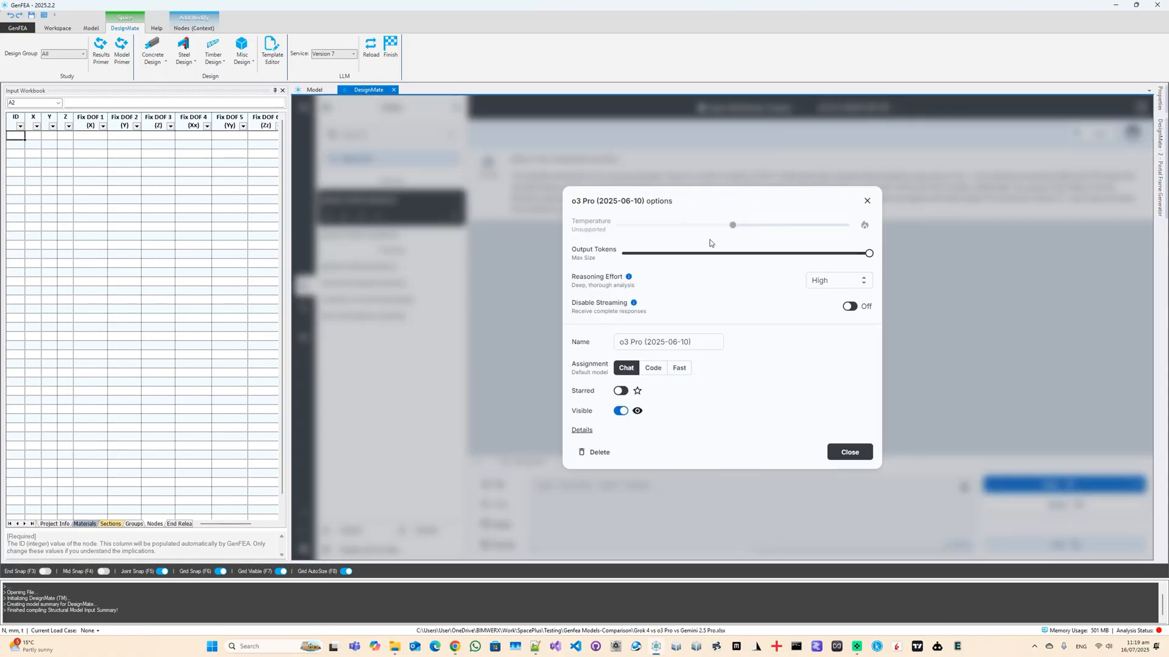
- Close the o3 Pro options and send the portal frame specification with last-bay bracing
left_click(849, 453)
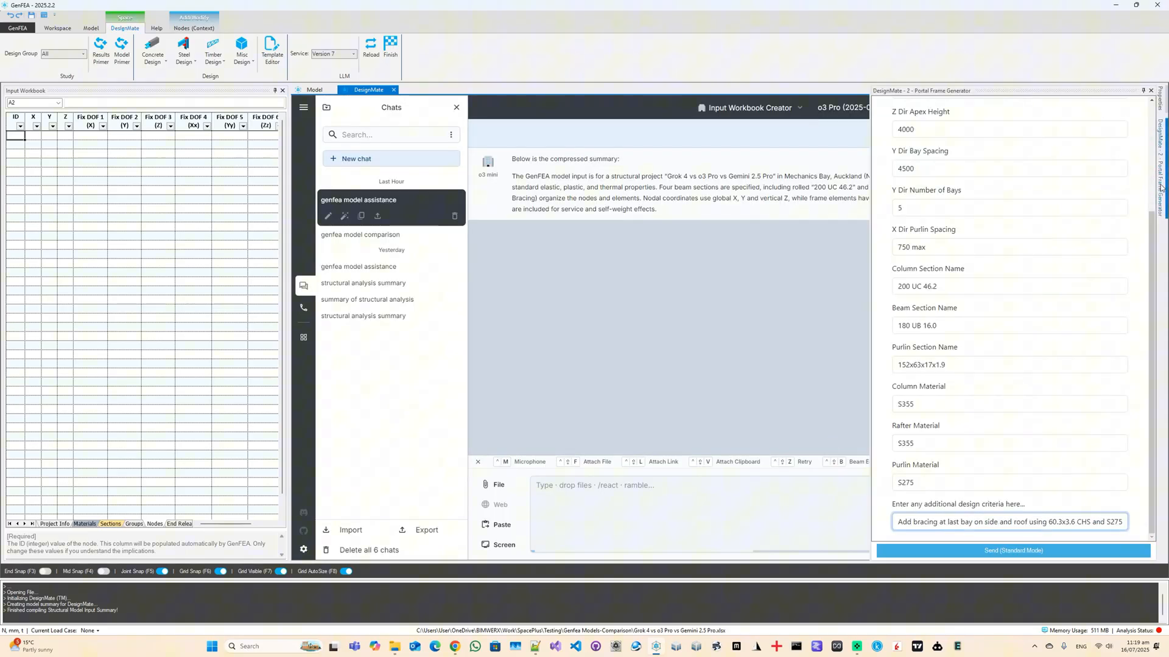
left_click(1011, 550)
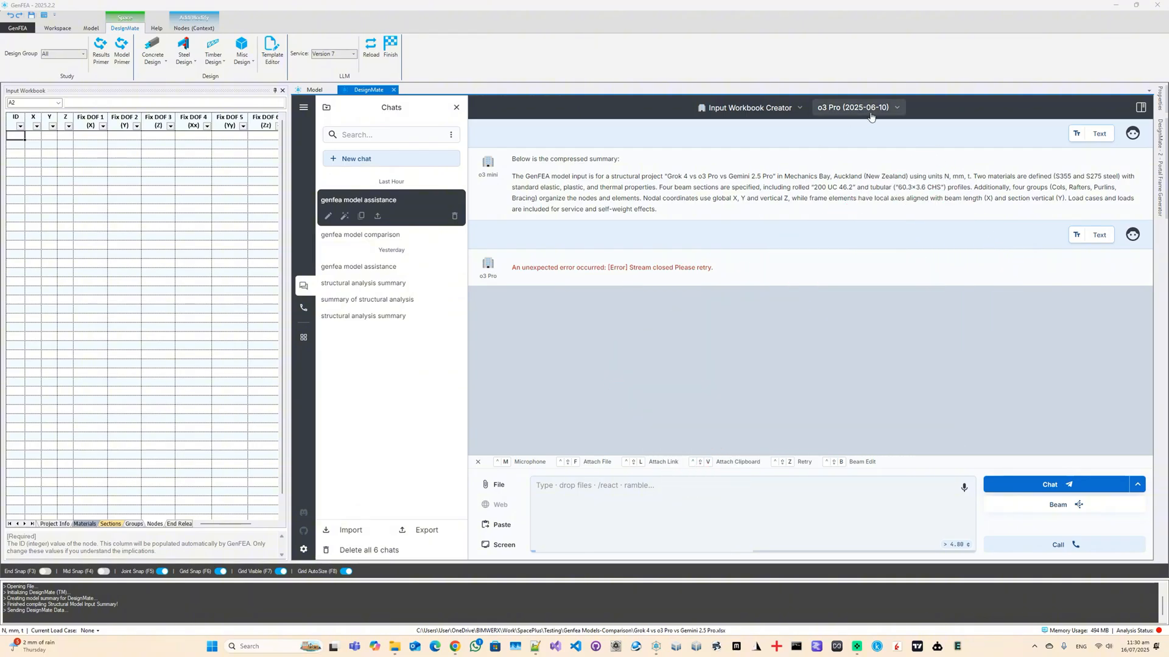
- Retry with o3 Deep Research, check its options, then switch to o4 Mini Deep Research to regenerate
left_click(855, 107)
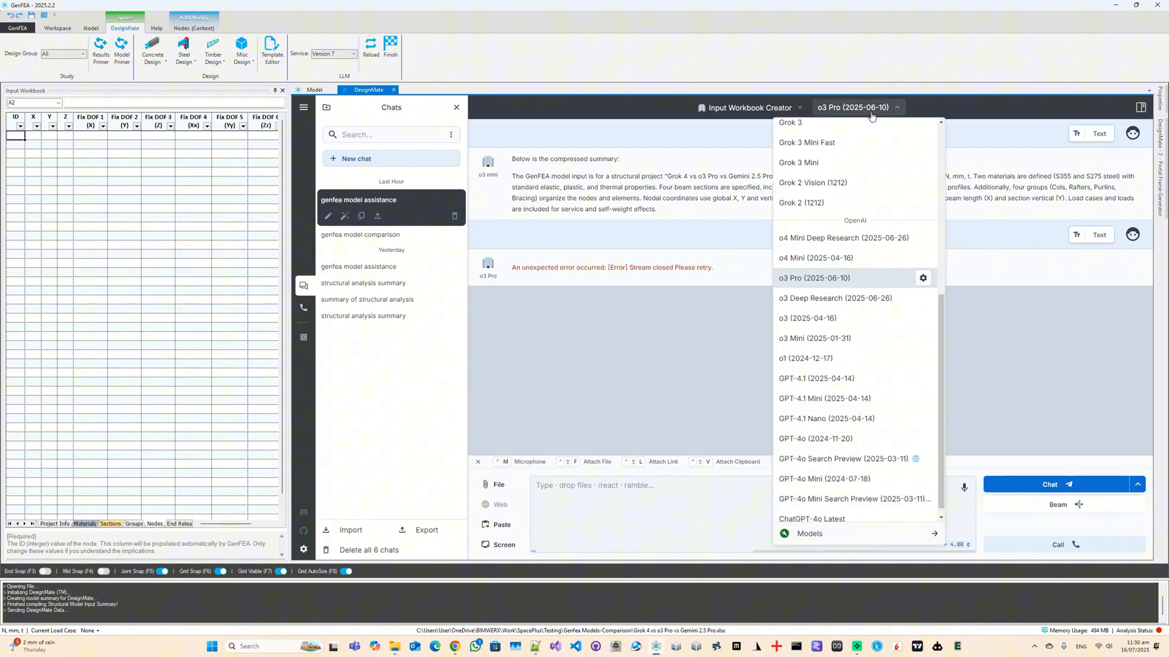
left_click(835, 298)
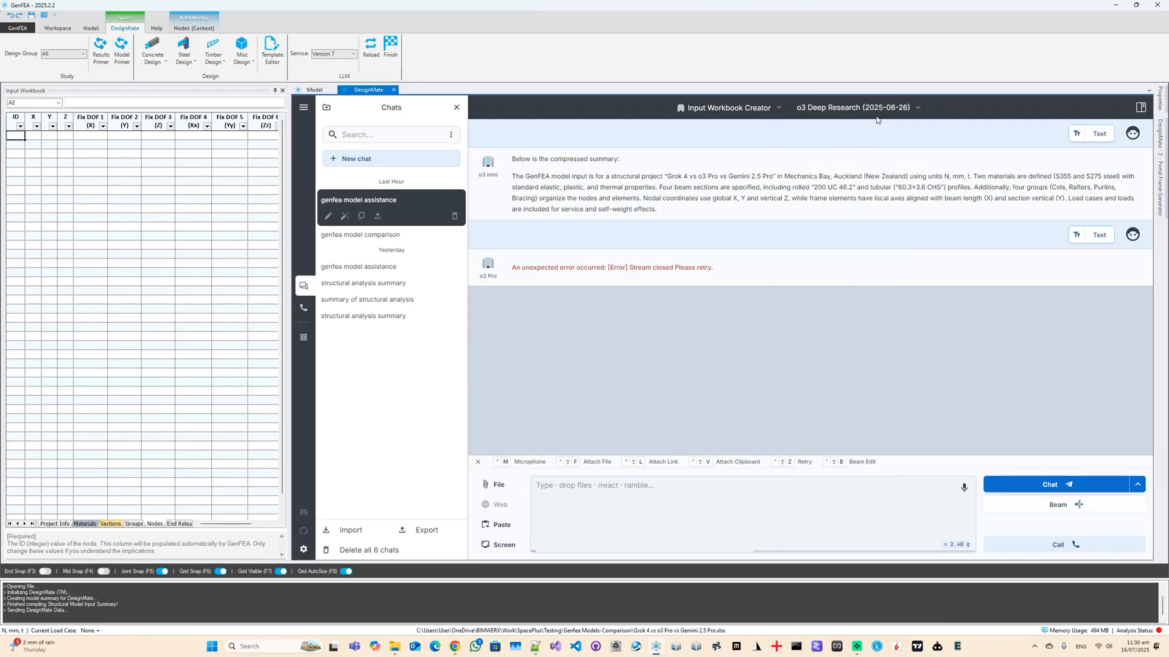
left_click(915, 107)
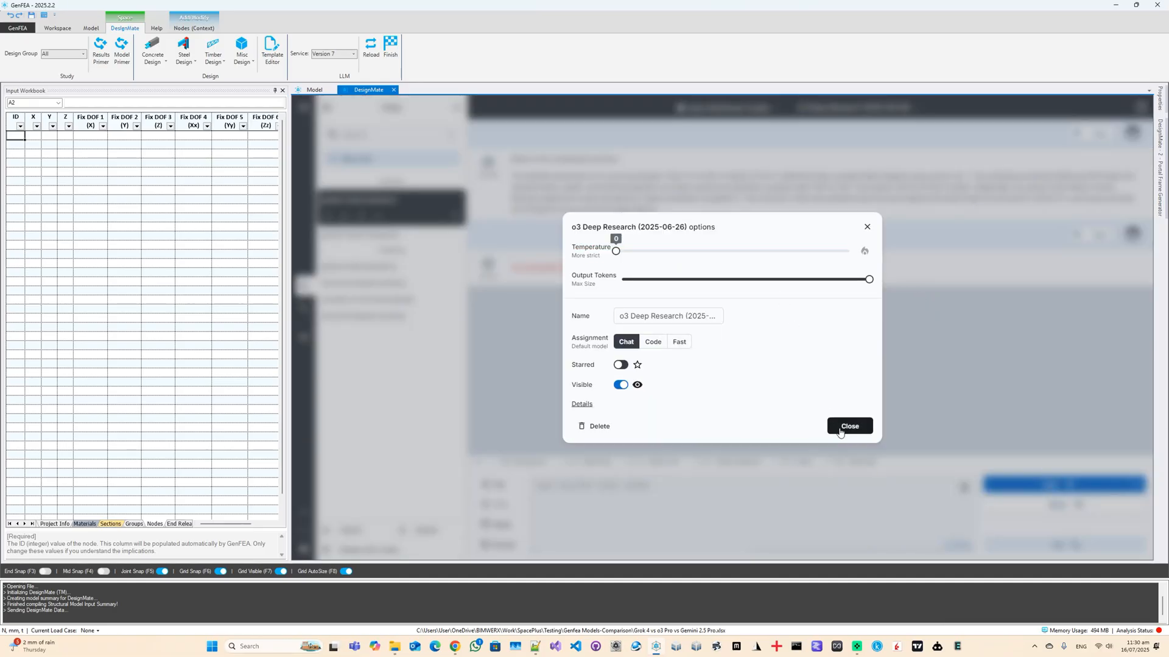
left_click(849, 426)
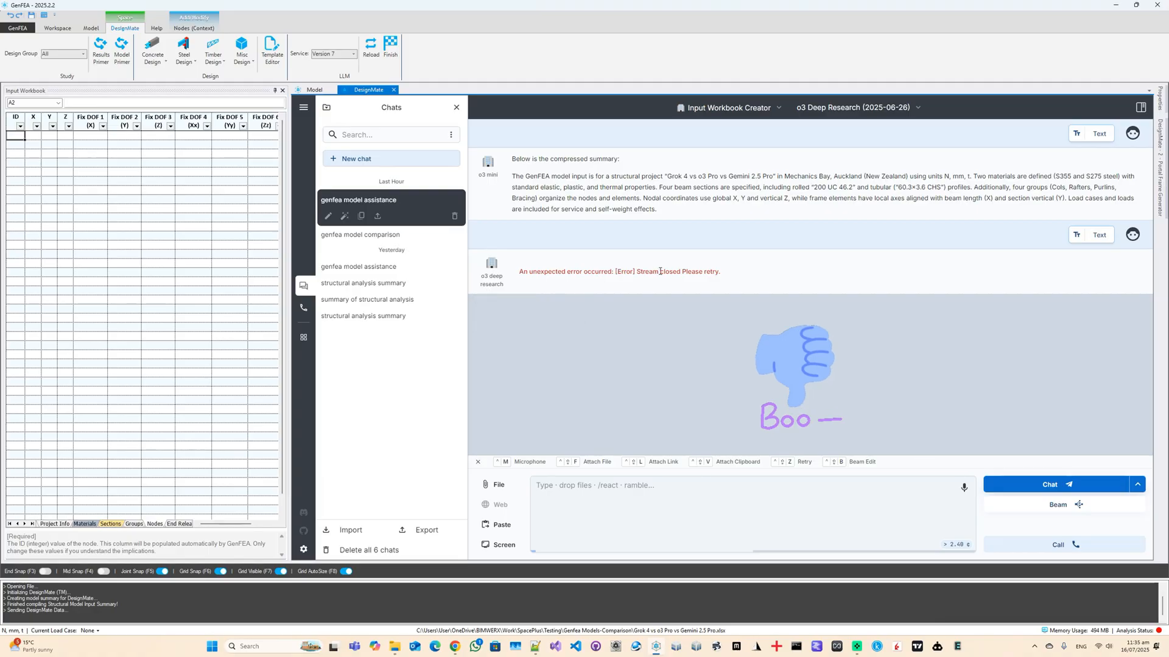
mouse_move(491, 264)
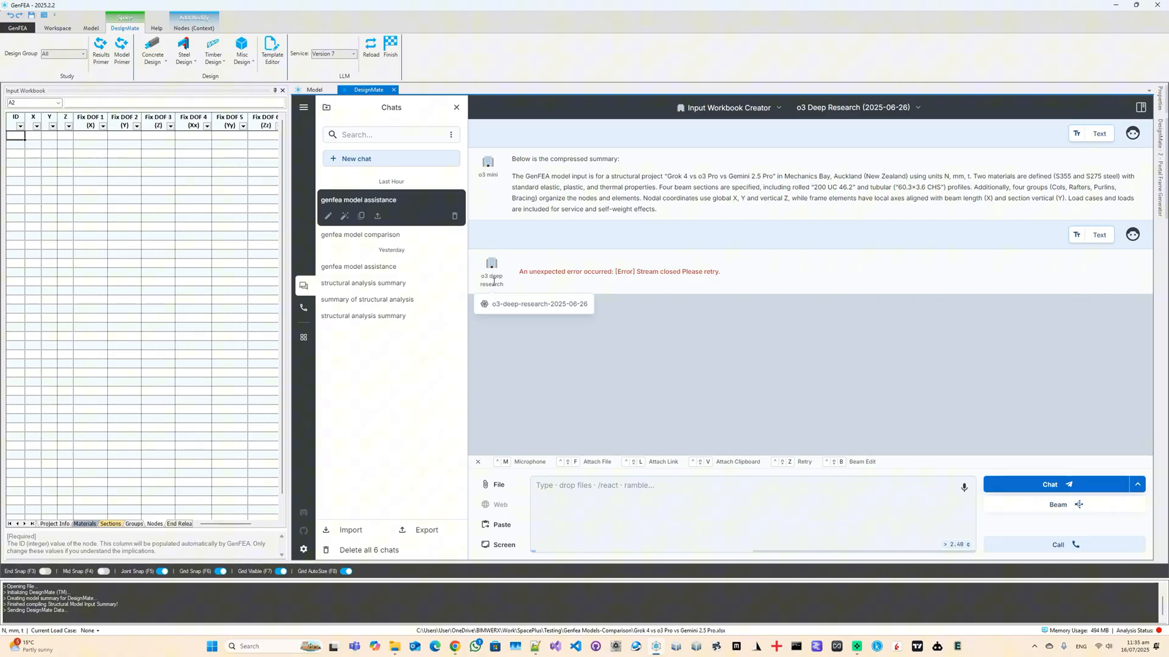
left_click(855, 107)
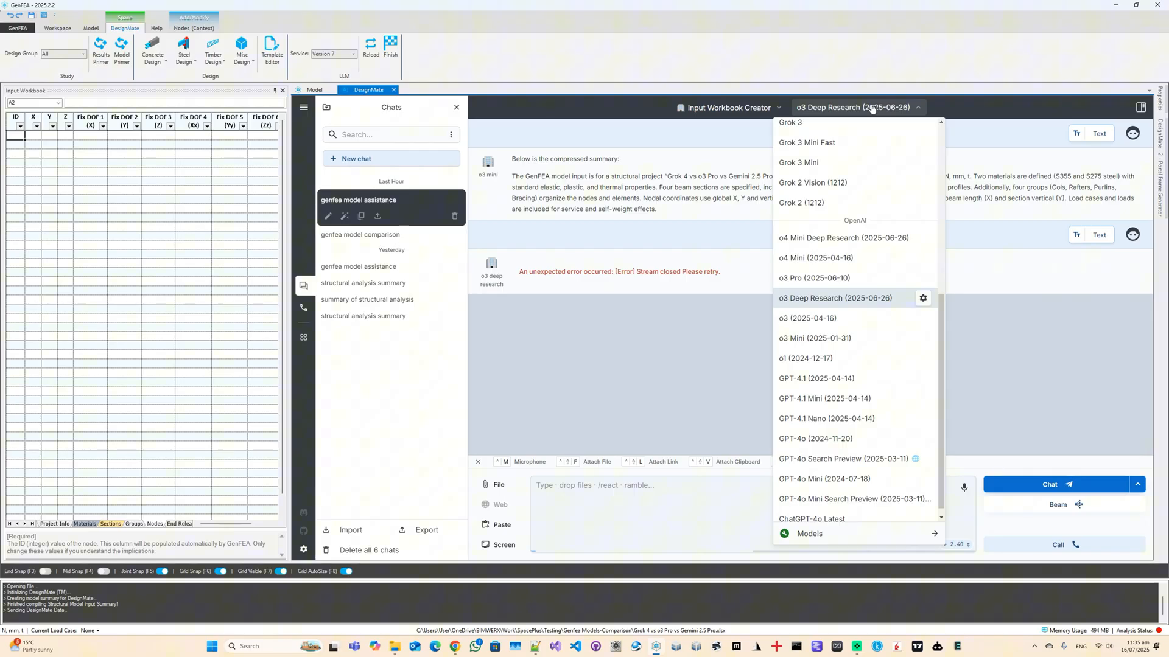
mouse_move(847, 241)
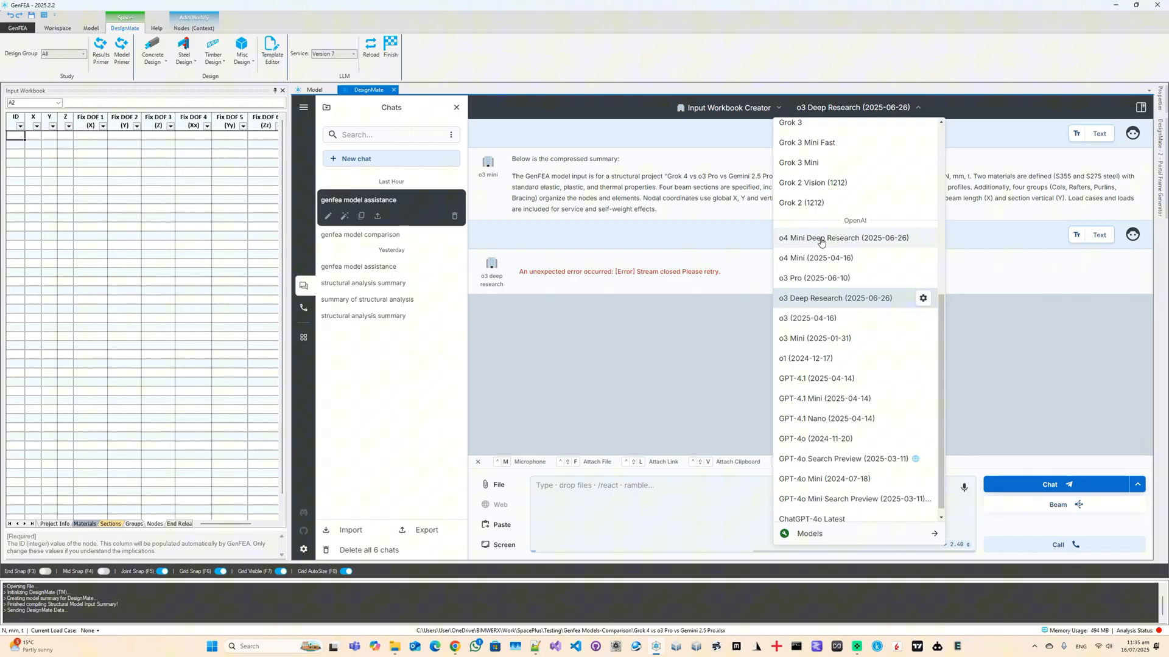
left_click(842, 238)
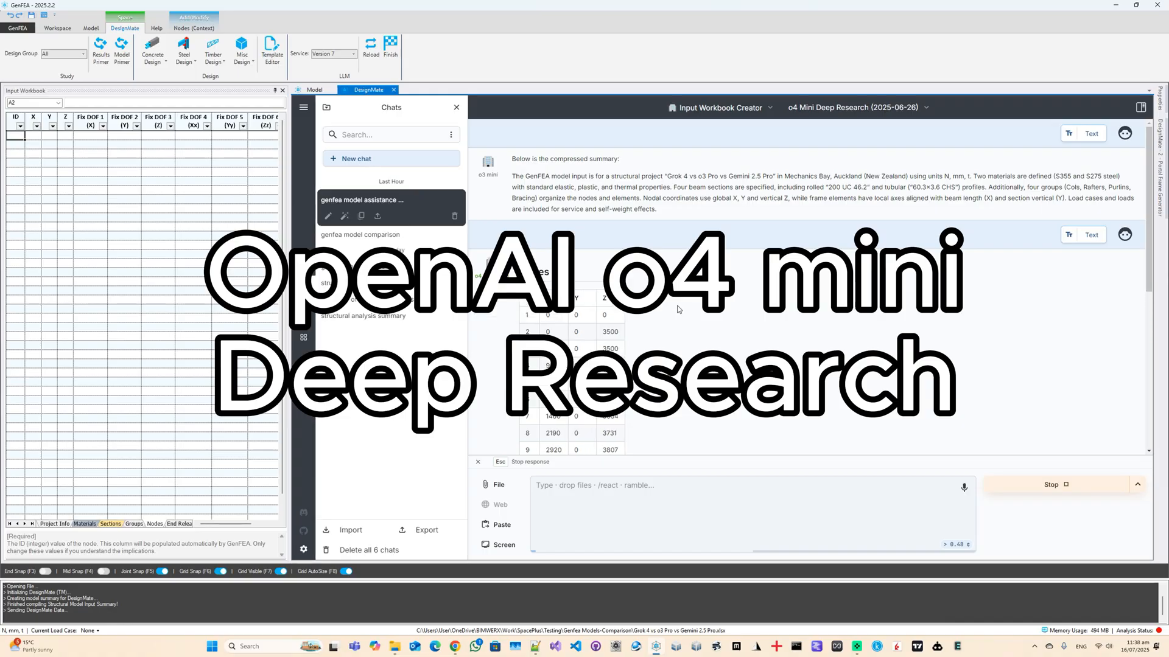
- Import the AI node table and update the model with the 102 portal frame nodes
scroll("down", 3)
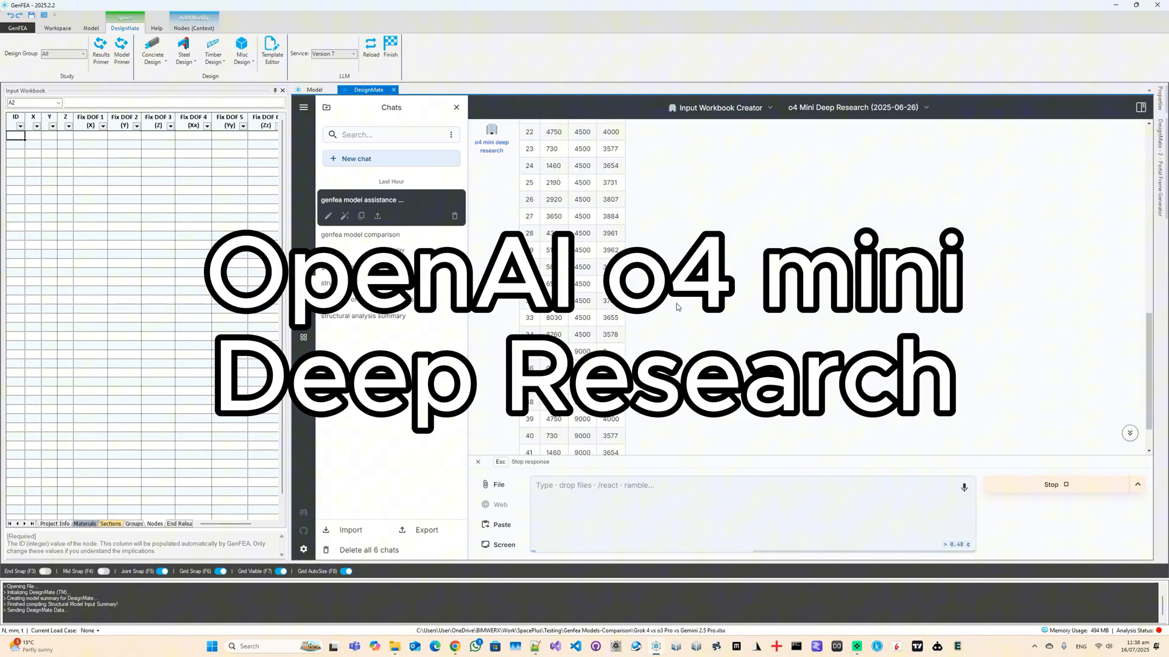
scroll("down", 3)
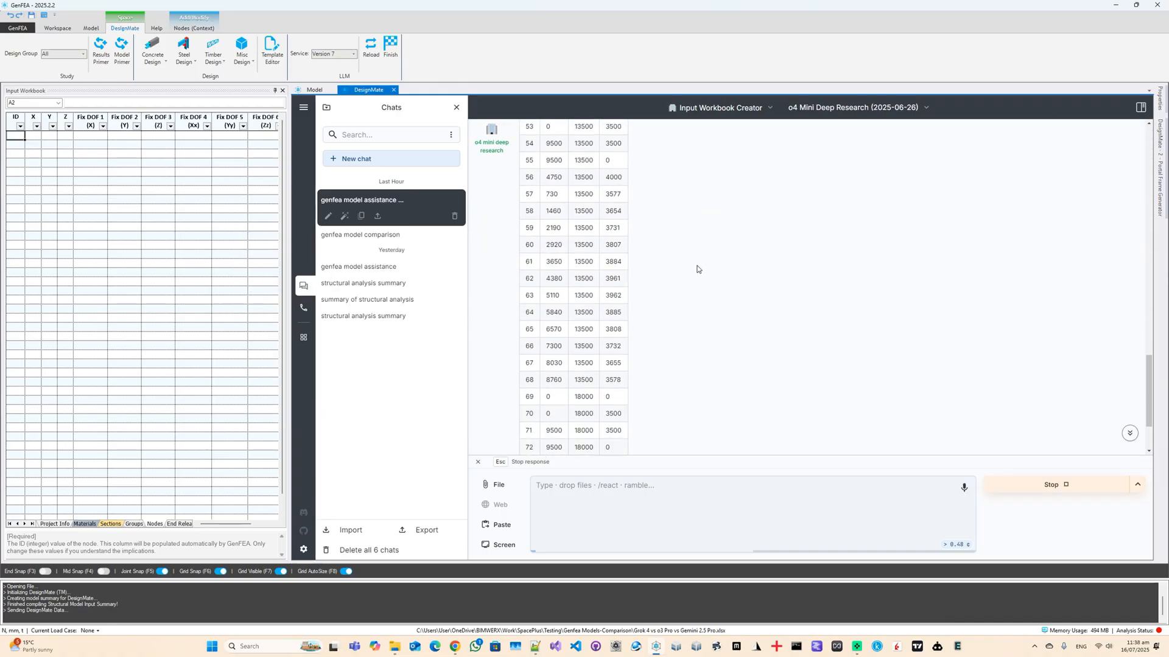
scroll("down", 3)
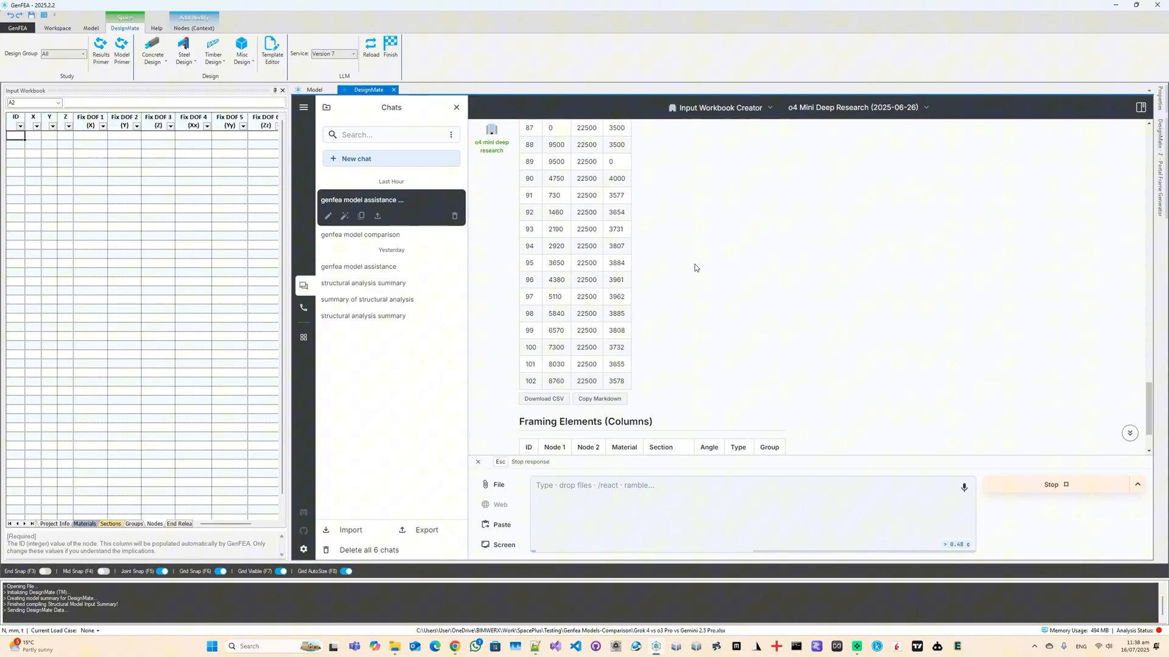
scroll("down", 3)
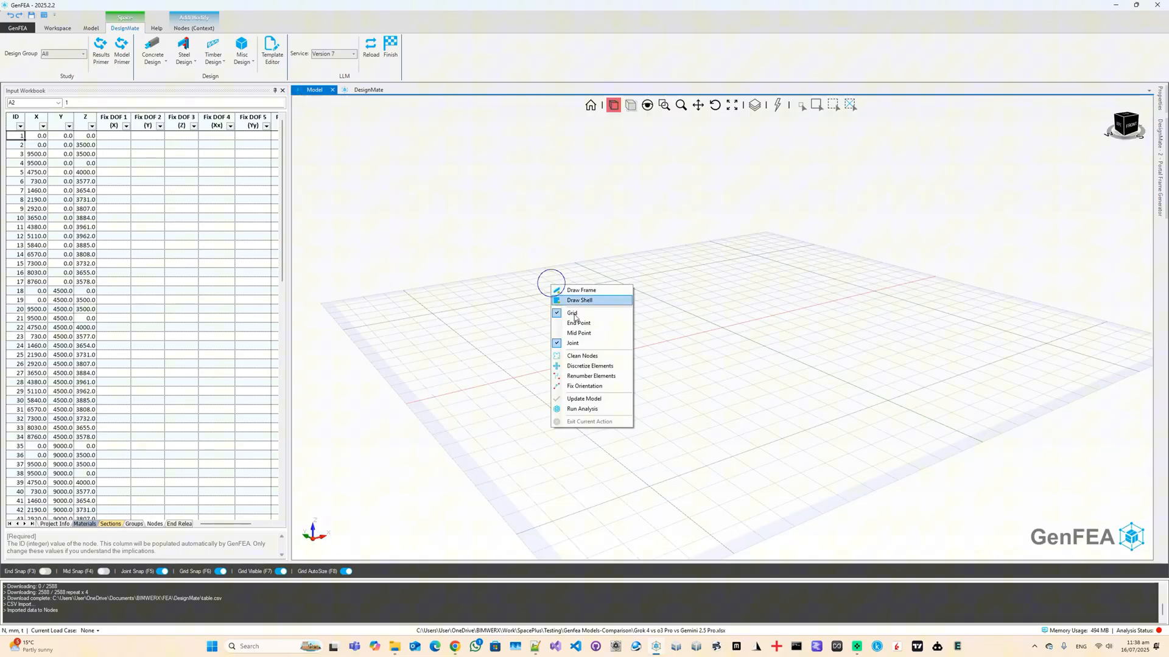
left_click(583, 409)
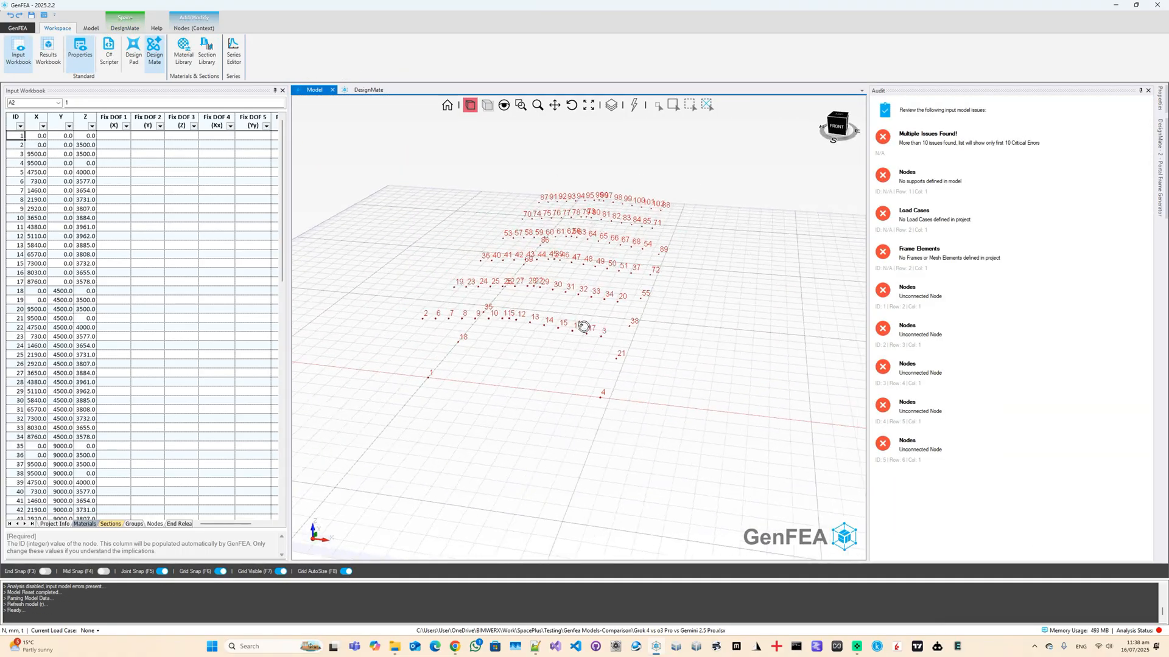
- Measure the distance between two nodes to check the imported spacing
left_click(91, 28)
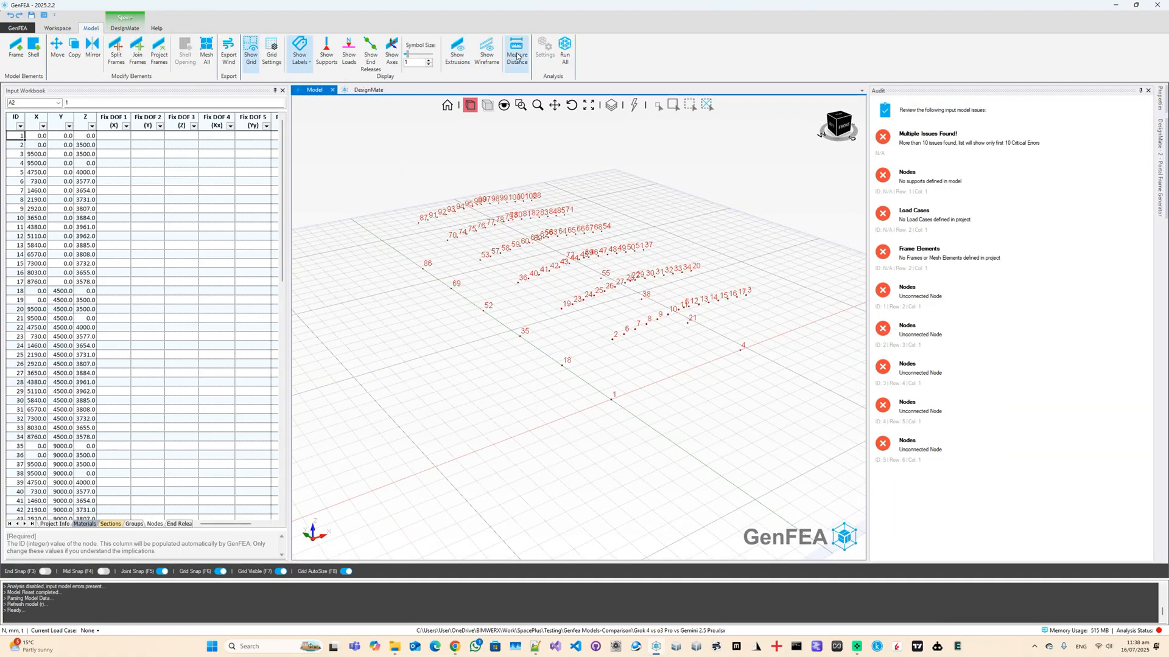
left_click(515, 51)
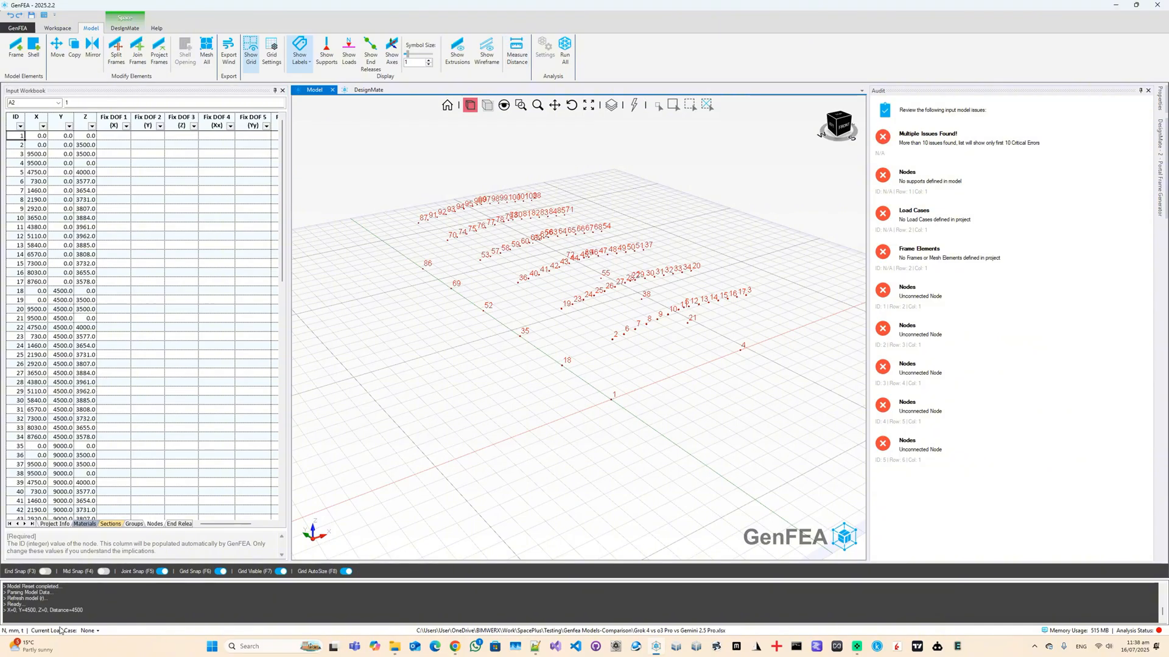
left_click(612, 339)
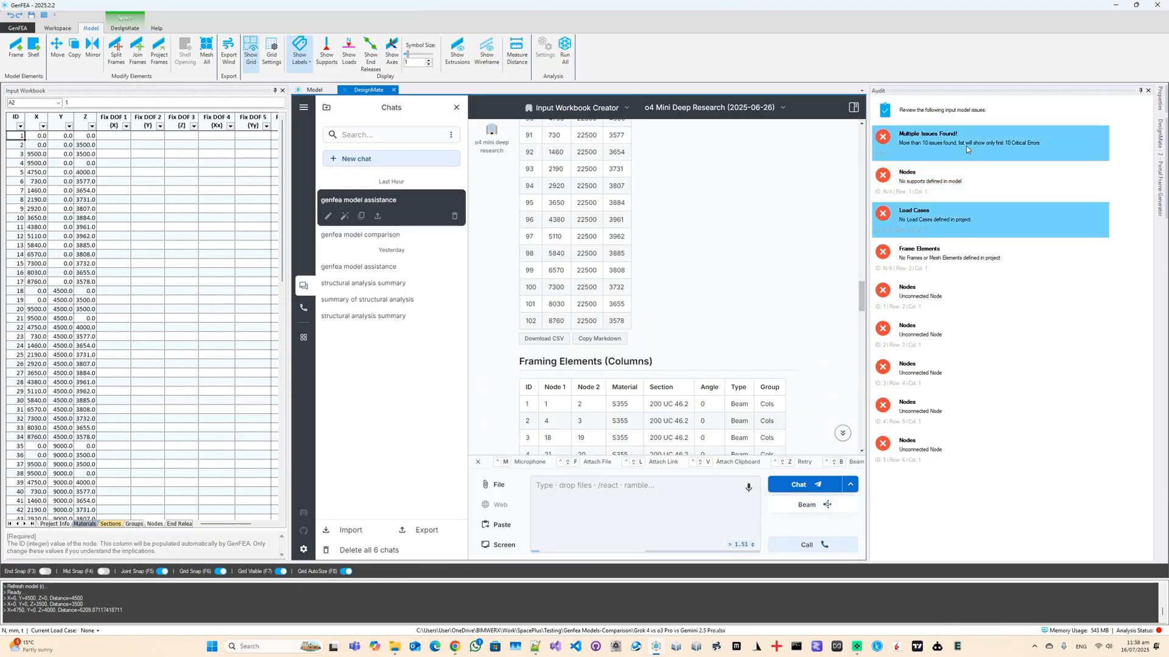
- Scroll the DesignMate response to the framing elements table with purlins and bracing
scroll("down", 3)
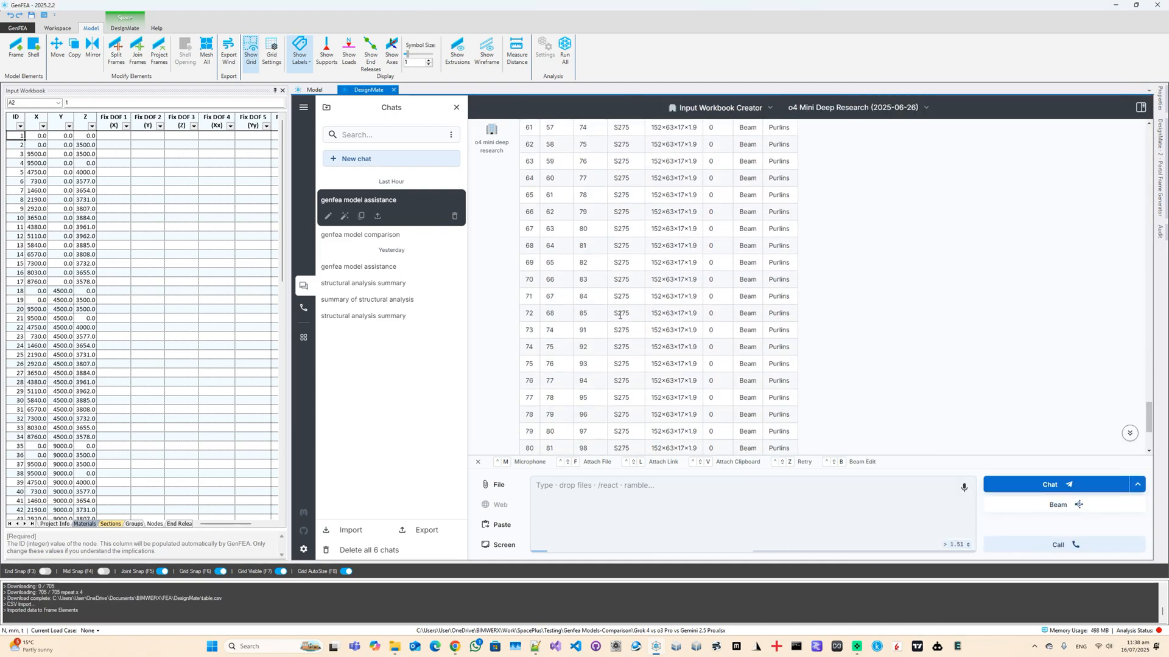
scroll("up", 3)
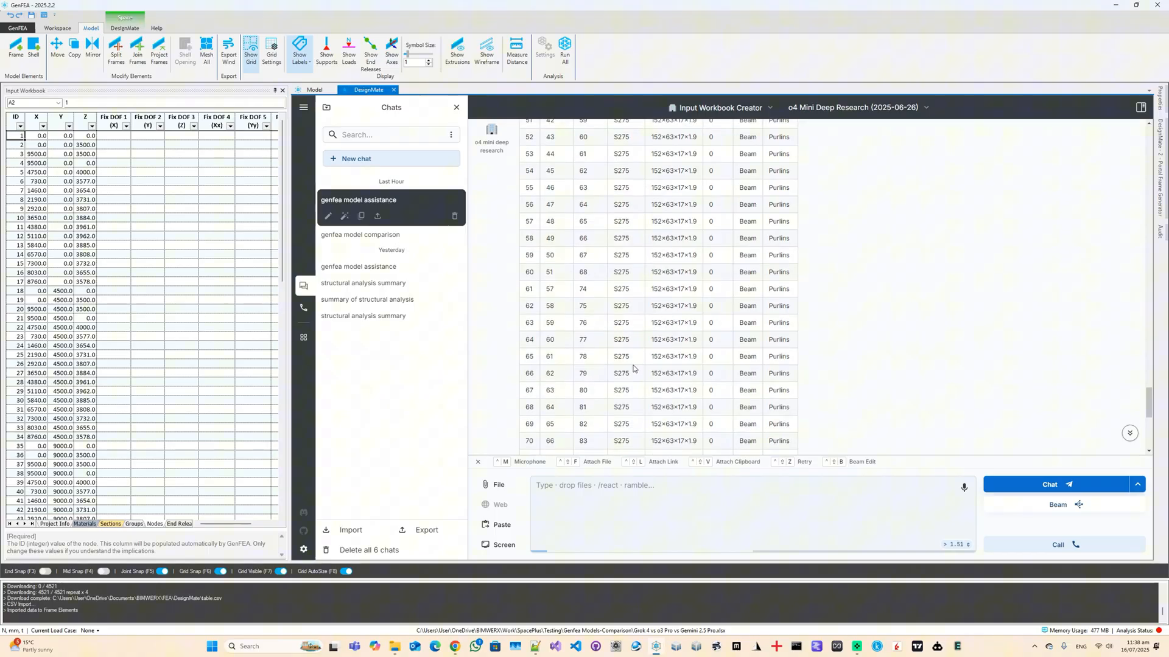
scroll("down", 3)
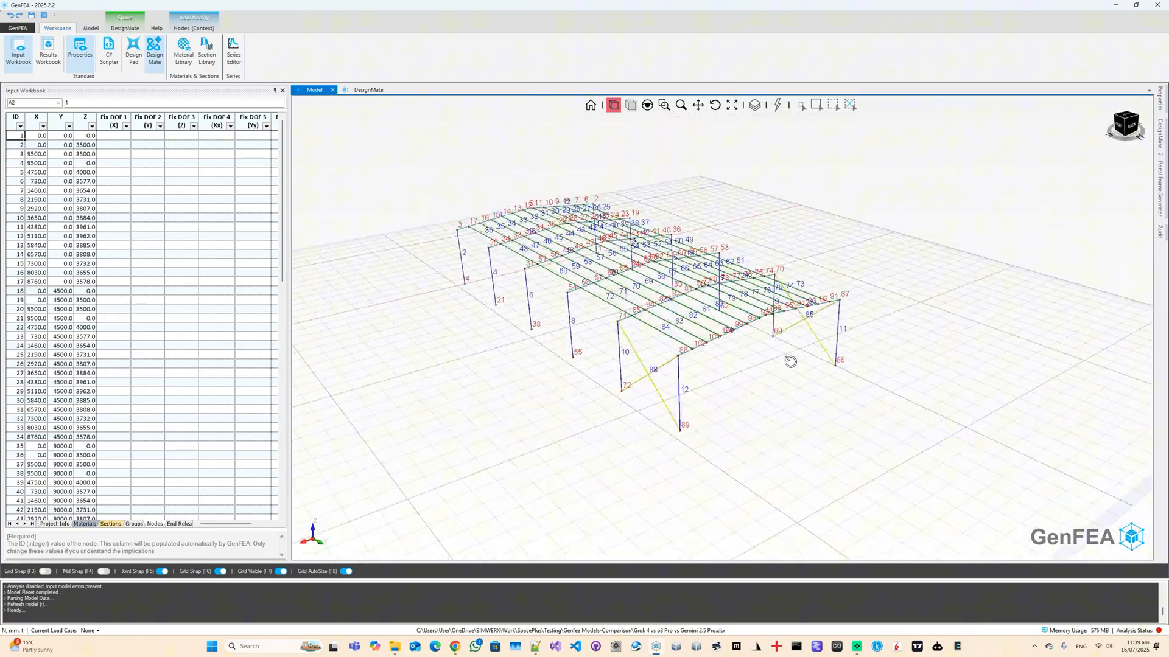
- Ask DesignMate to add roof bracing and purlin-section eaves beams, getting a revised table
left_click(91, 28)
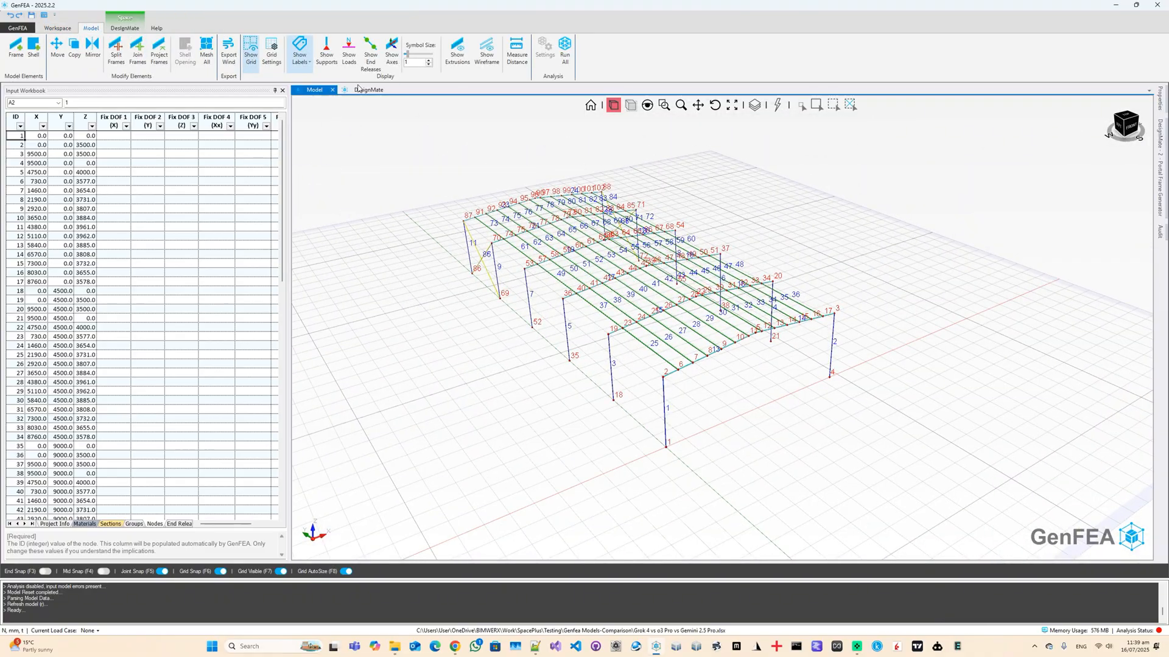
left_click(369, 89)
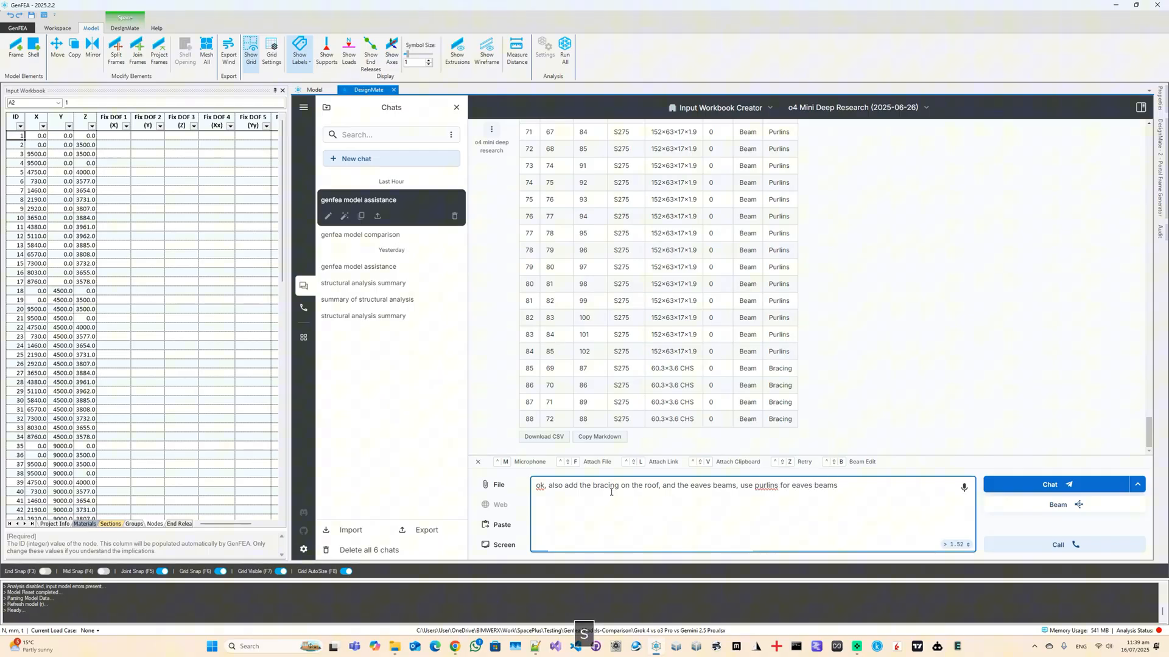
left_click(1049, 484)
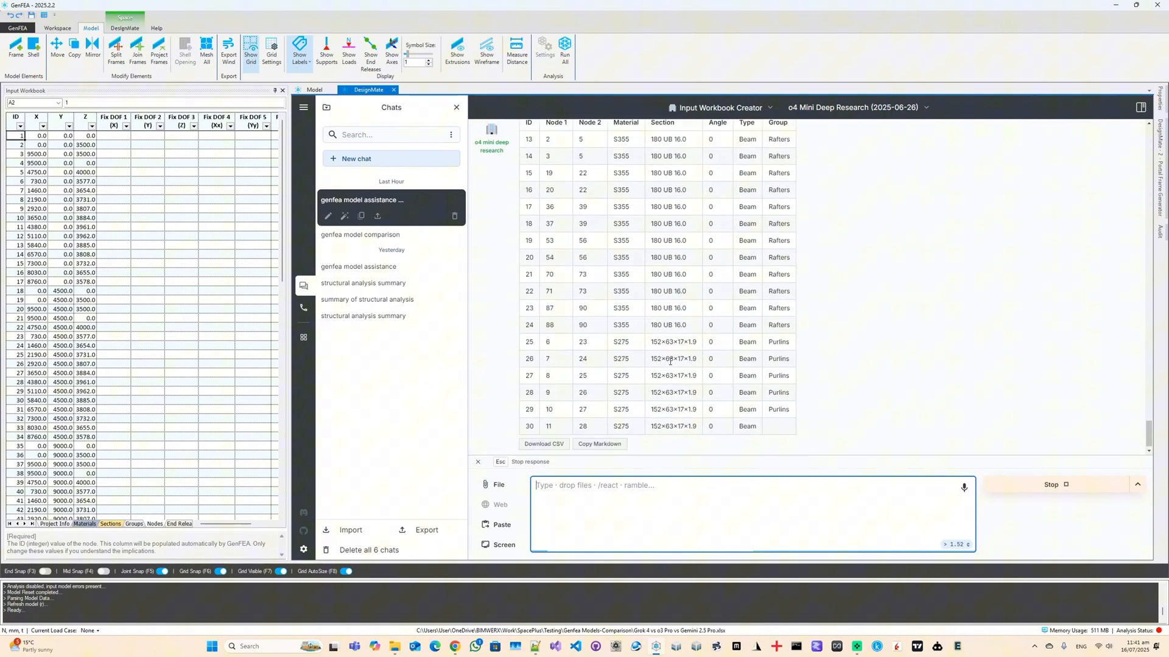
scroll("down", 3)
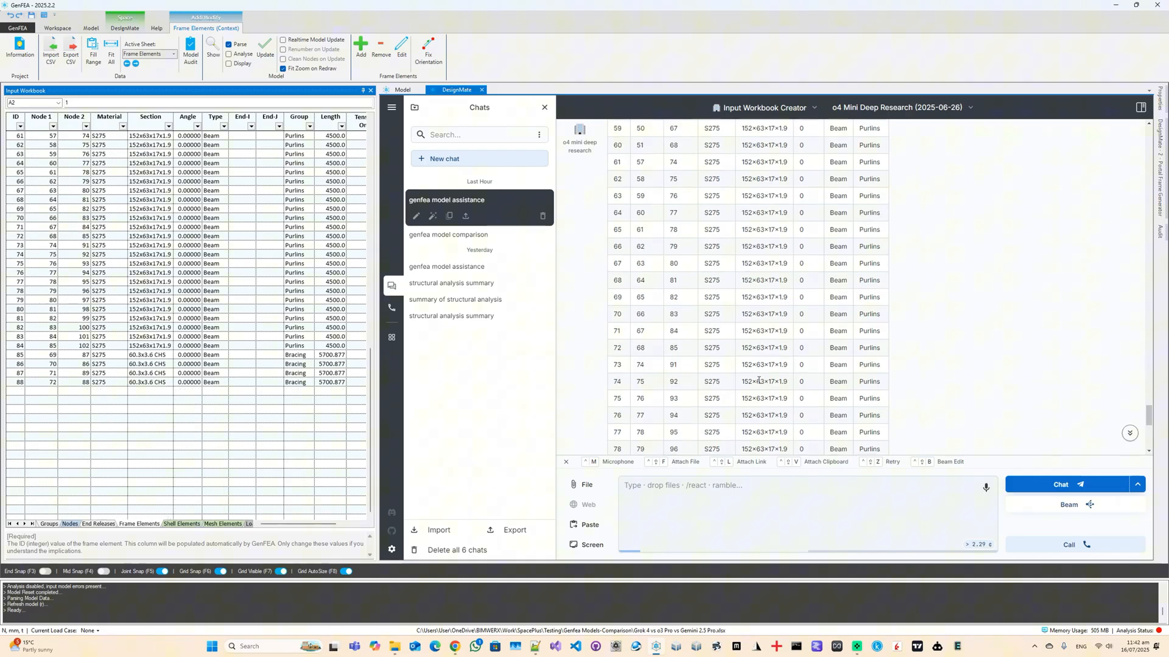
- Import the revised framing table replacing Frame Elements, then reopen the project workbook empty
left_click(438, 530)
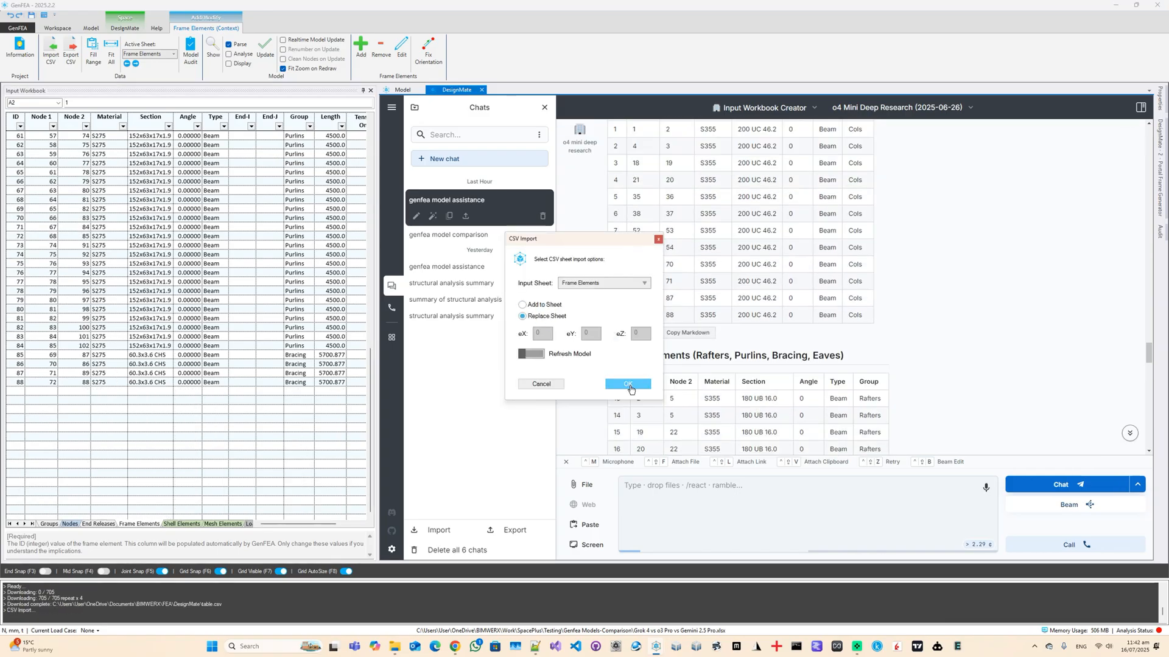
left_click(627, 387)
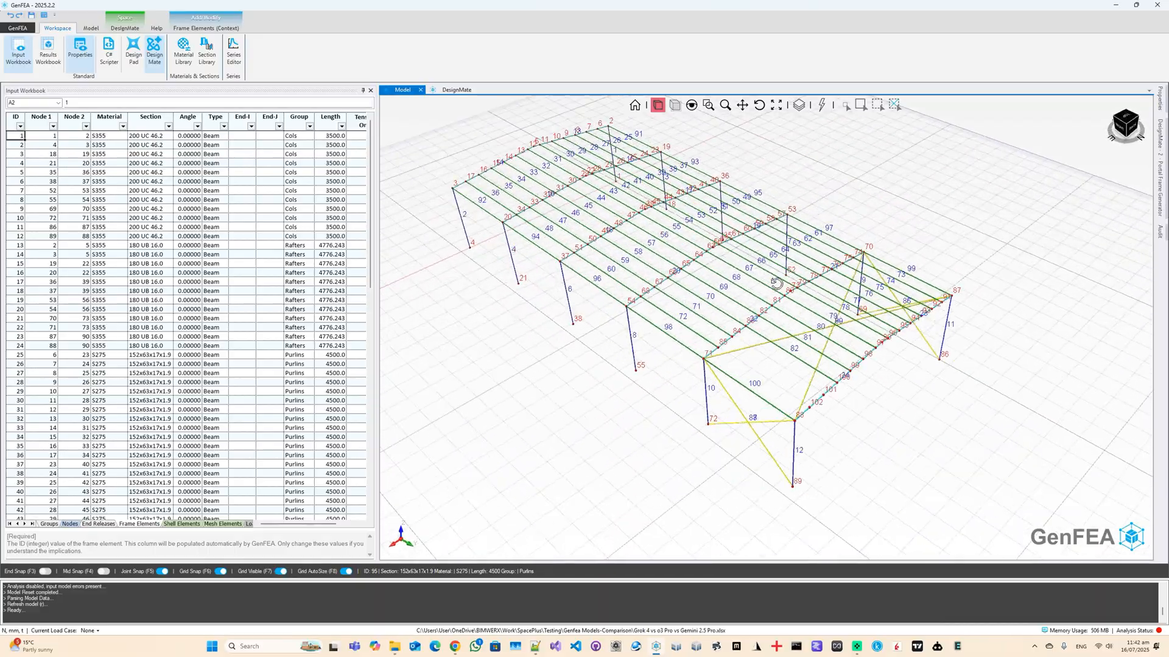
left_click(91, 28)
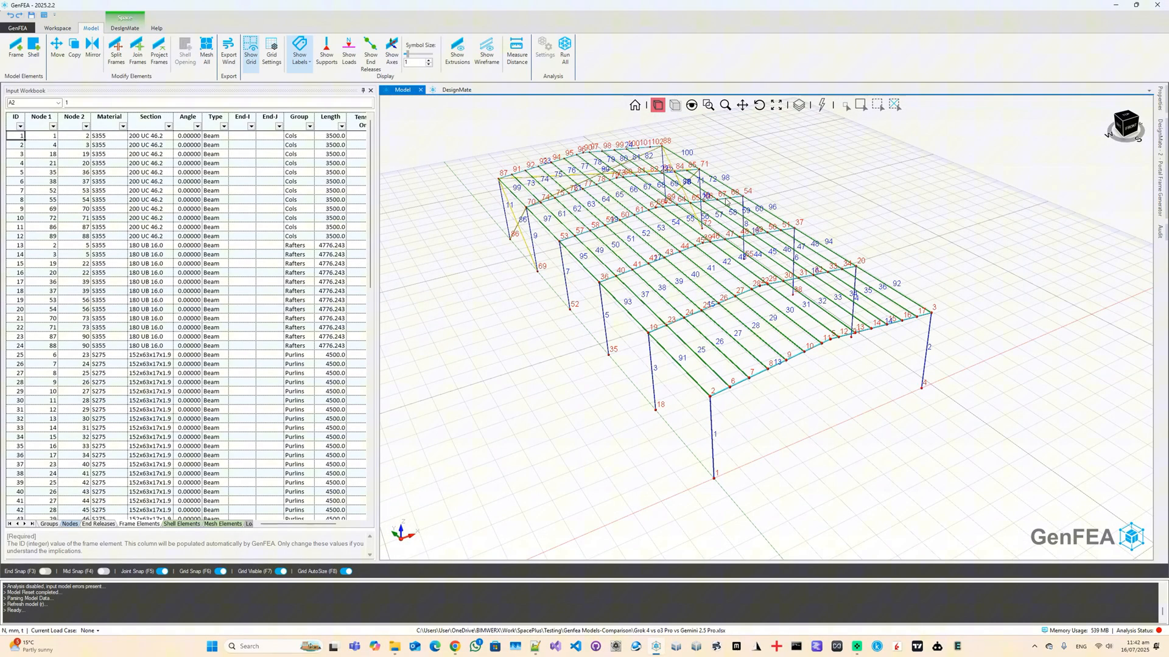
left_click(456, 50)
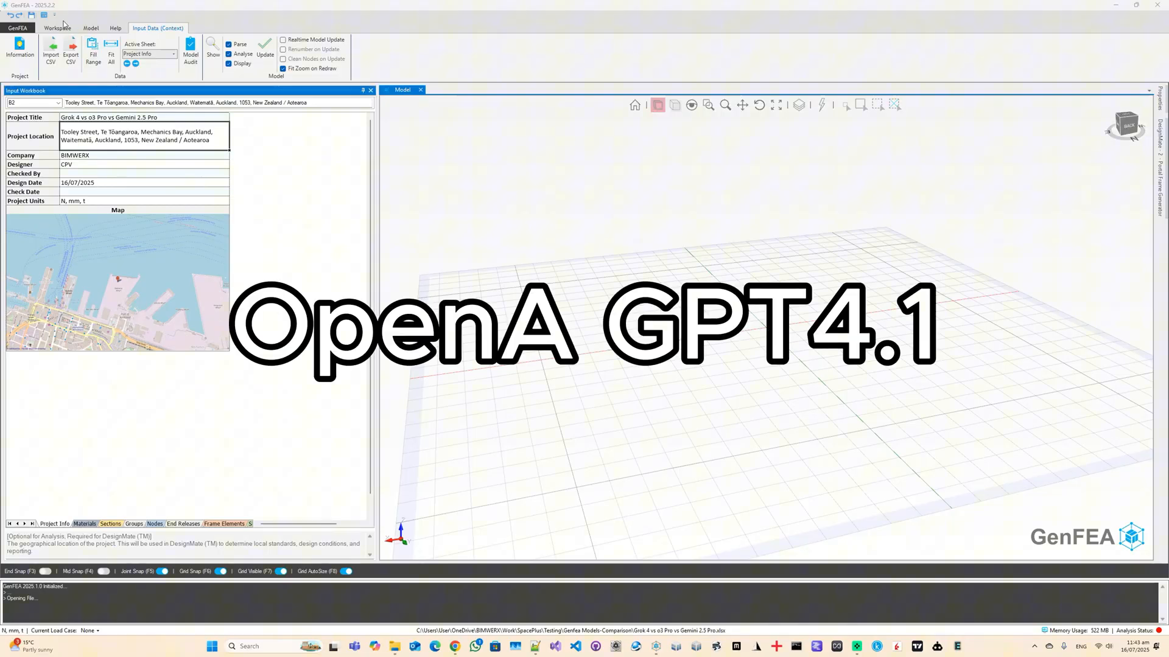
- Start a new DesignMate chat and switch its model to GPT-4.1 (2025-04-14)
left_click(125, 28)
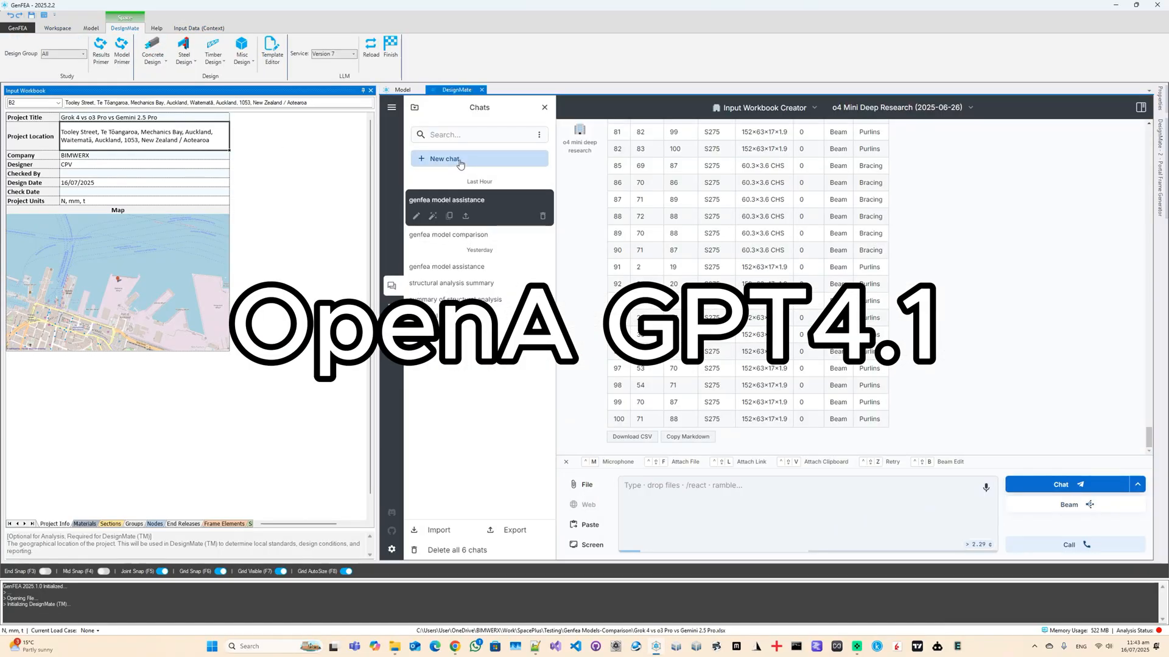
left_click(446, 158)
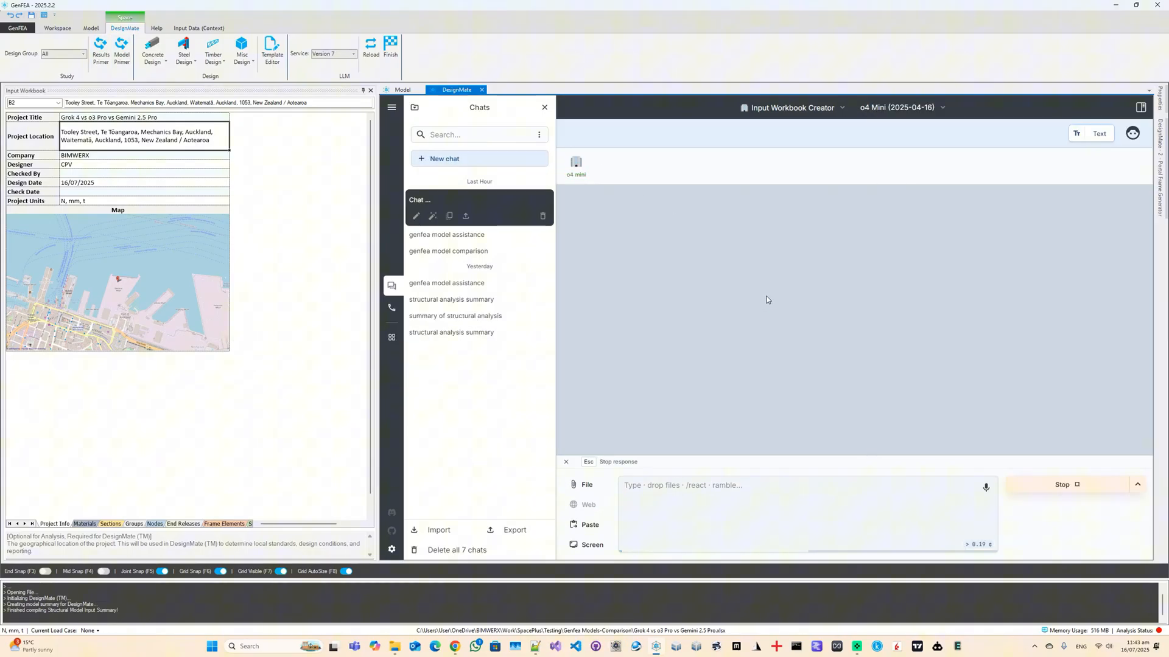
left_click(898, 107)
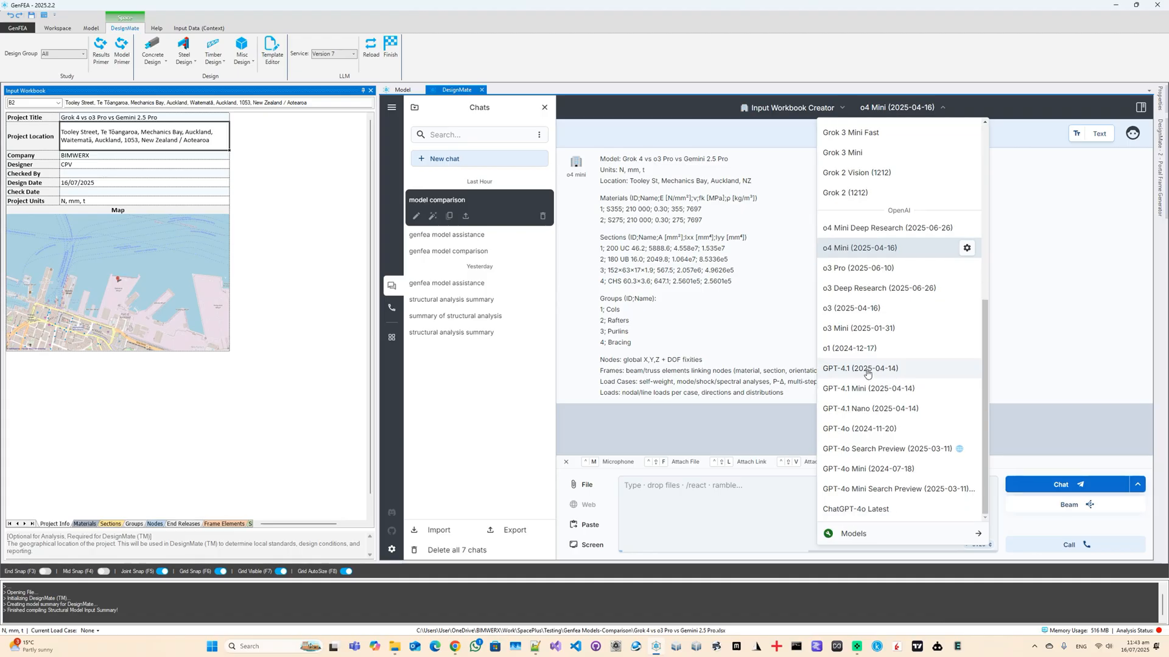
left_click(860, 367)
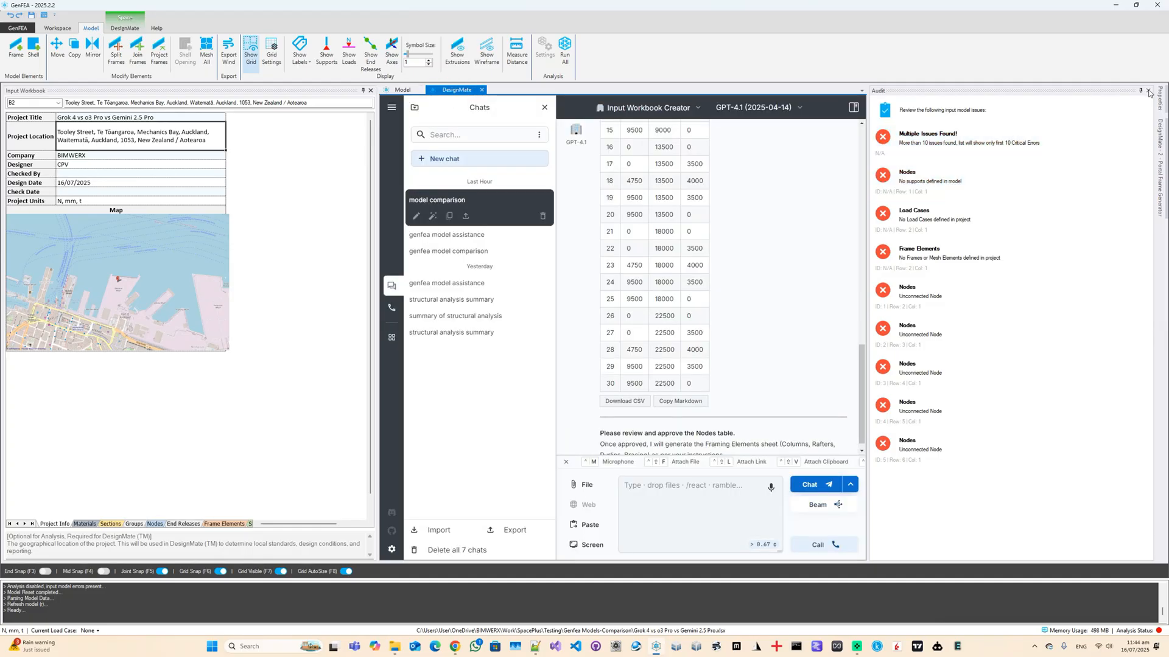
- Ask GPT-4.1 'What about the' purlin and bracing nodes and read its explanation
left_click(1157, 90)
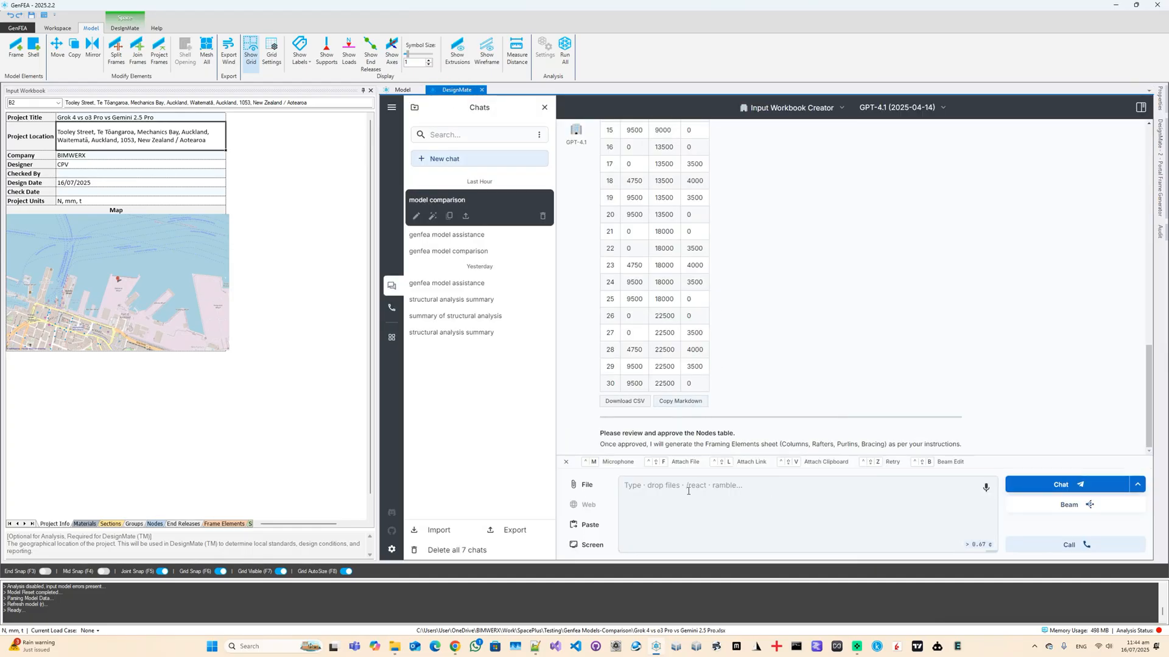
type("What about the")
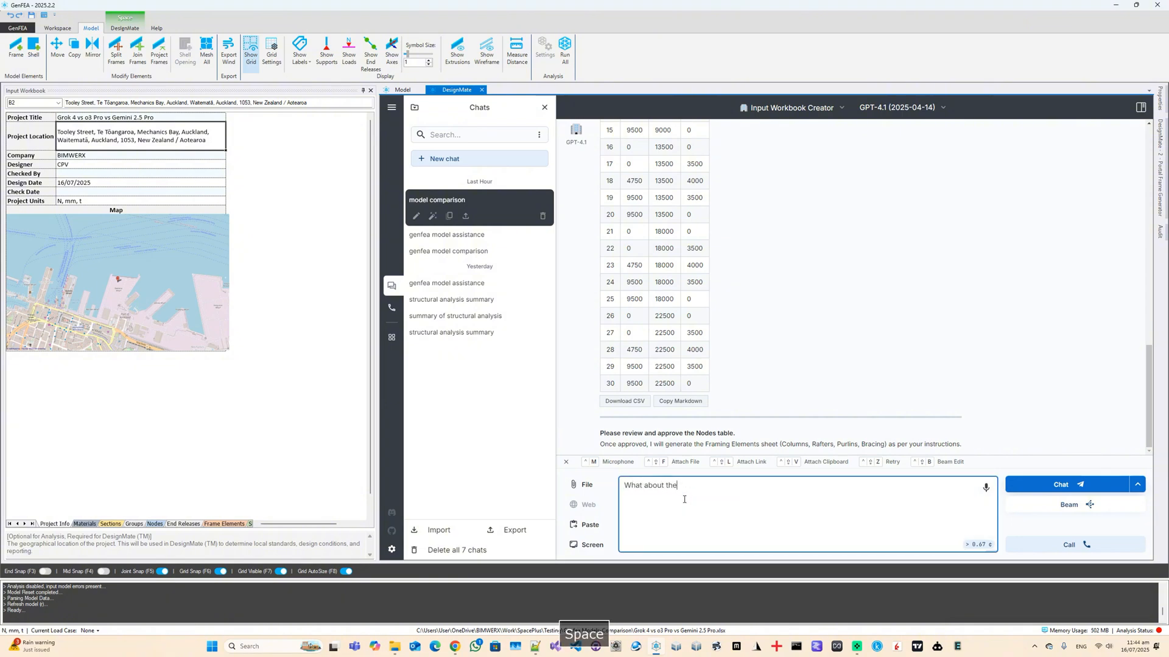
left_click(1059, 484)
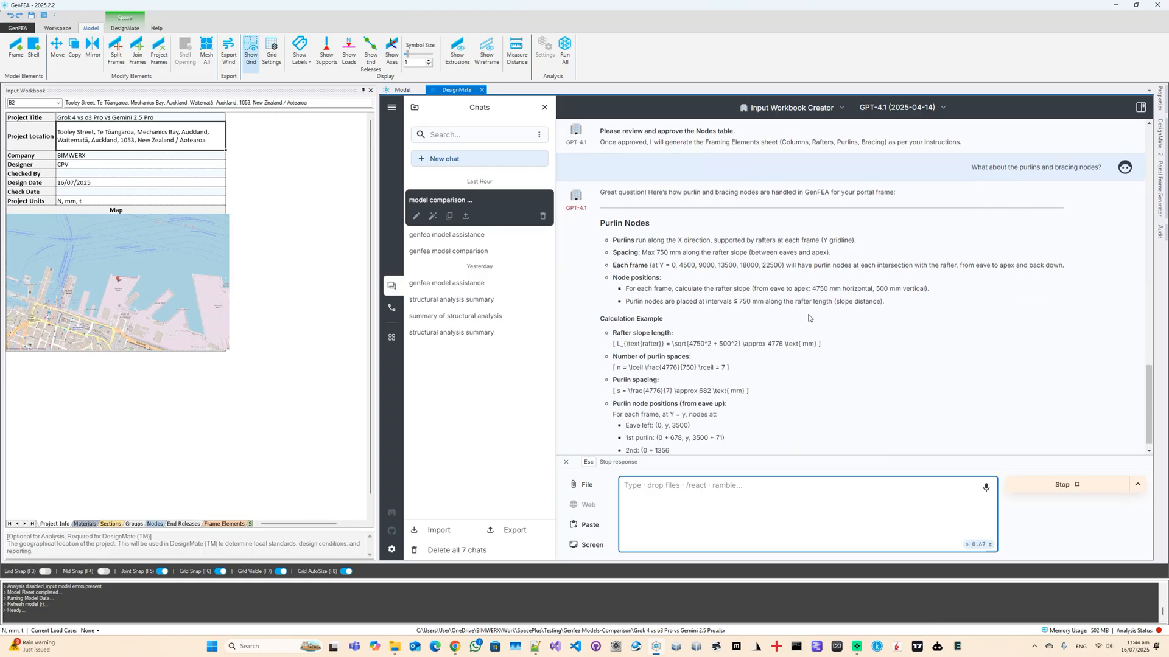
scroll("down", 3)
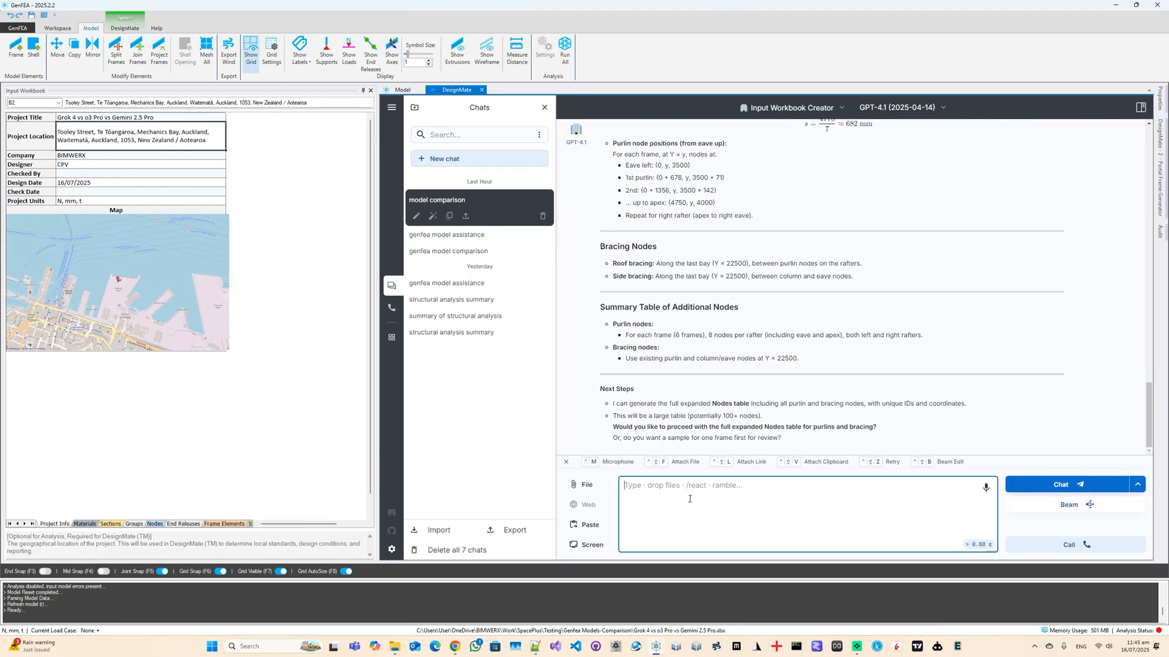
- Request 'generate the complete' Nodes table and import the result via Download CSV
type("generate the complete")
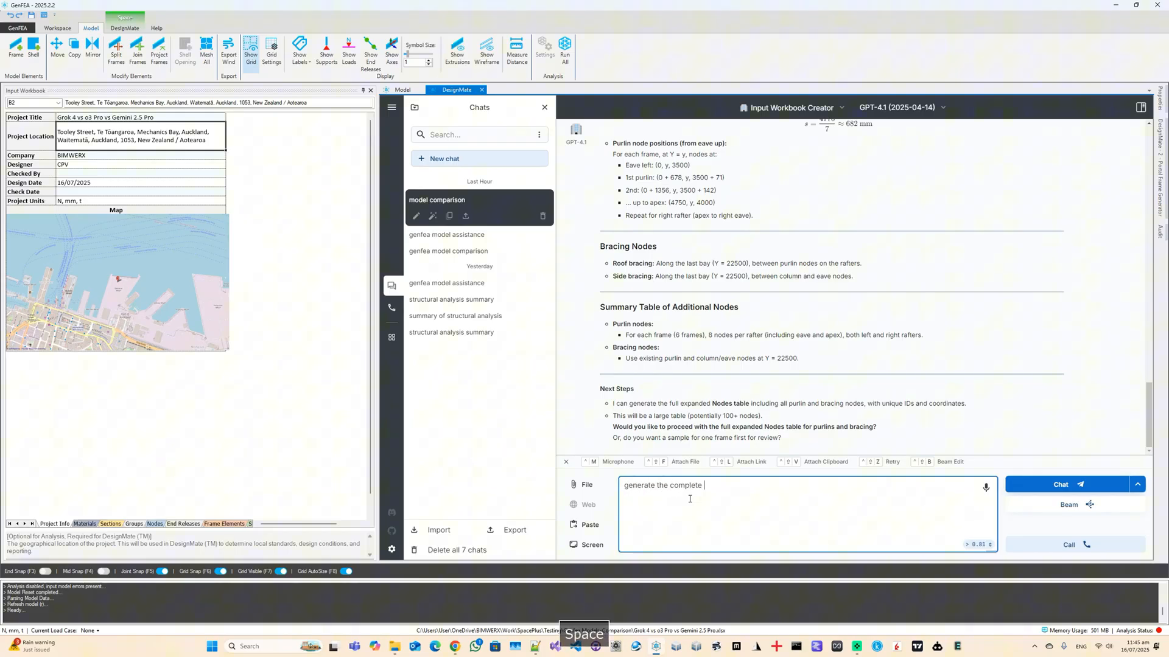
left_click(1057, 485)
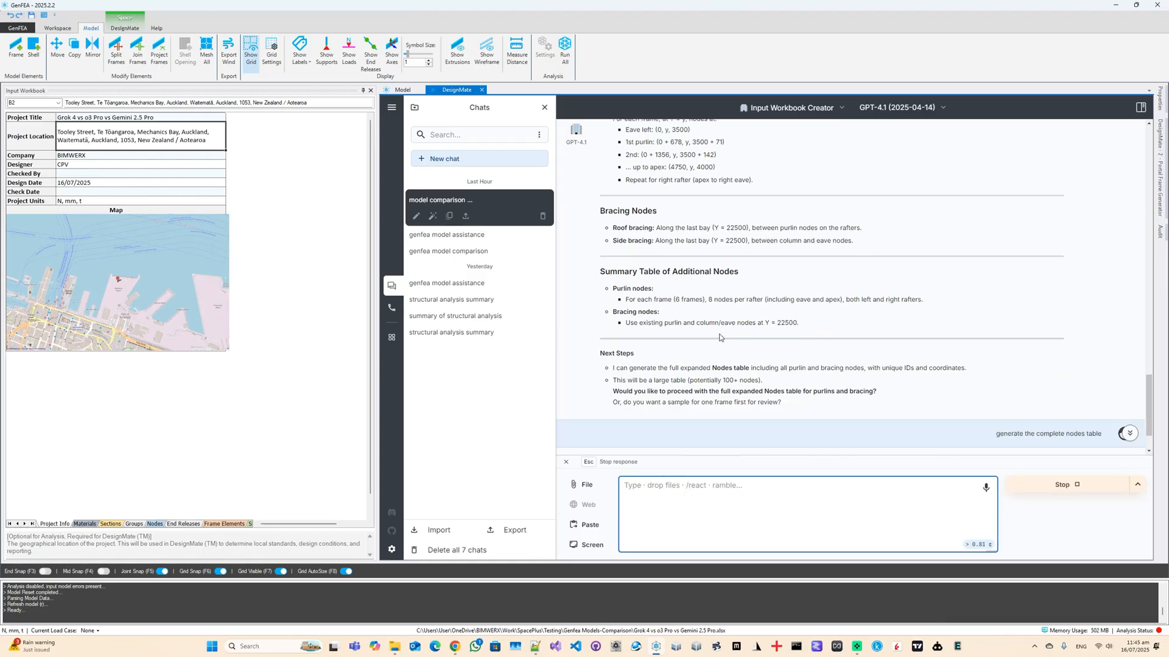
scroll("down", 3)
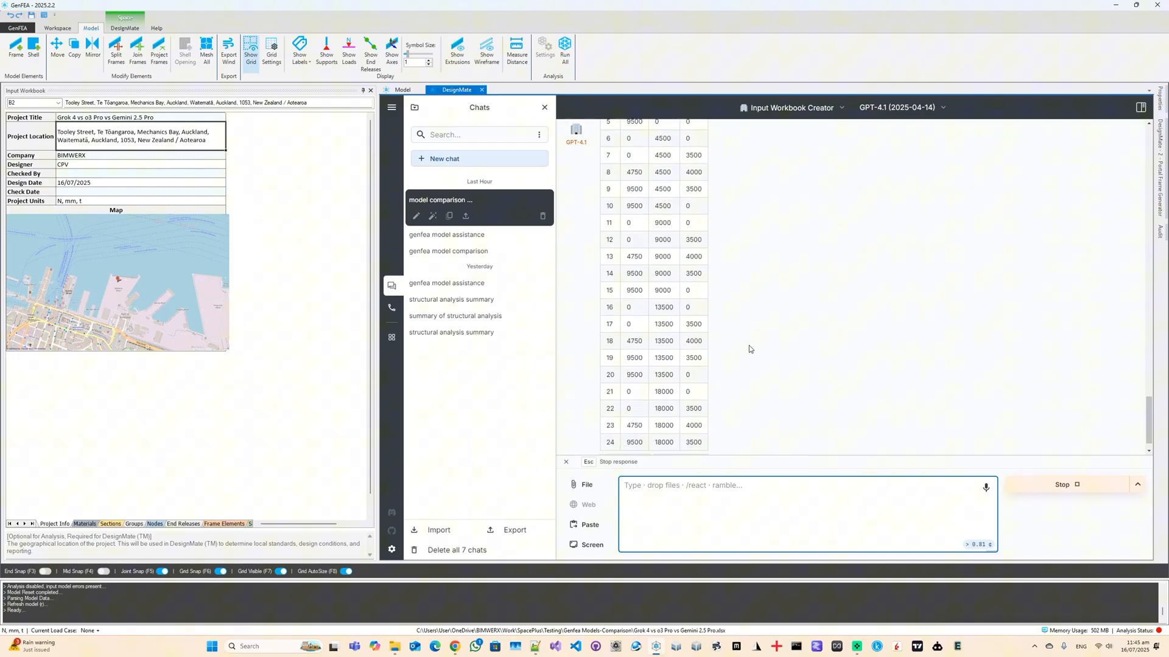
scroll("down", 3)
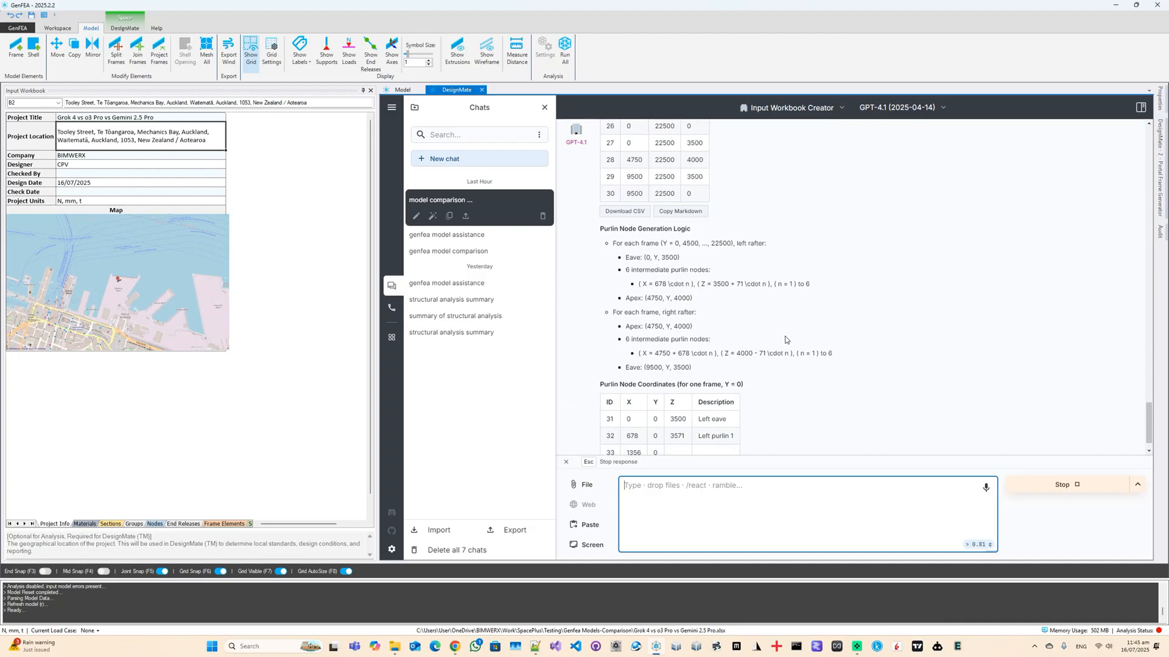
left_click(155, 523)
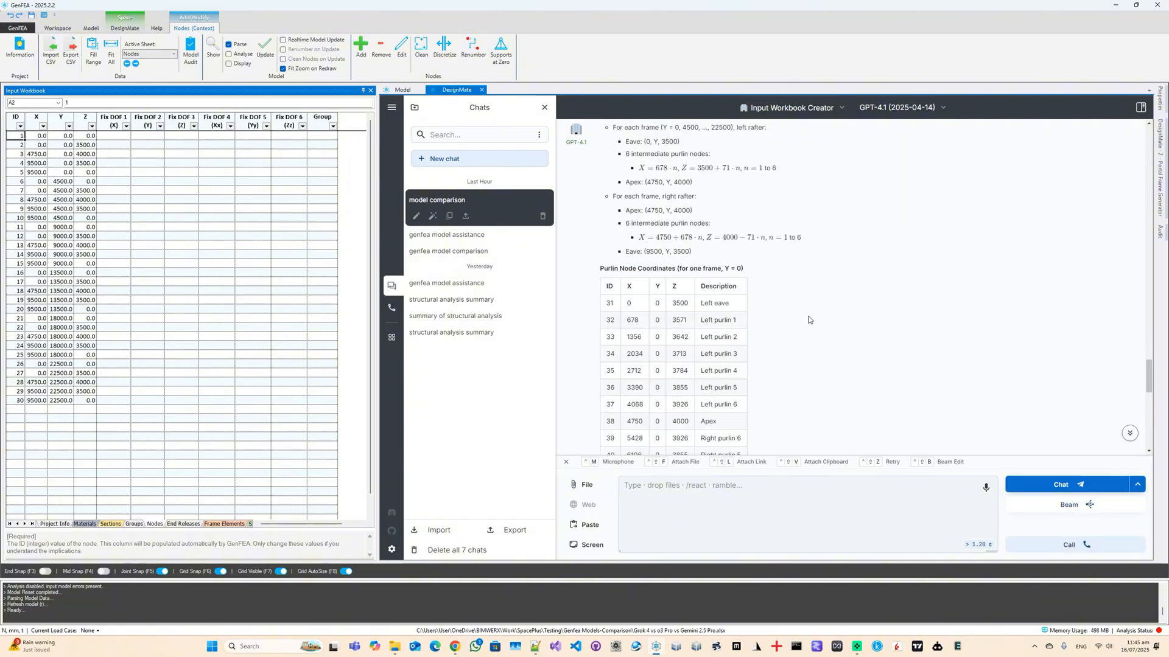
- Add the purlin nodes to the Nodes sheet, then reopen the project file with an empty model
scroll("down", 3)
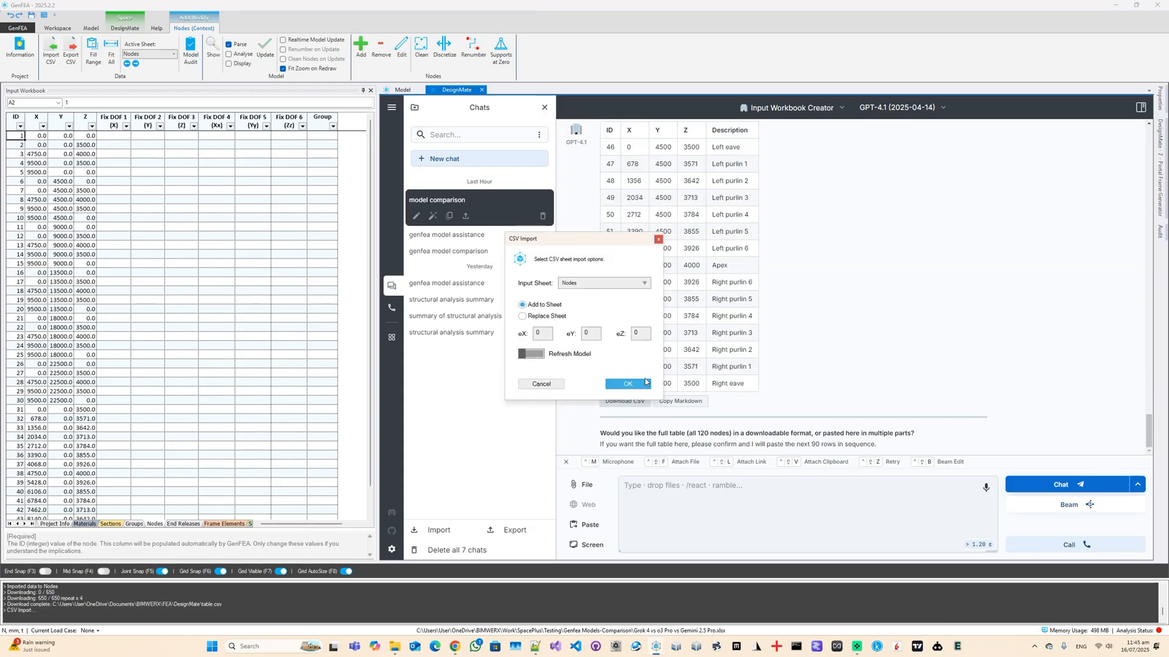
left_click(626, 384)
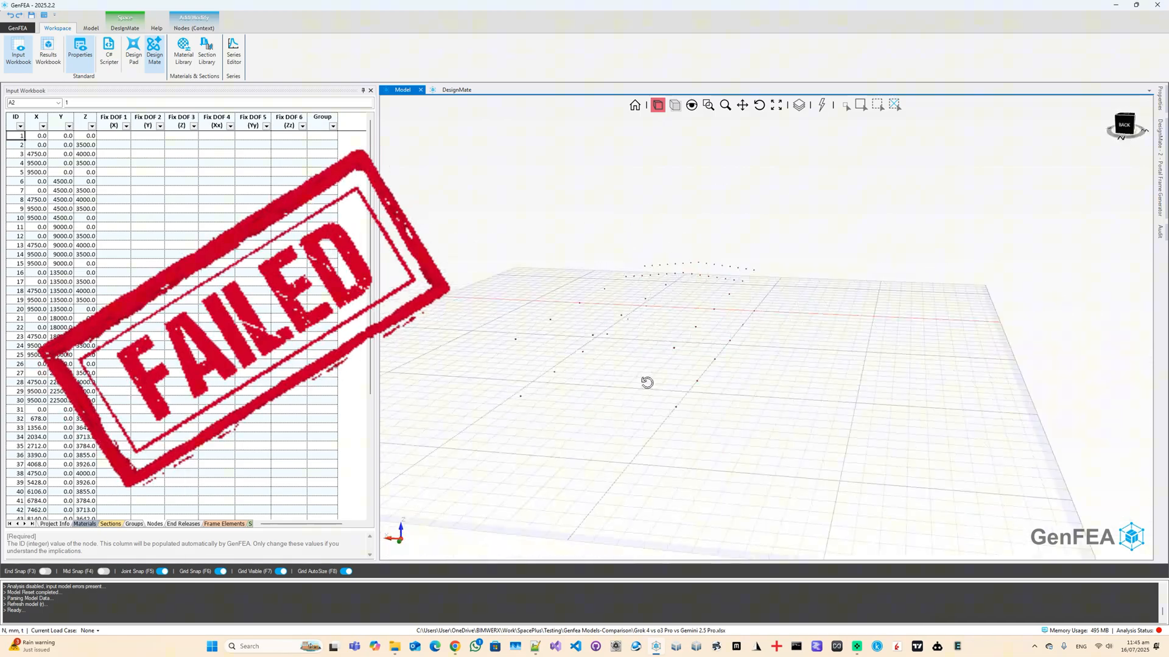
left_click(91, 28)
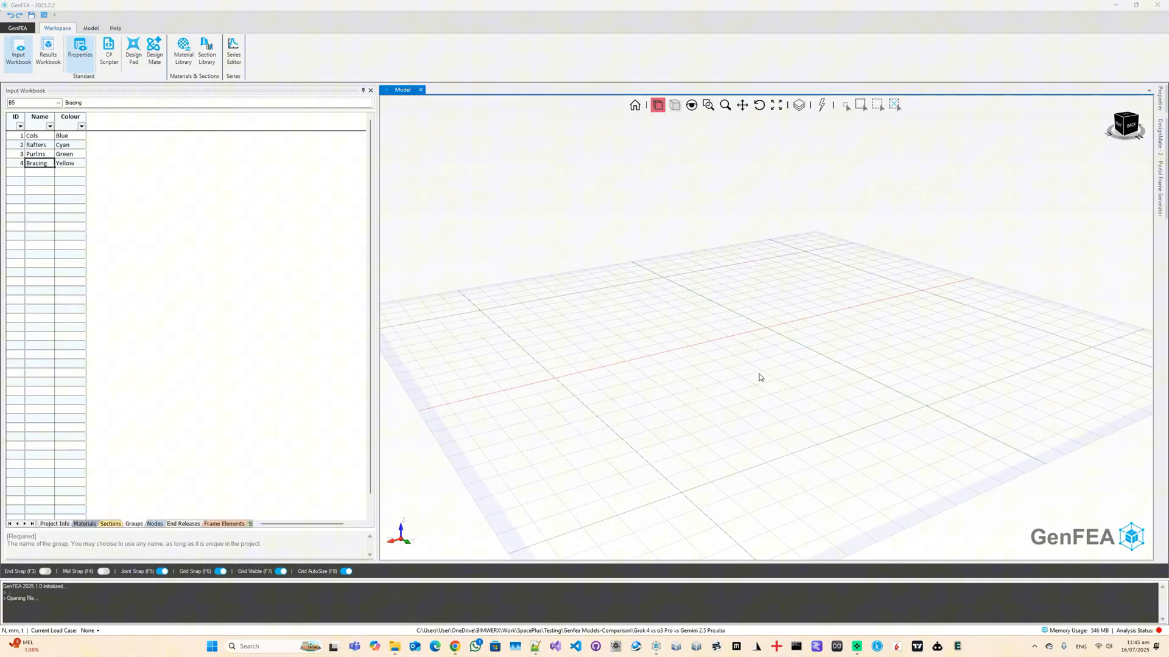
- Start a new DesignMate chat from the empty Nodes sheet and switch it to Gemini 2.5 Pro
left_click(52, 523)
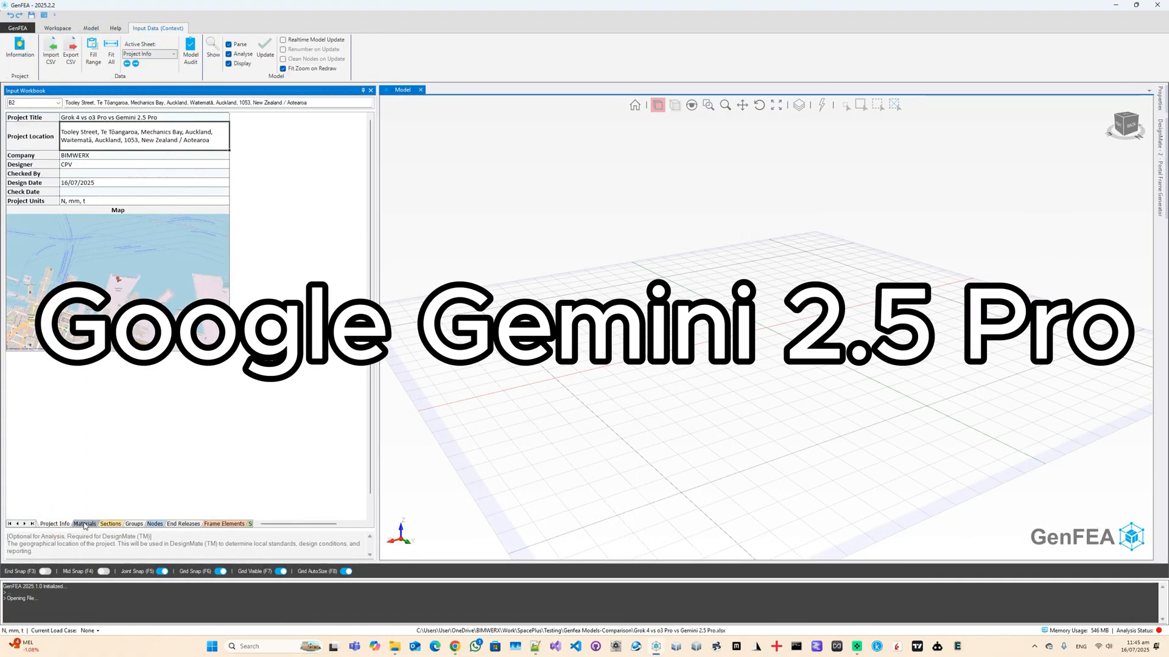
left_click(155, 524)
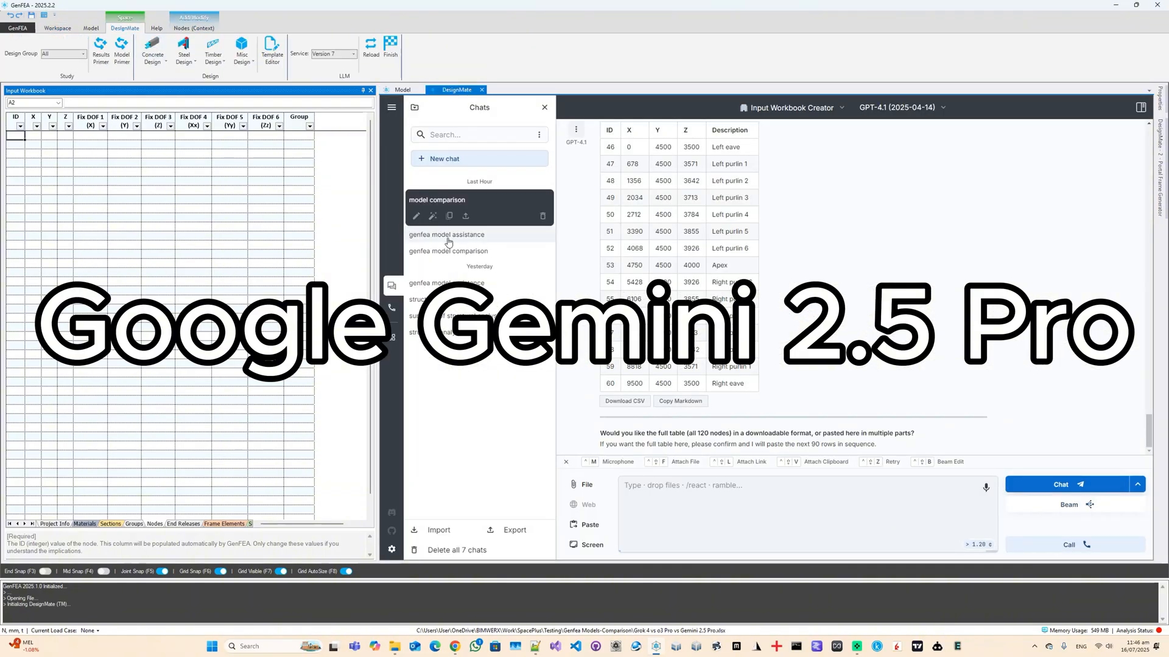
left_click(897, 107)
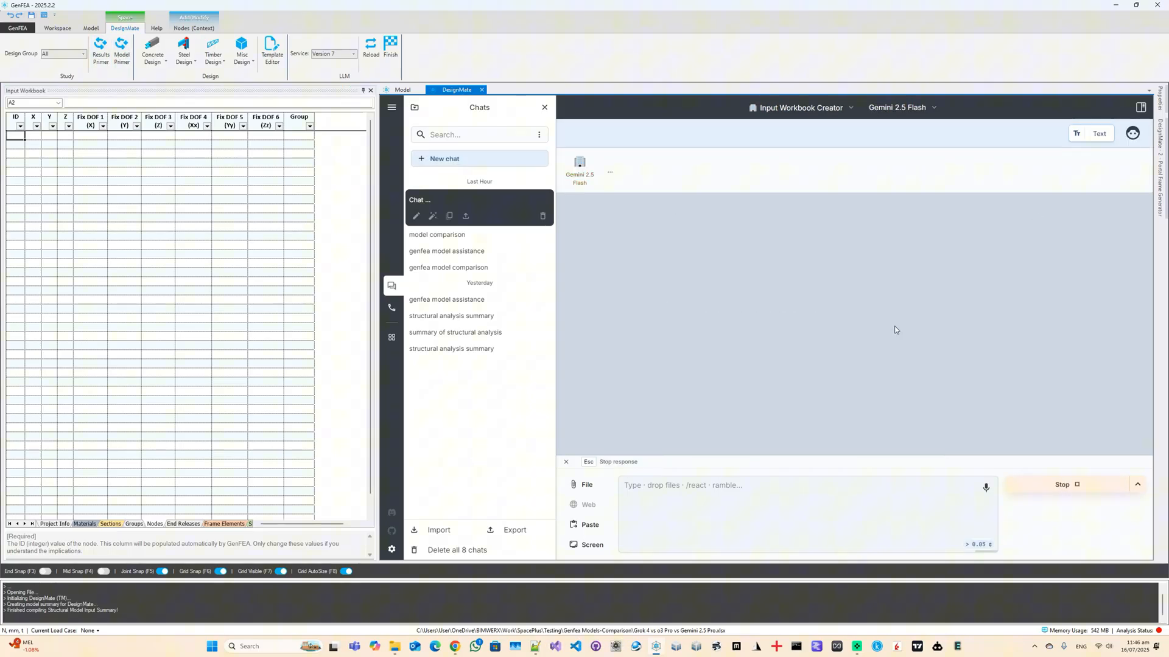
left_click(901, 107)
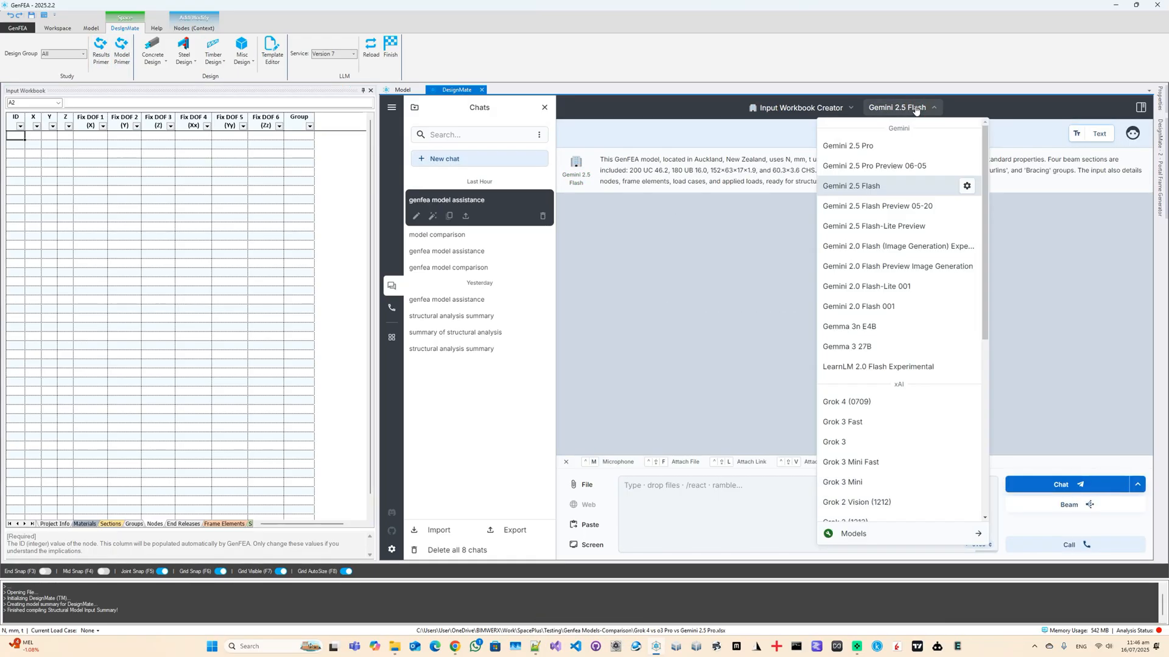
left_click(847, 145)
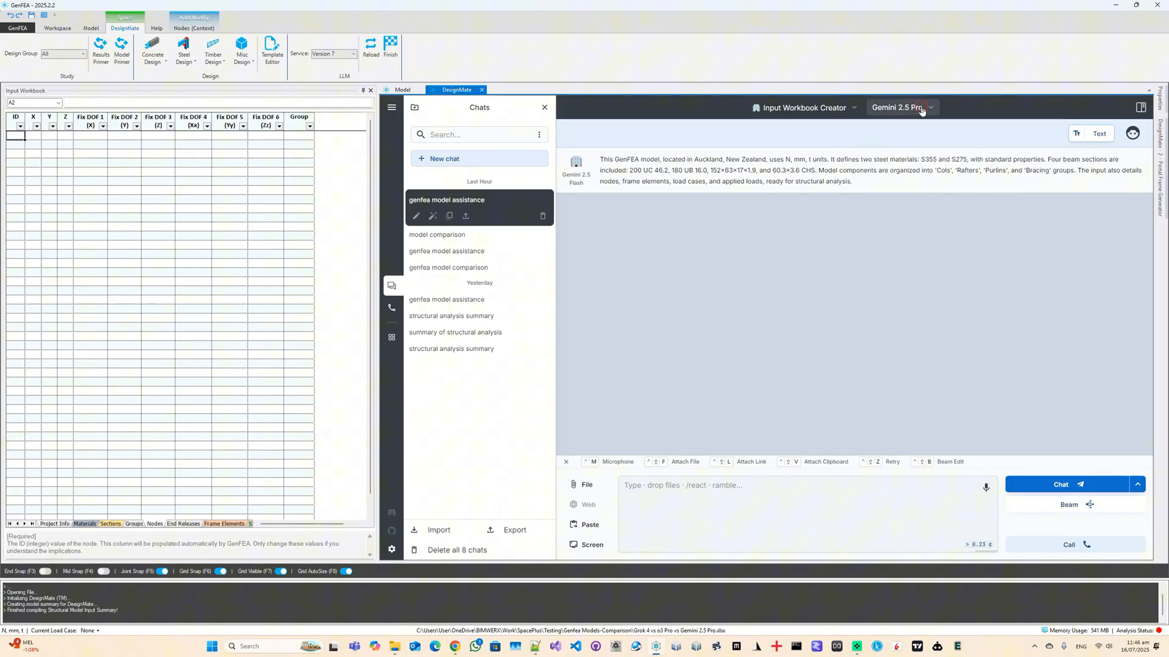
- Set Gemini 2.5 Pro's thinking budget to Automatic Thinking in its model options
left_click(929, 107)
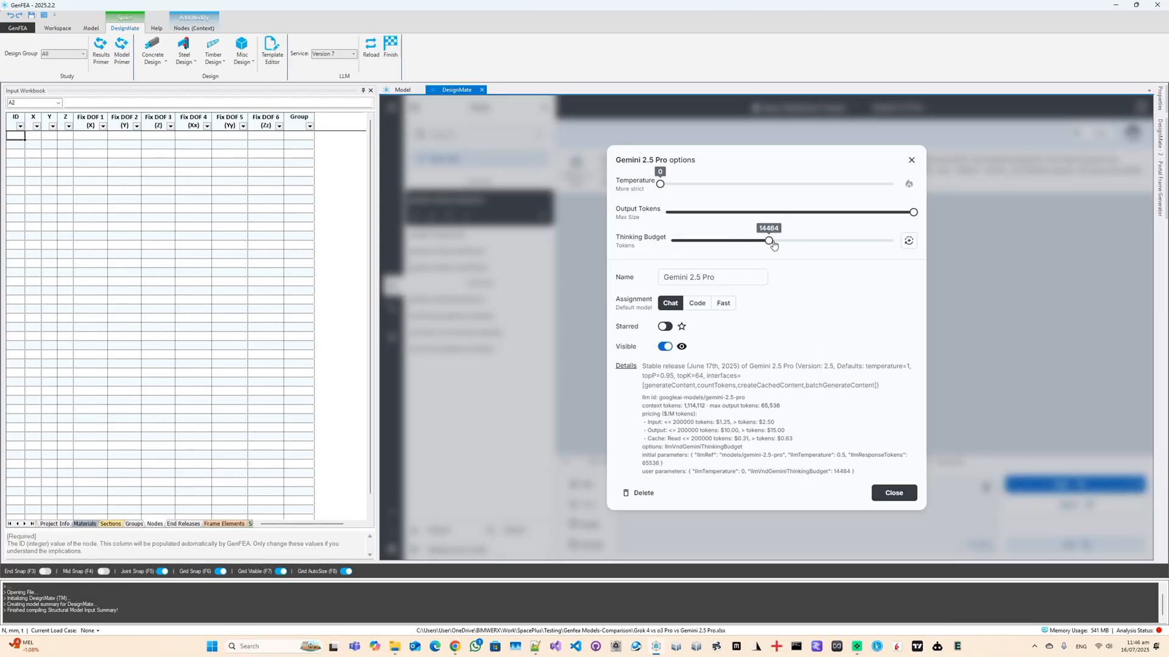
left_click(908, 239)
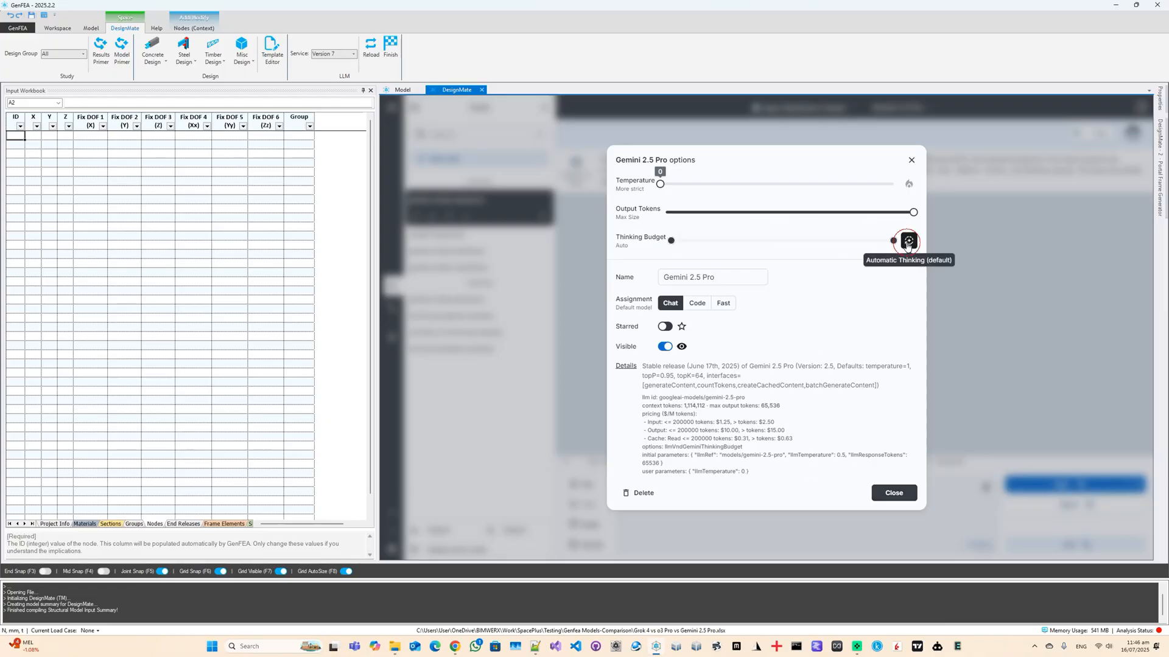
left_click(893, 493)
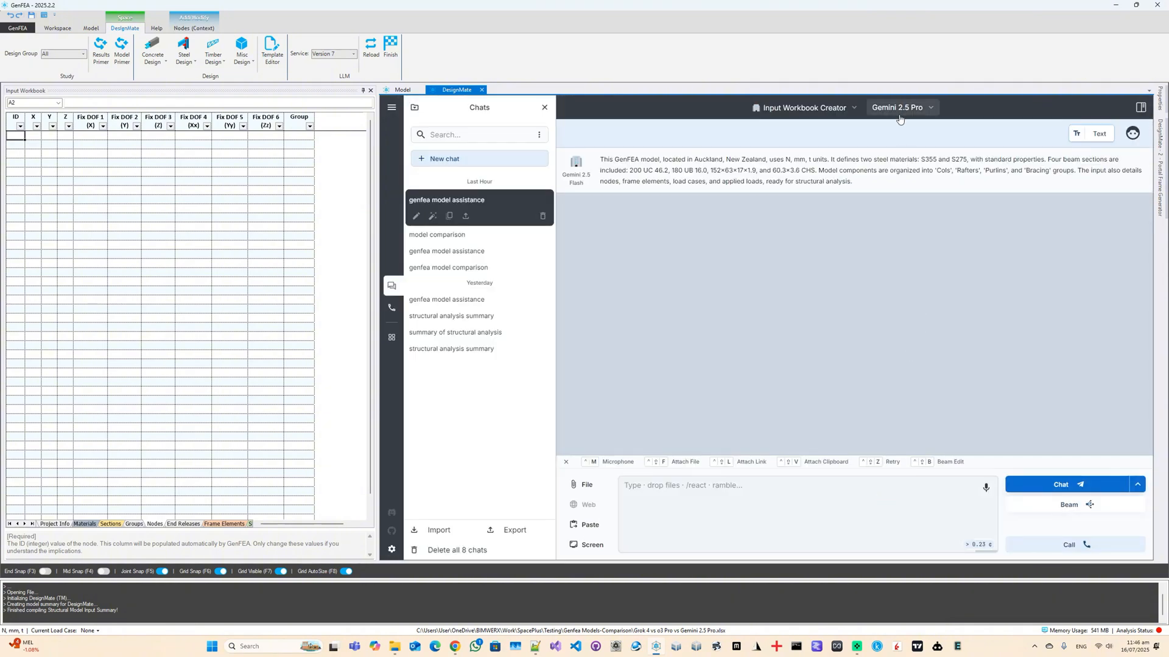
- Send the nodes request to Gemini 2.5 Pro and follow the 102-row Nodes table as it streams
left_click(1059, 485)
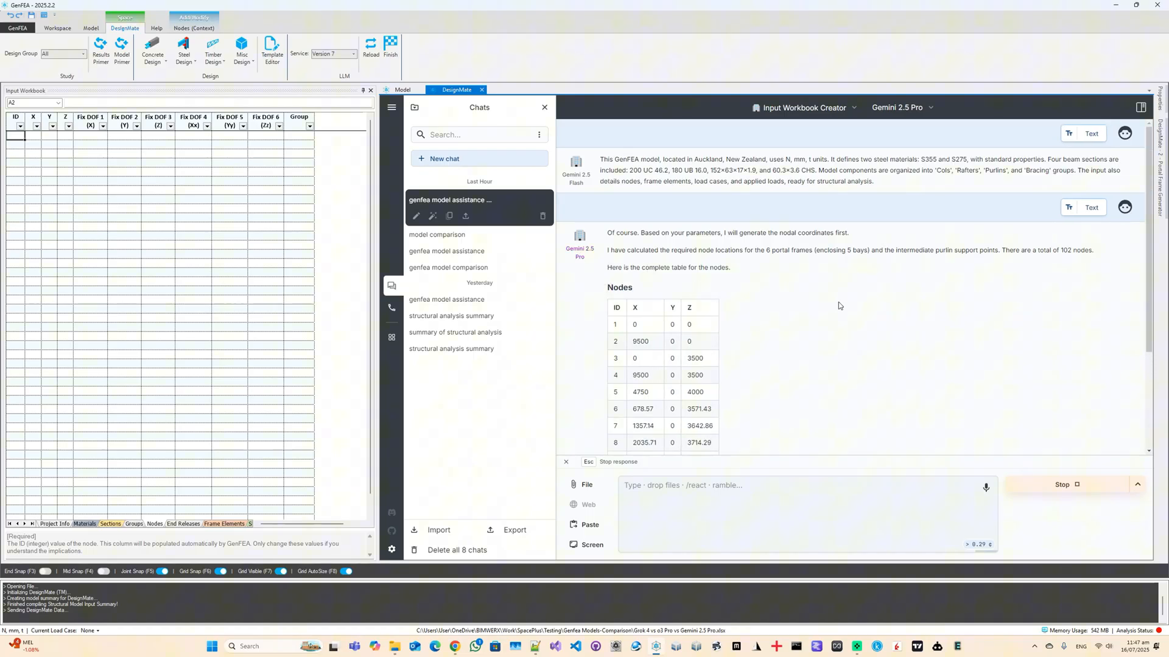
scroll("down", 3)
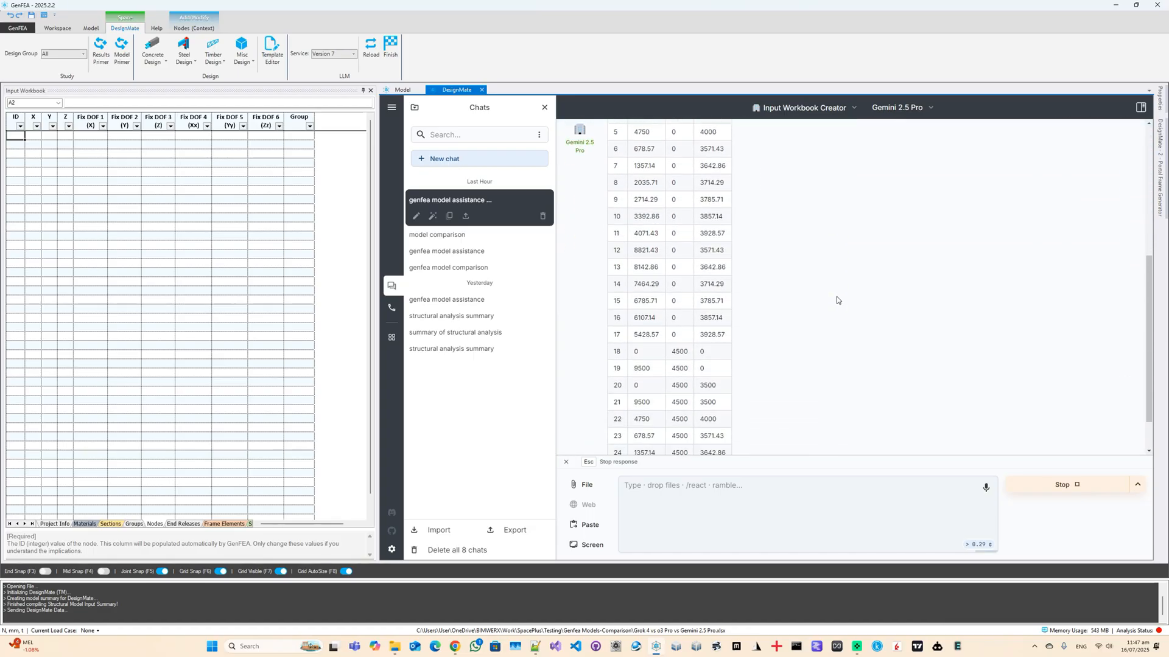
scroll("down", 3)
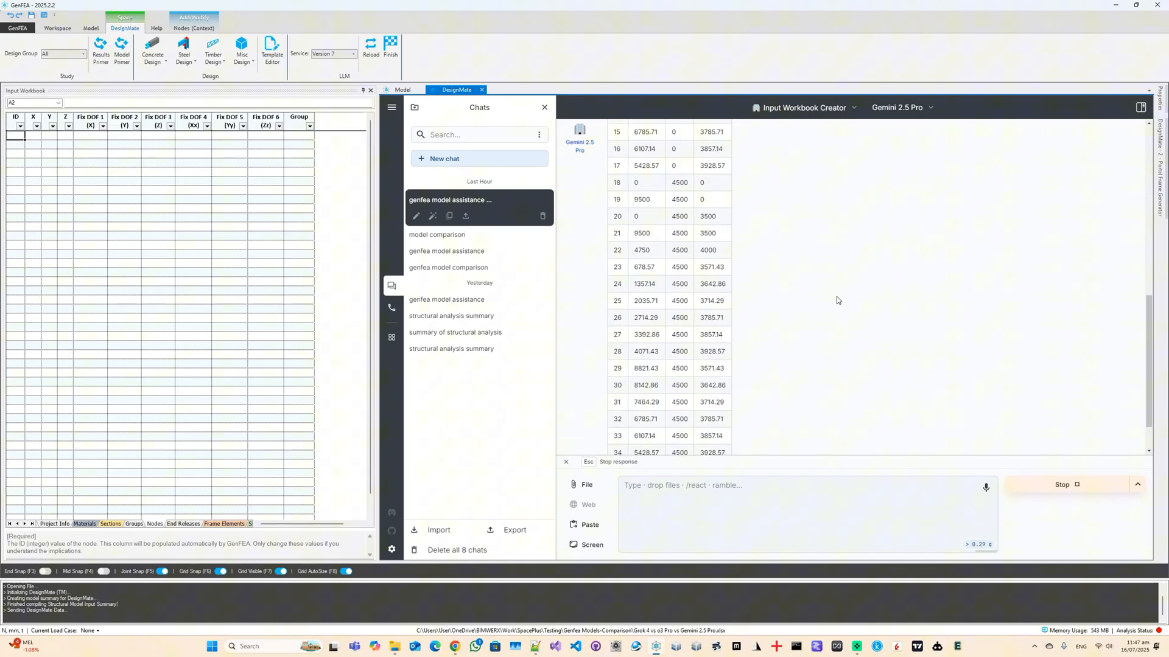
scroll("down", 3)
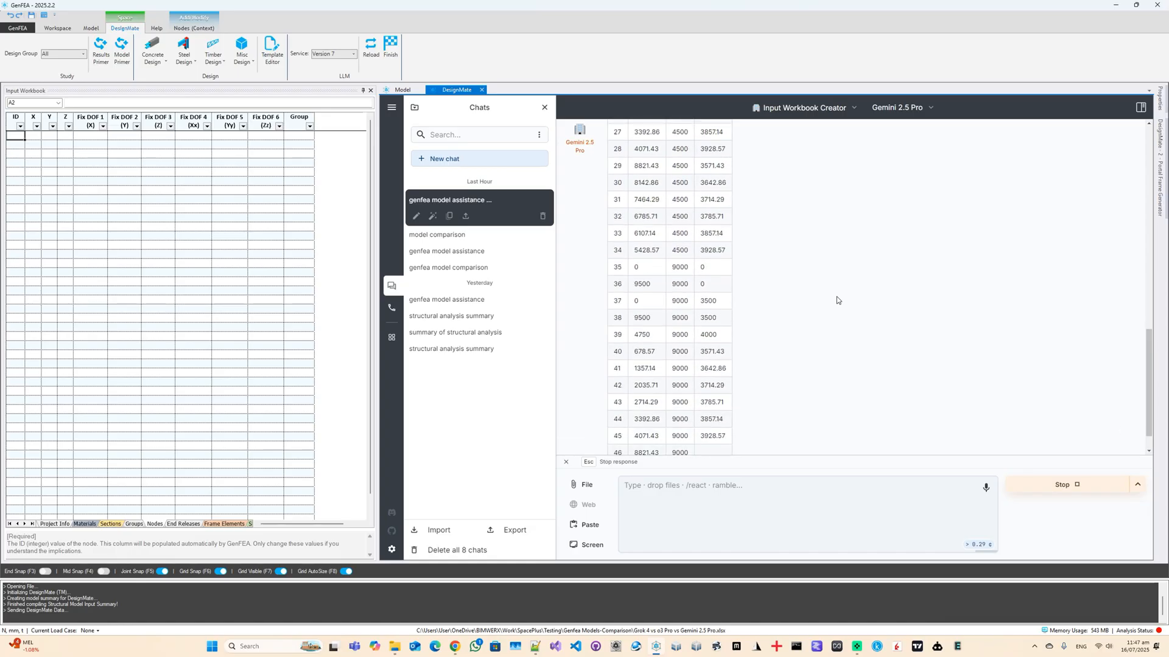
scroll("down", 3)
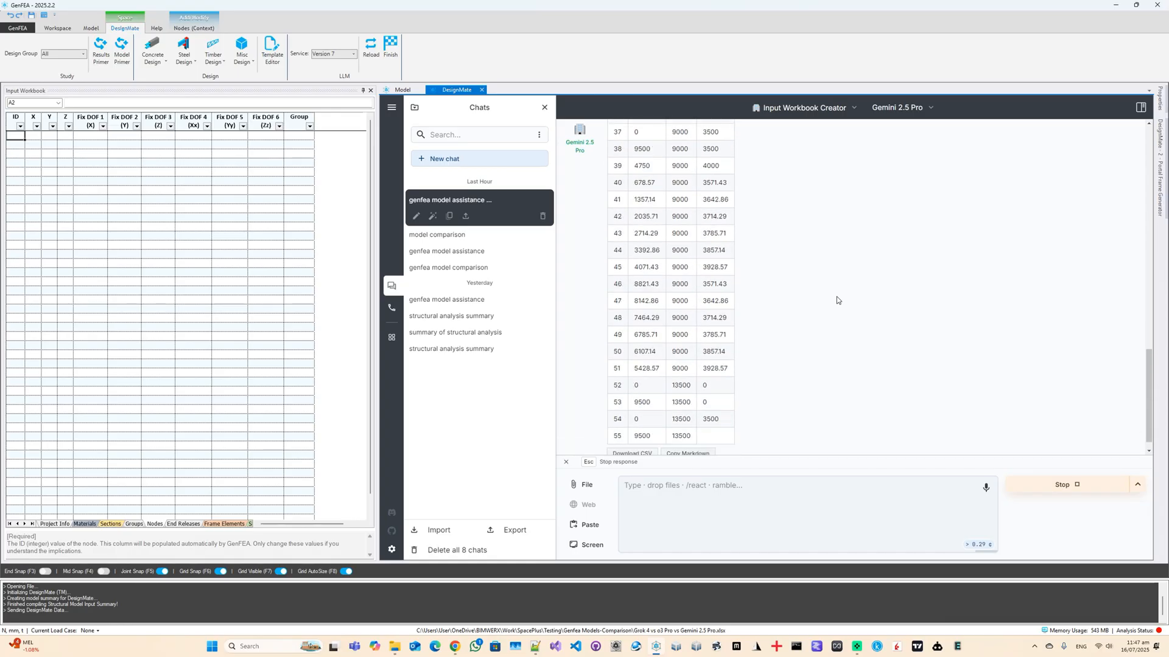
scroll("down", 3)
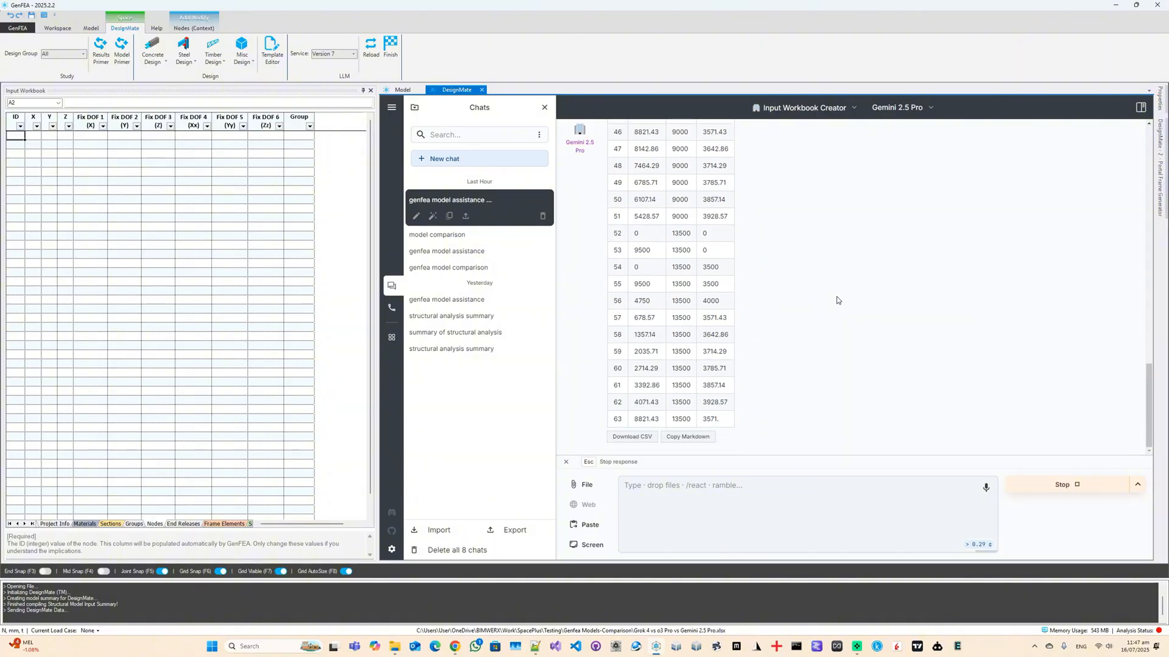
scroll("down", 3)
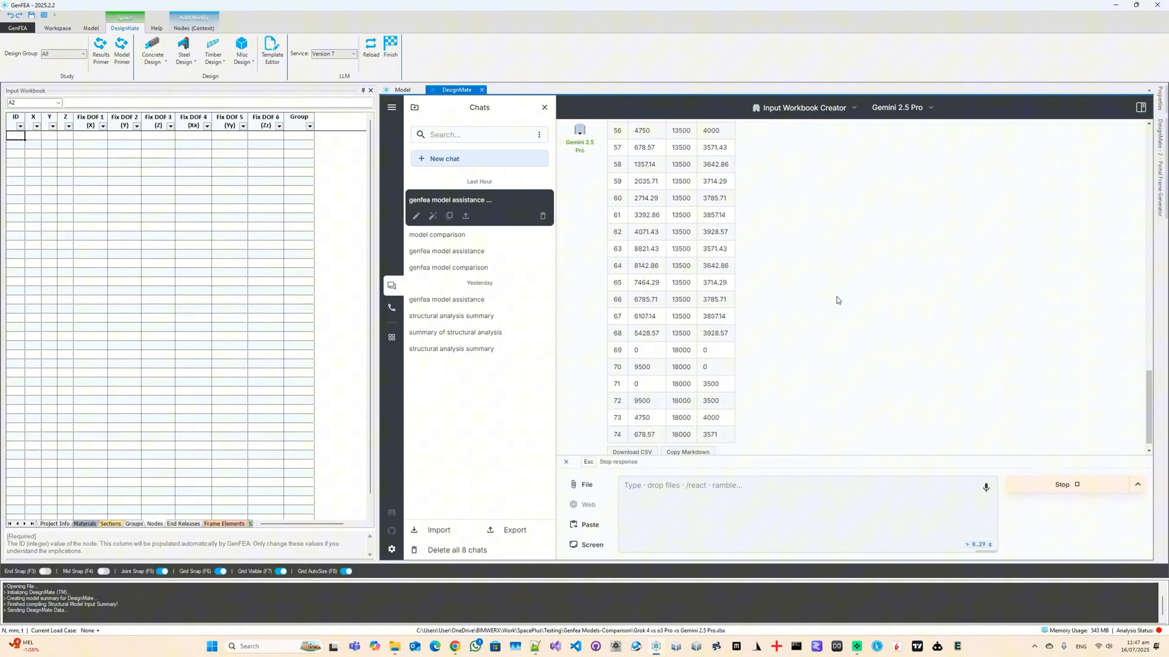
scroll("down", 3)
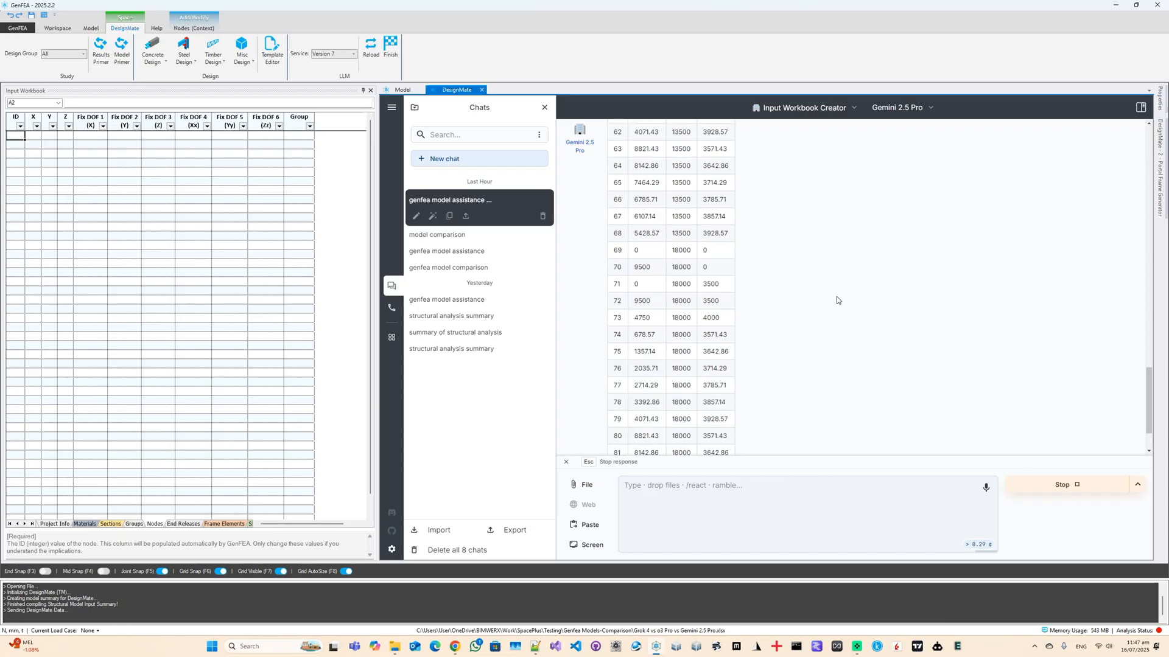
scroll("down", 3)
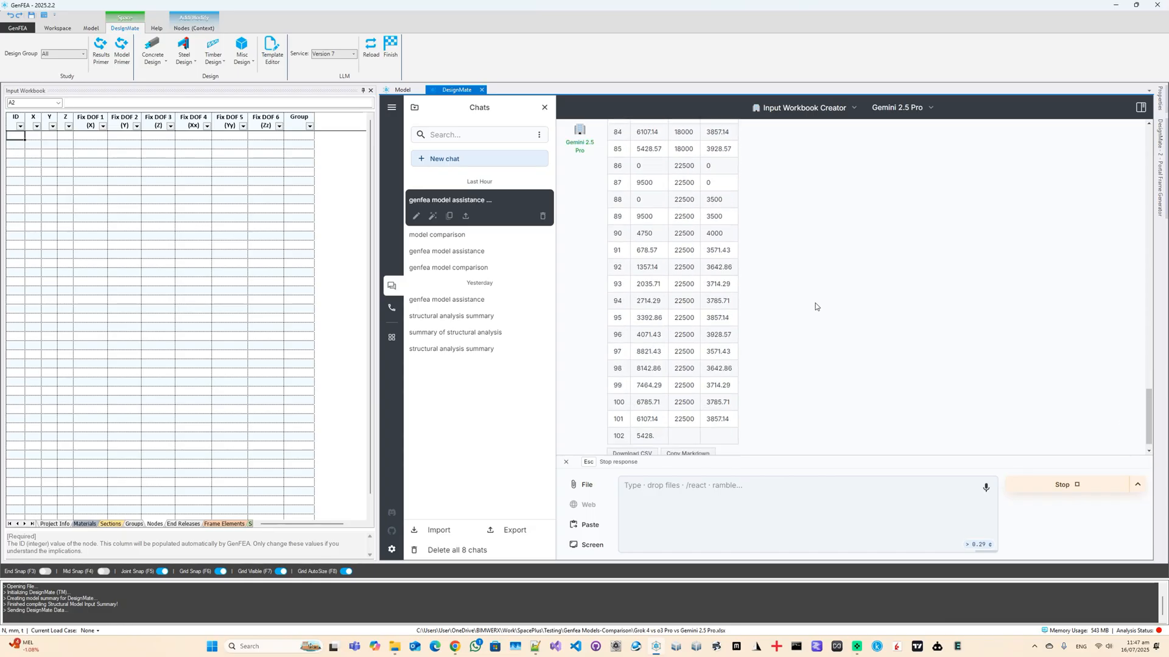
scroll("down", 3)
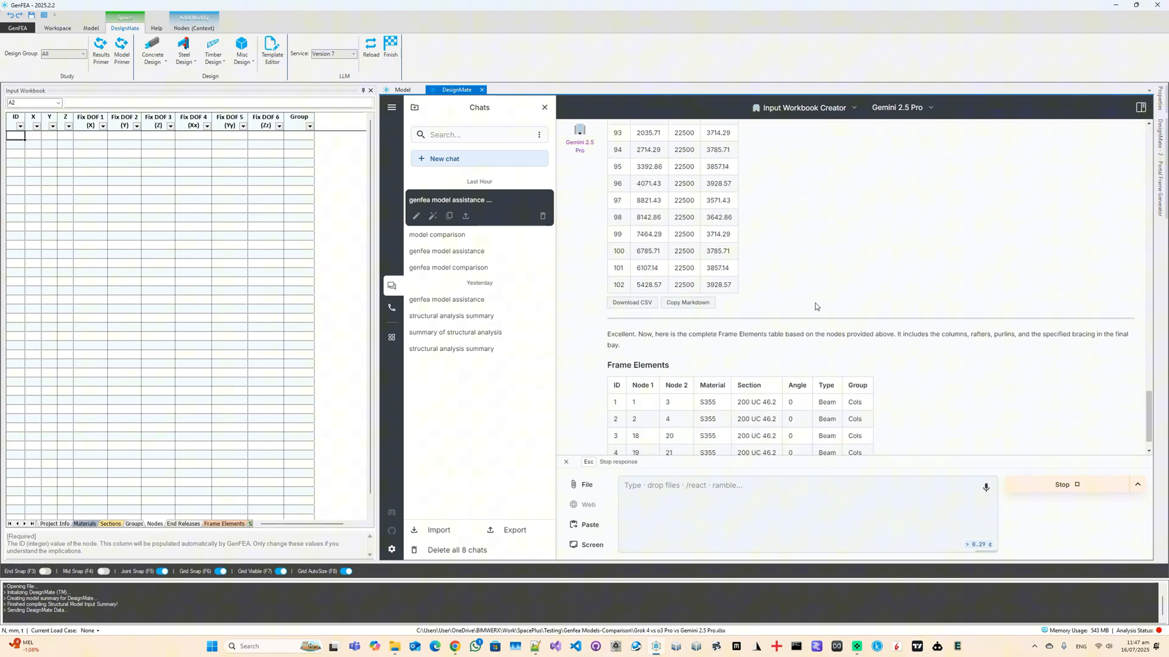
- Import Gemini's 102 nodes into the Nodes sheet and check node spacing with Measure Distance
left_click(439, 530)
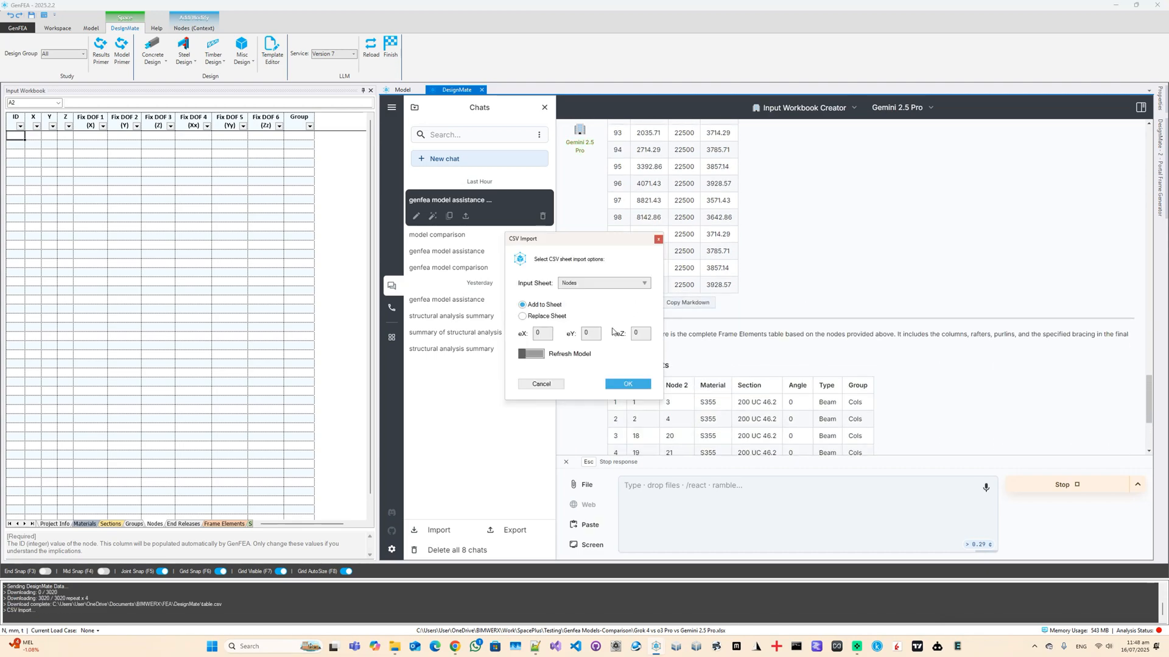
left_click(627, 383)
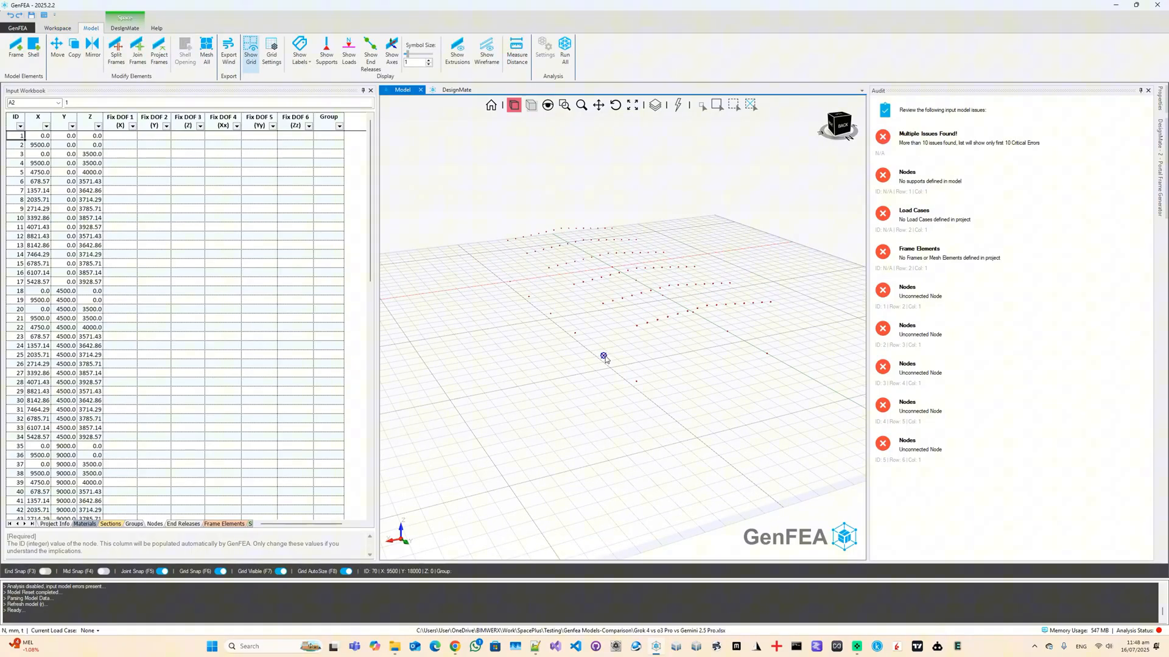
left_click(516, 53)
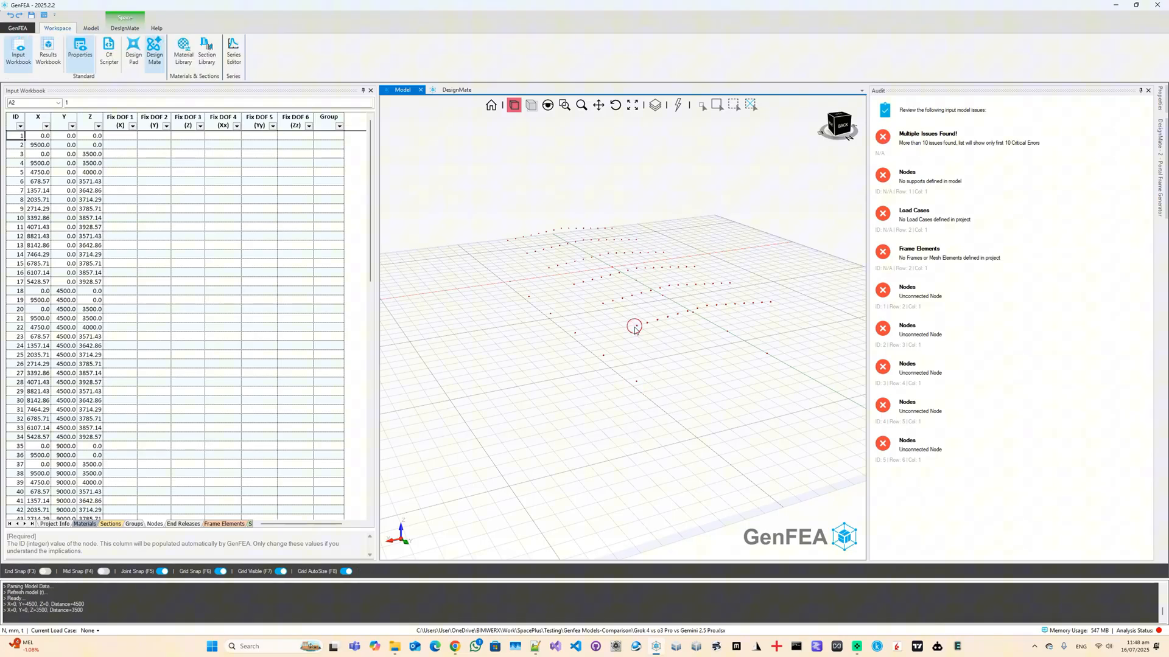
left_click(91, 28)
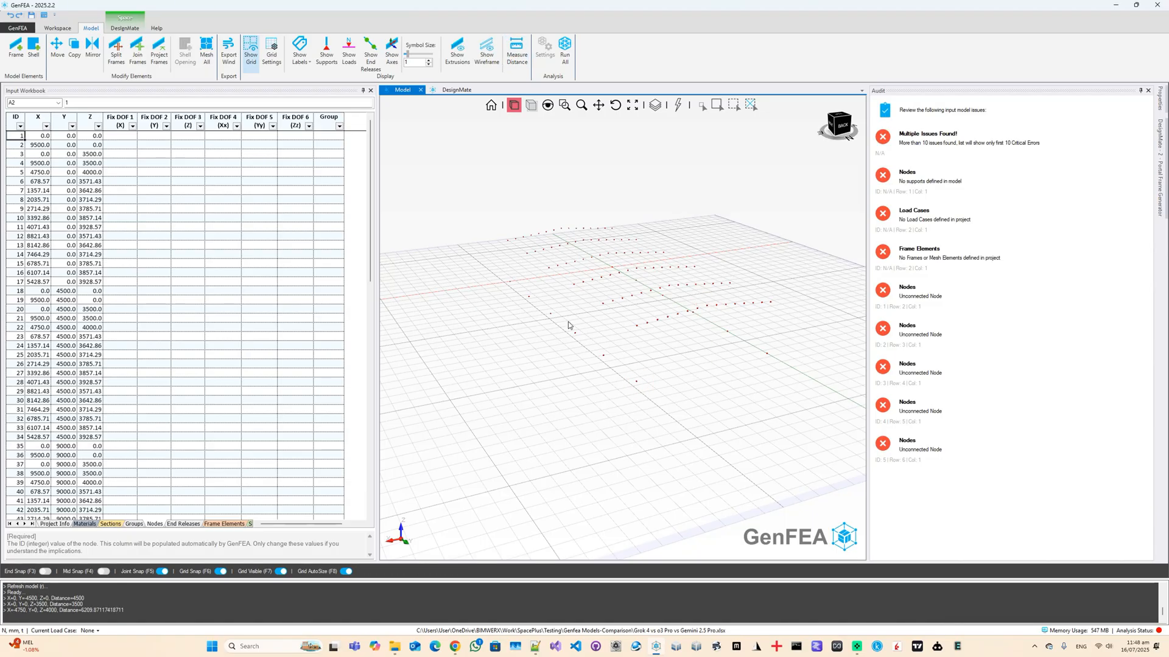
left_click(455, 89)
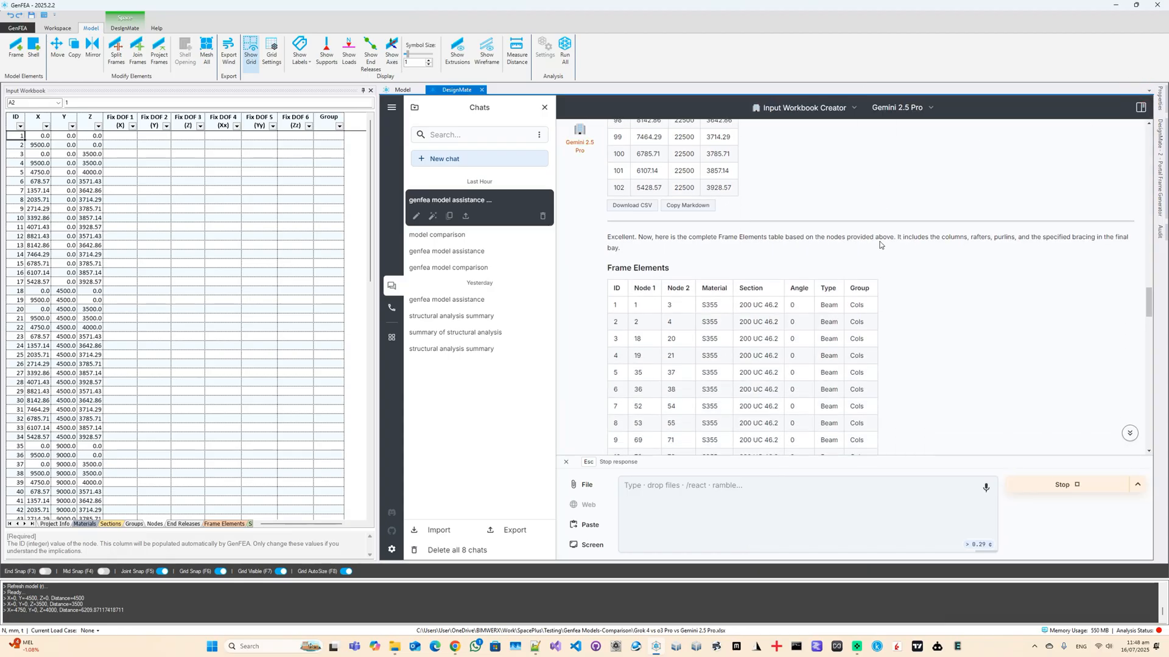
- Scroll the chat as Gemini streams Frame Elements rows for columns, rafters, purlins and bracing
scroll("down", 3)
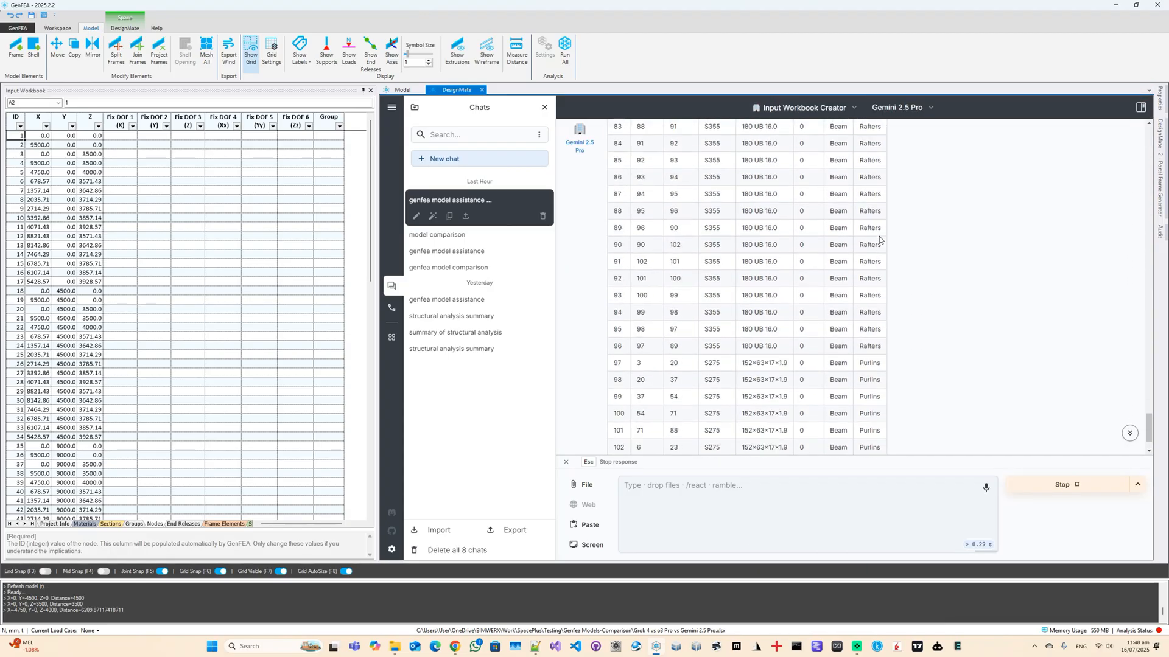
scroll("down", 3)
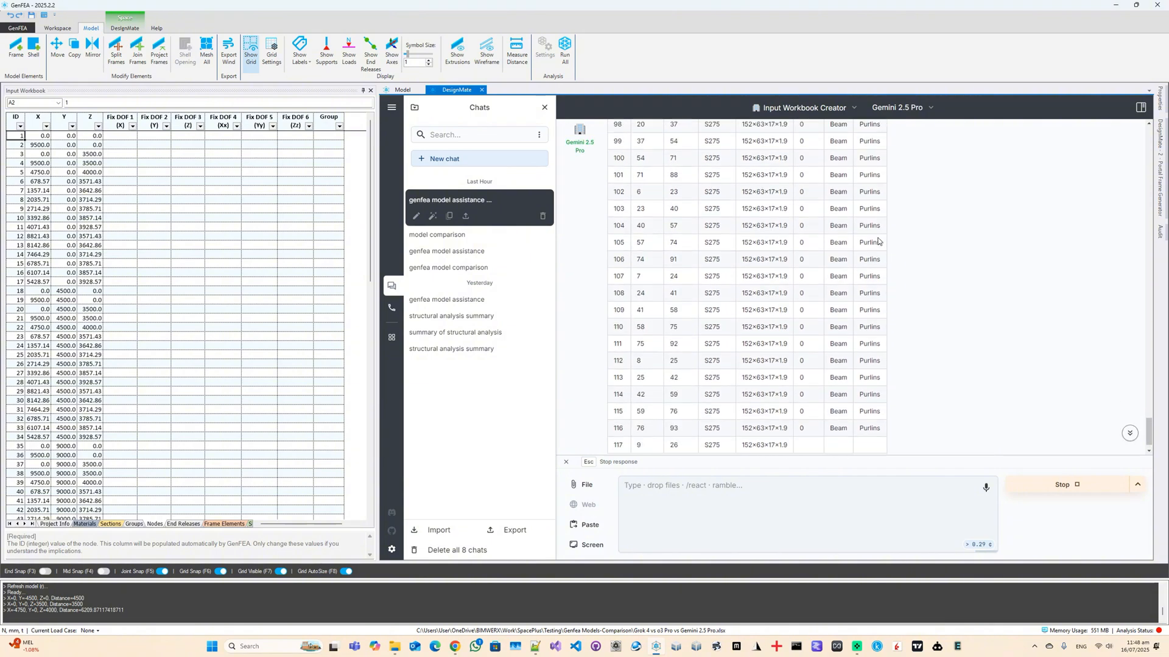
scroll("down", 3)
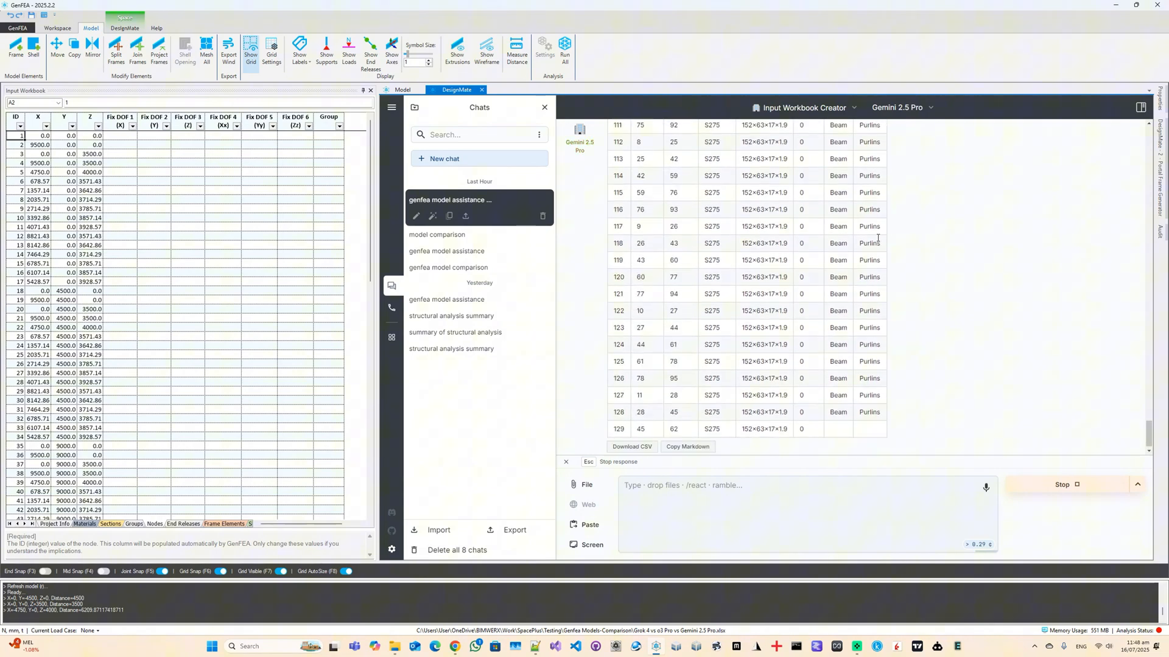
scroll("down", 3)
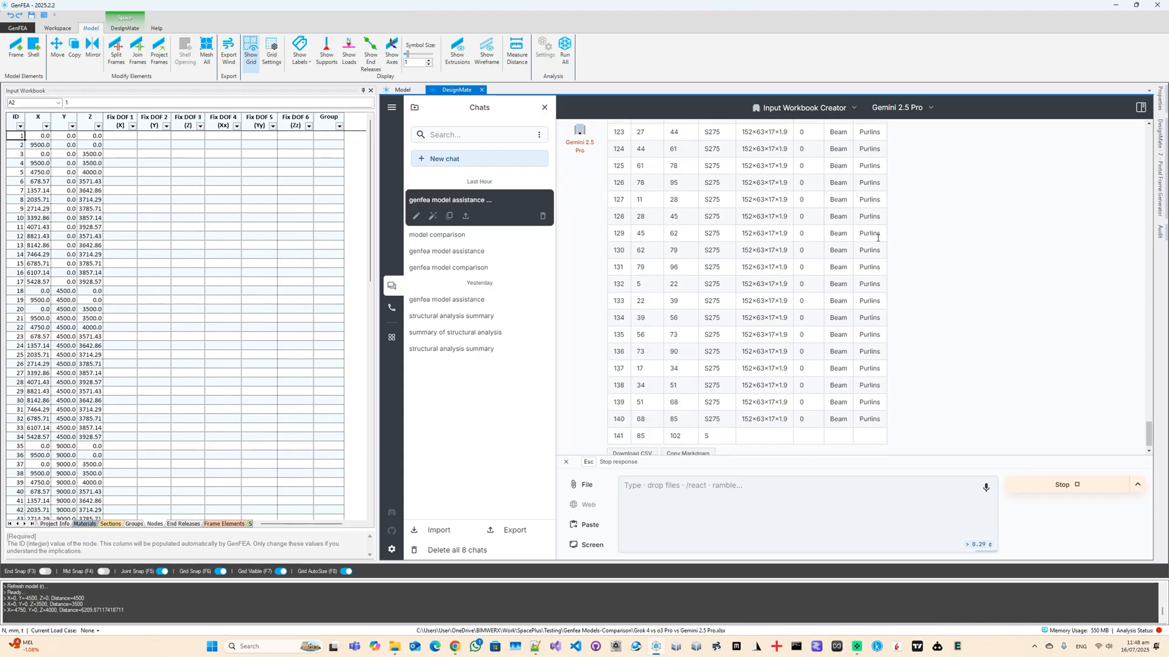
scroll("down", 3)
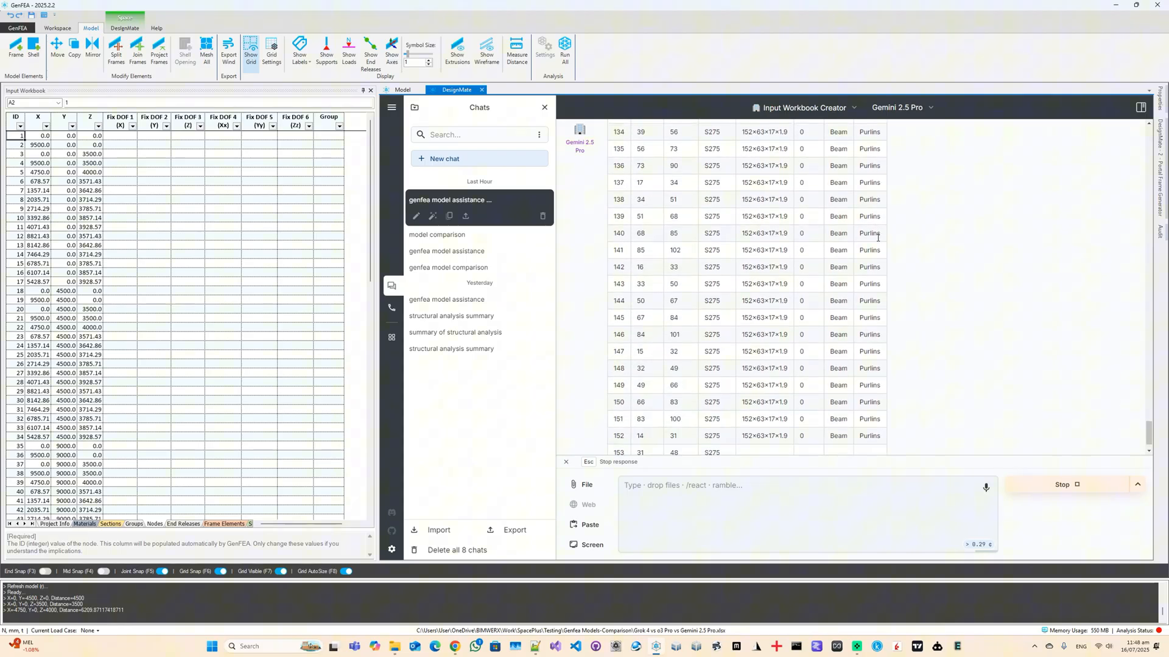
scroll("down", 3)
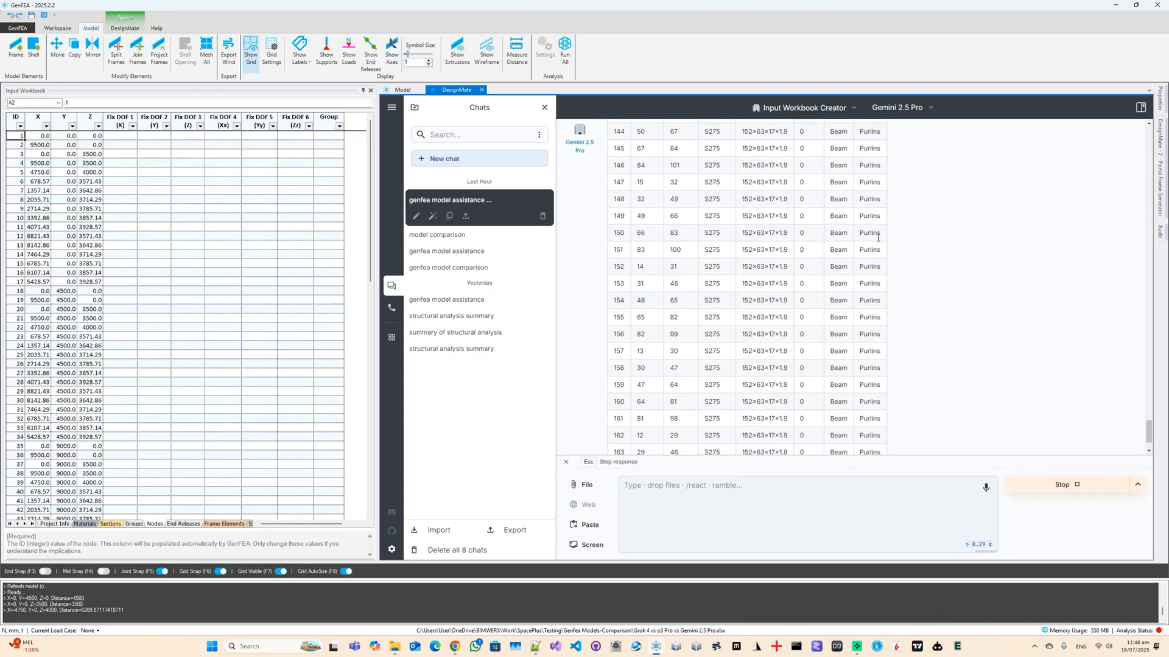
scroll("down", 3)
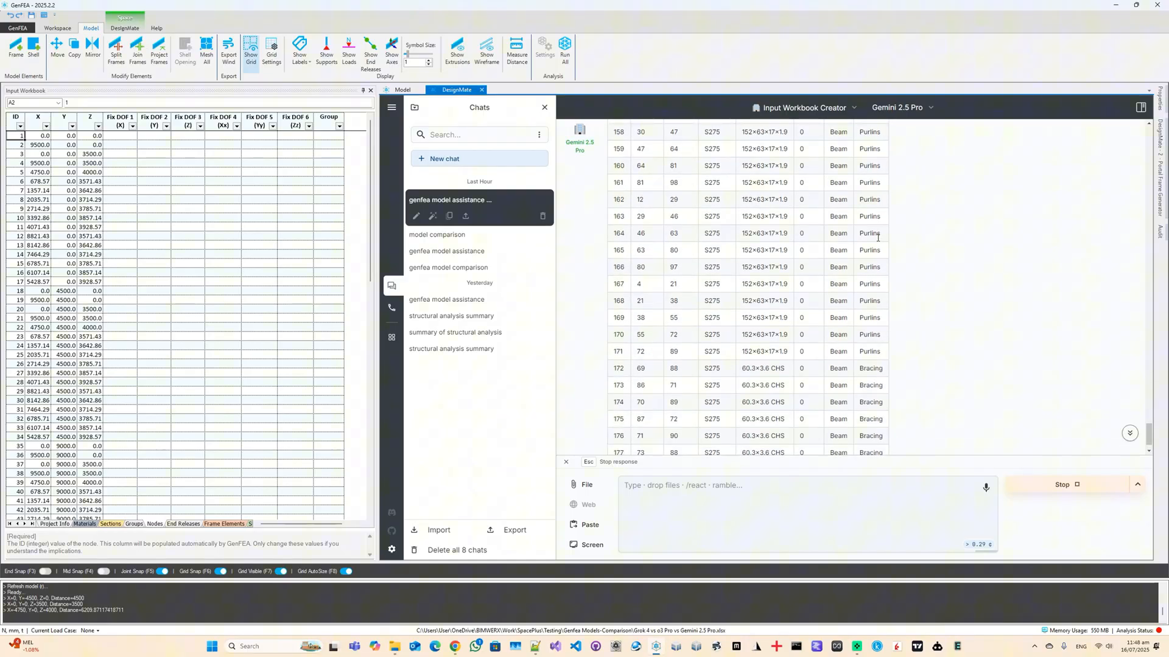
- Import Gemini's frame elements, fix member orientation and show extruded section shapes
left_click(438, 529)
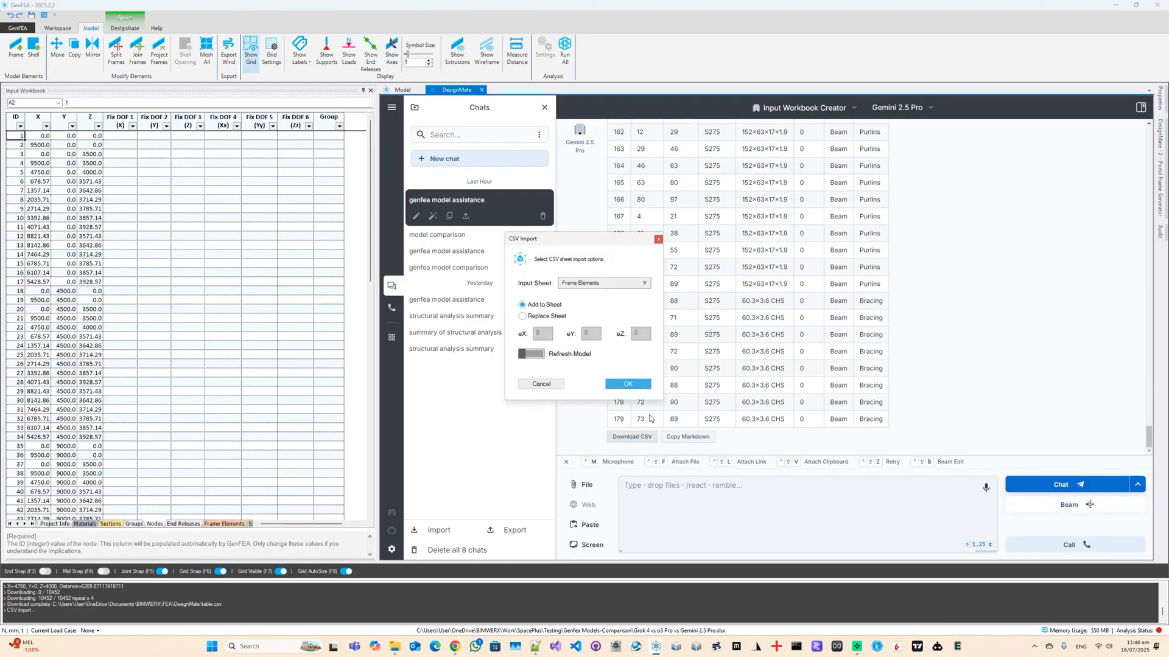
left_click(626, 385)
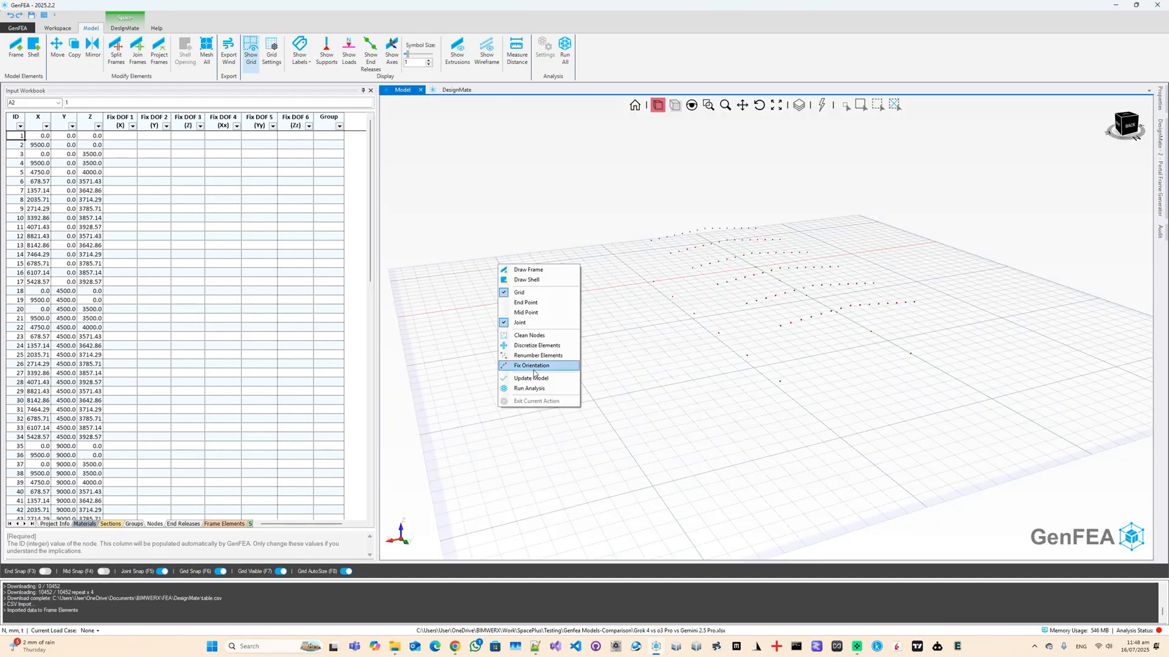
left_click(530, 378)
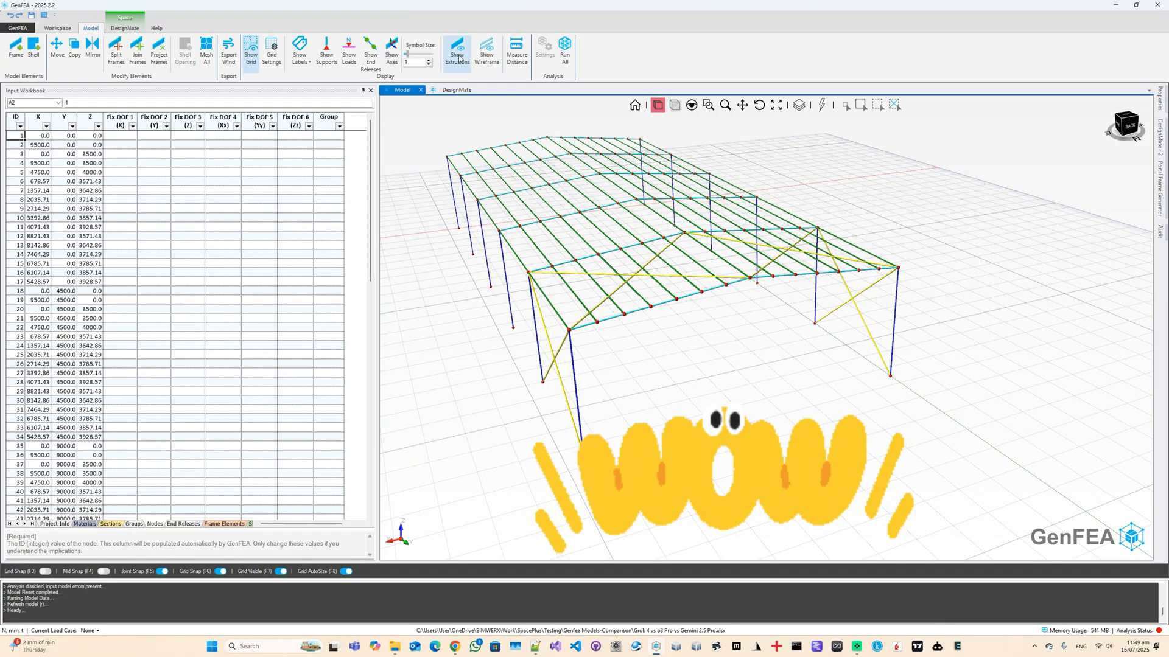
left_click(485, 52)
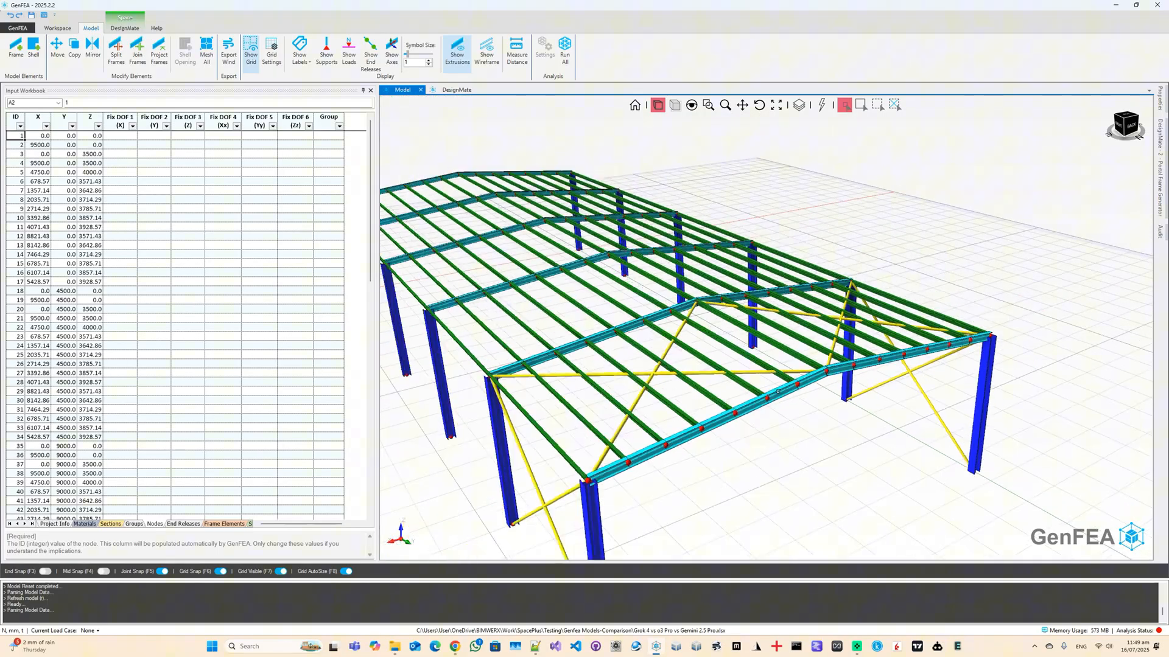
- View the solid portal frame from both sides and return to the DesignMate chats
left_click(57, 28)
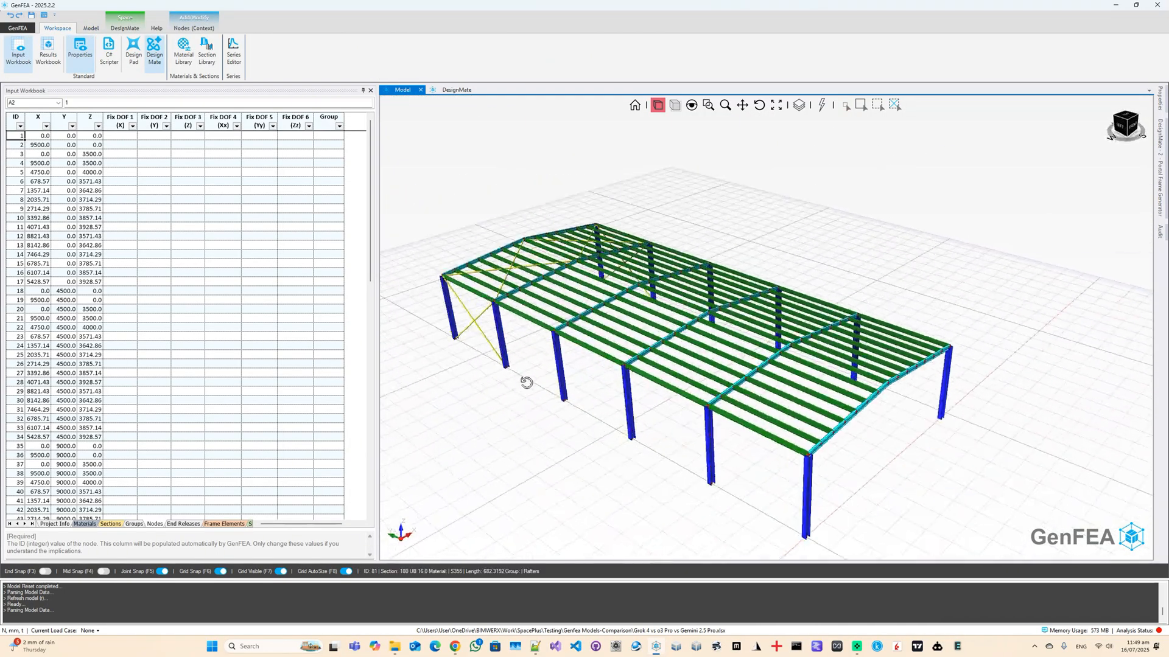
left_click(91, 28)
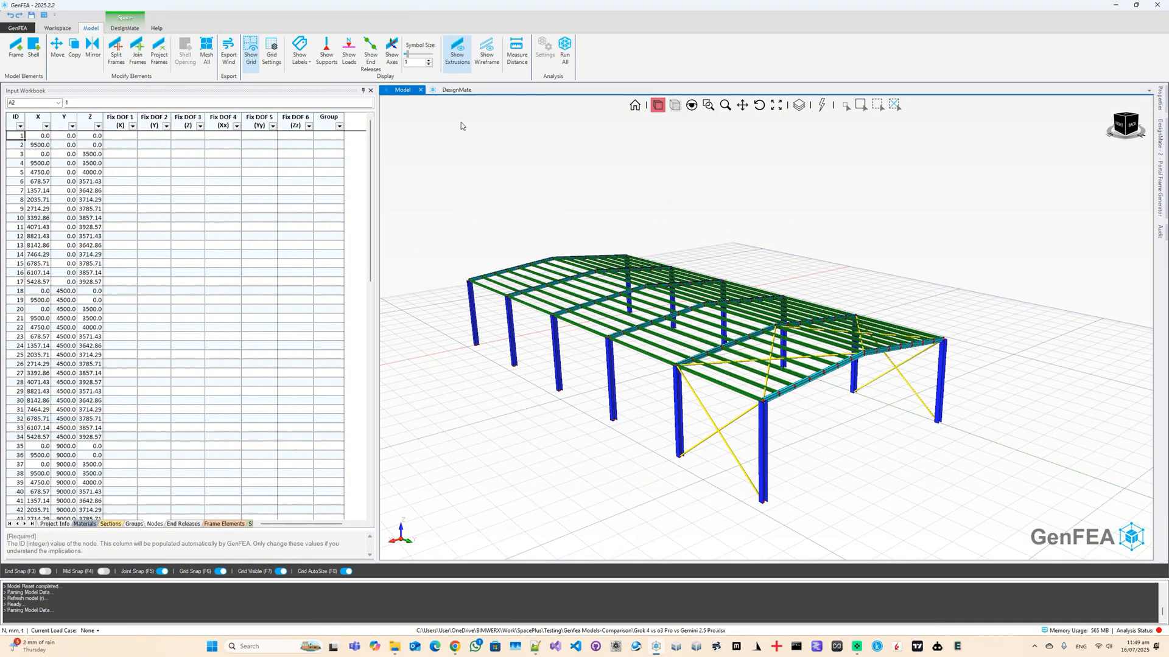
left_click(455, 88)
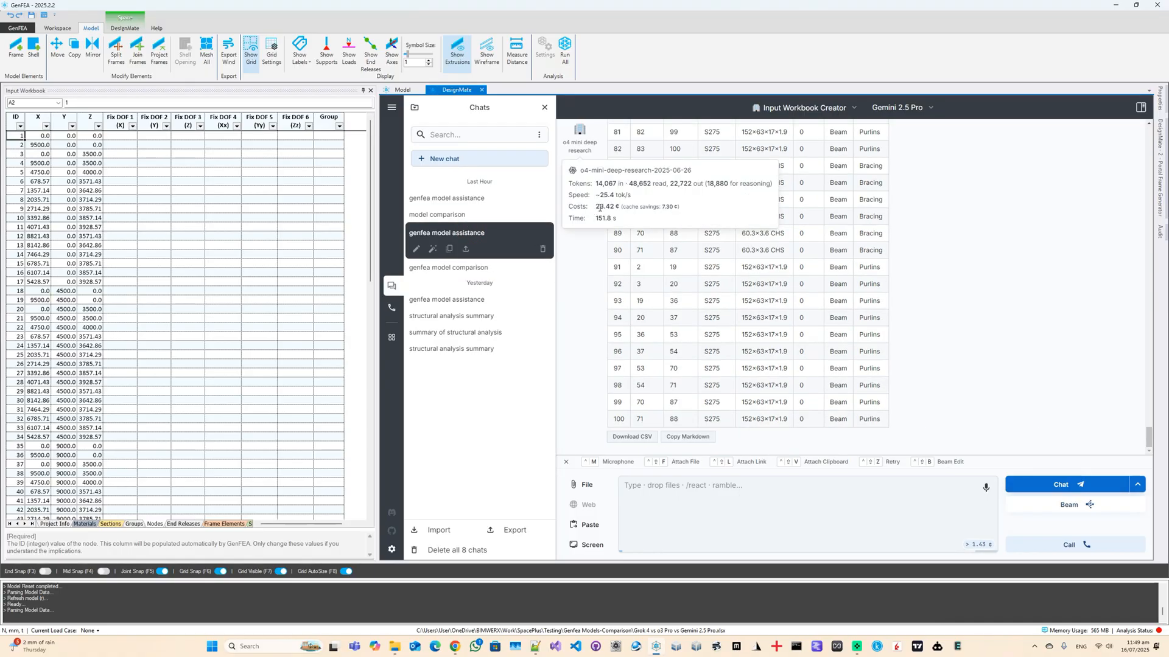
- Browse the earlier Grok and GPT-4.1 chat histories to review their token costs
scroll("down", 3)
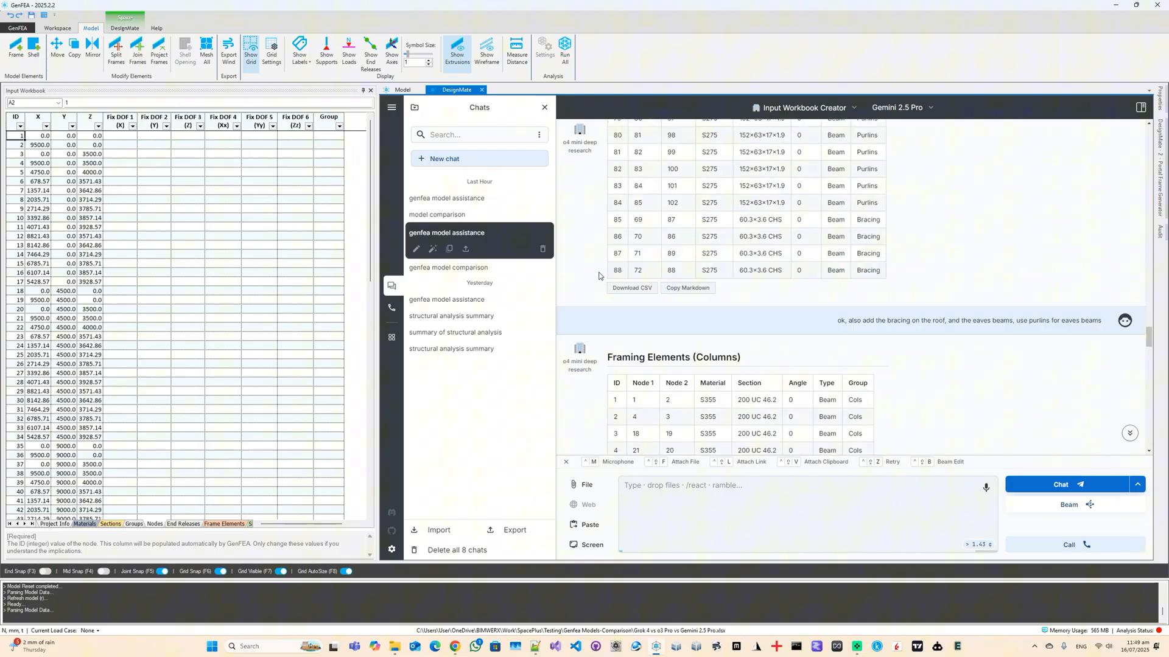
scroll("up", 3)
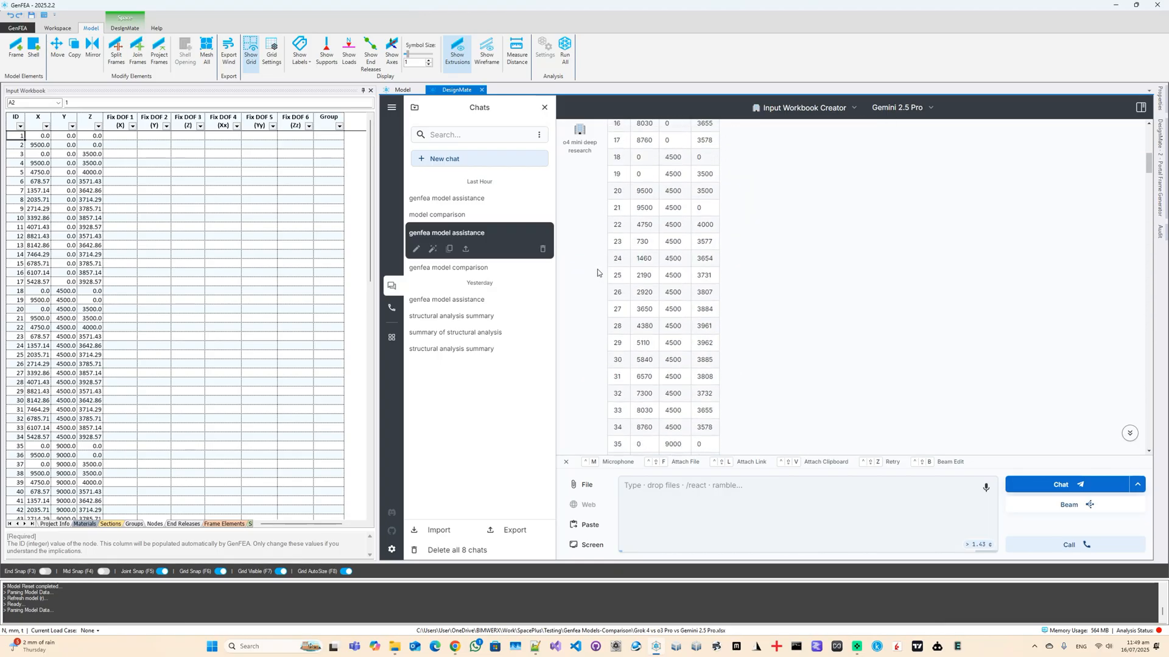
scroll("up", 3)
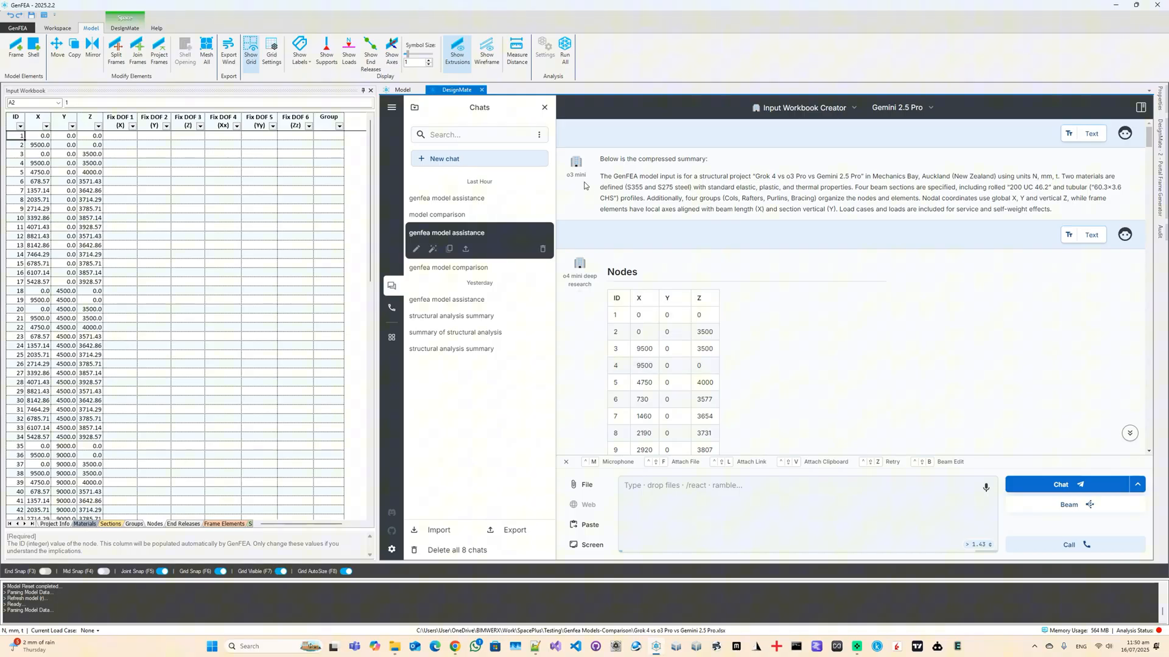
left_click(448, 248)
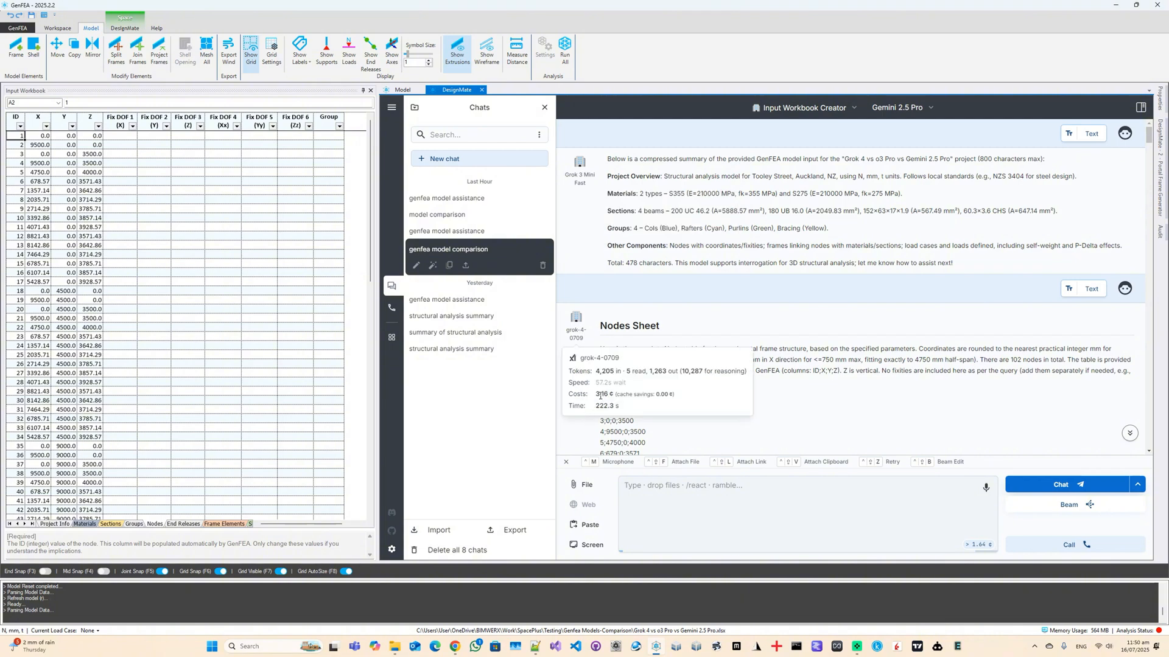
scroll("down", 3)
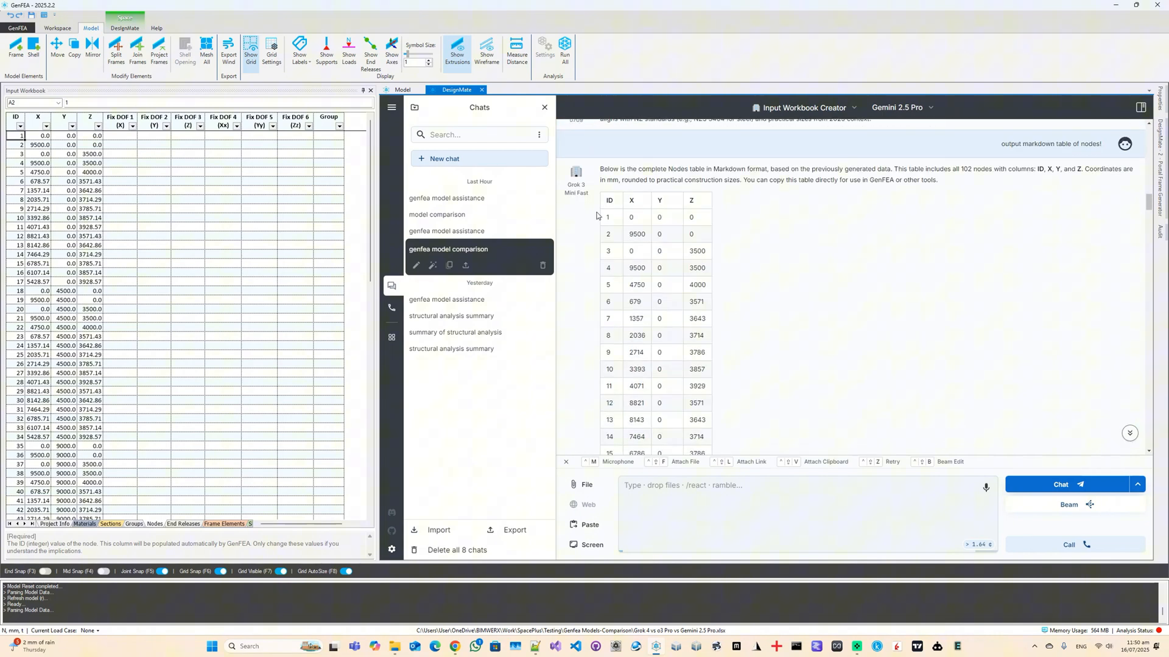
scroll("down", 3)
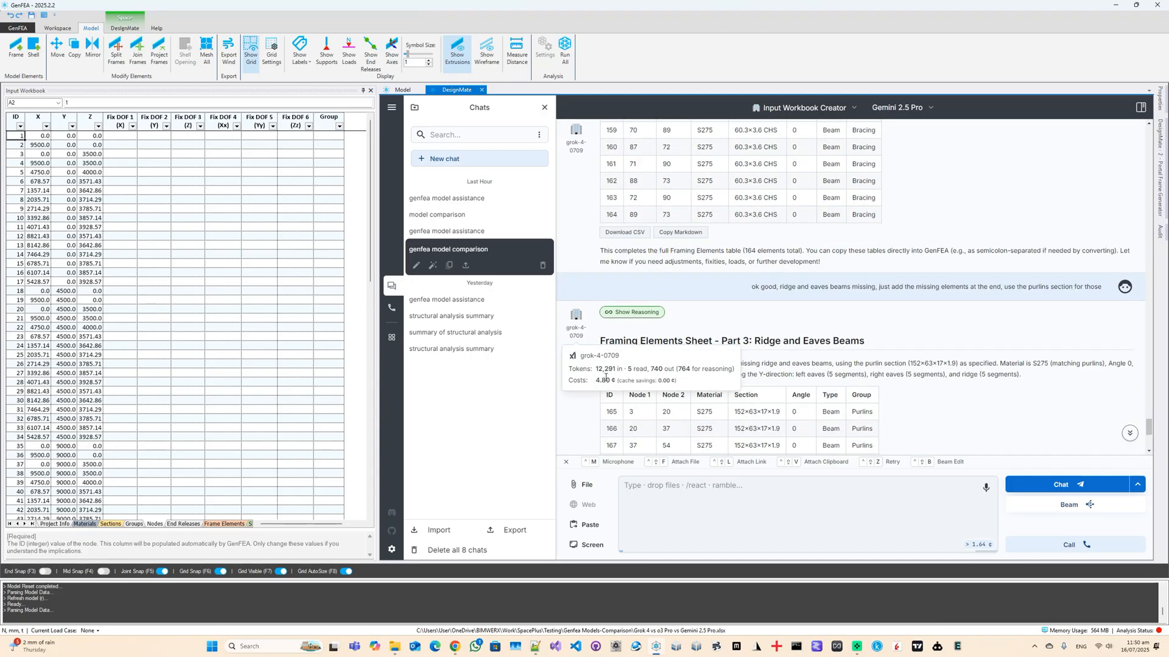
- Reopen the earlier model comparison chat and scroll through its results
left_click(436, 217)
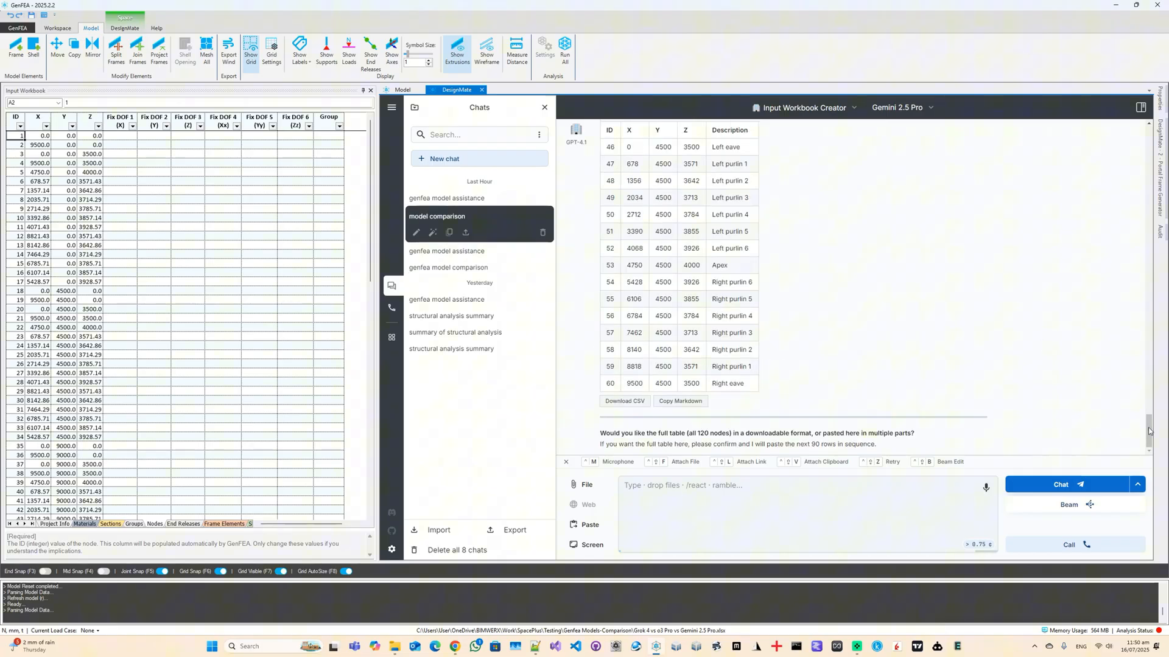
scroll("up", 3)
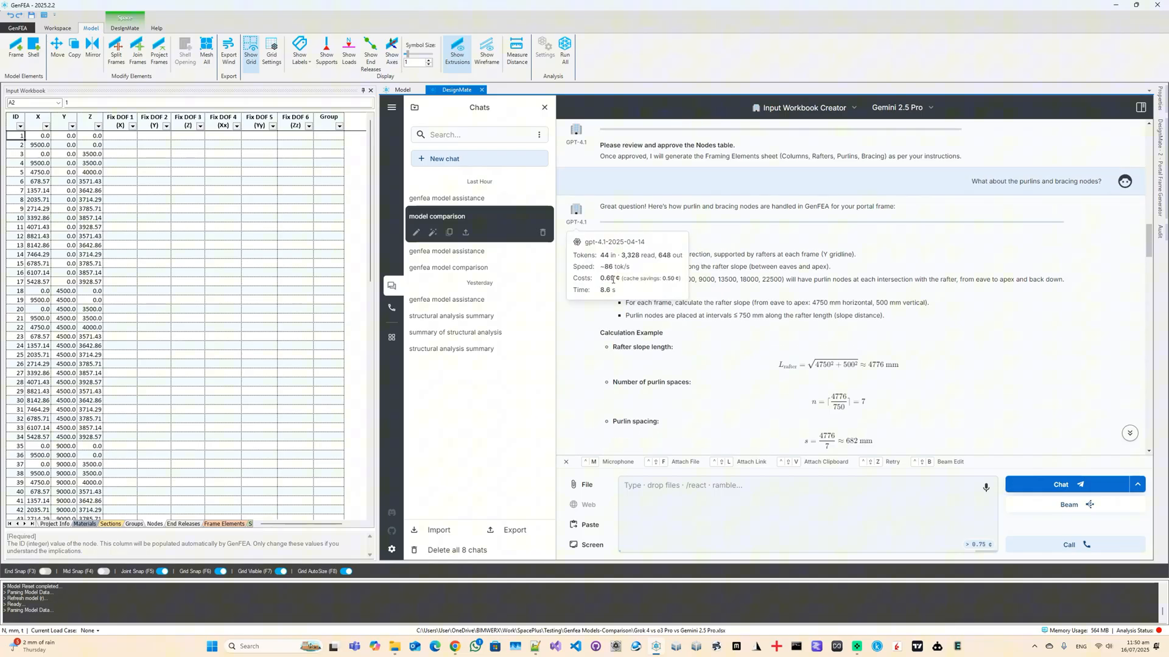
scroll("down", 3)
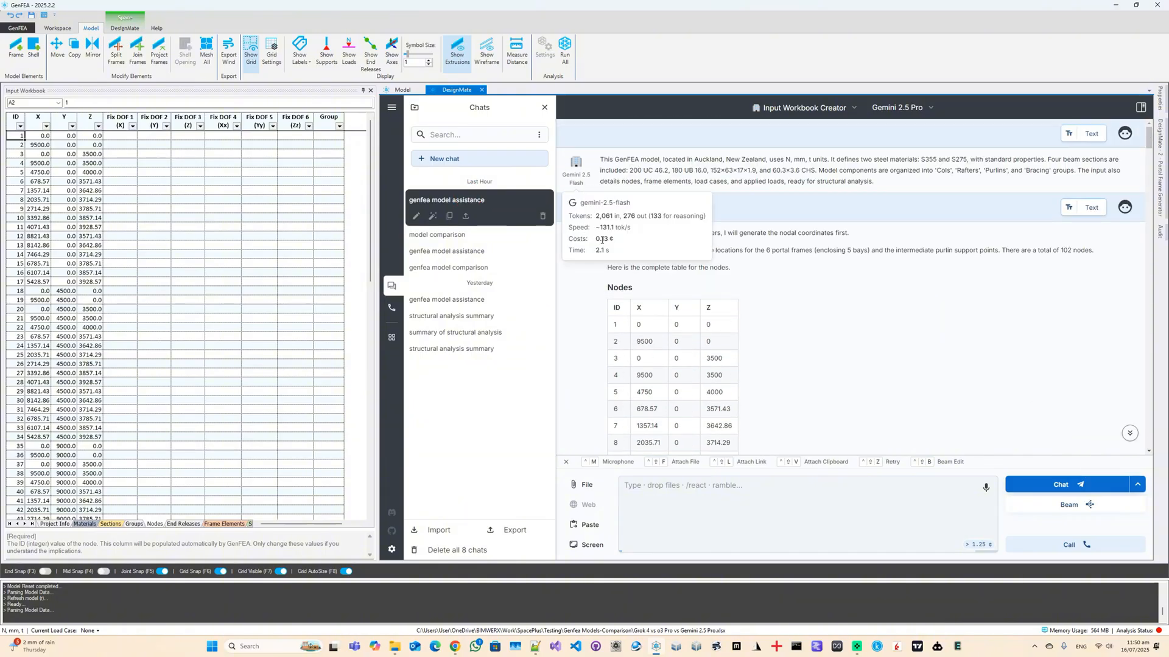
scroll("down", 3)
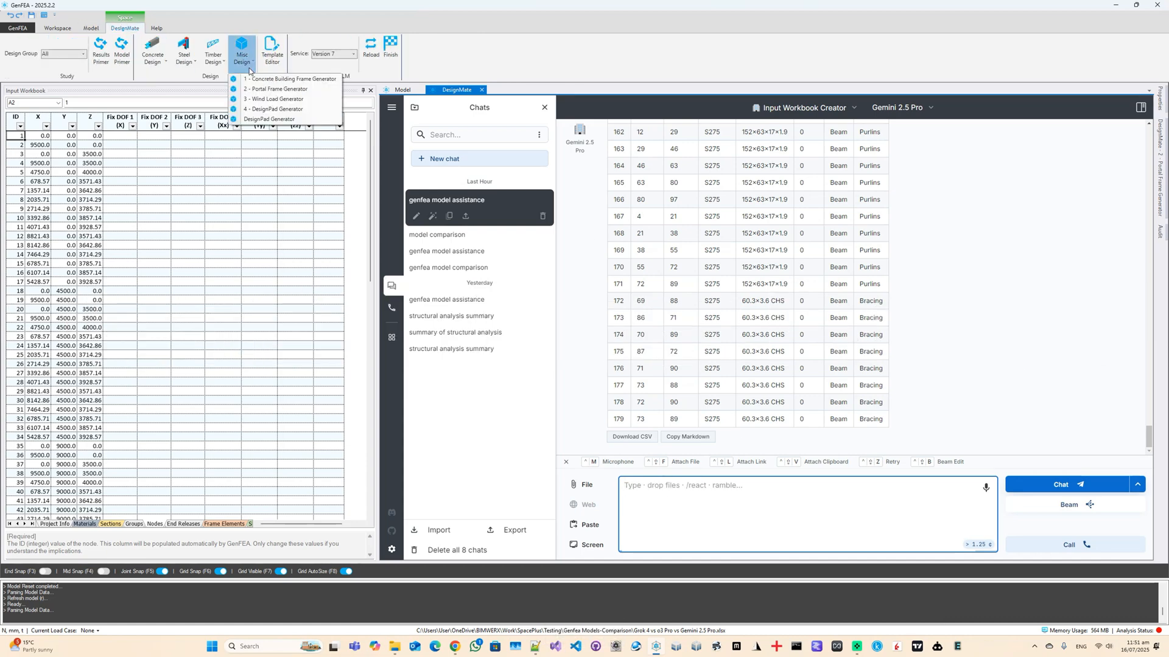
- Request WL_X wind loads for 'Portal frame with cladding on sides (ZY plane)' with no openings, in Standard Mode
left_click(274, 99)
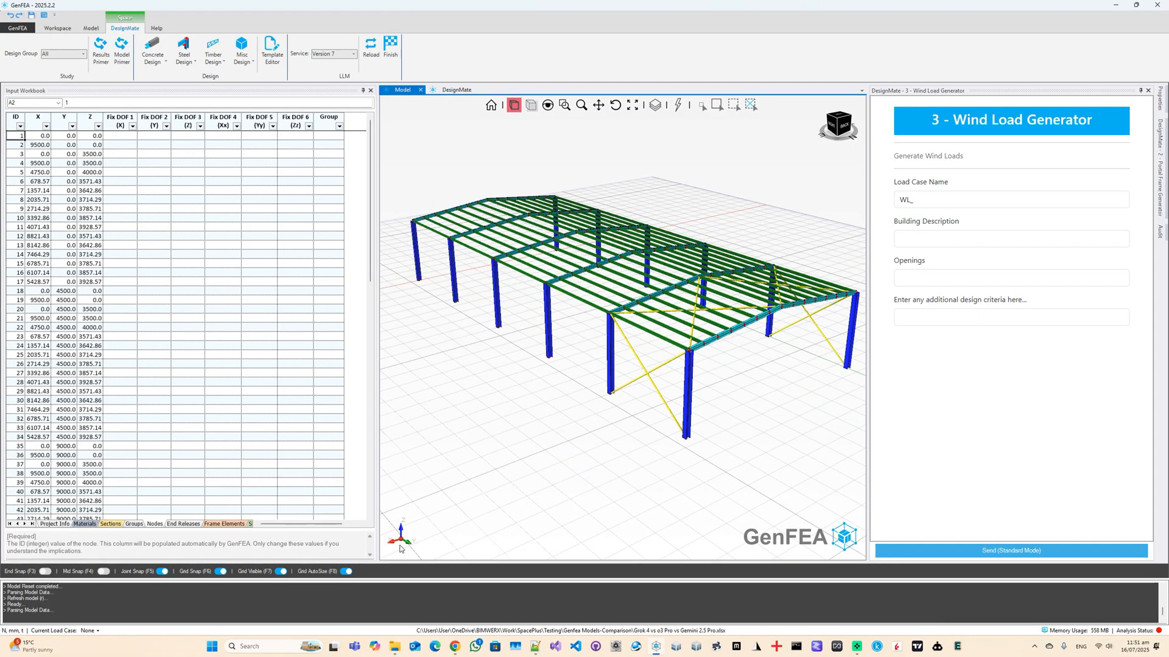
left_click(1010, 237)
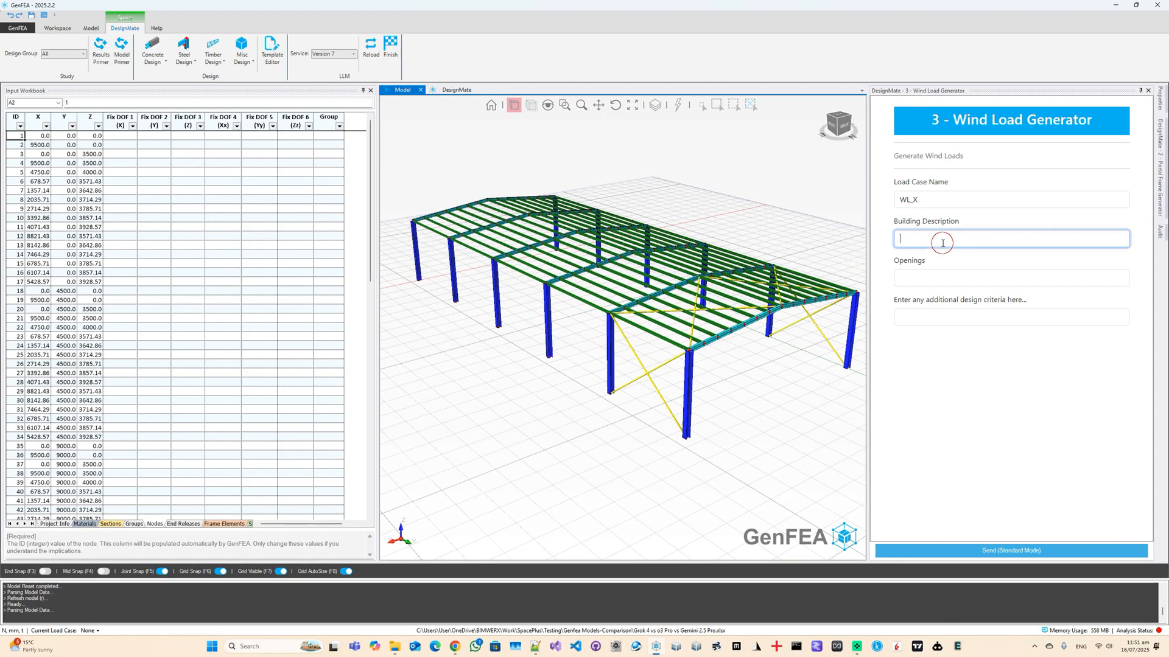
type("Portal frame with cla")
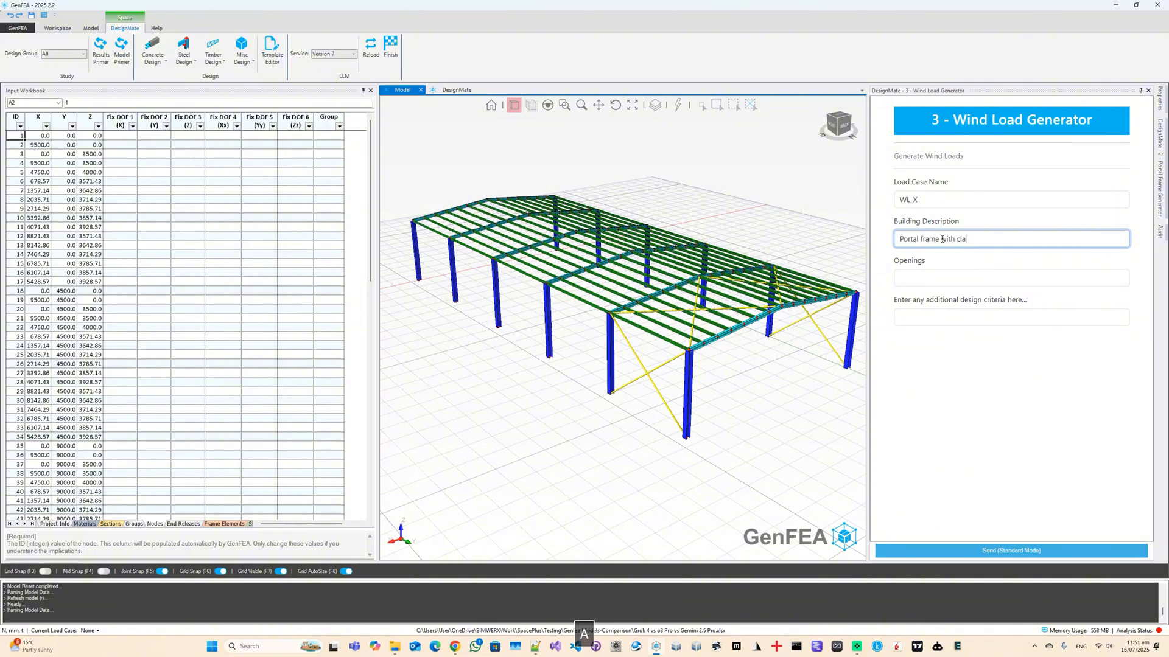
type("dding on sides (")
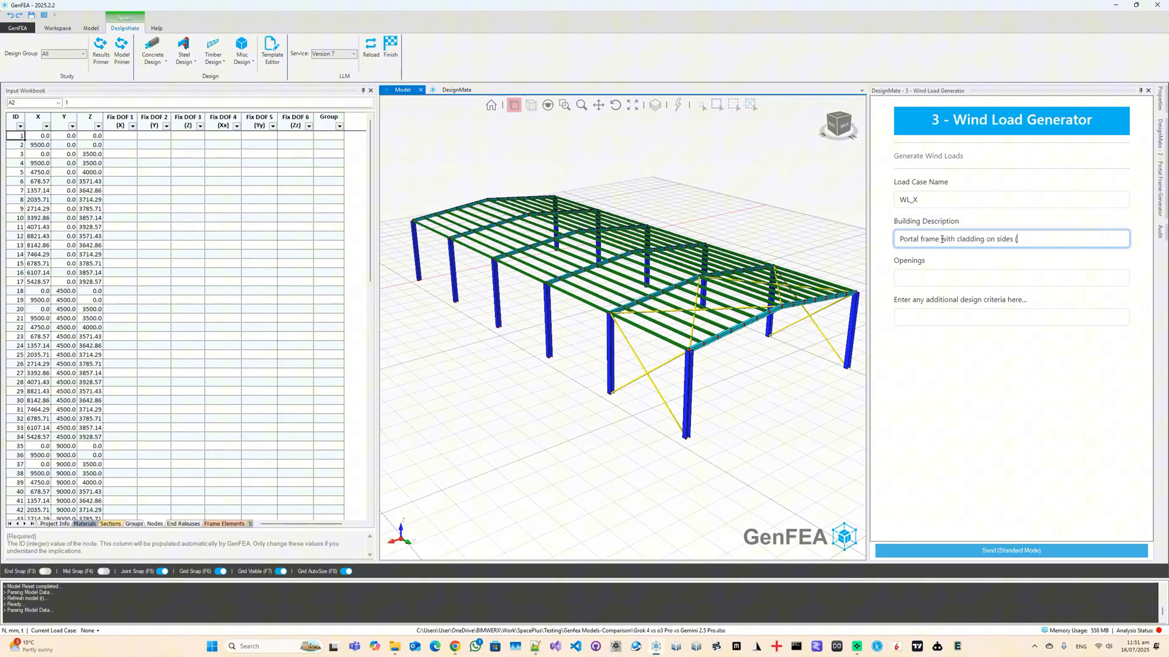
type("(X")
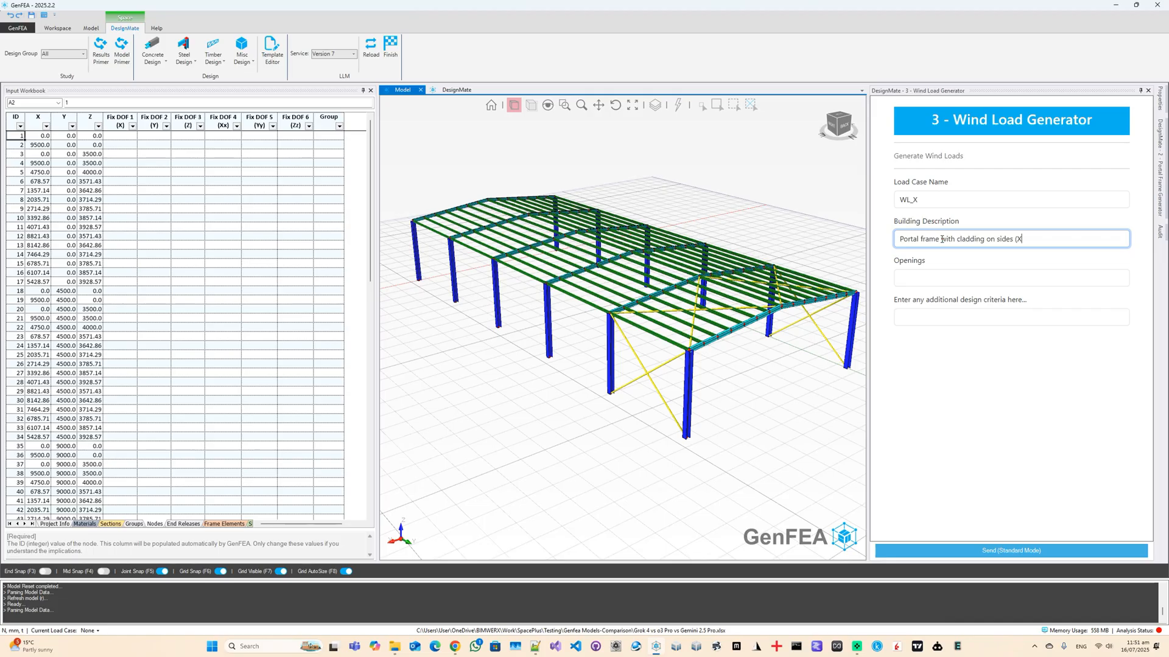
type("ZY plane")
left_click(1012, 277)
type("none")
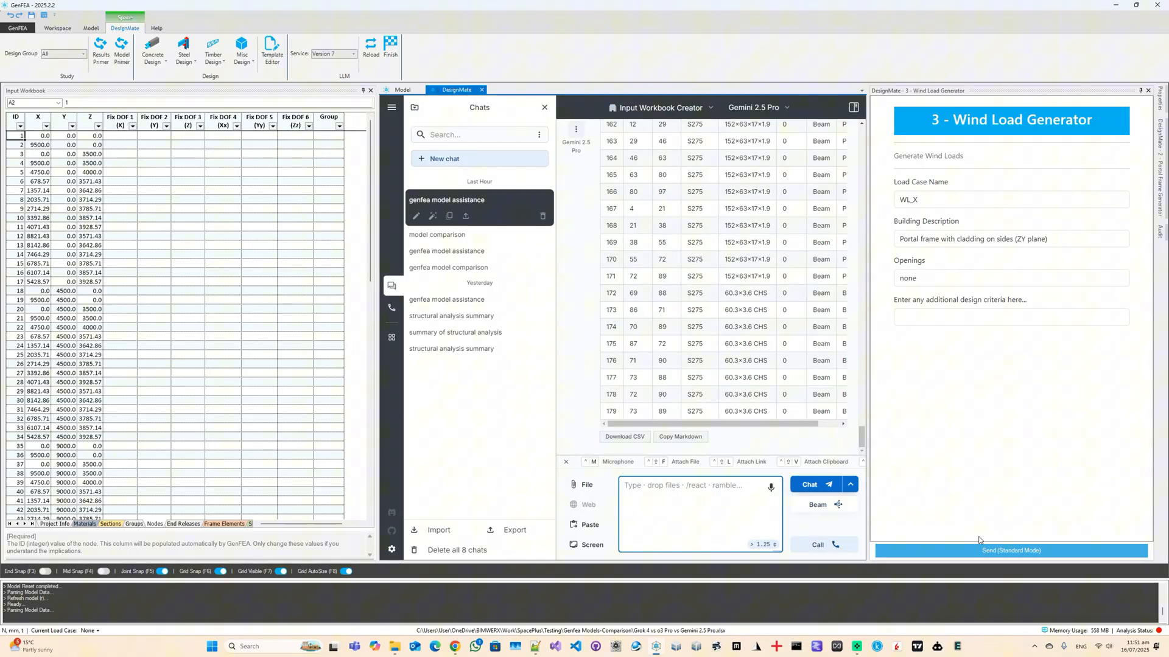
left_click(1009, 550)
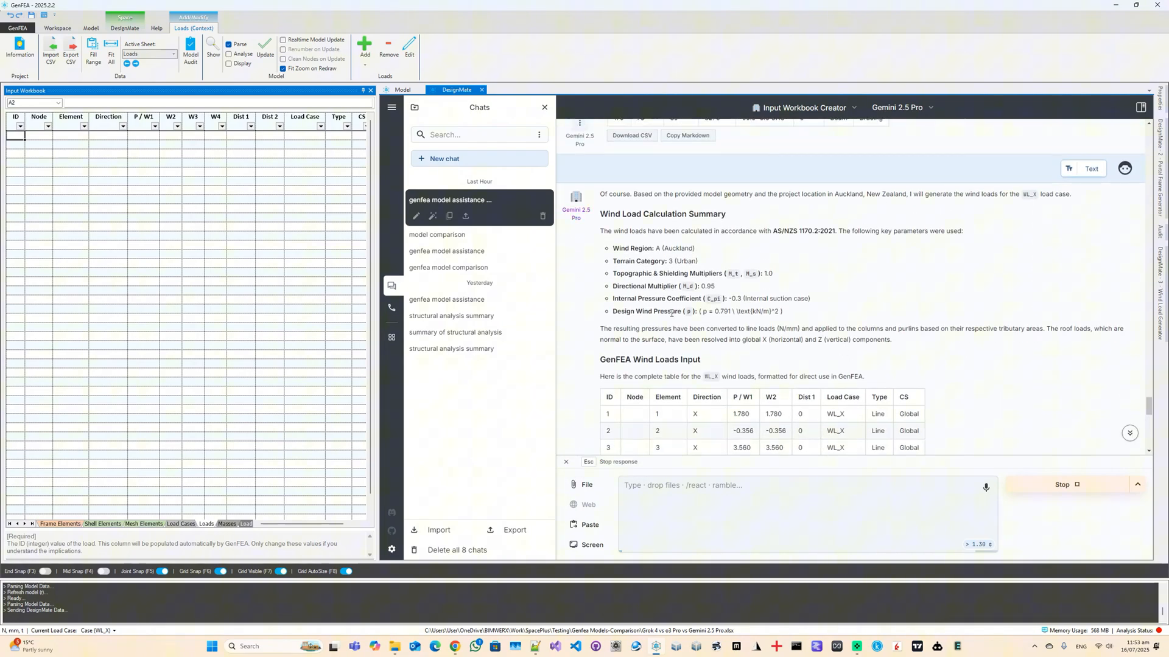
- Scroll through Gemini's streaming WL_X wind load table as it completes over 160 line-load rows
scroll("down", 3)
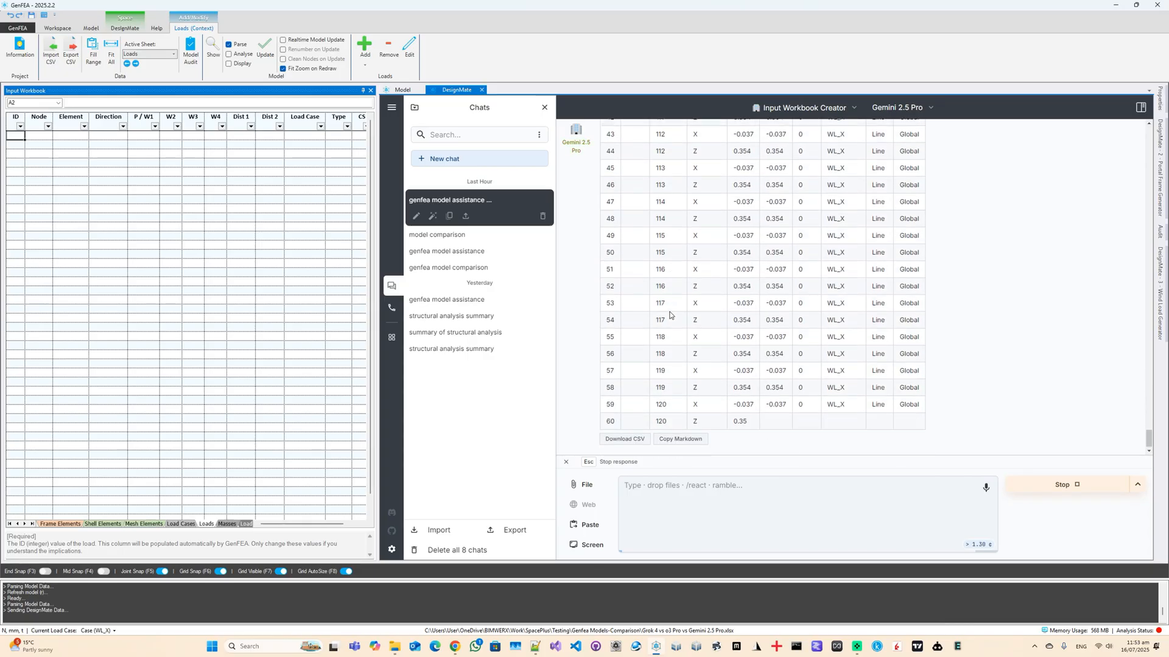
scroll("down", 3)
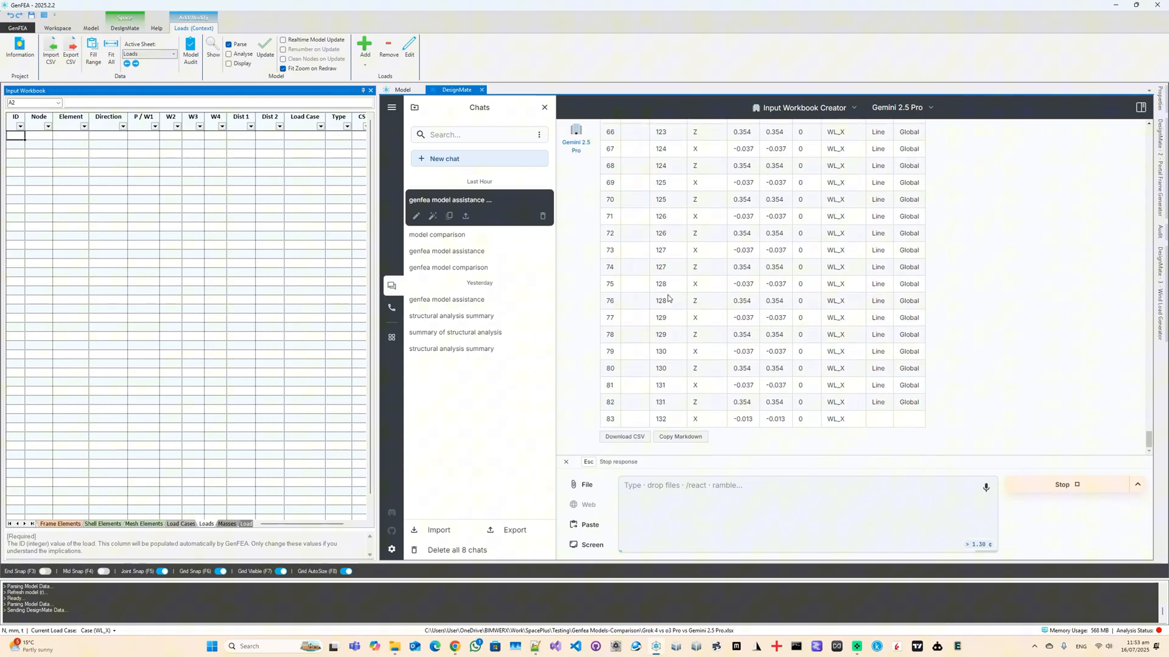
scroll("down", 3)
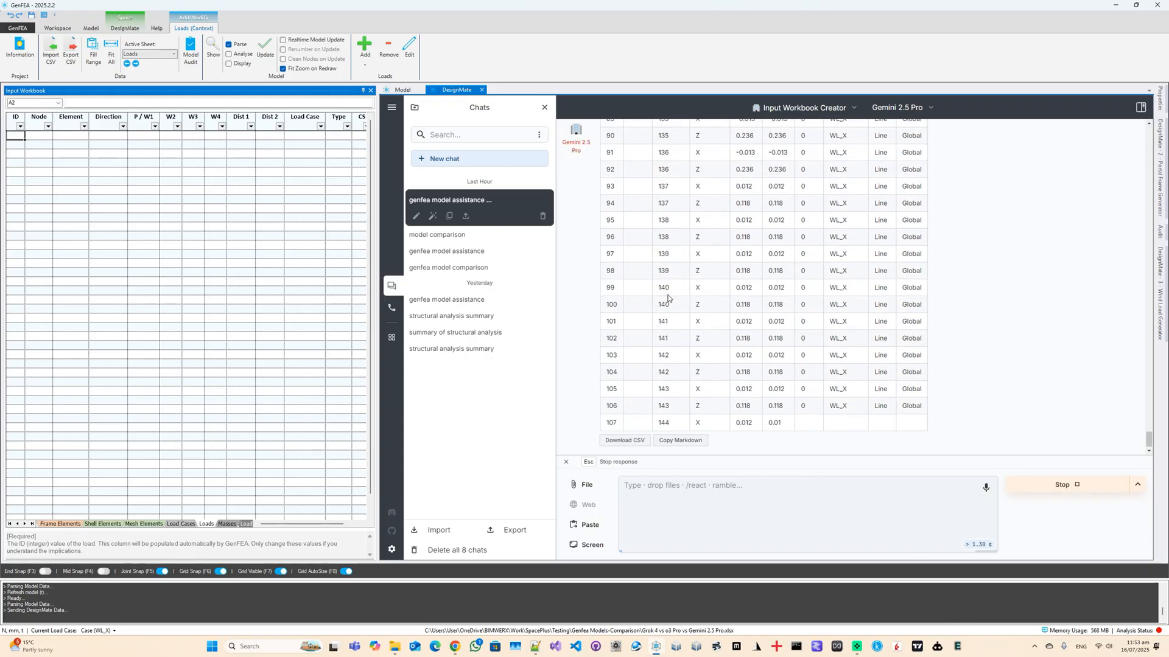
scroll("down", 3)
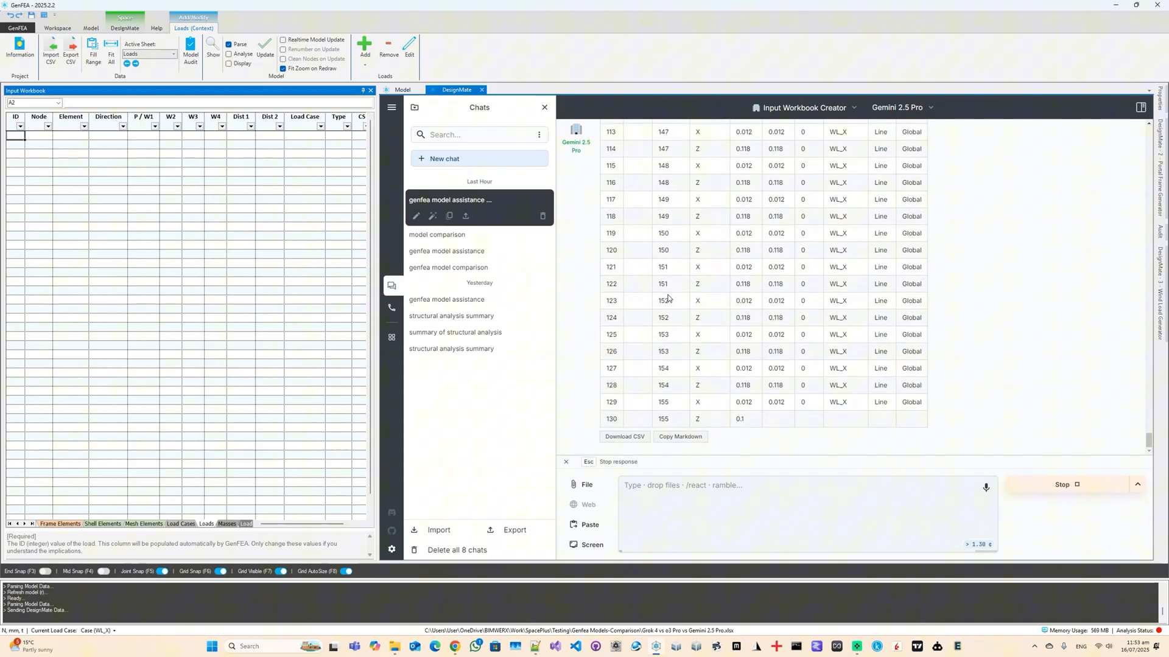
scroll("down", 3)
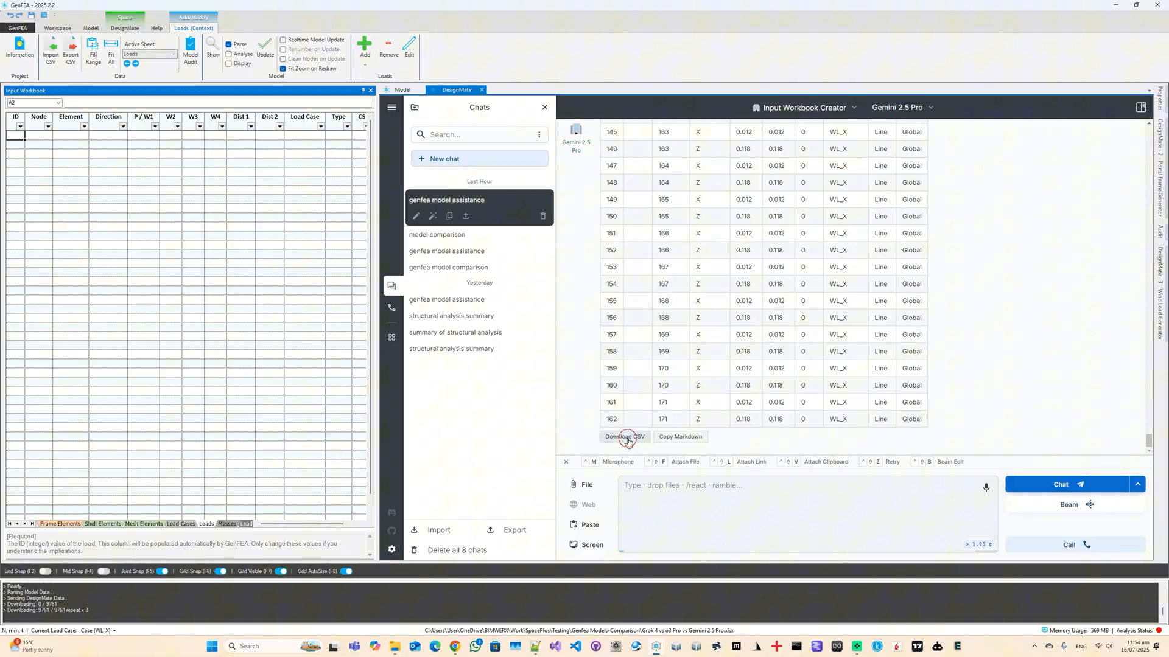
- Download the WL_X CSV into the Loads sheet, show the loads on the frame, and return to the DesignMate chat
left_click(624, 437)
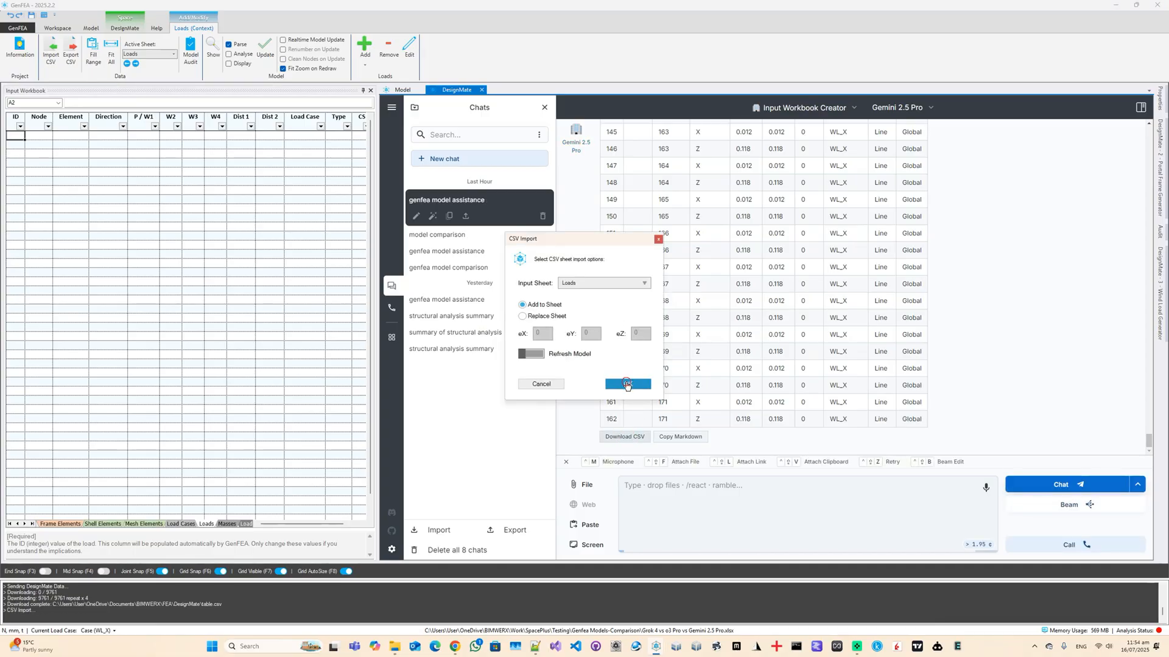
left_click(626, 385)
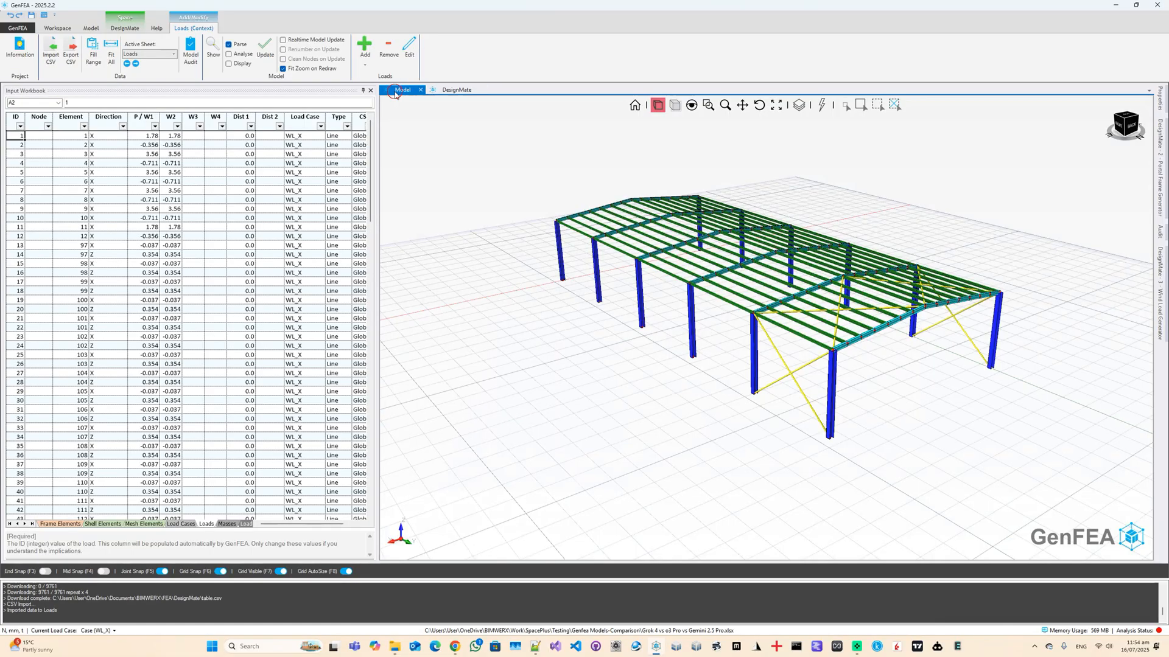
left_click(90, 28)
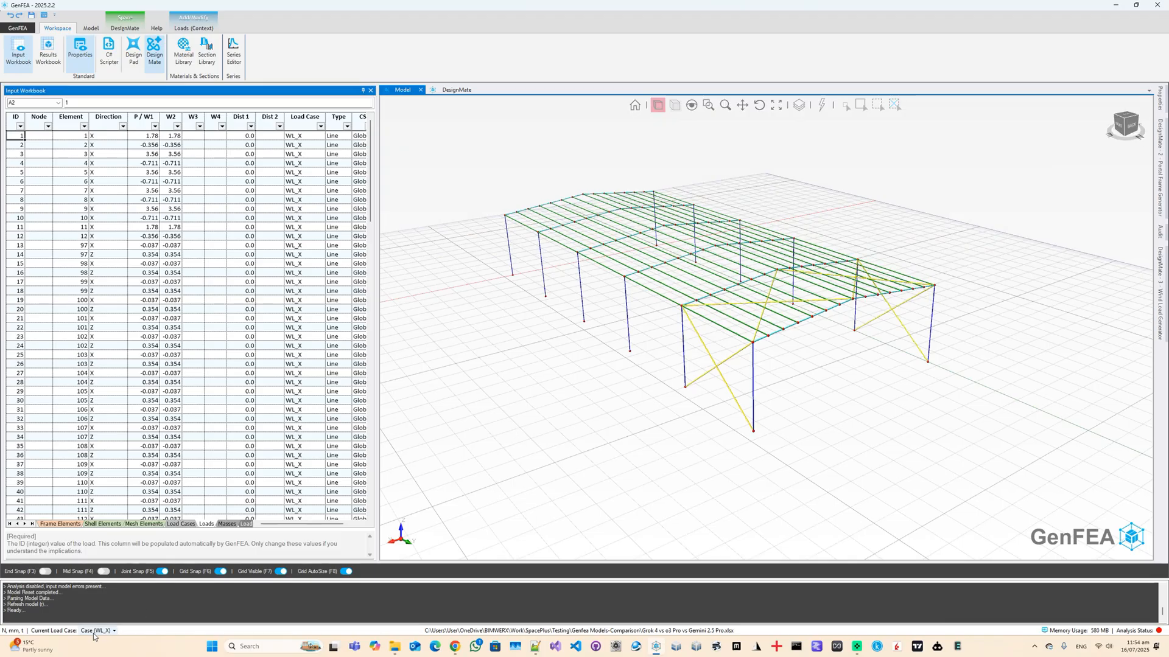
left_click(91, 28)
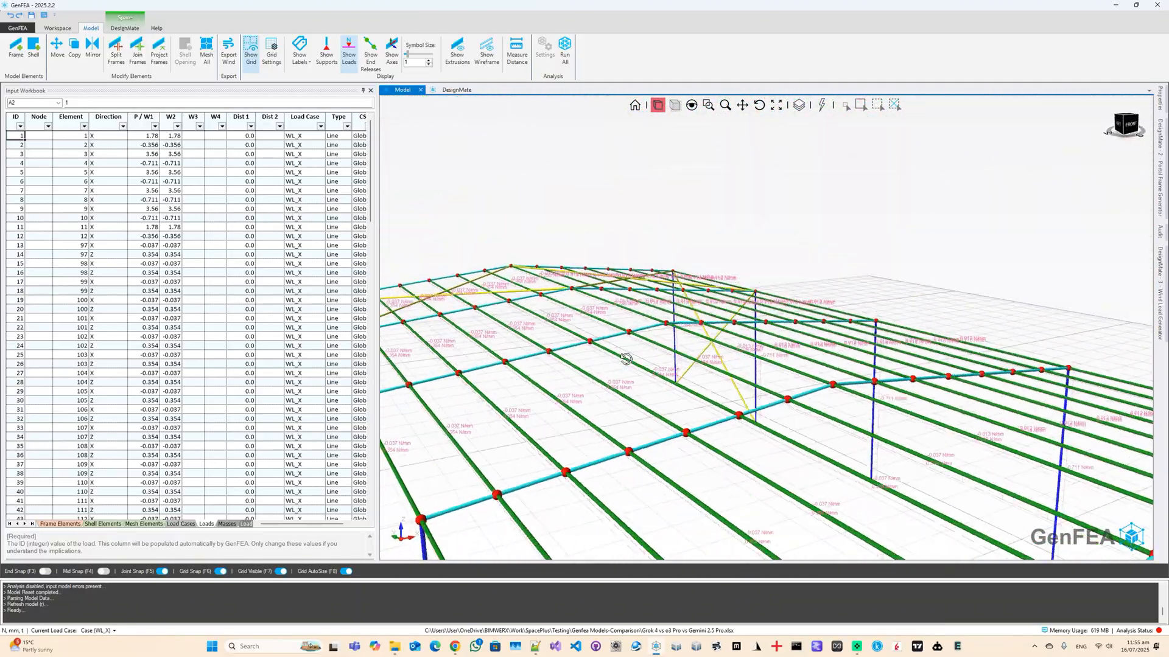
left_click(457, 89)
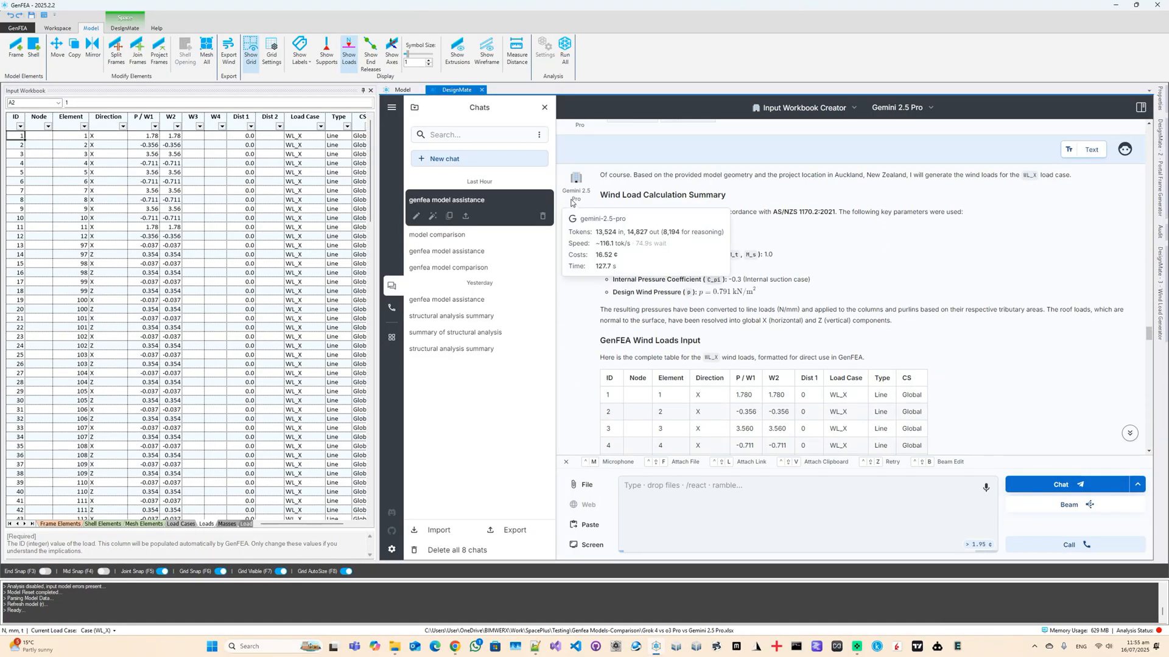
mouse_move(844, 266)
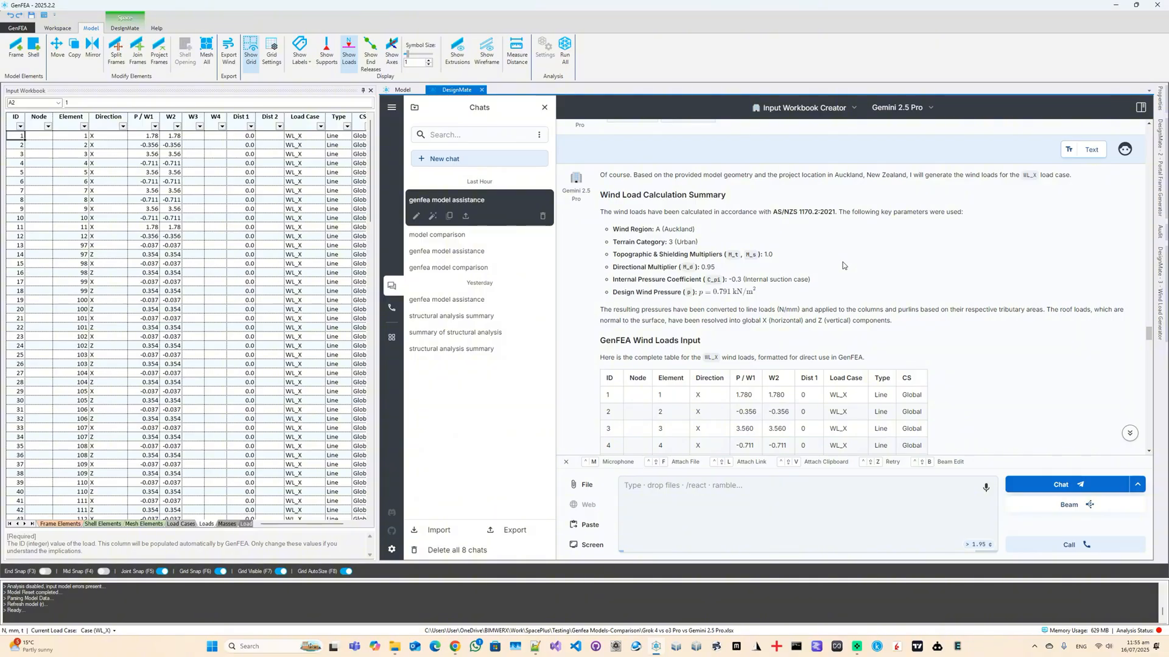
mouse_move(908, 333)
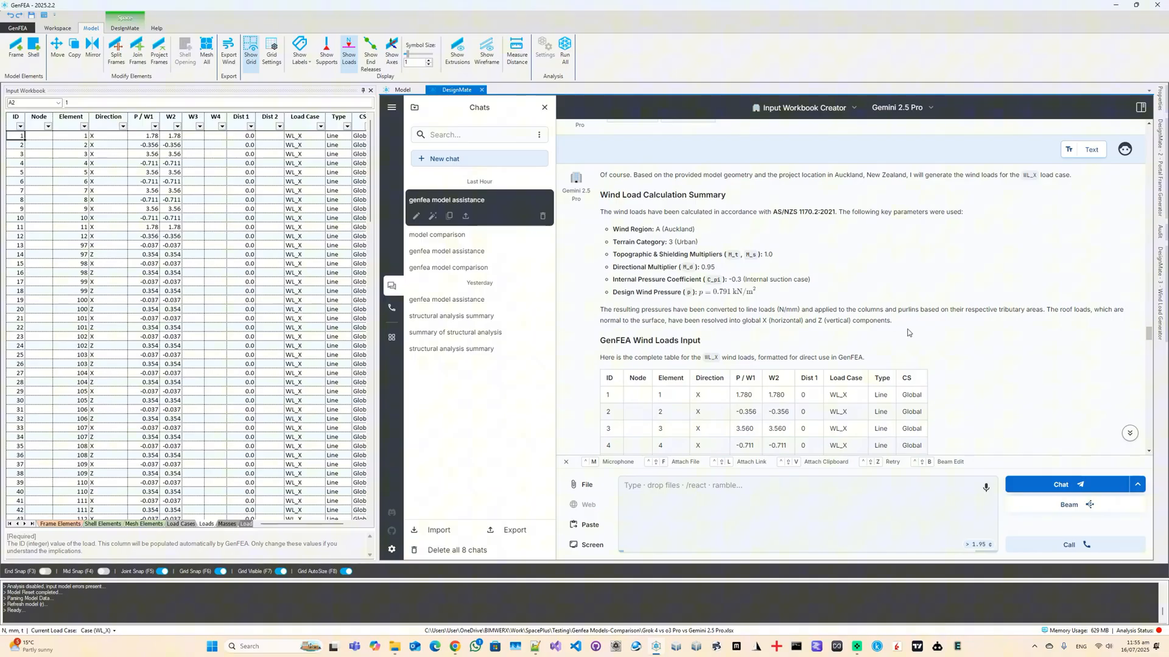